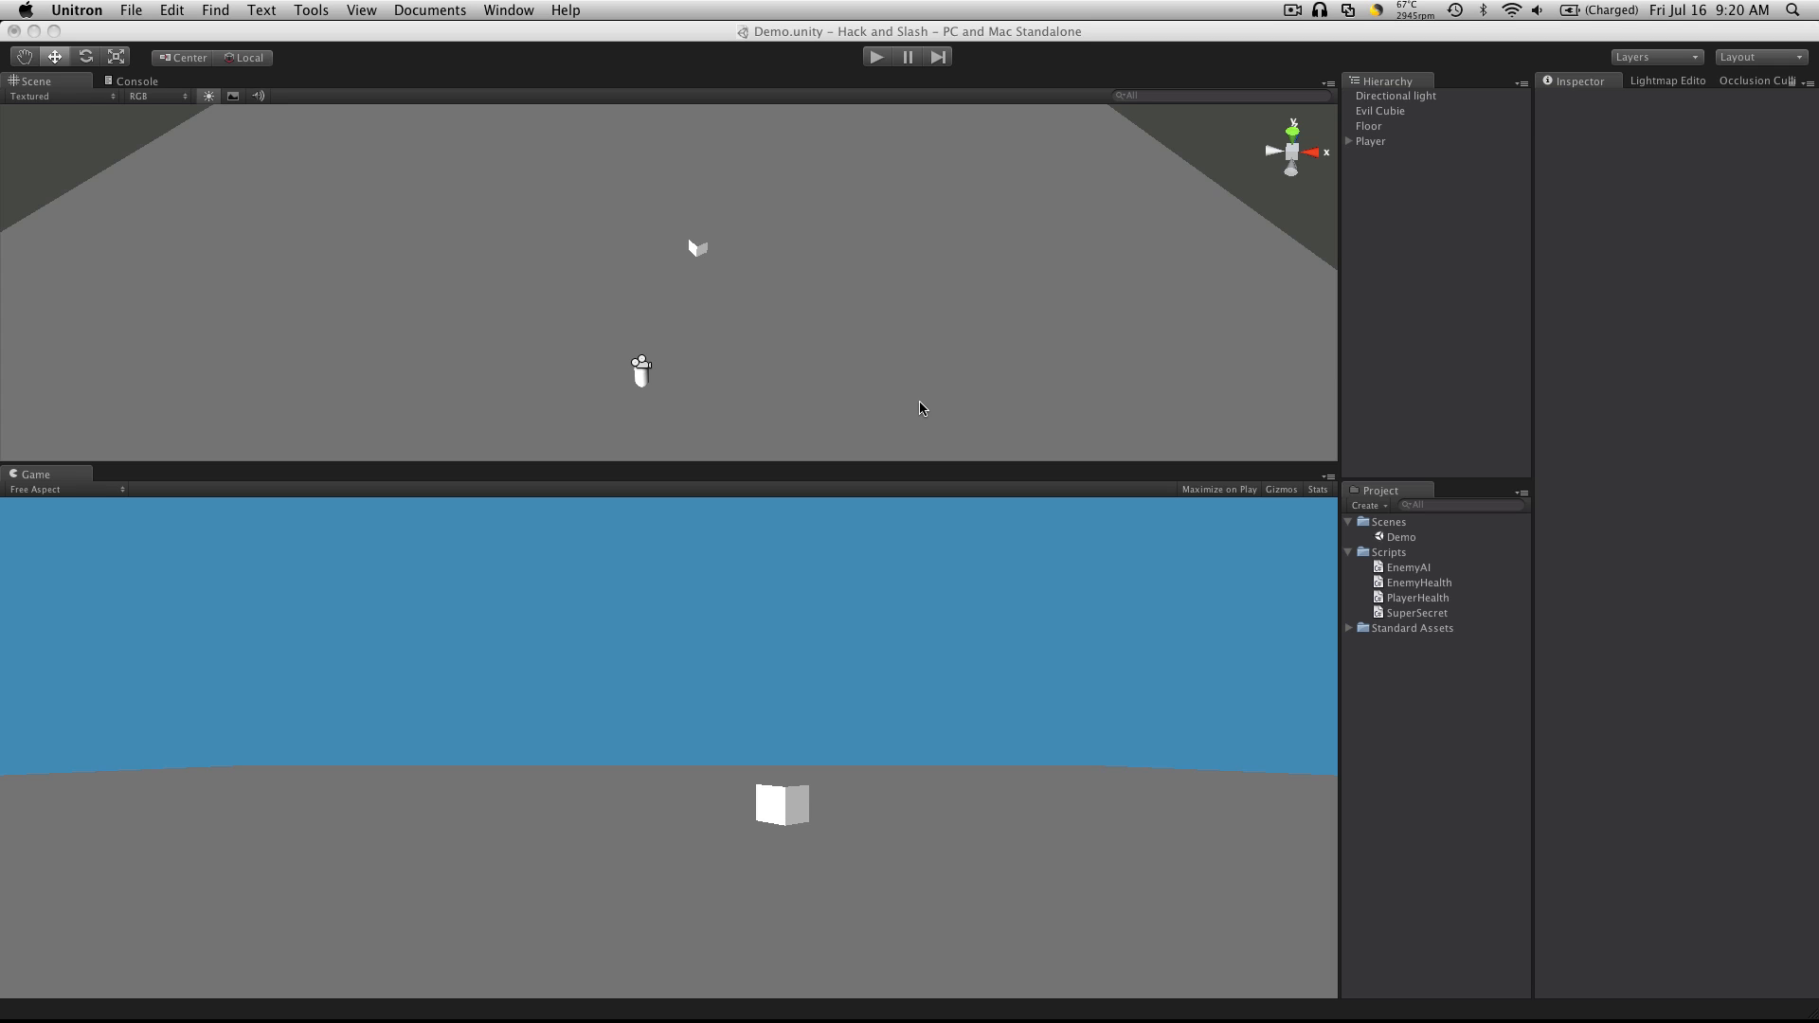
mouse_move(1262, 723)
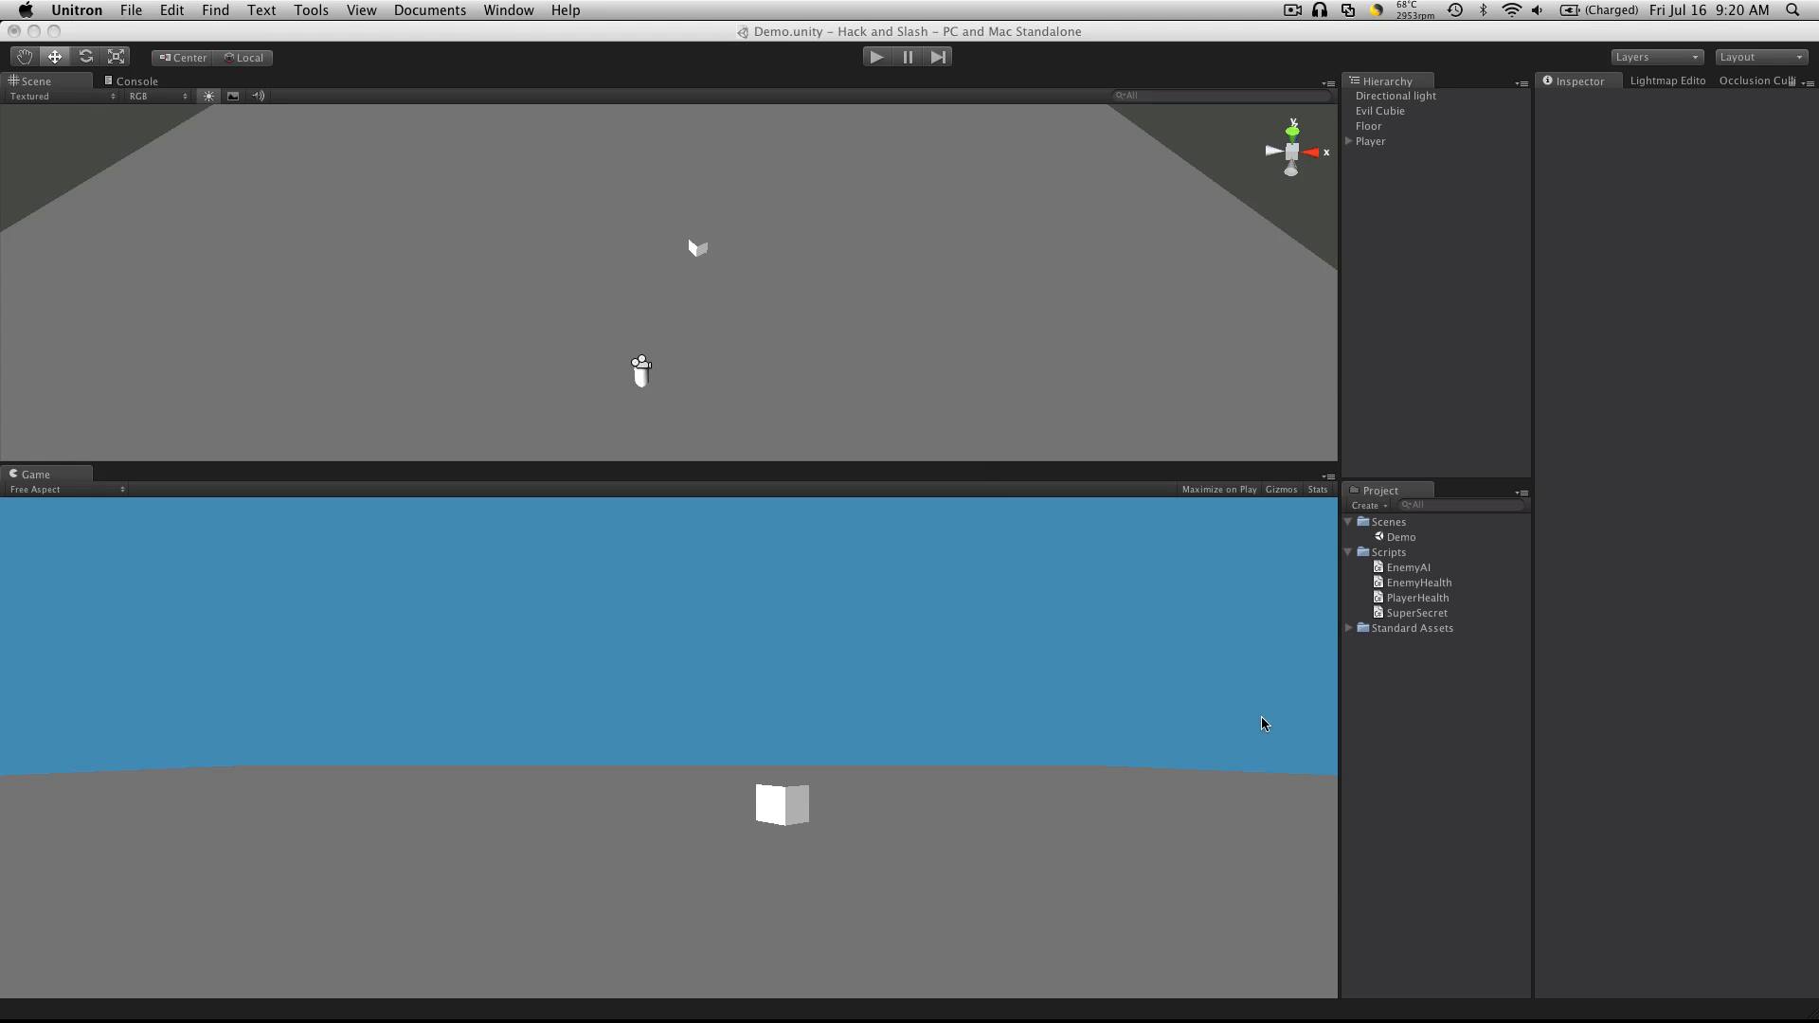
mouse_move(1266, 710)
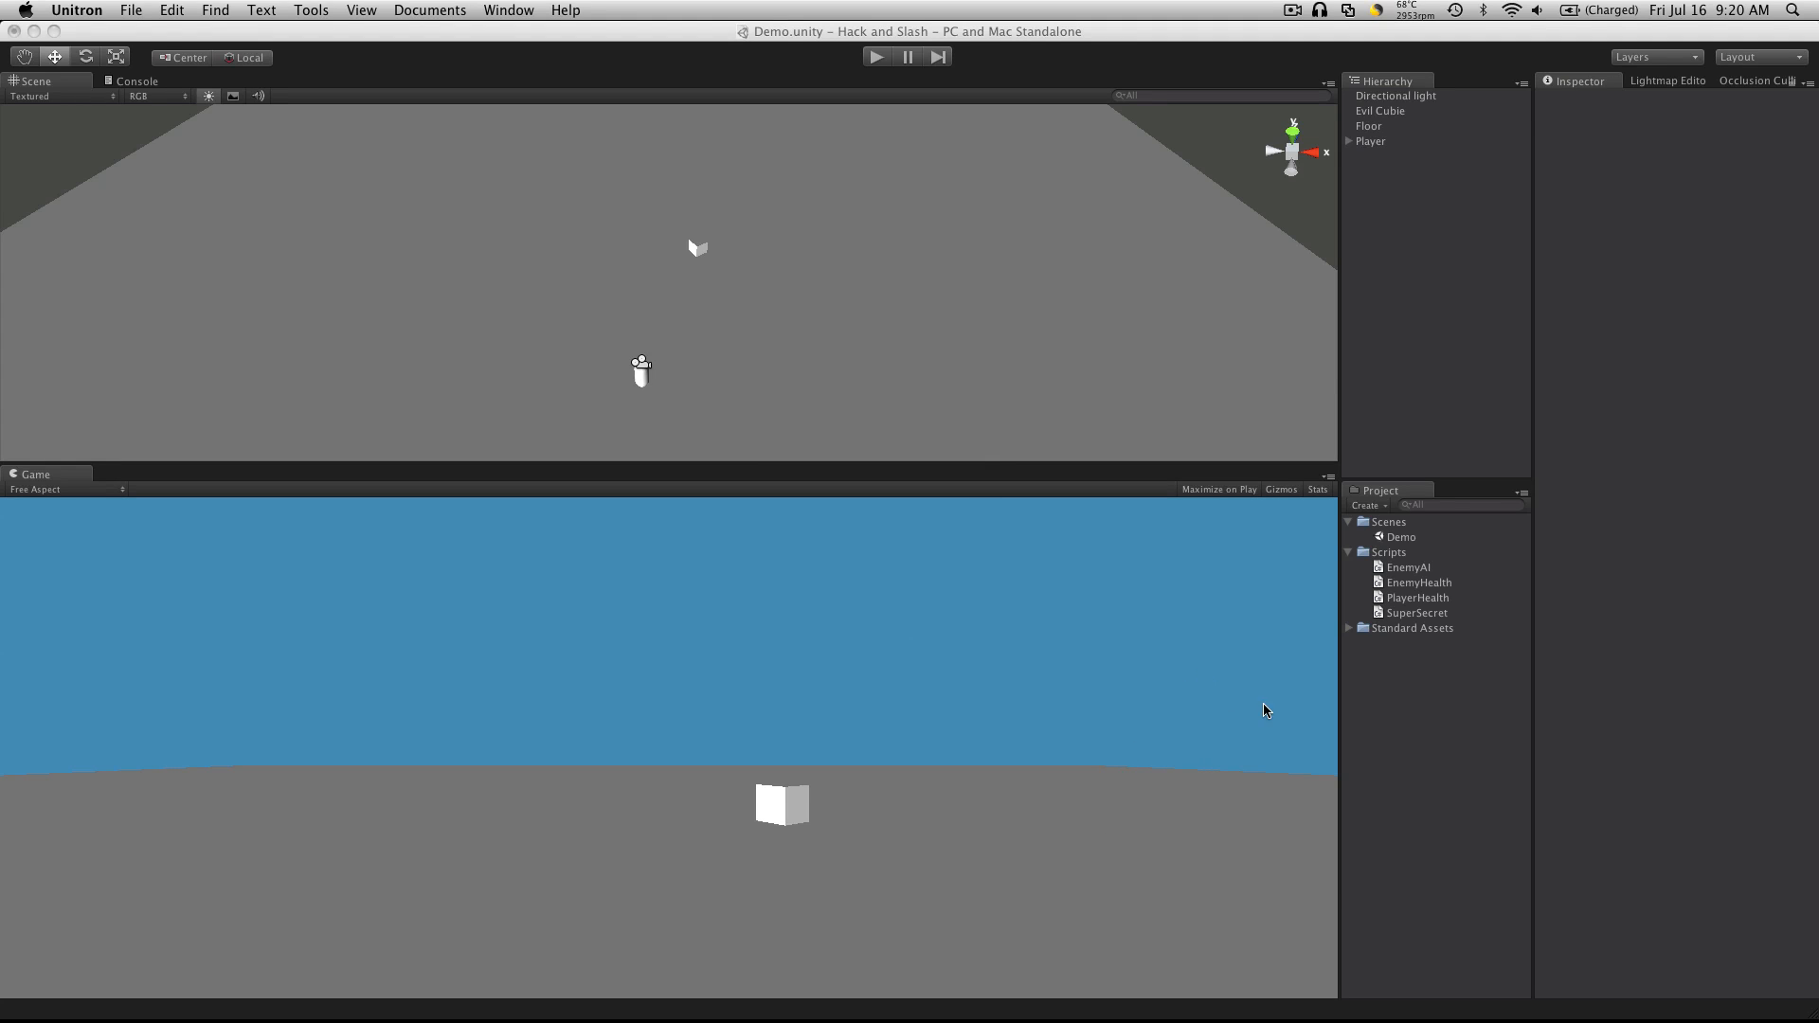
mouse_move(1502, 594)
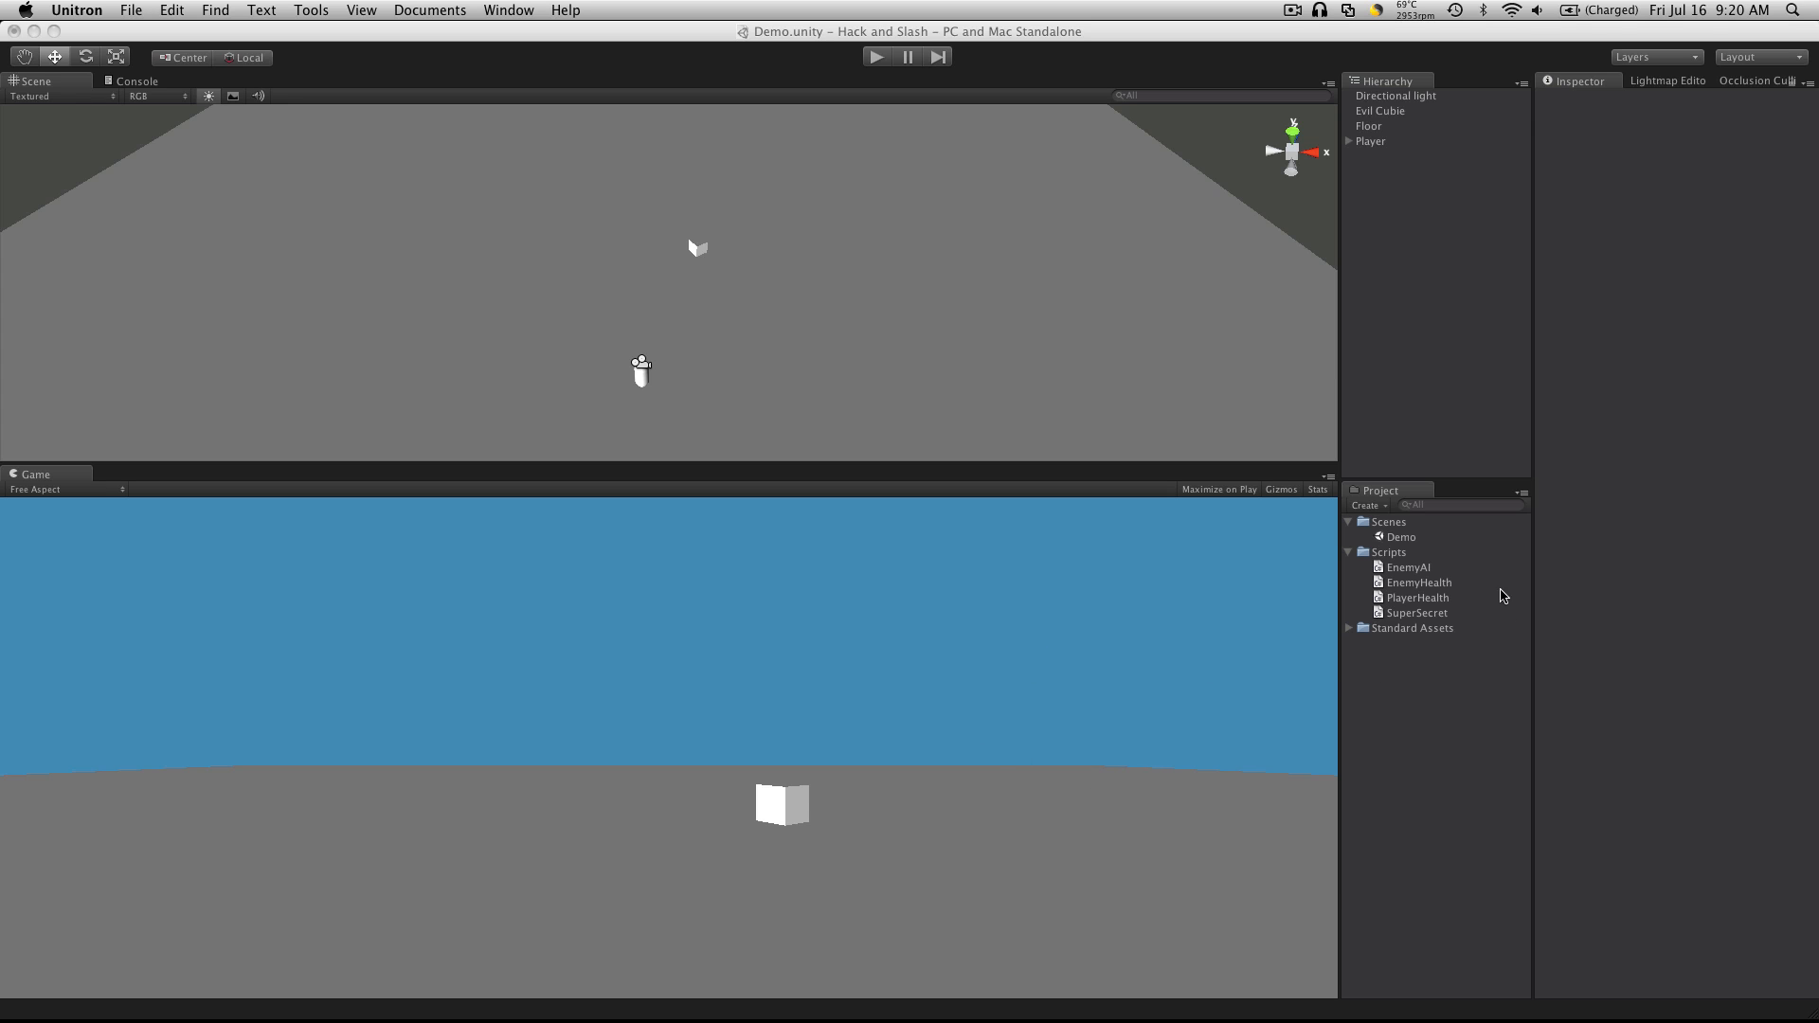
mouse_move(1414, 169)
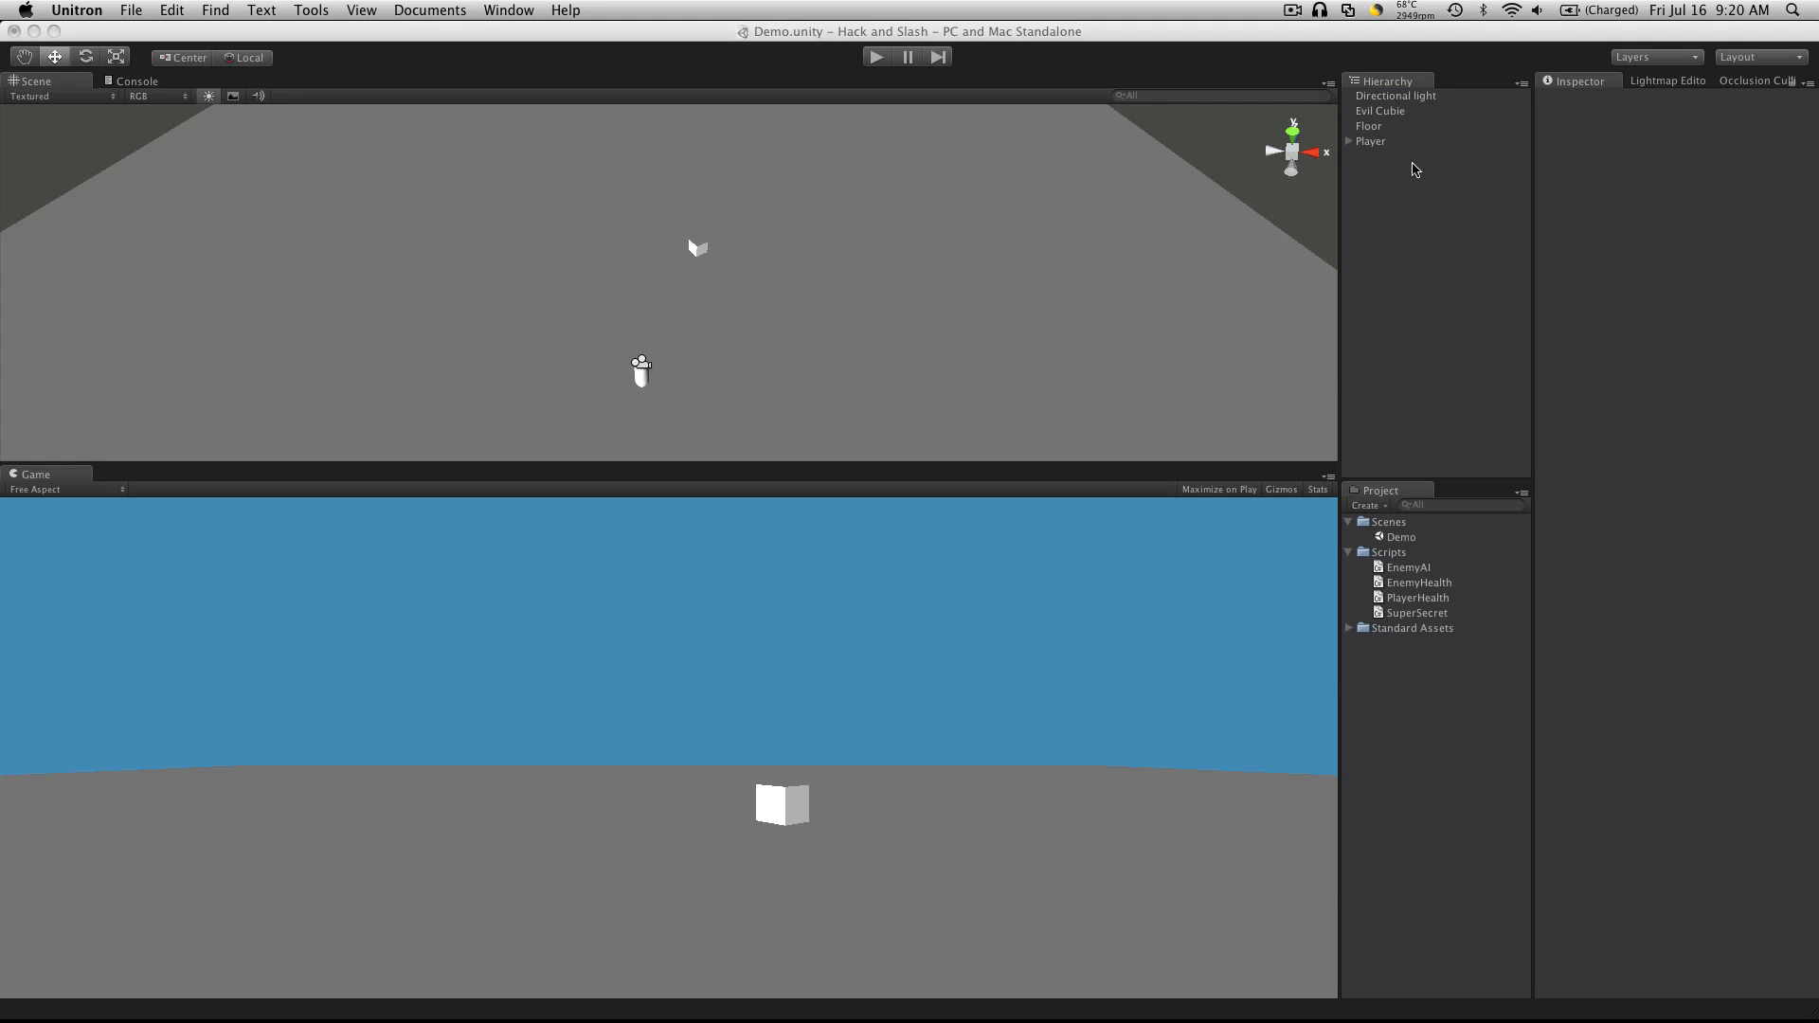
- Select Player in the Hierarchy to show its Character Motor, FPSInput Controller and Player Health components
click(1370, 140)
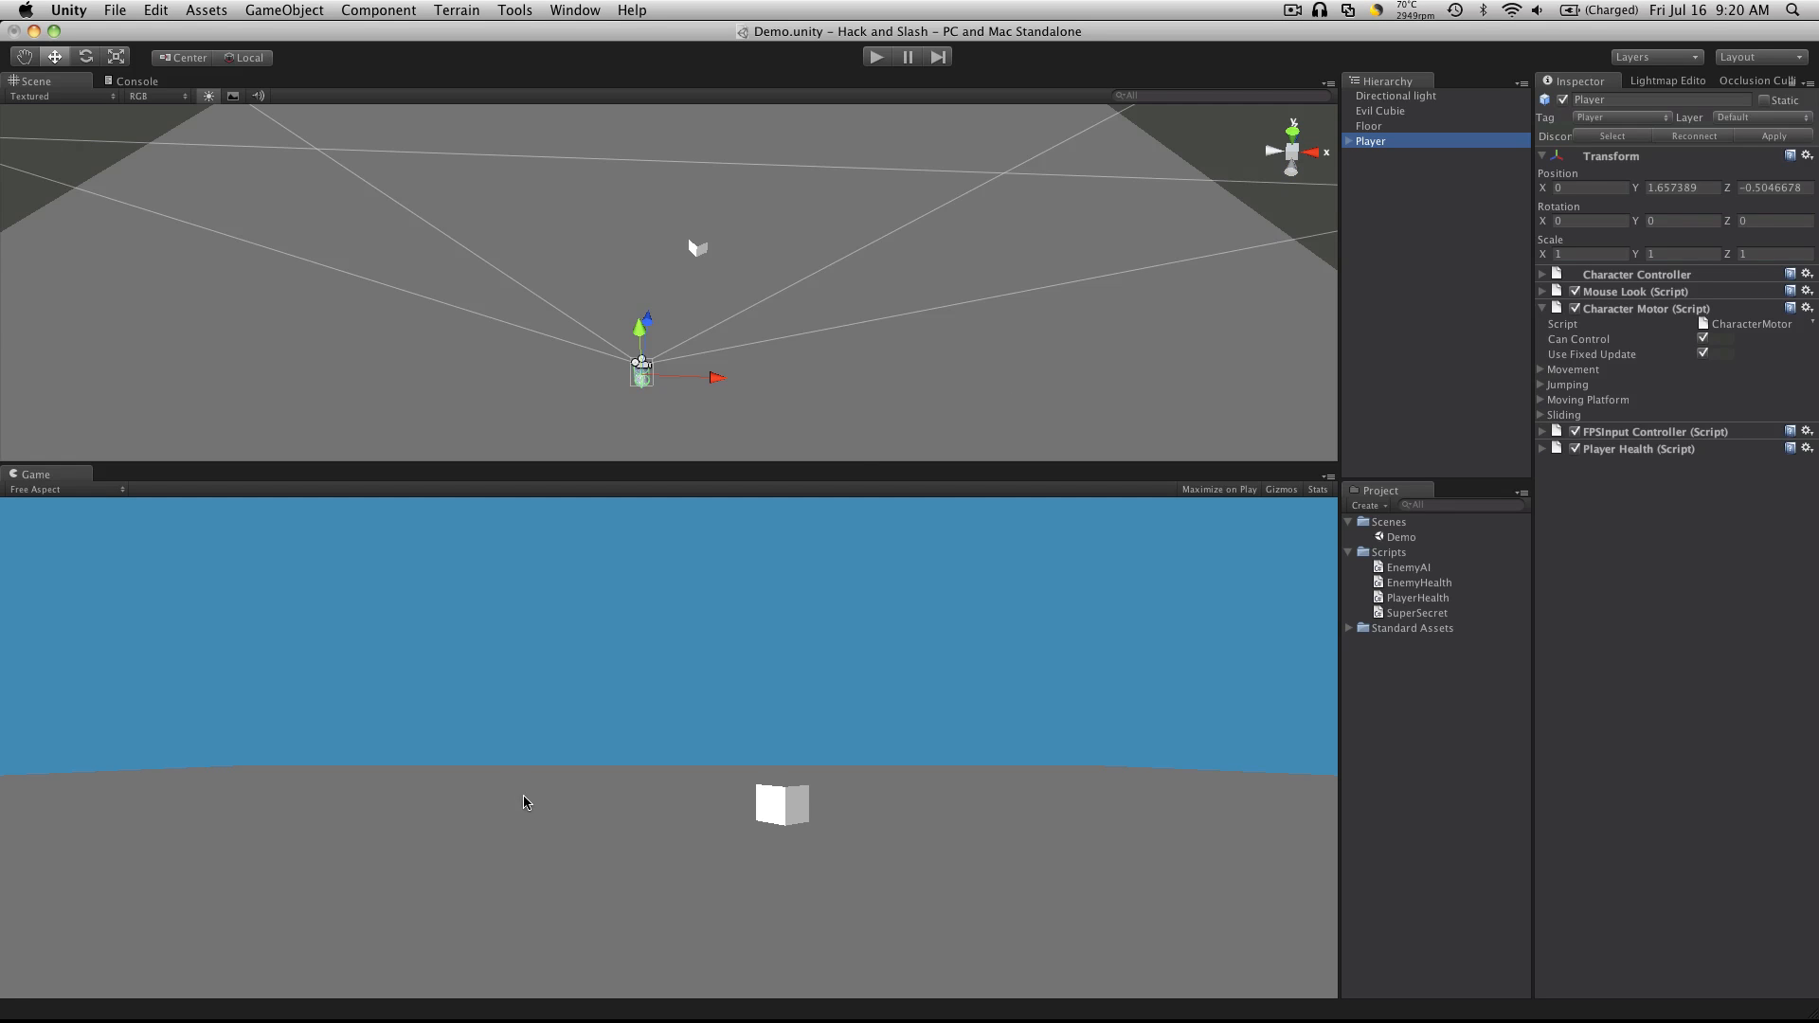
mouse_move(799, 838)
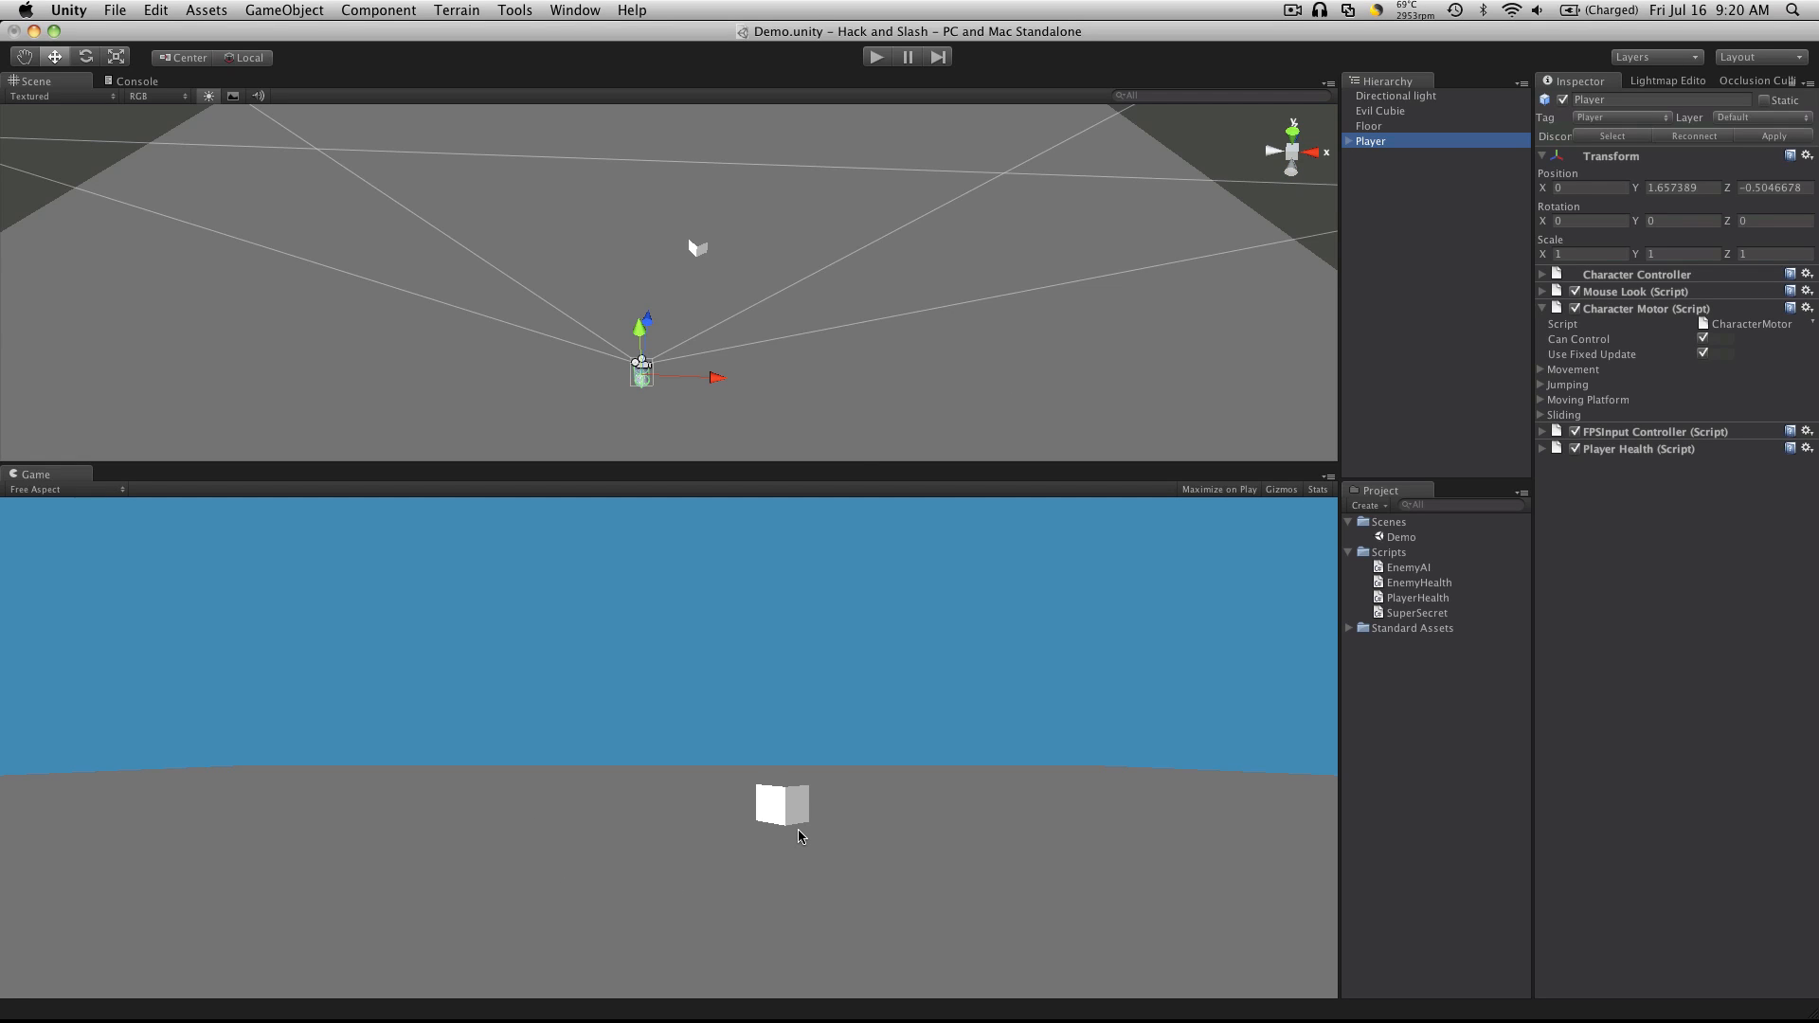
mouse_move(890, 779)
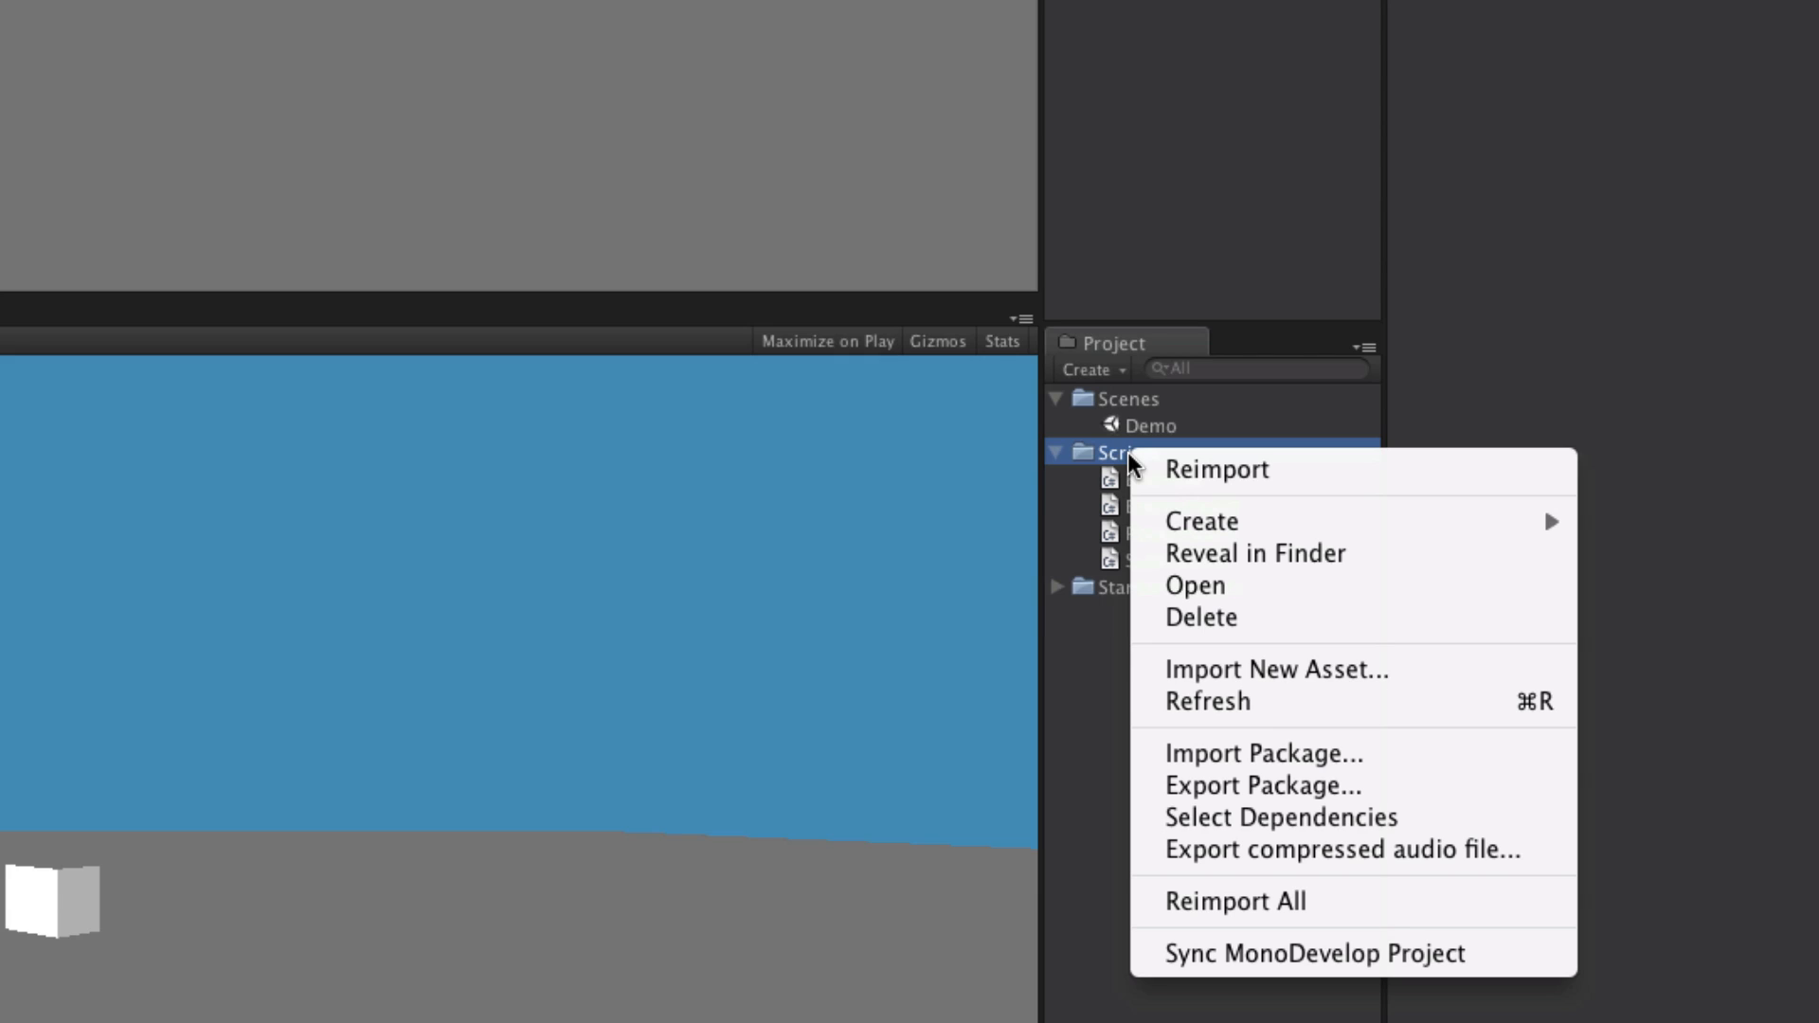
mouse_move(1201, 522)
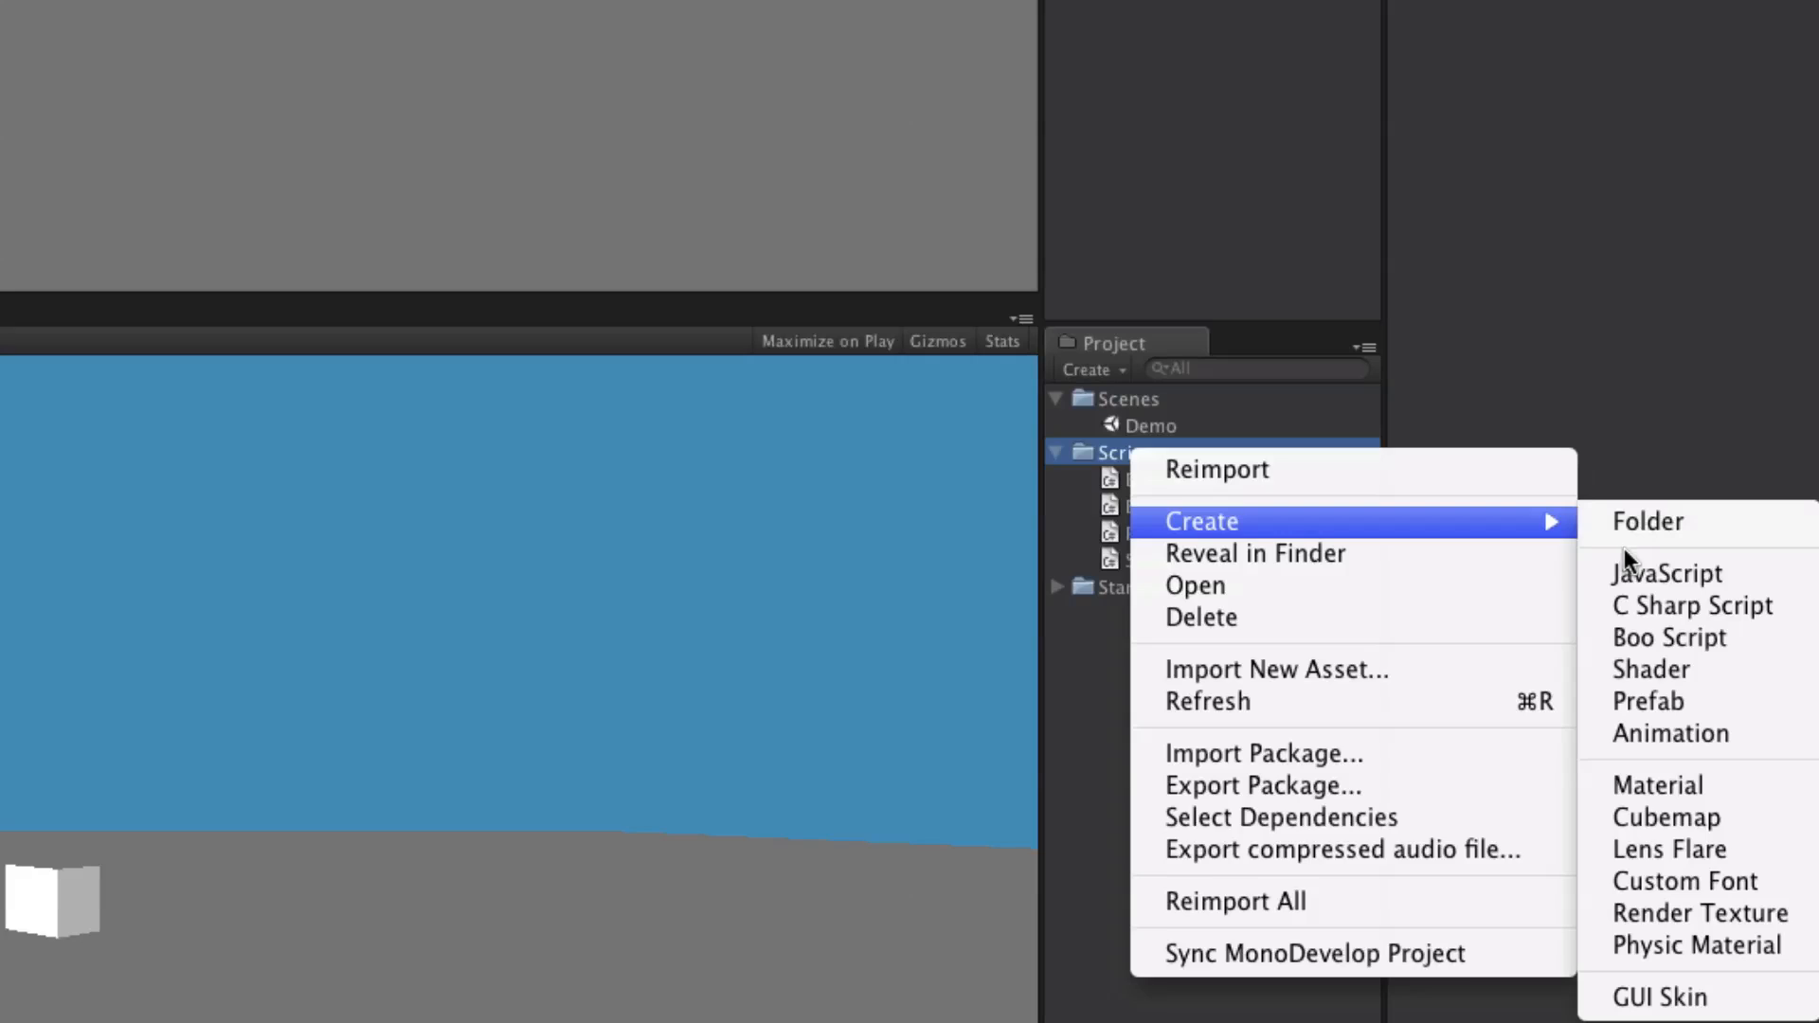
- Create a C# script in the Scripts folder and name it PlayerAttack
click(1693, 604)
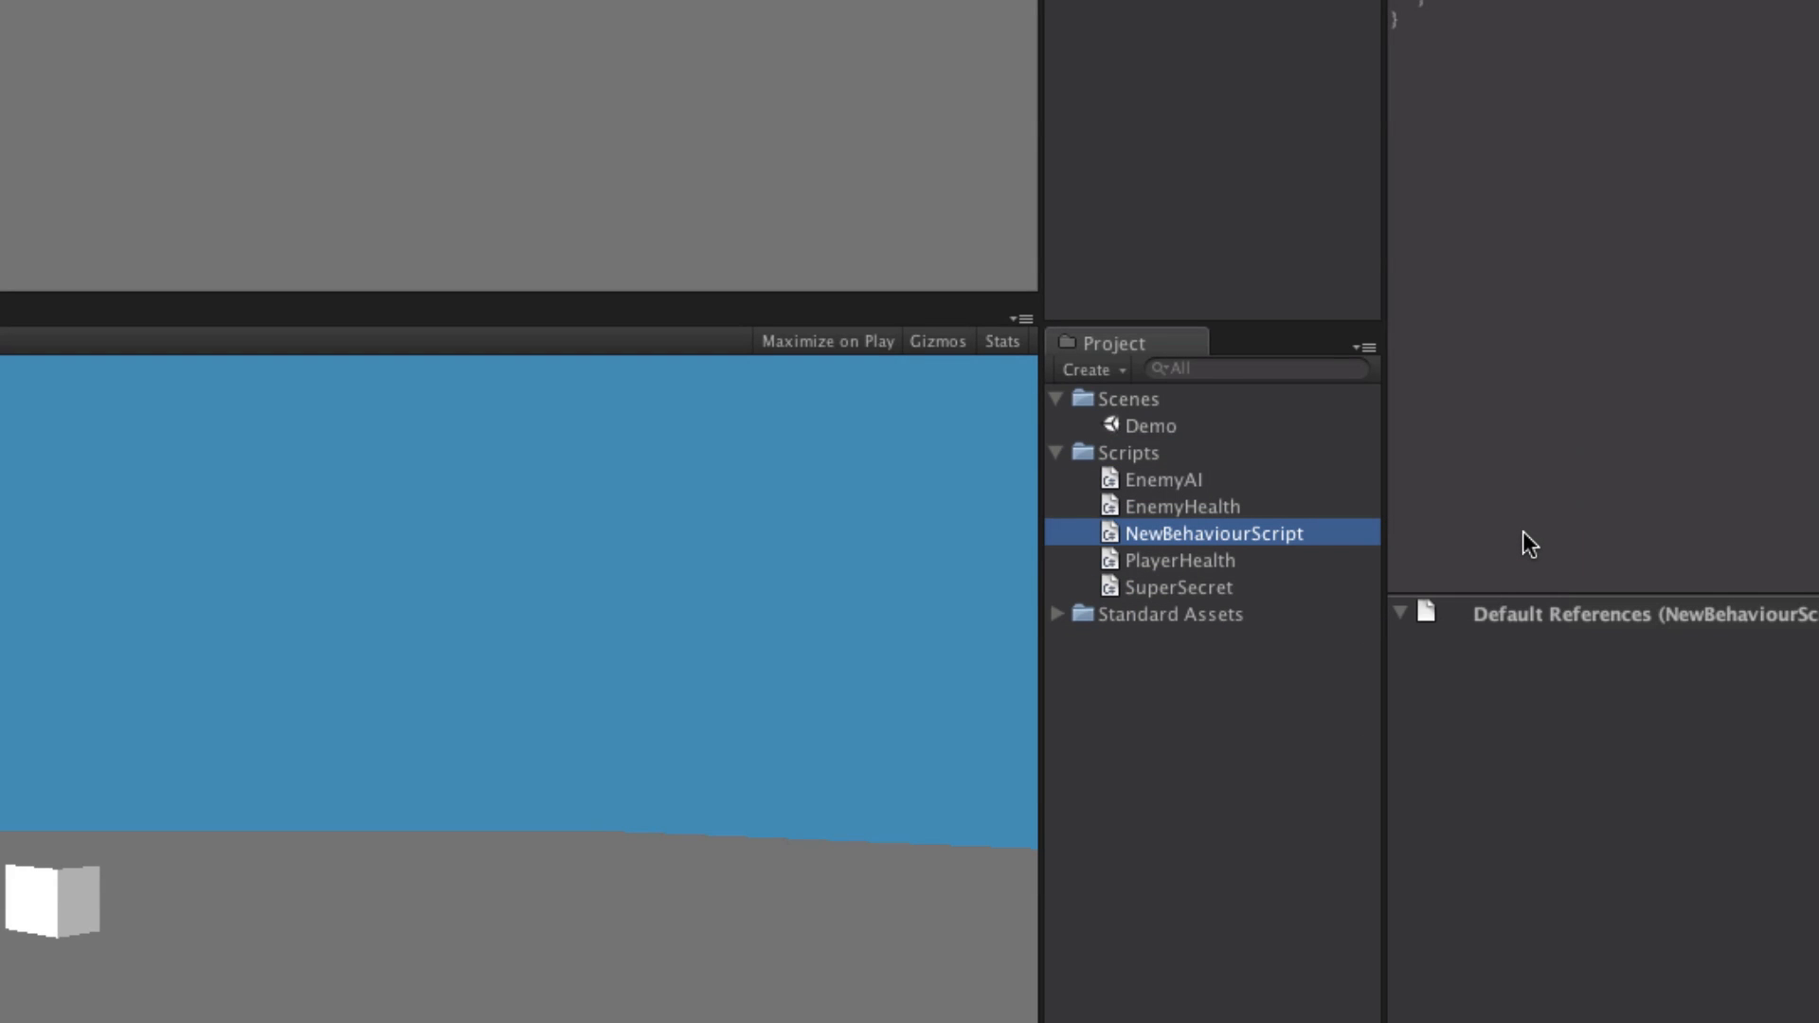
double_click(1215, 533)
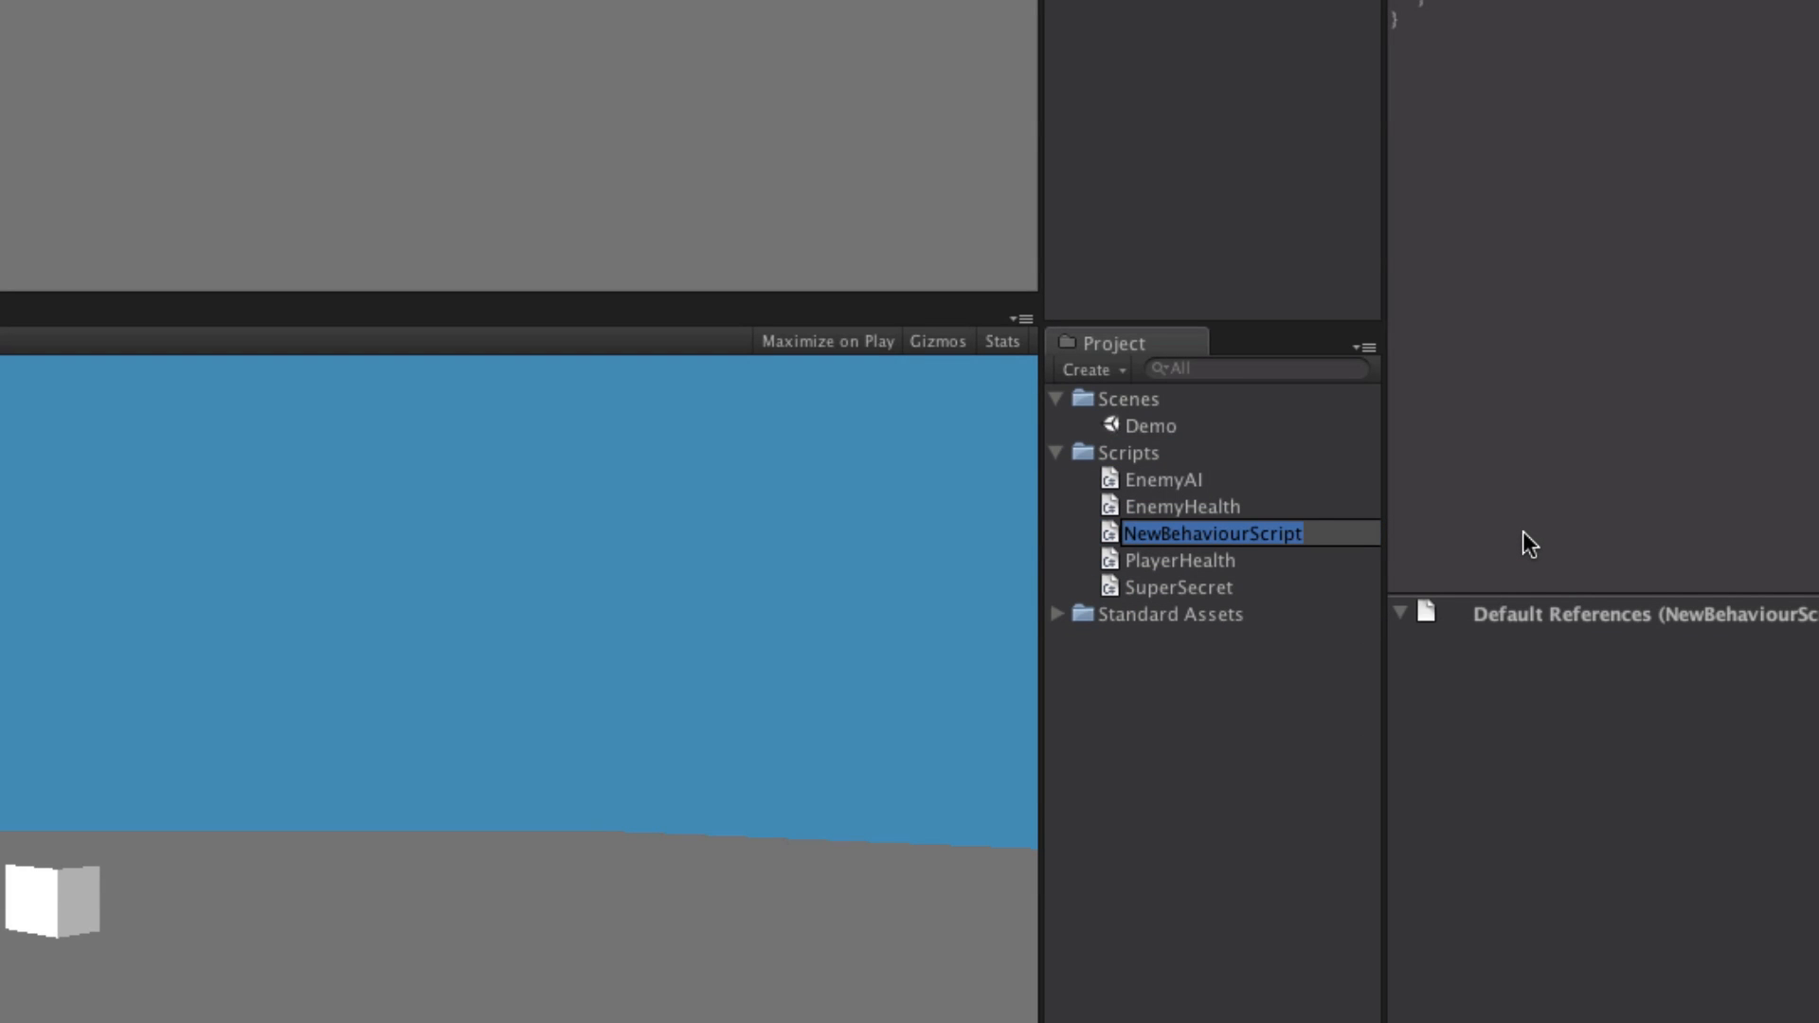
text(PlayerAttack)
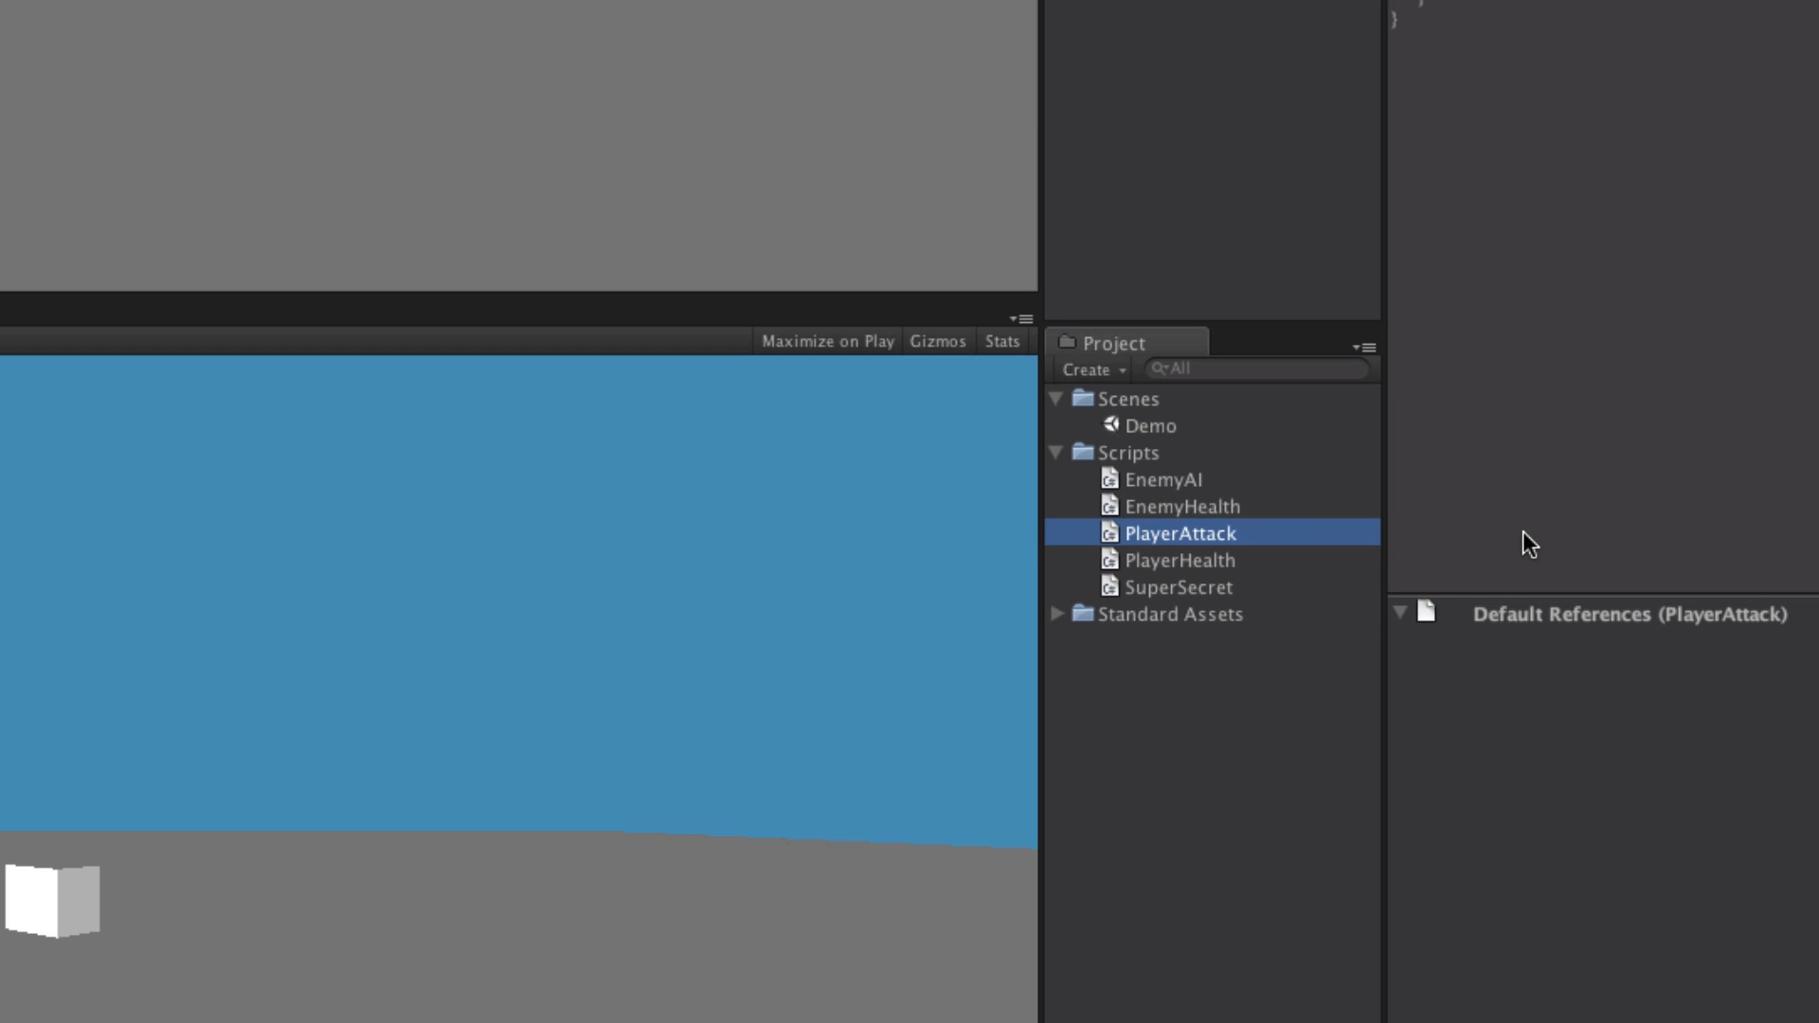
- In PlayerAttack.cs, name the class PlayerAttack and add public GameObject target;
double_click(1181, 533)
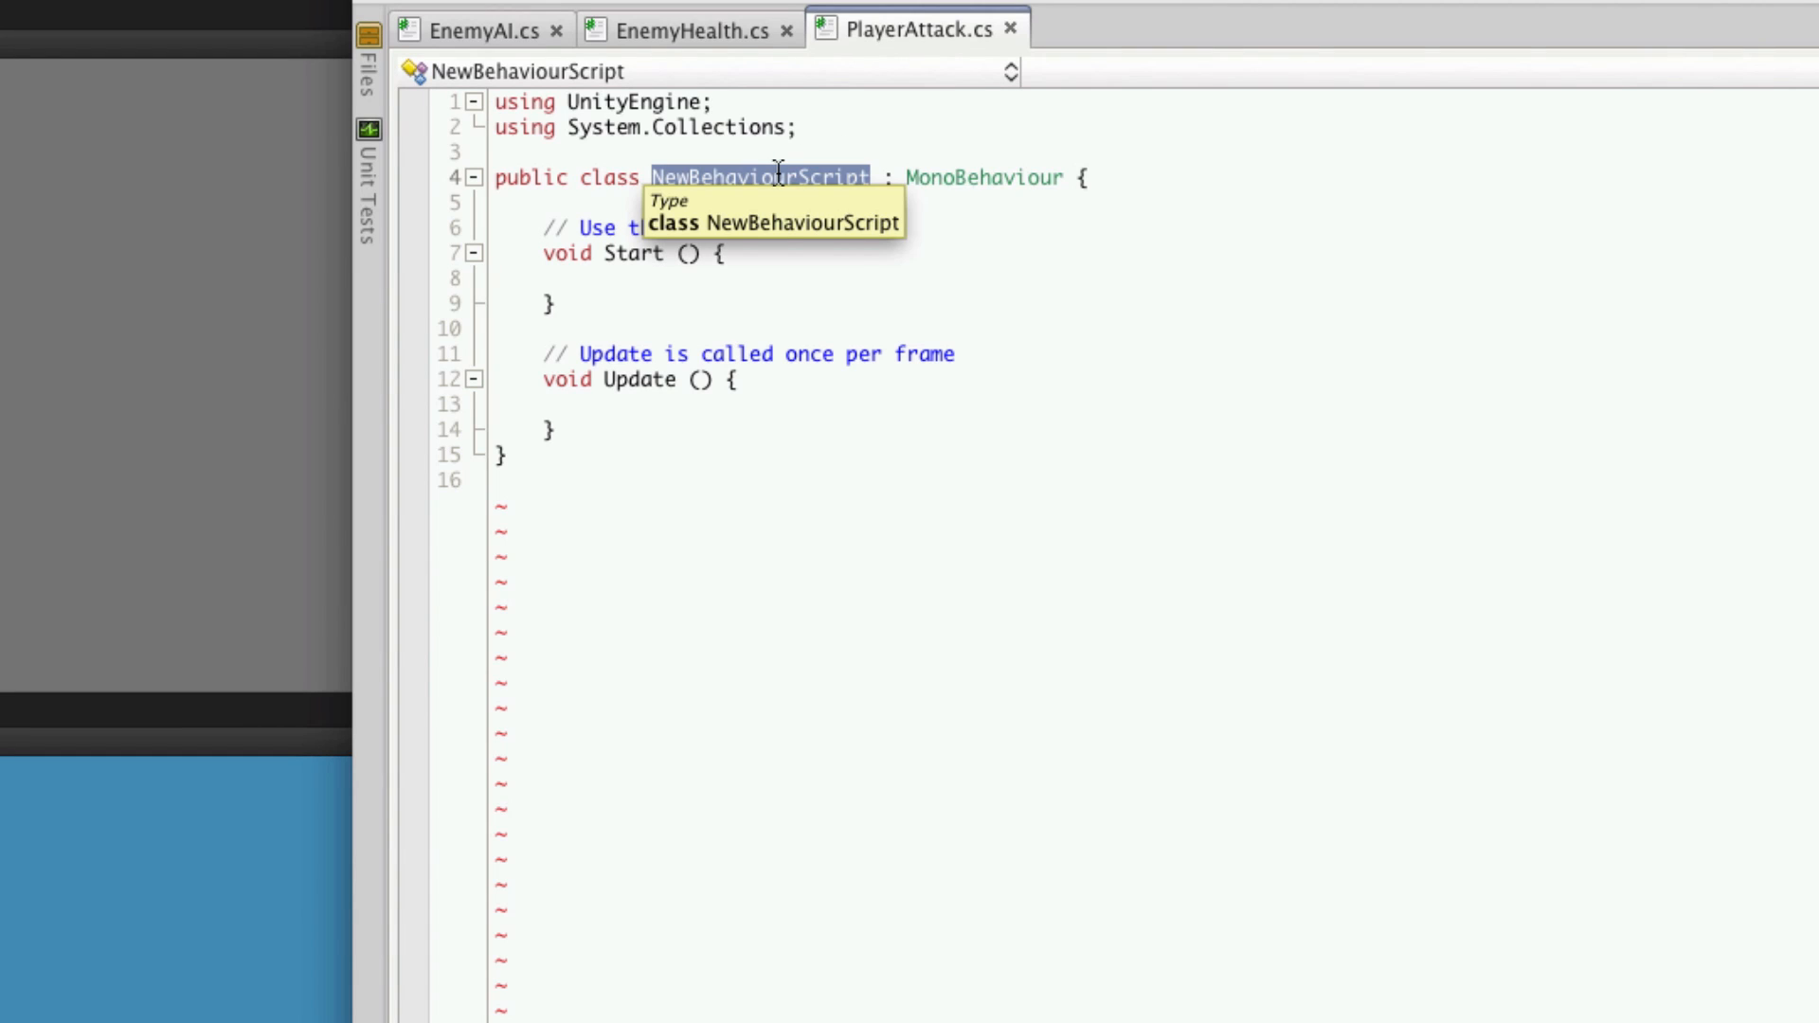
text(PlayerAttack)
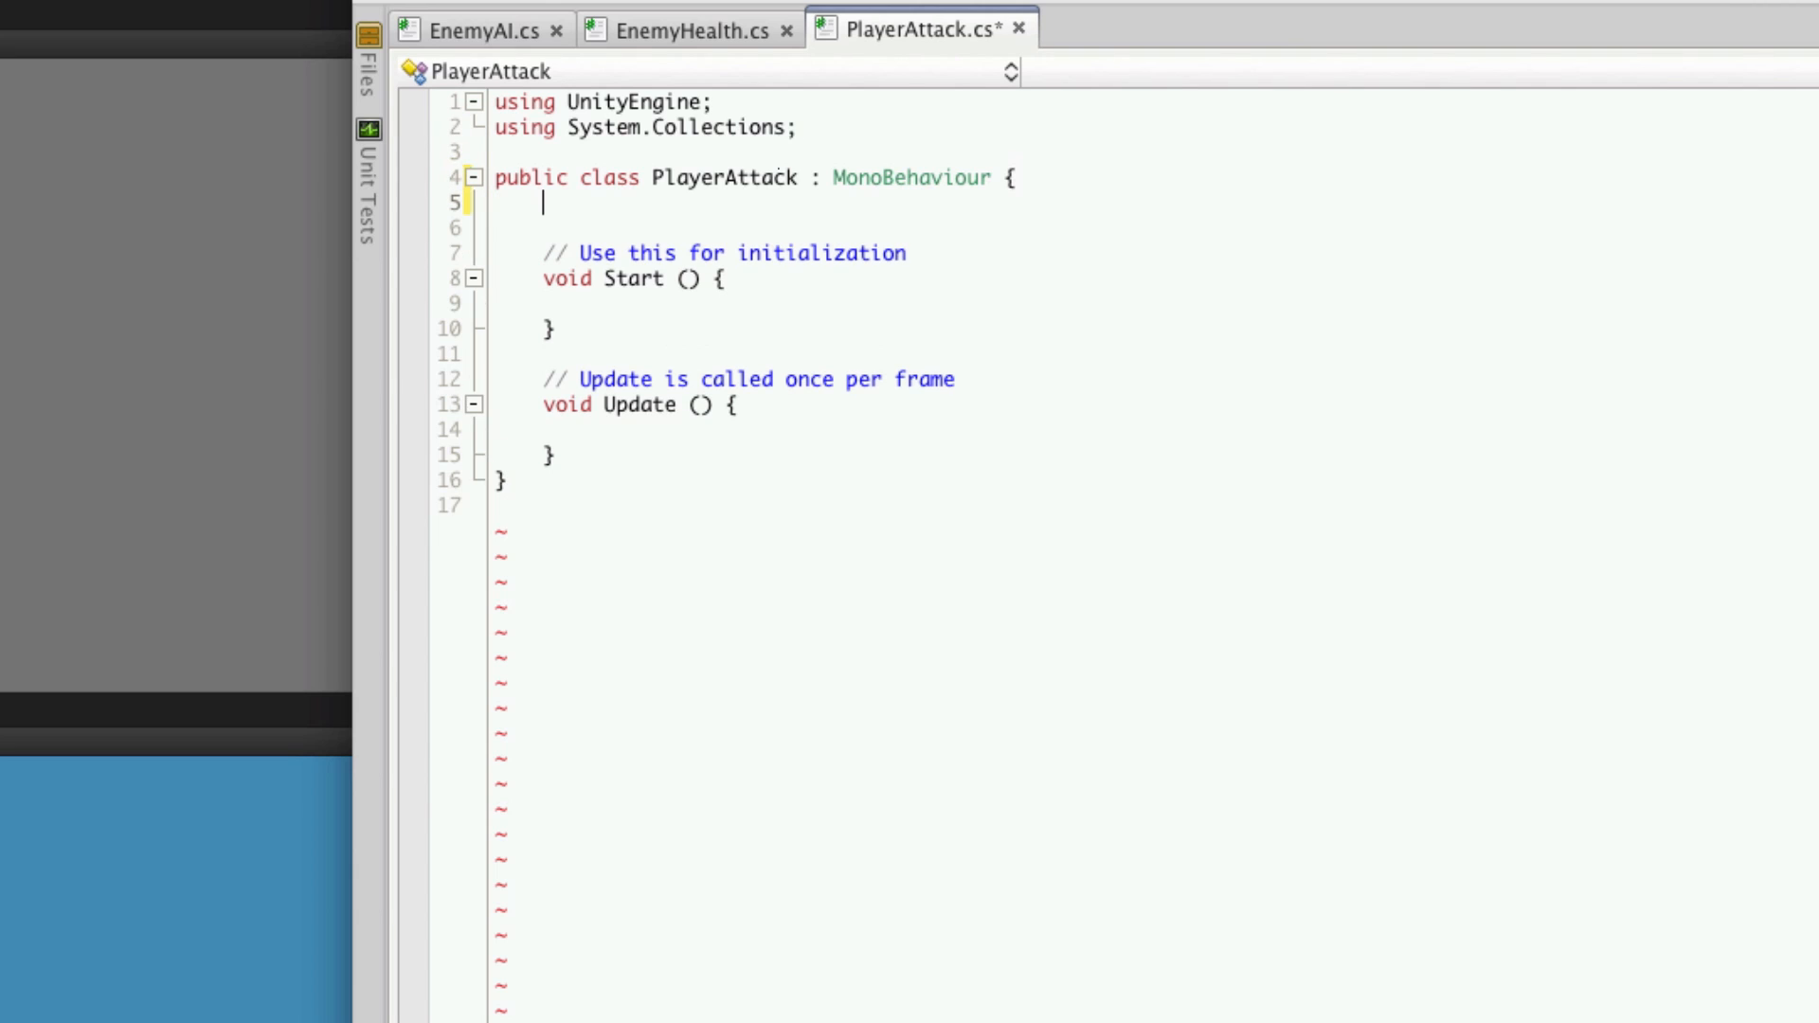
text(public Game)
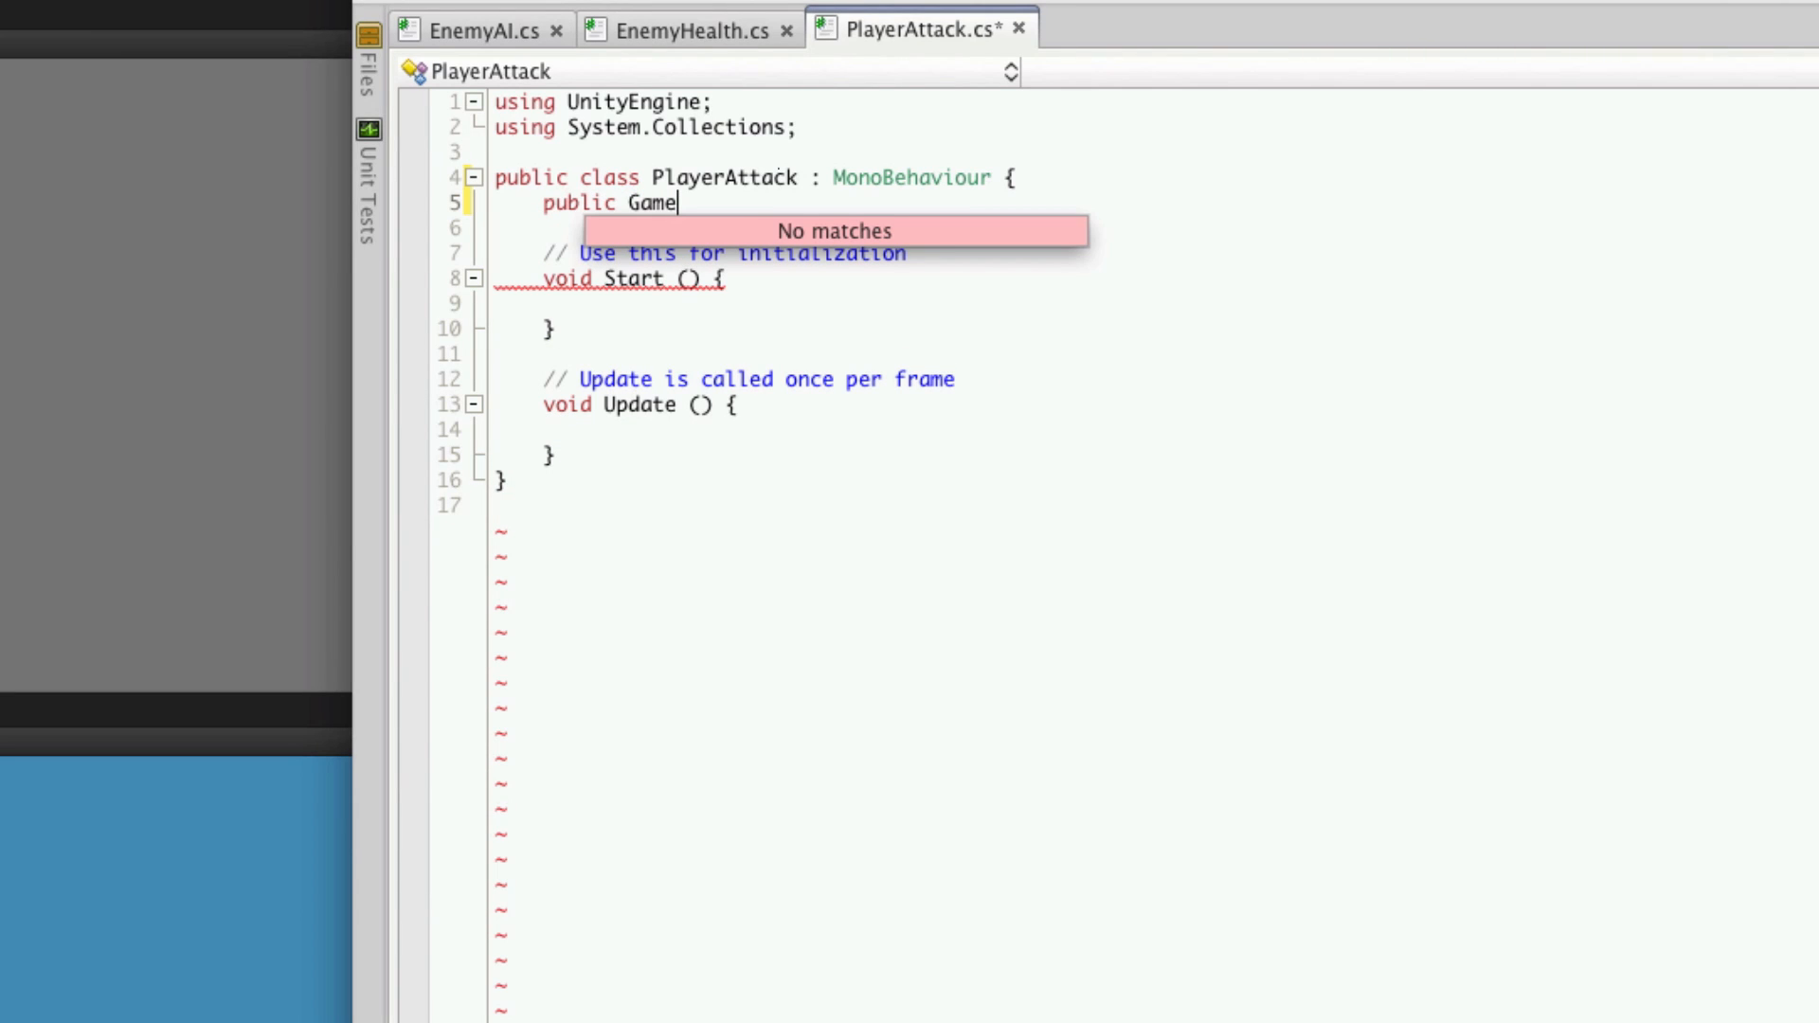
text(Object tar)
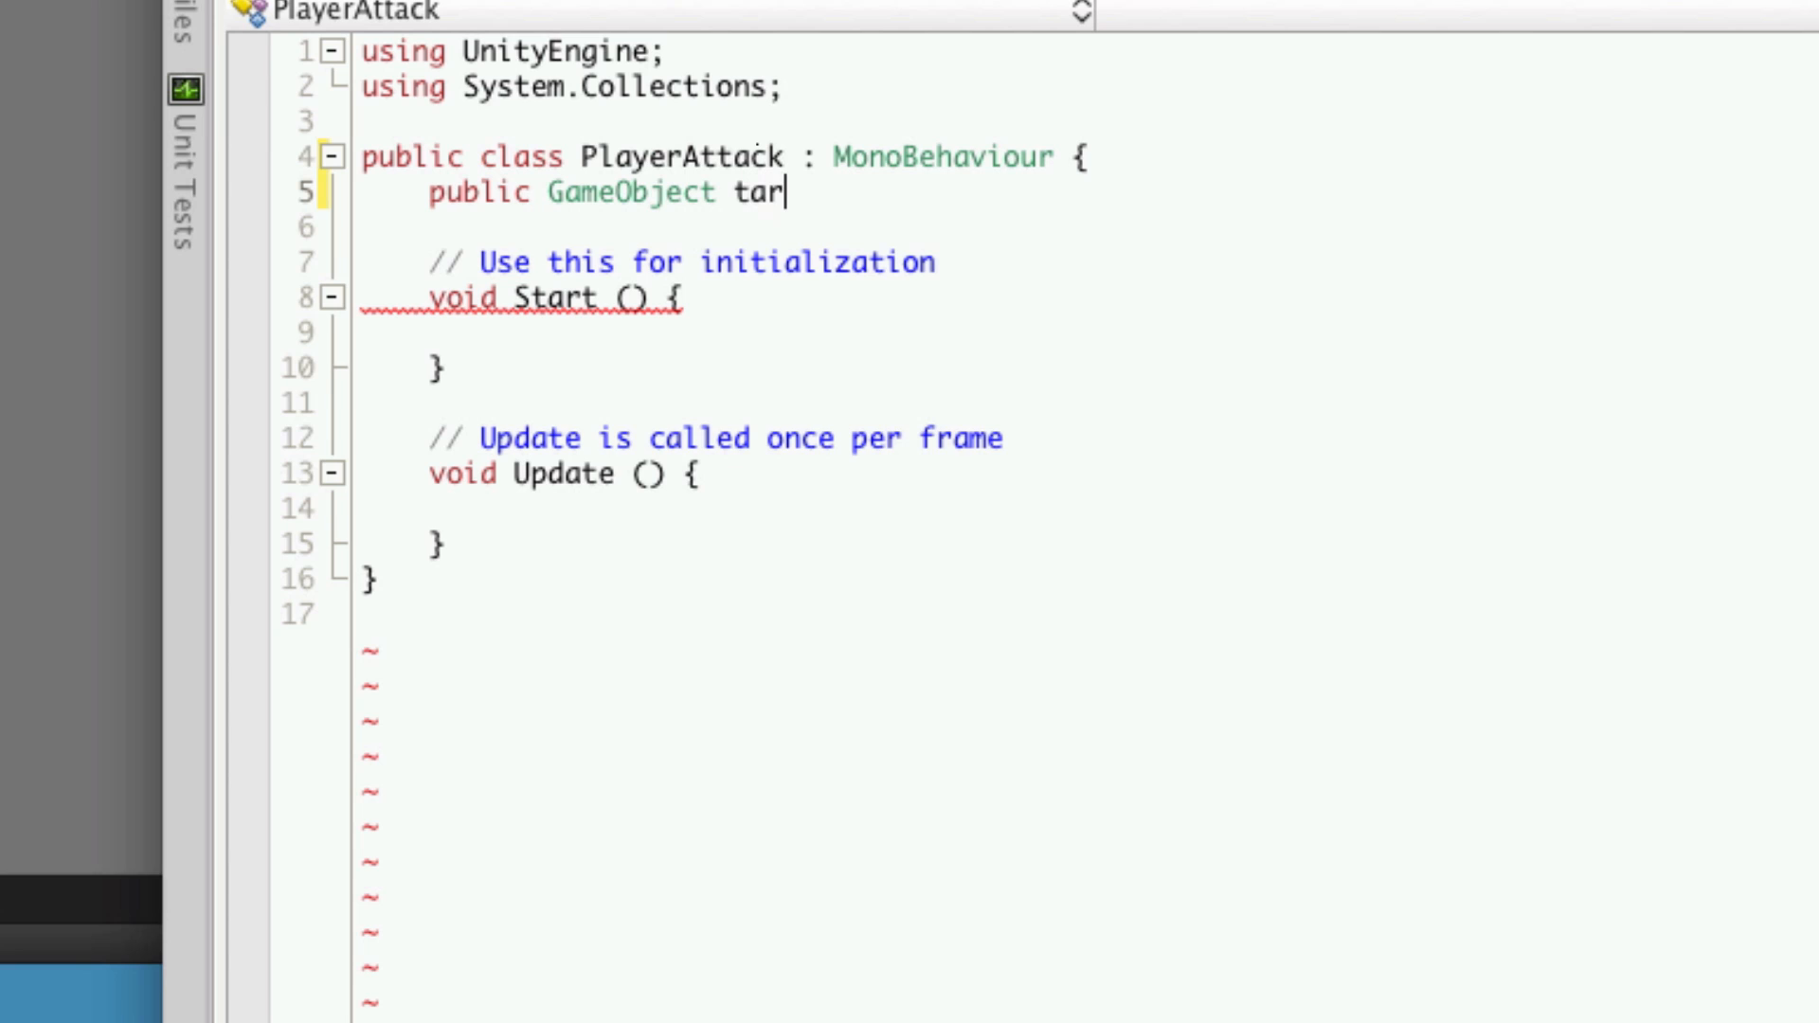
text(get;)
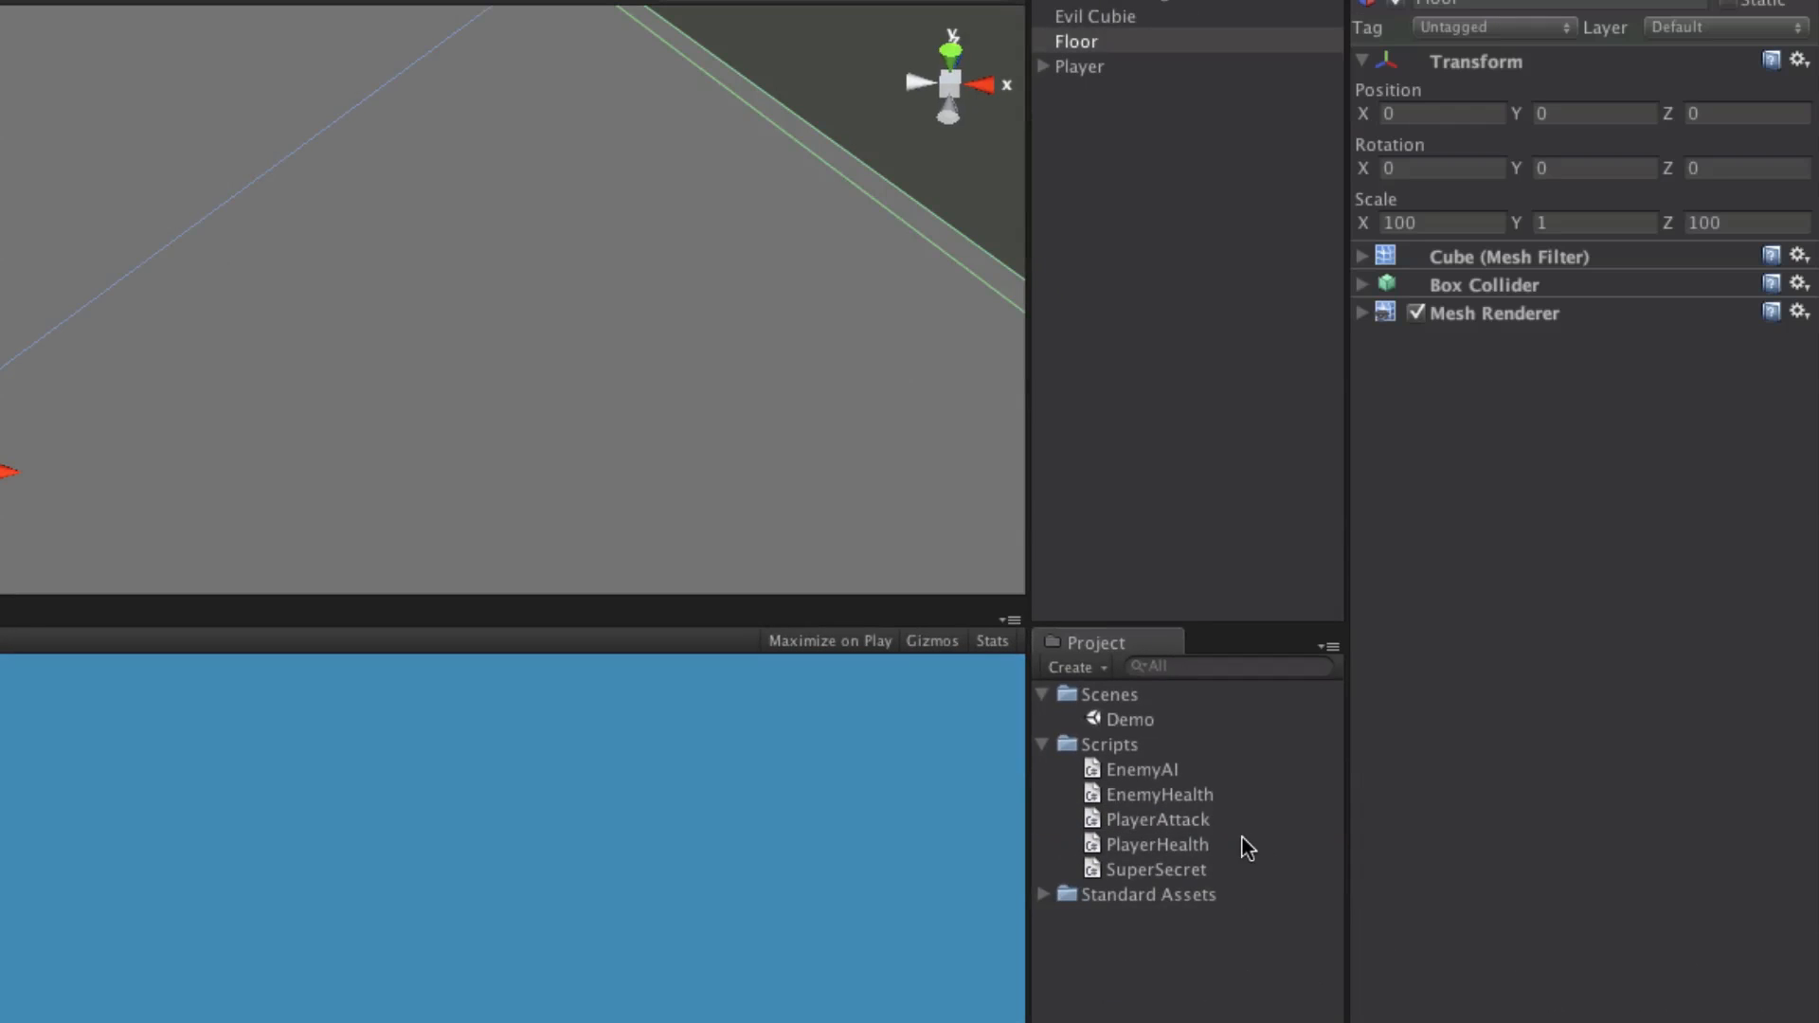
- Drag PlayerAttack onto Player and set its Target field to Evil Cubie
click(1156, 819)
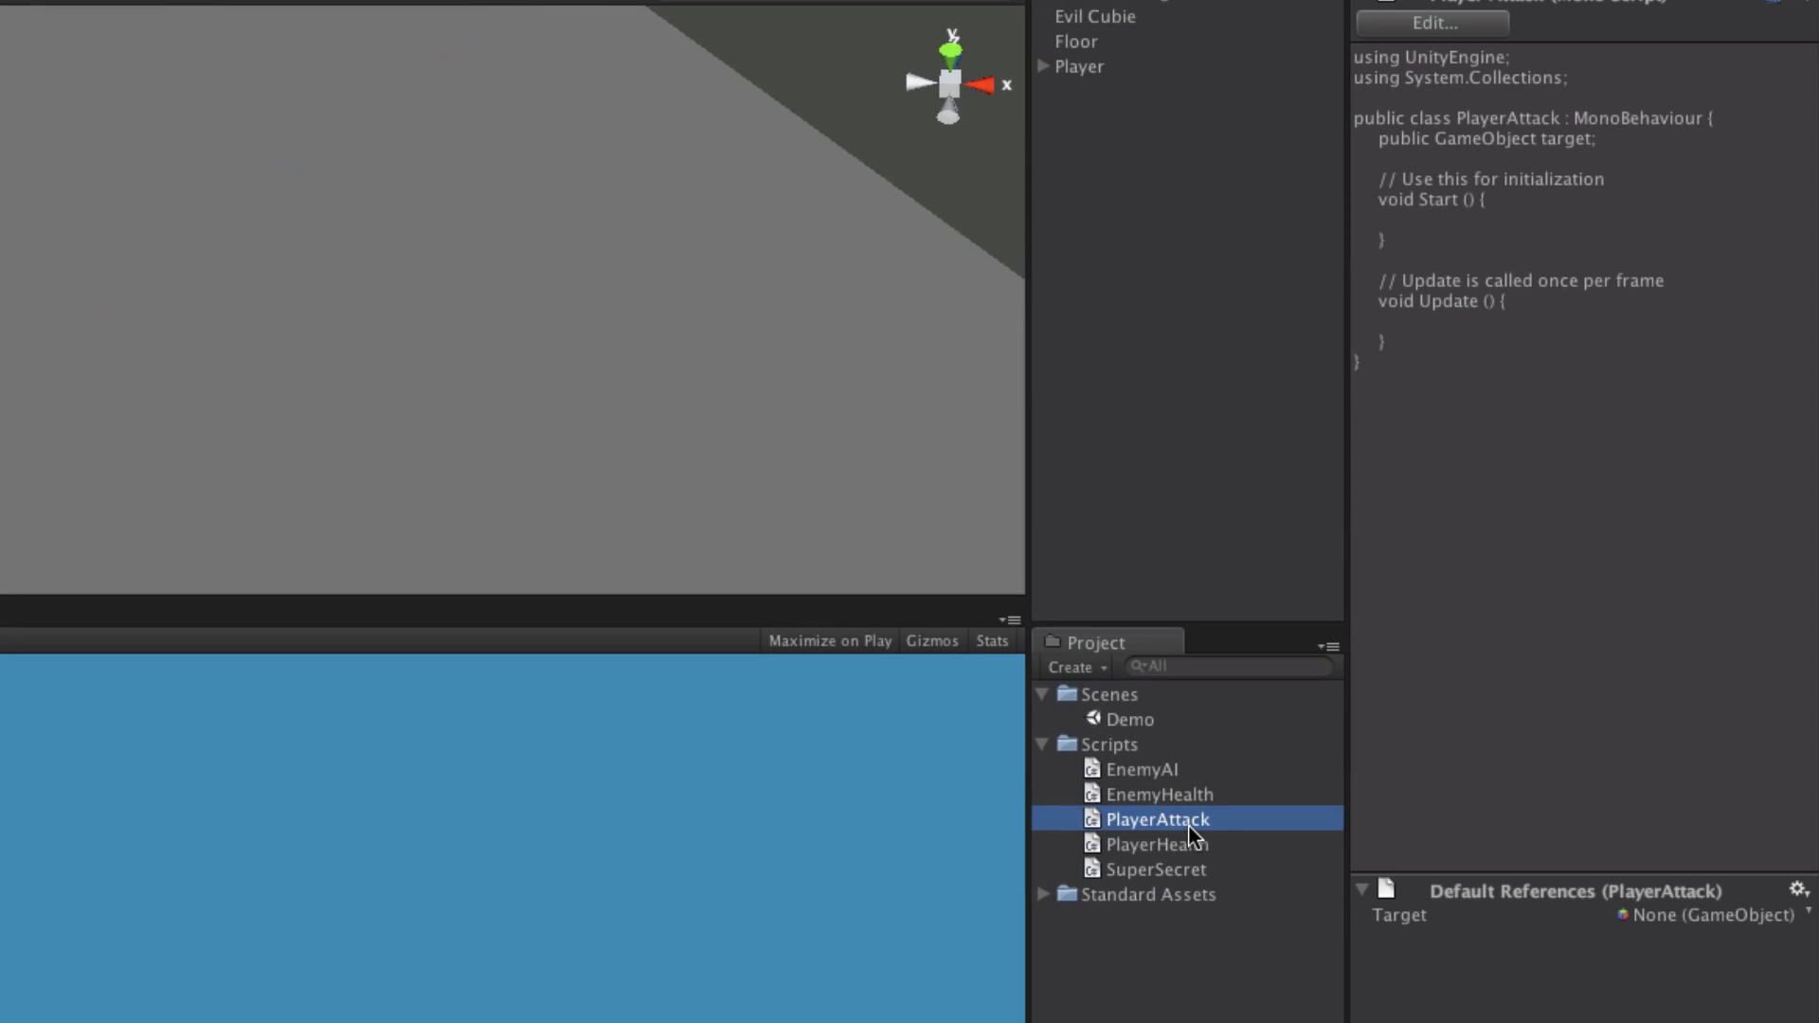
drag(1156, 819, 1087, 64)
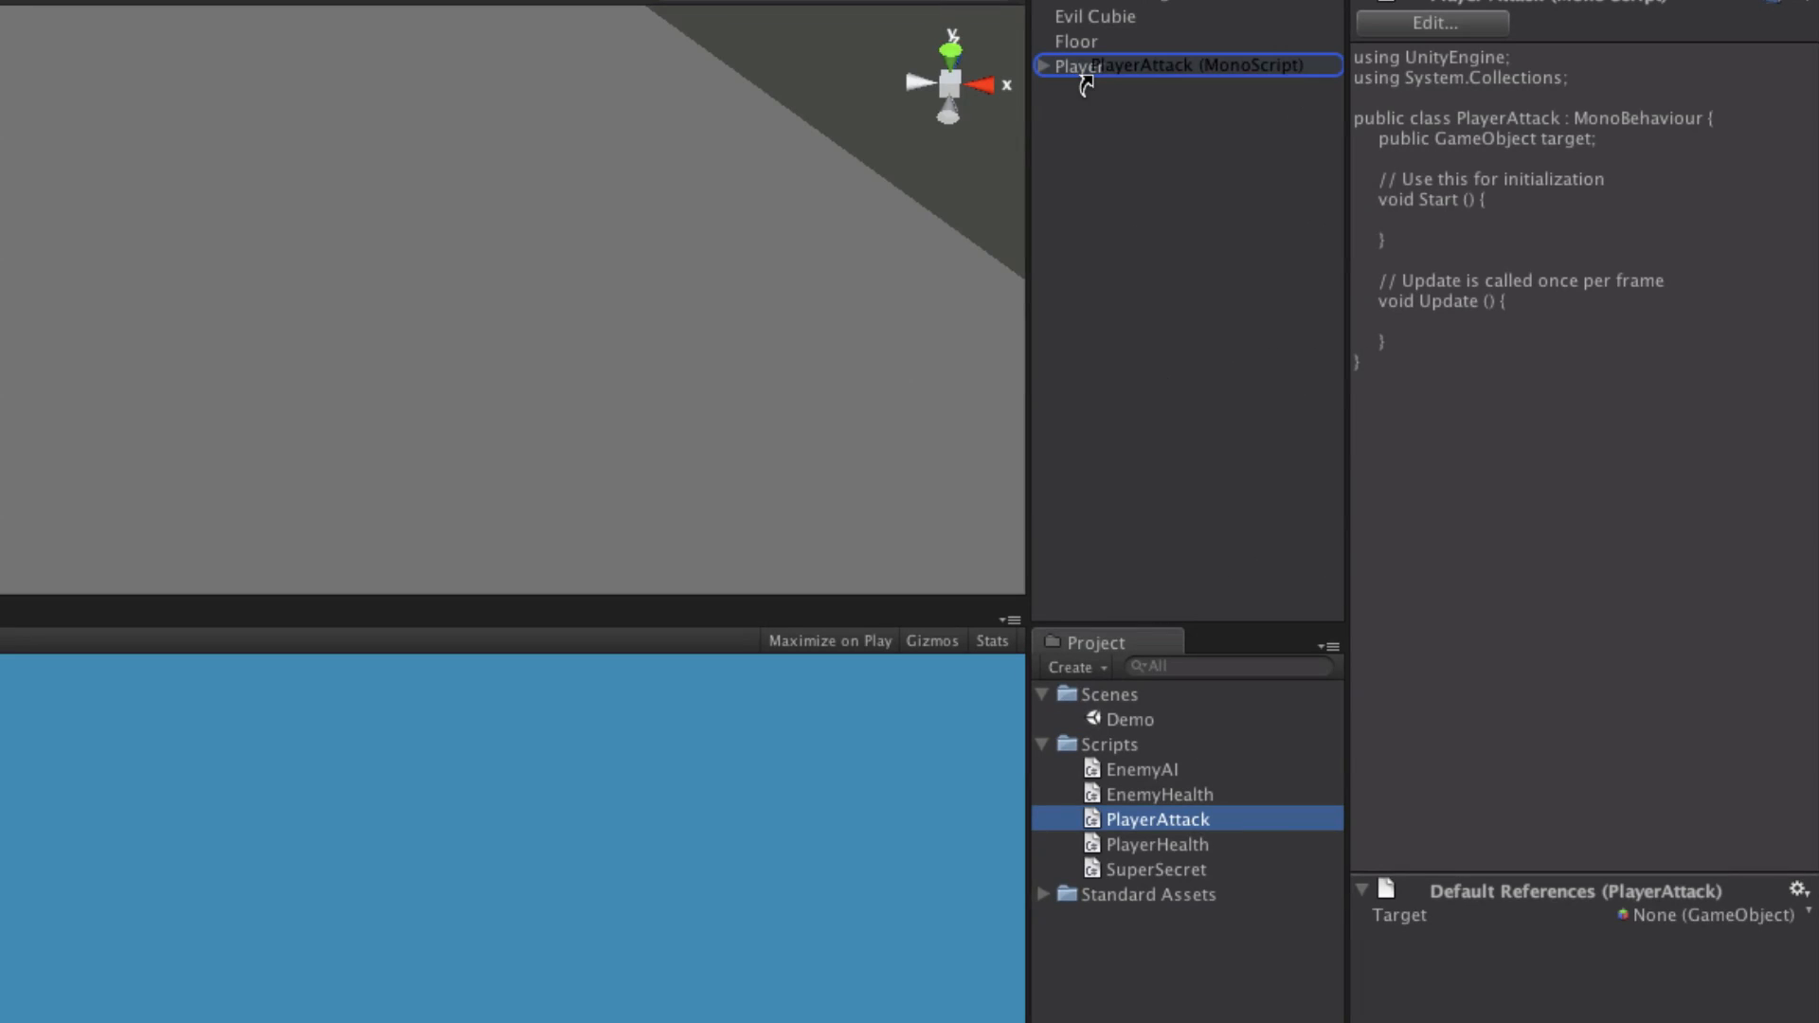
click(1078, 64)
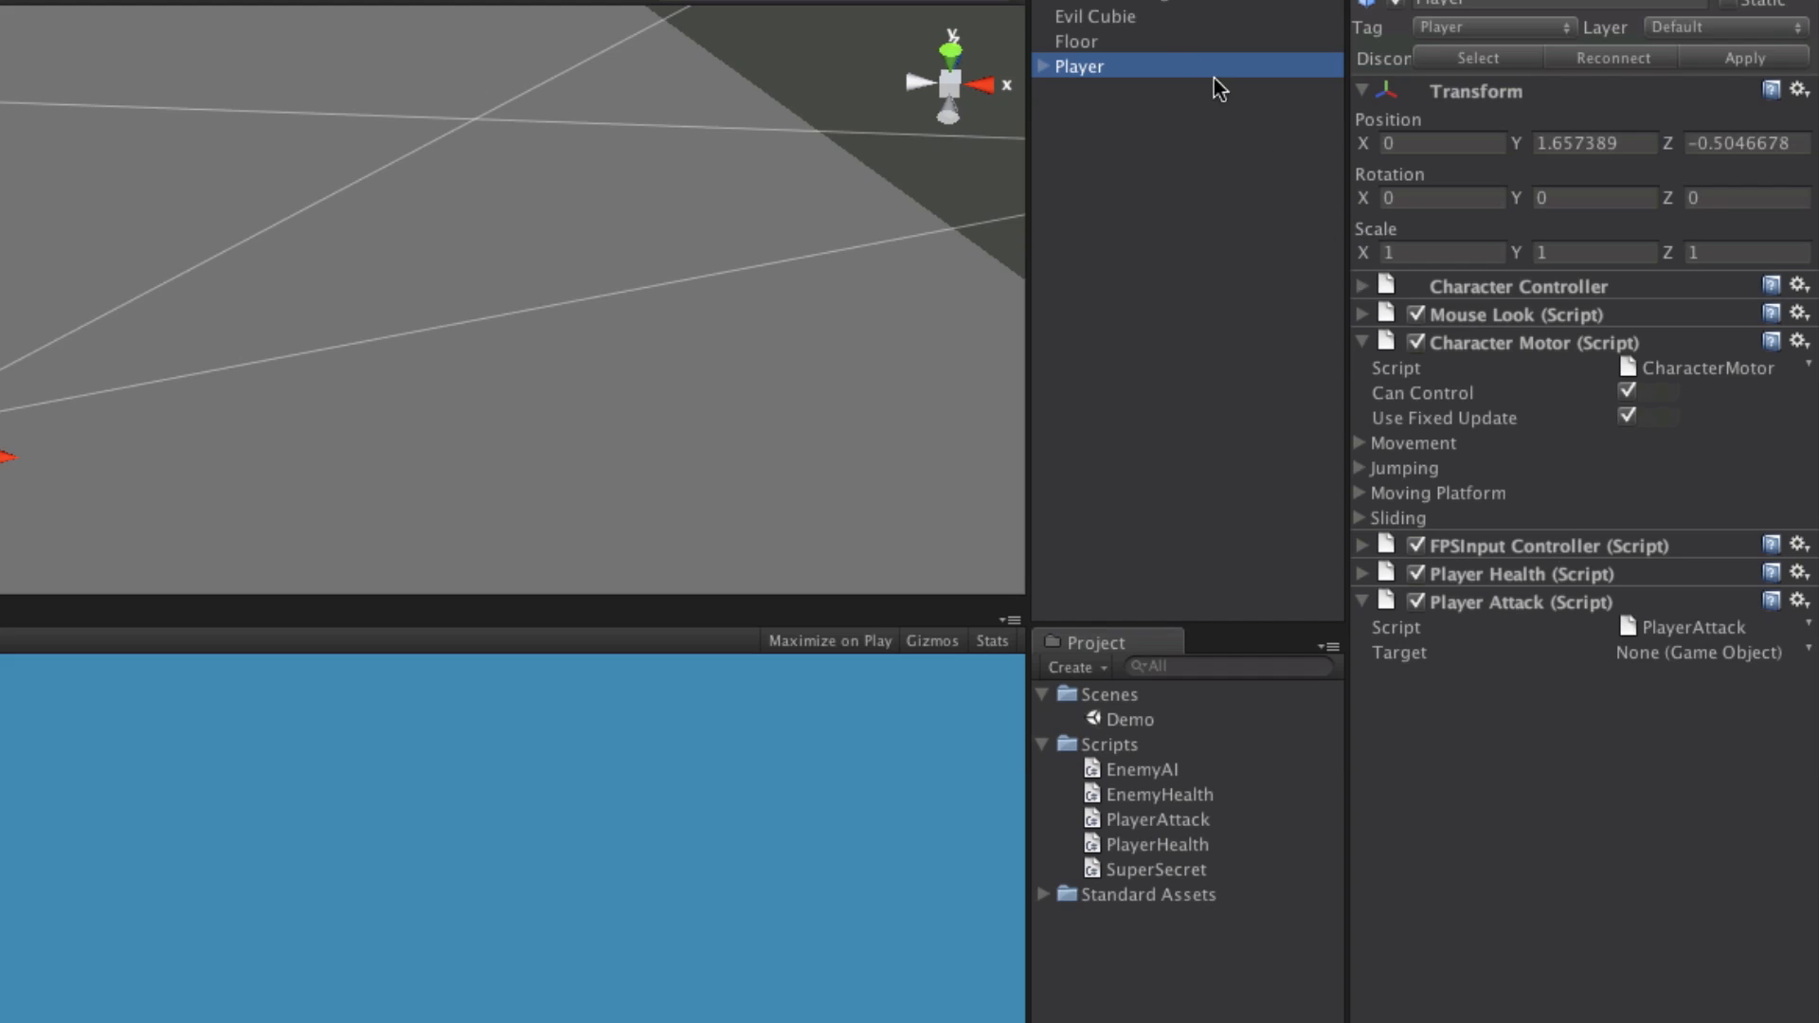
click(1072, 39)
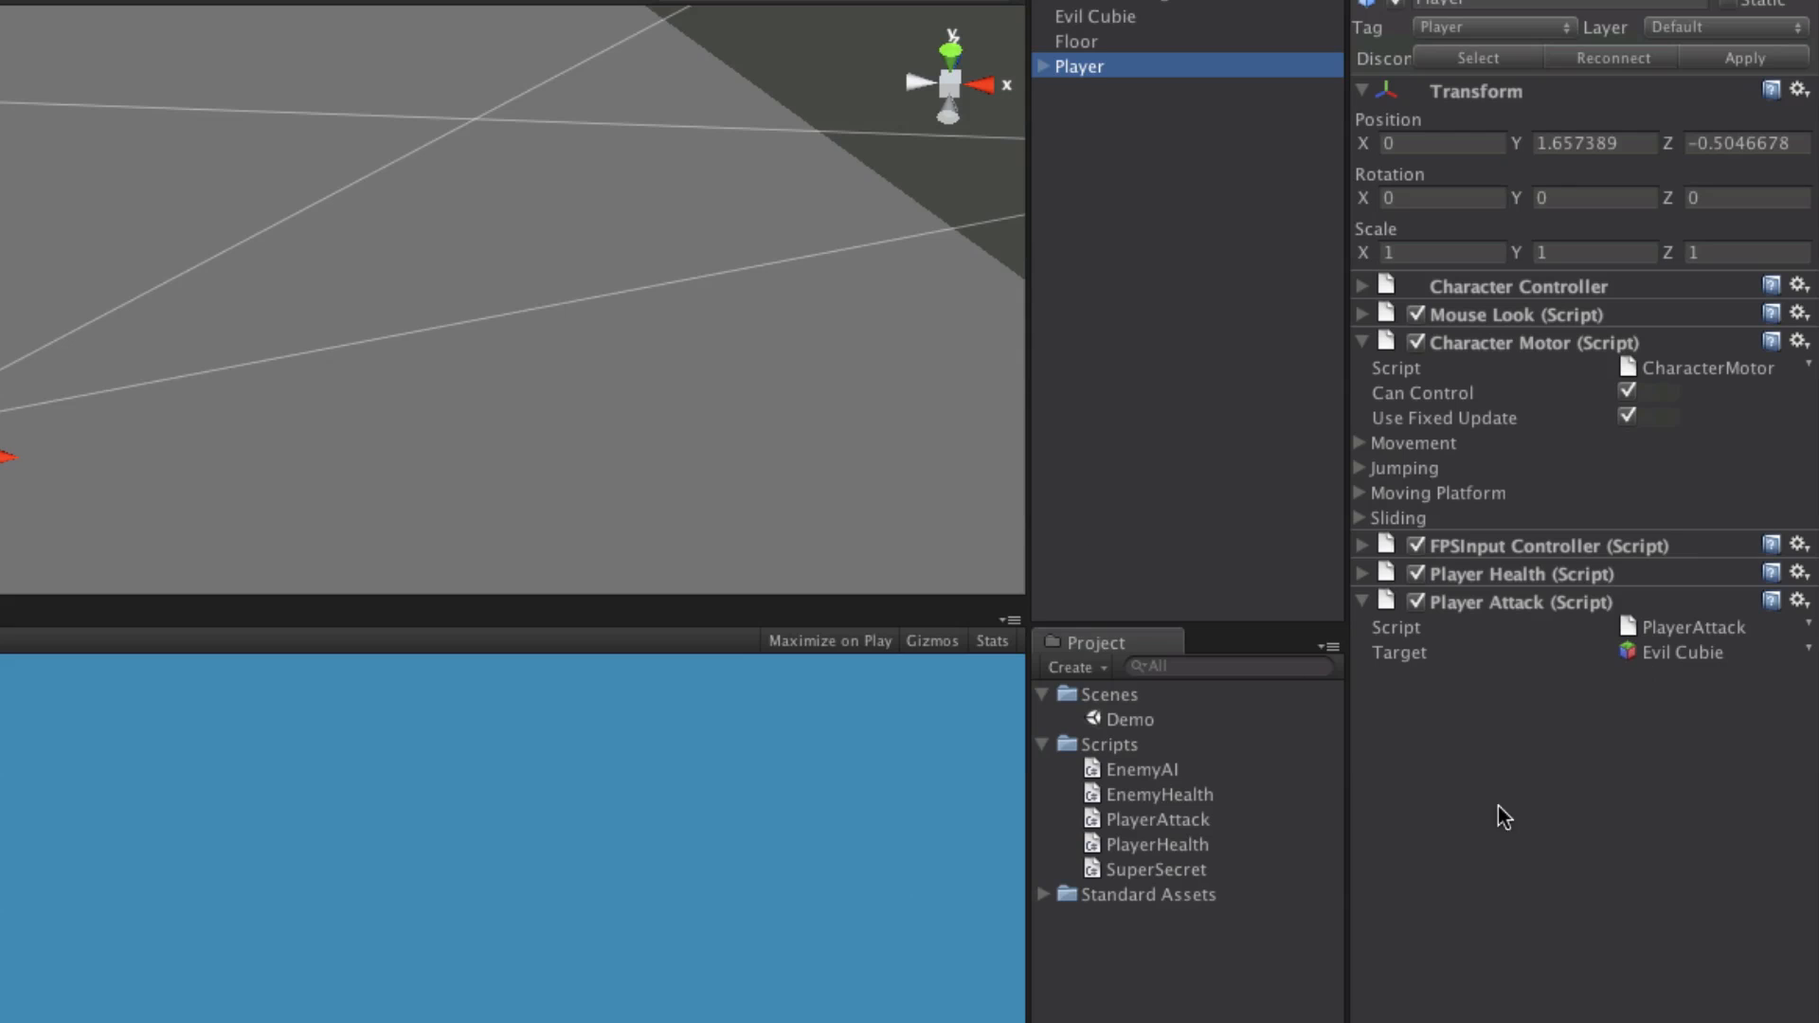
mouse_move(1345, 659)
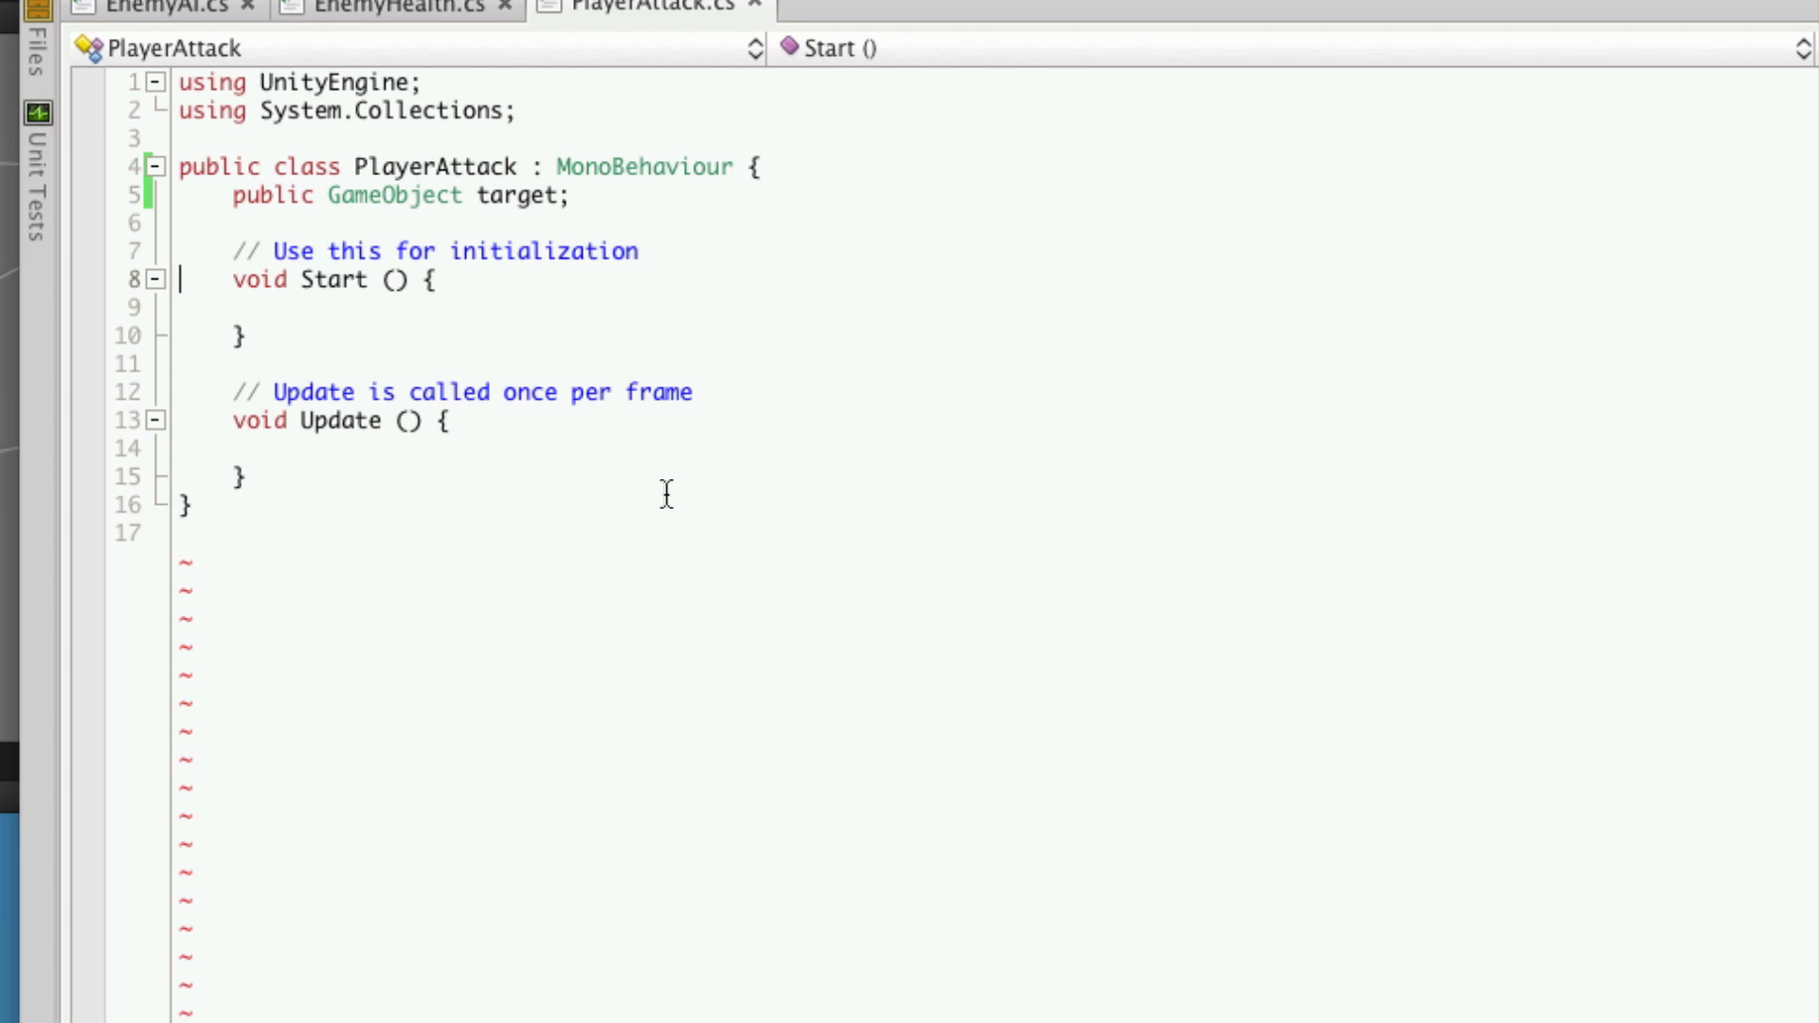
mouse_move(614, 490)
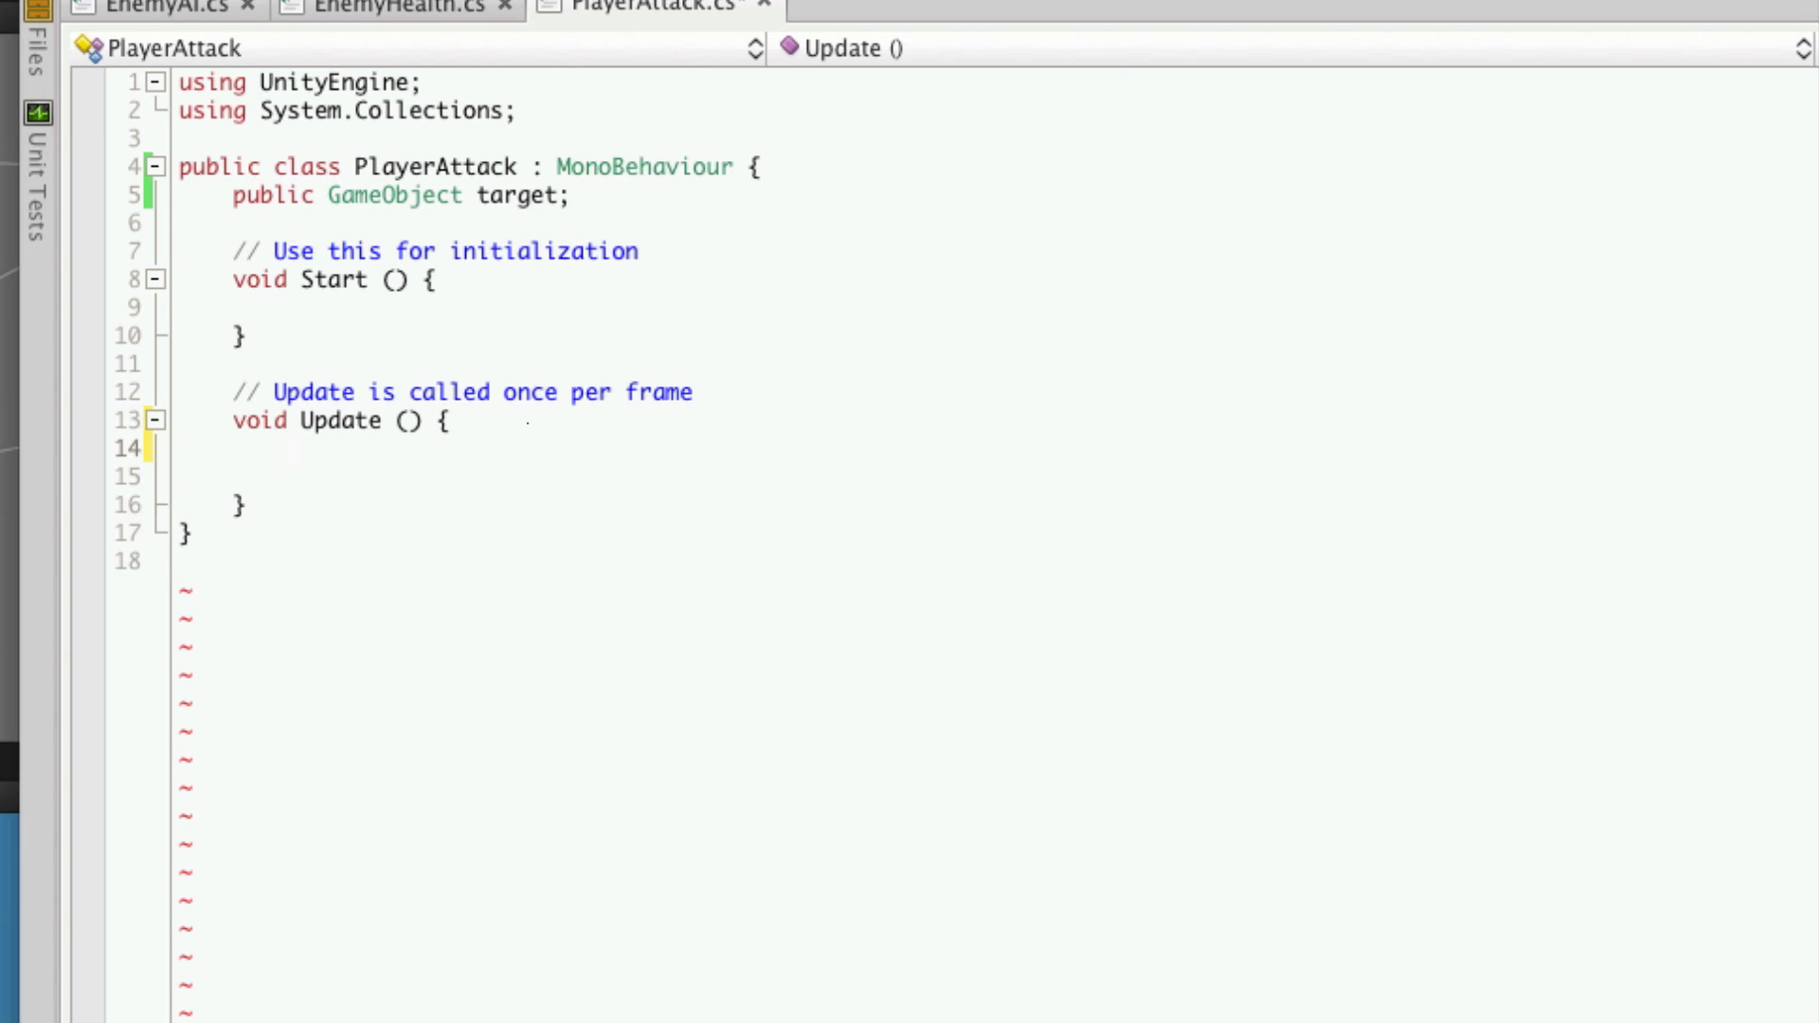
- Write if(Input.GetKeyUp(KeyCode.F)) { } inside Update
click(288, 449)
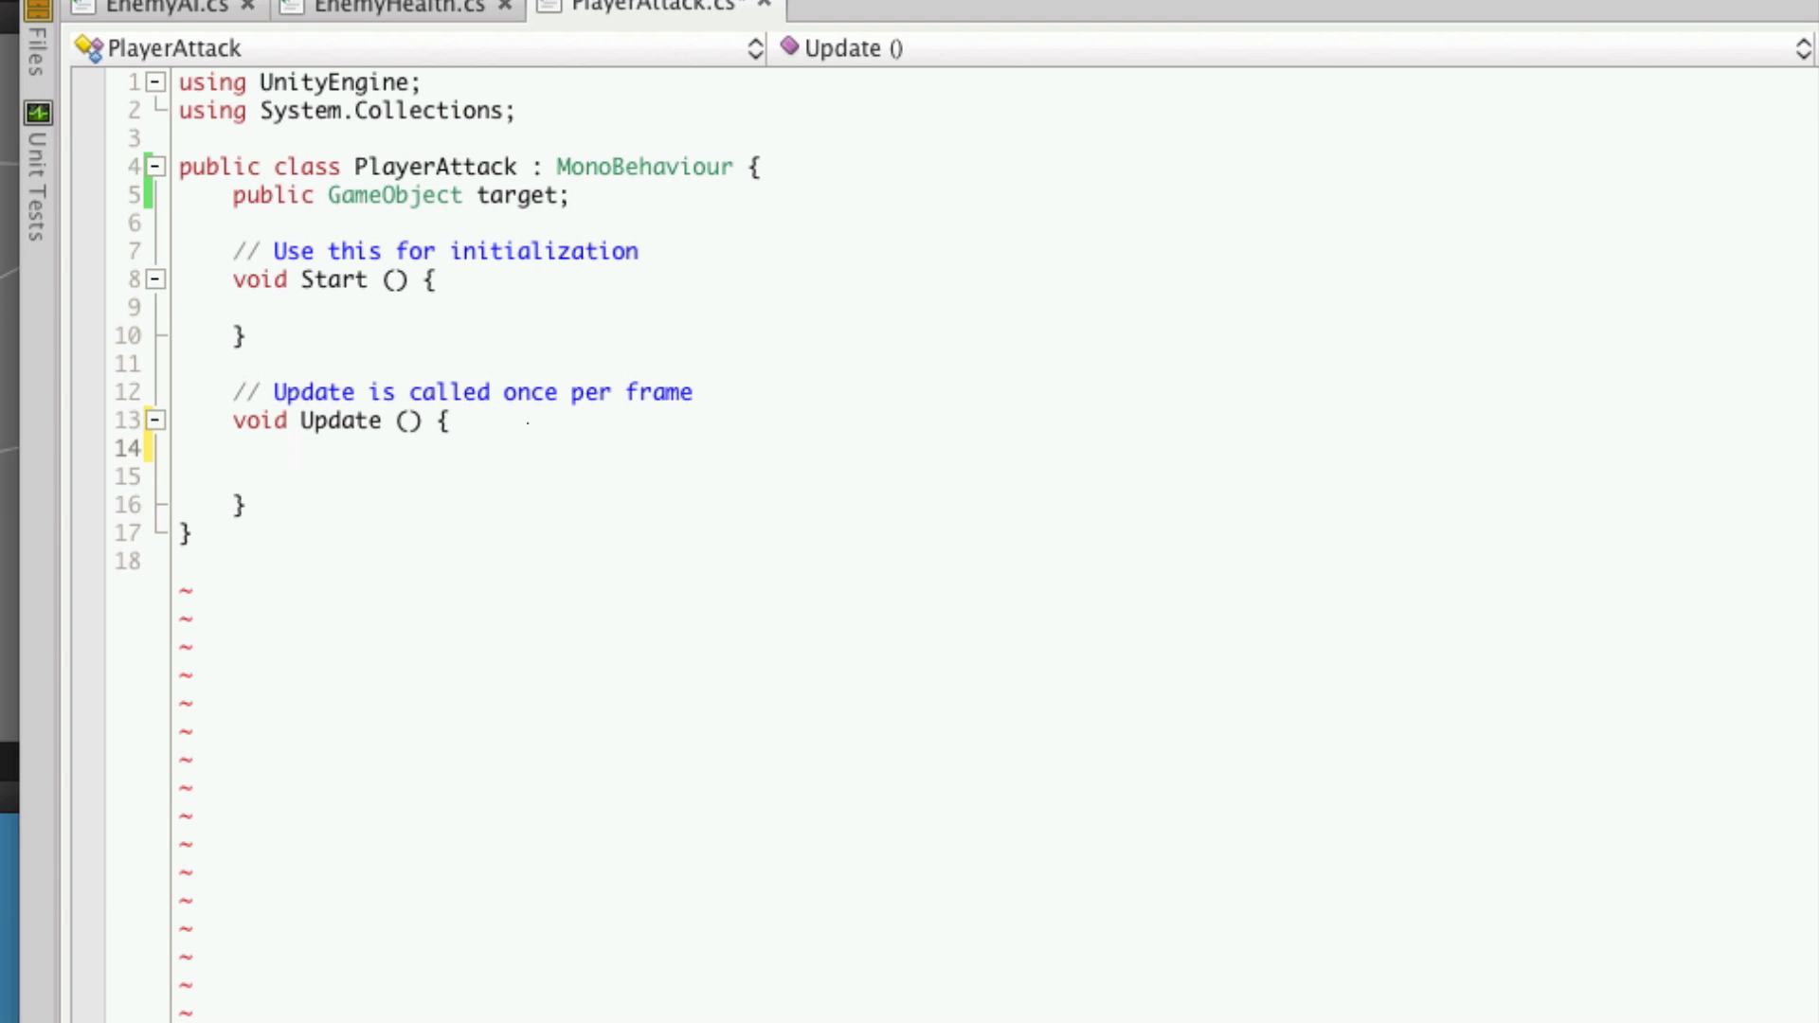
text(if)
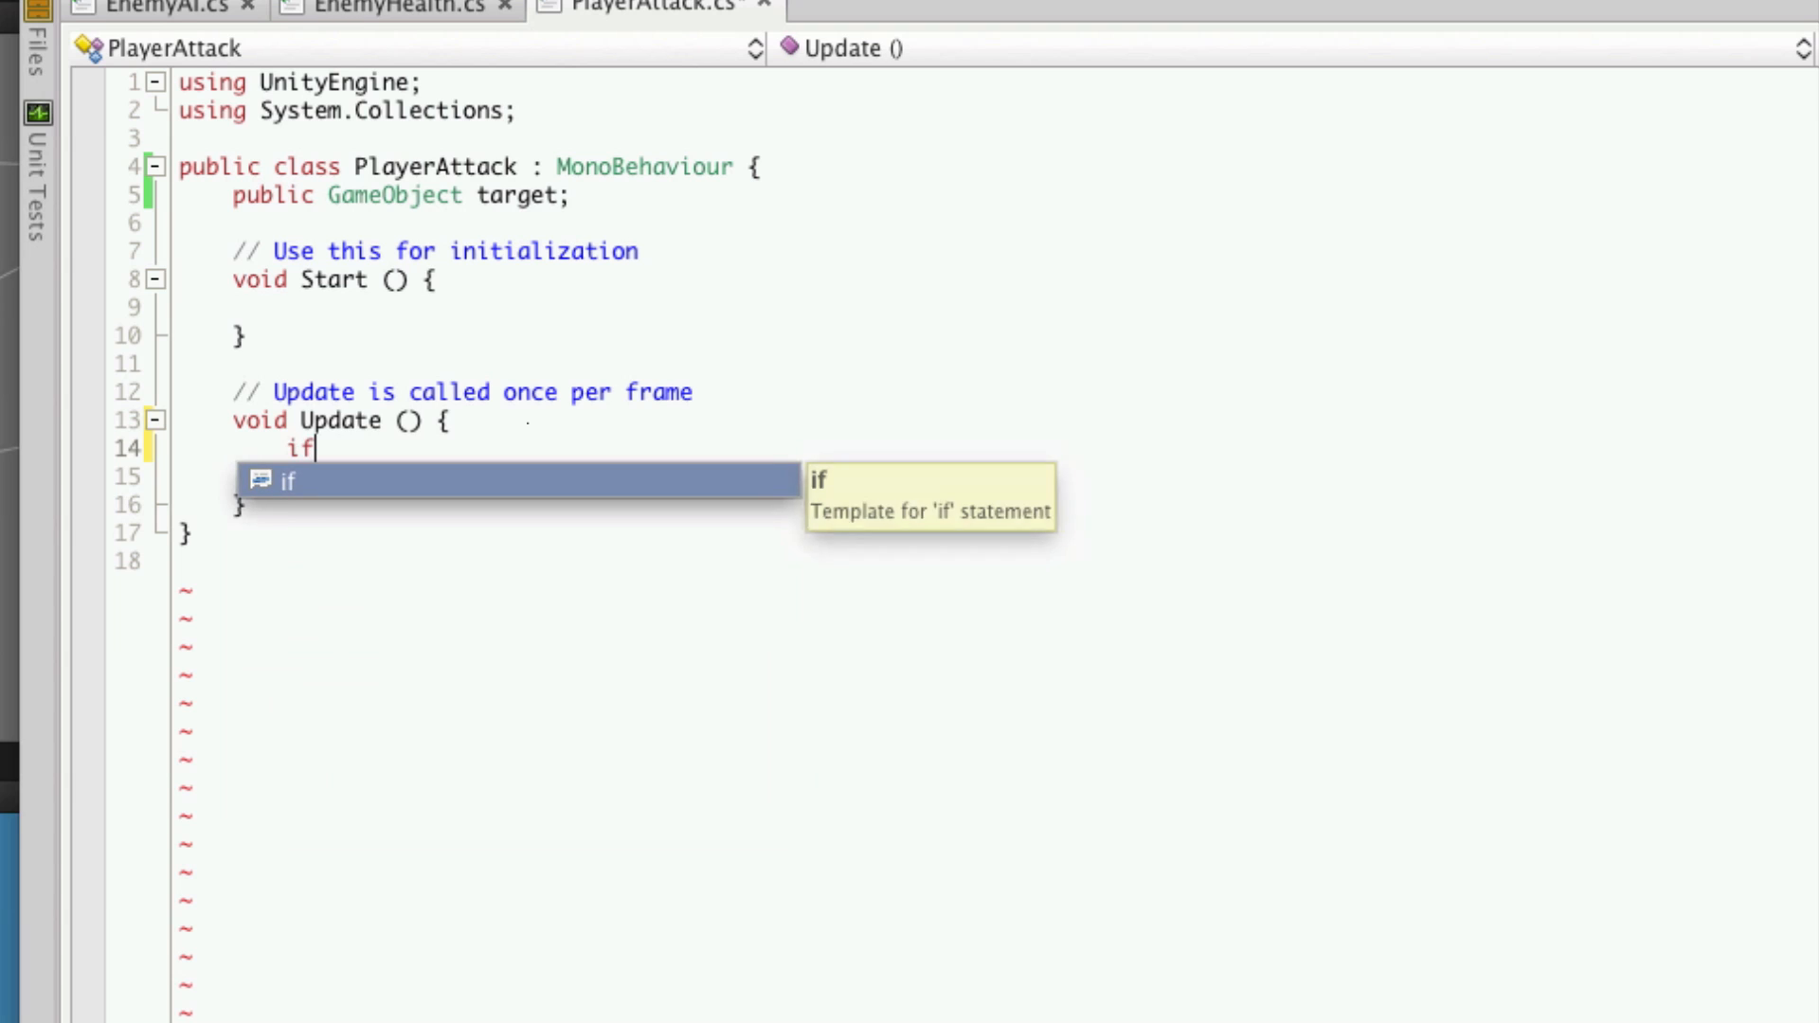
text((In)
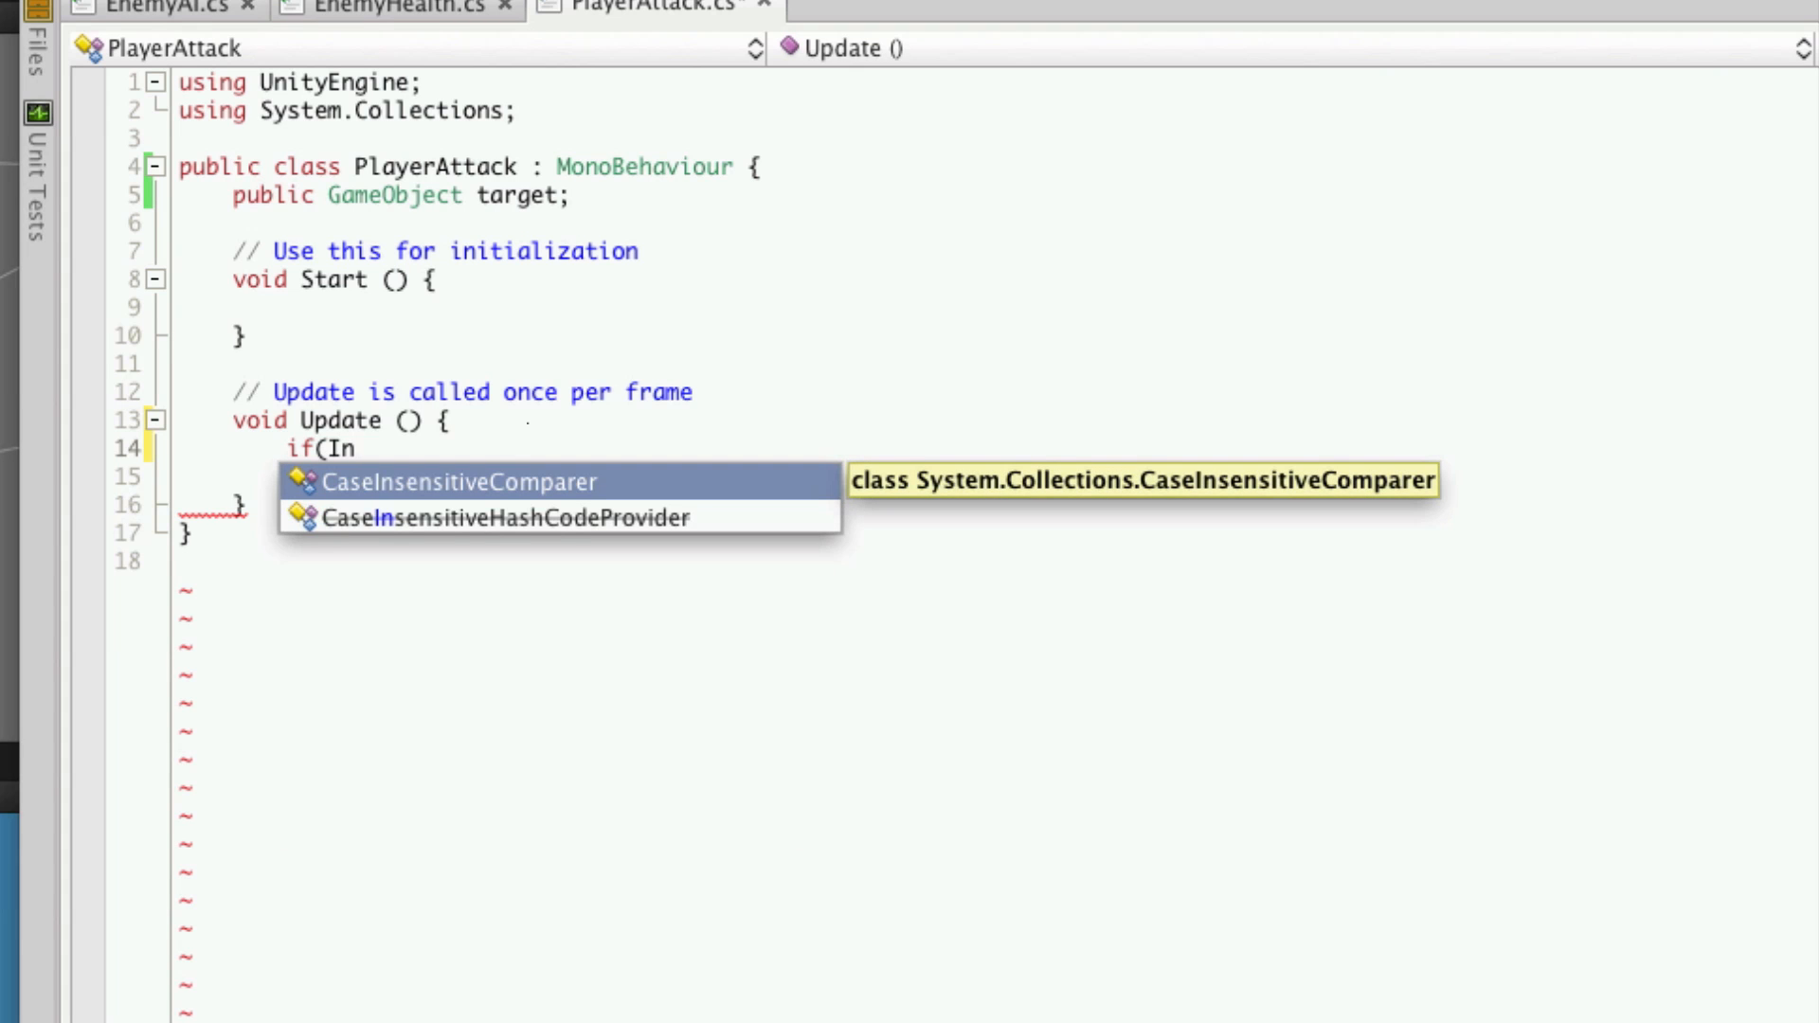
text(put)
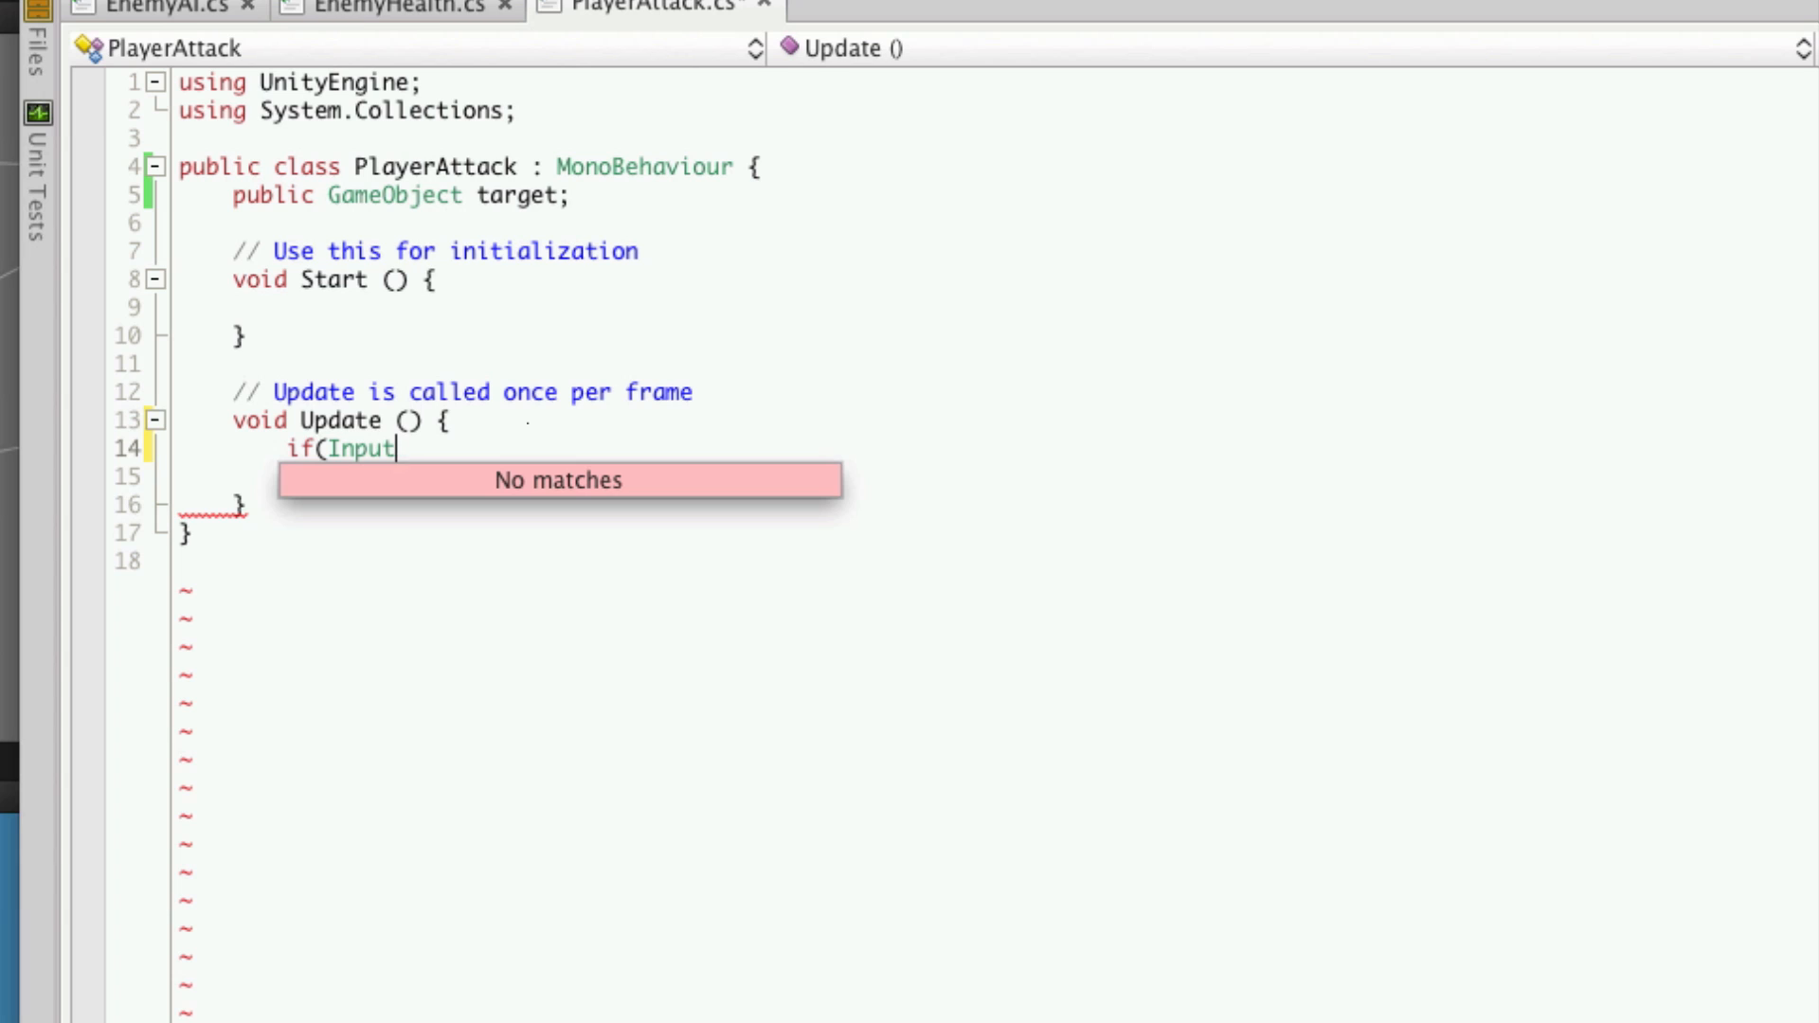
text(.)
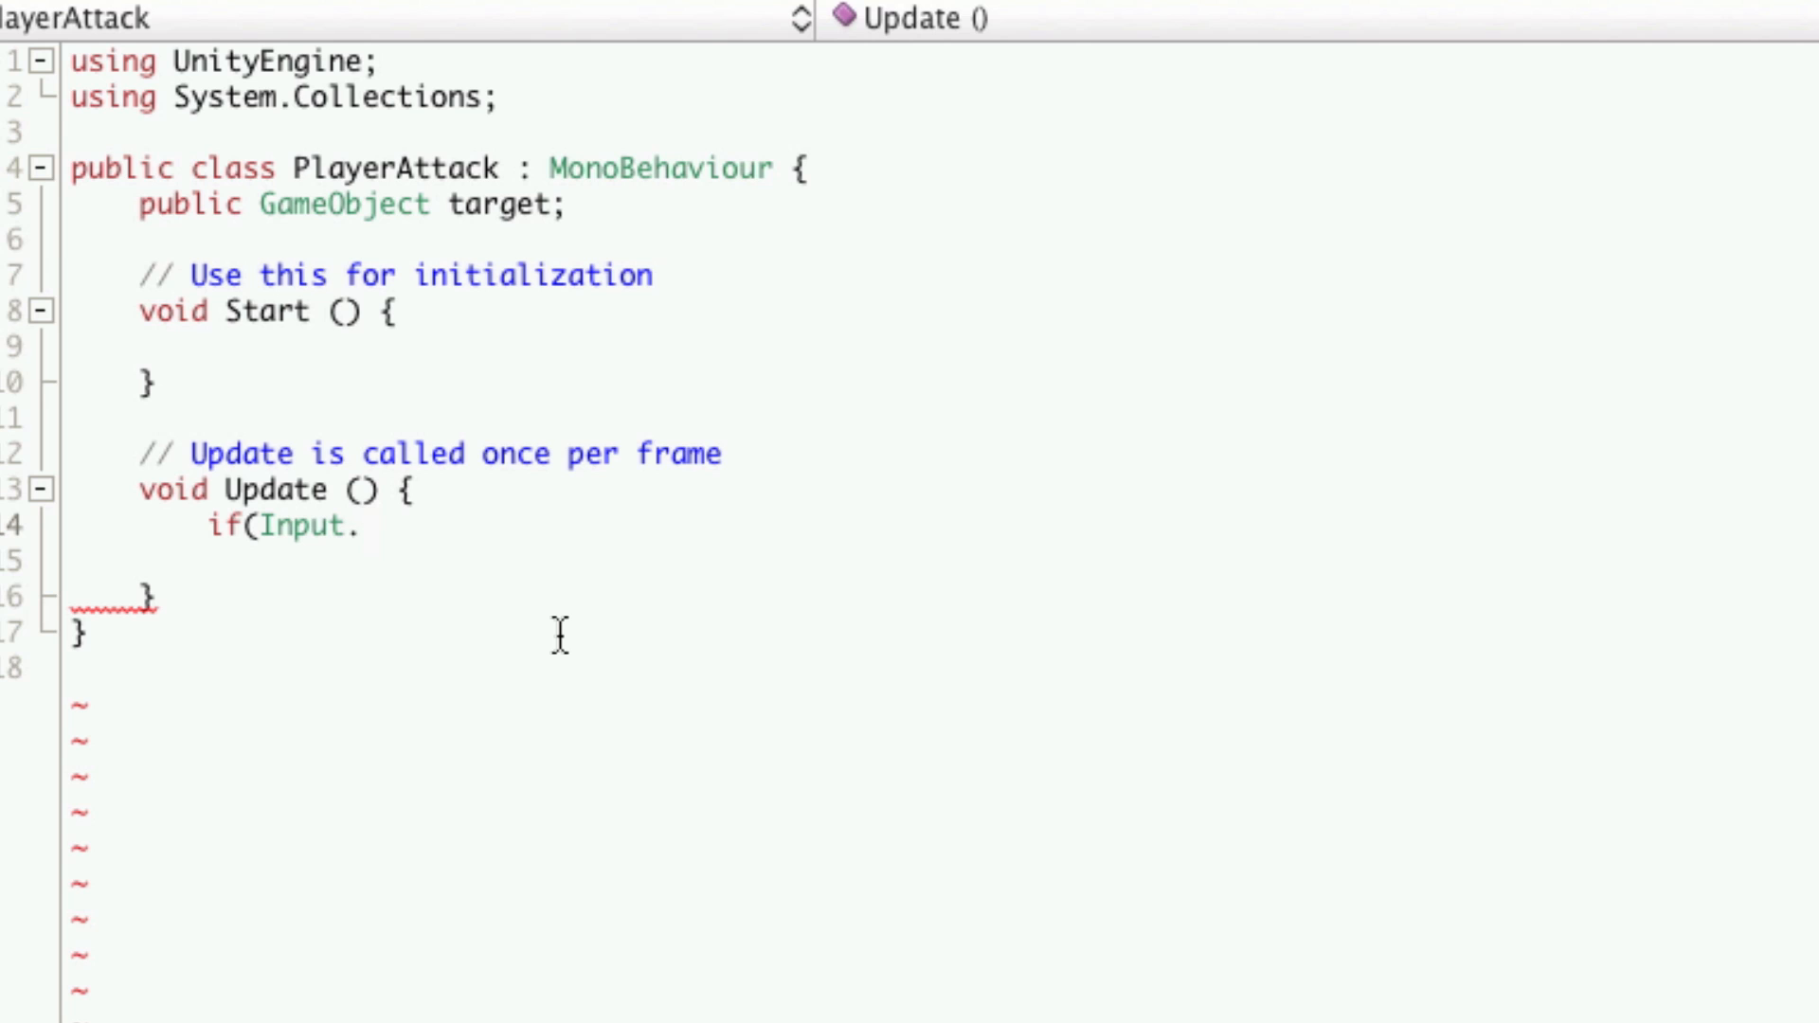
key(BackSpace)
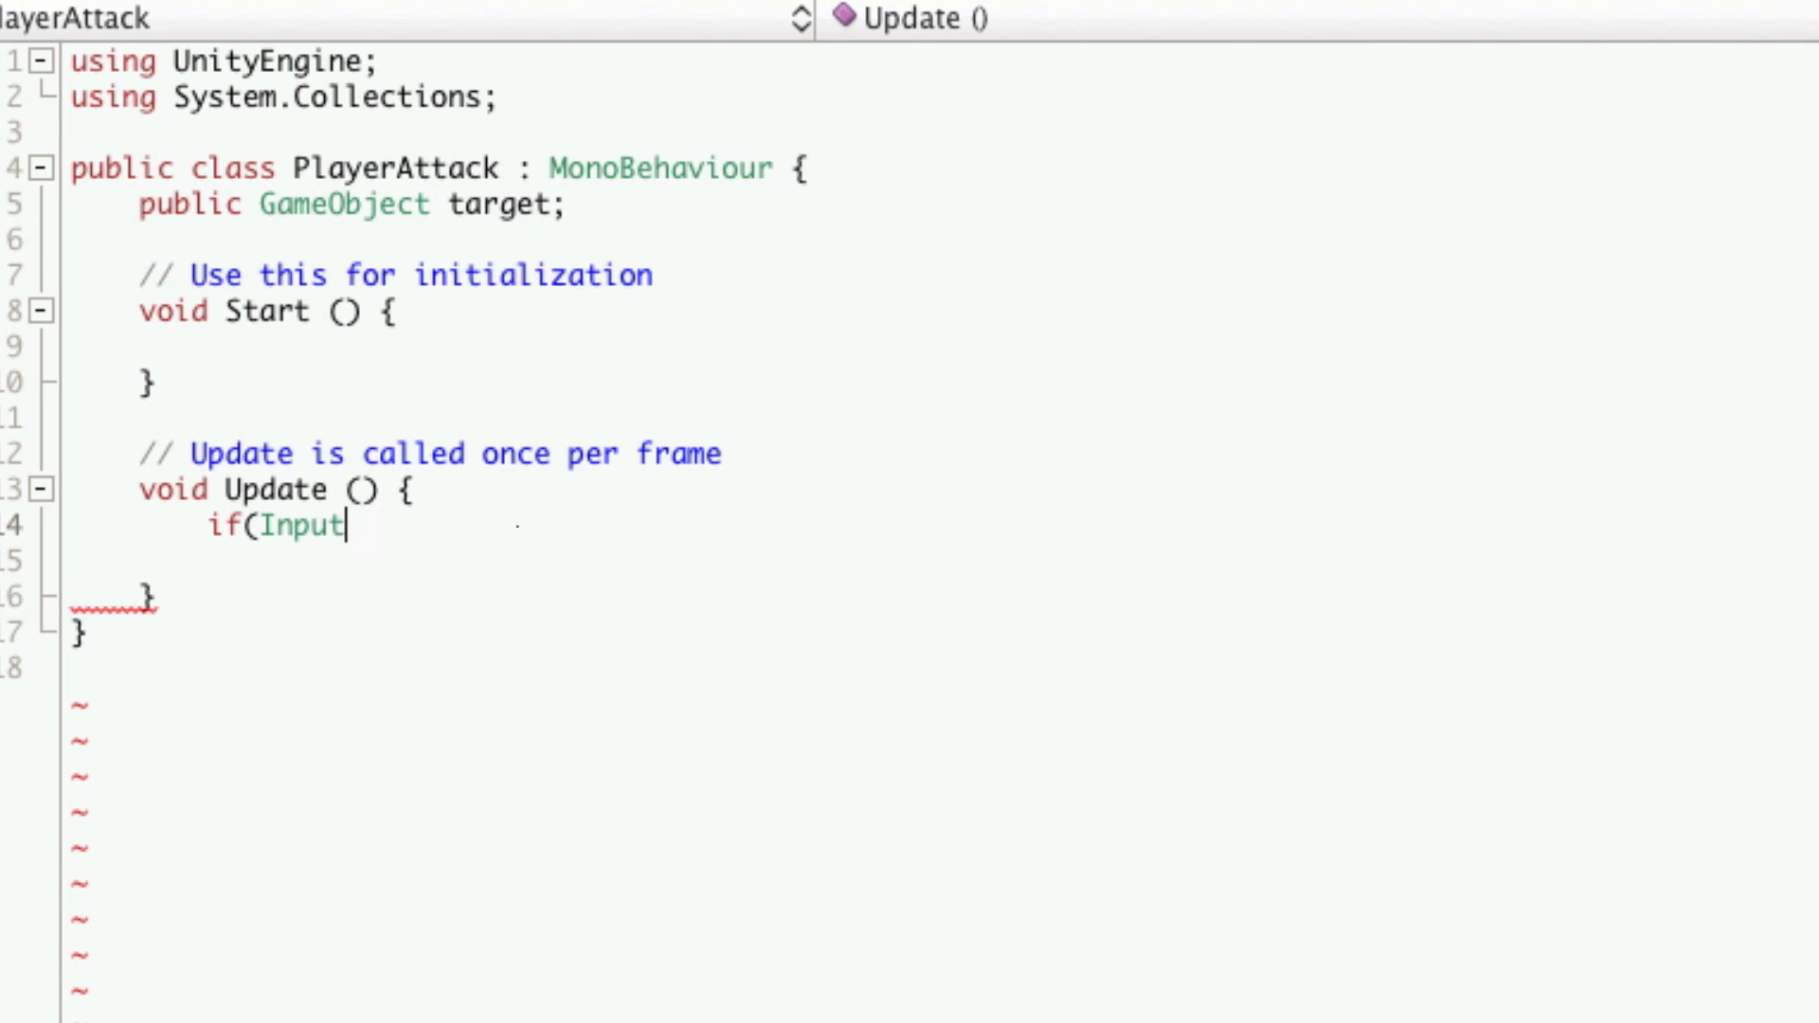
text(.GetKeyUp()
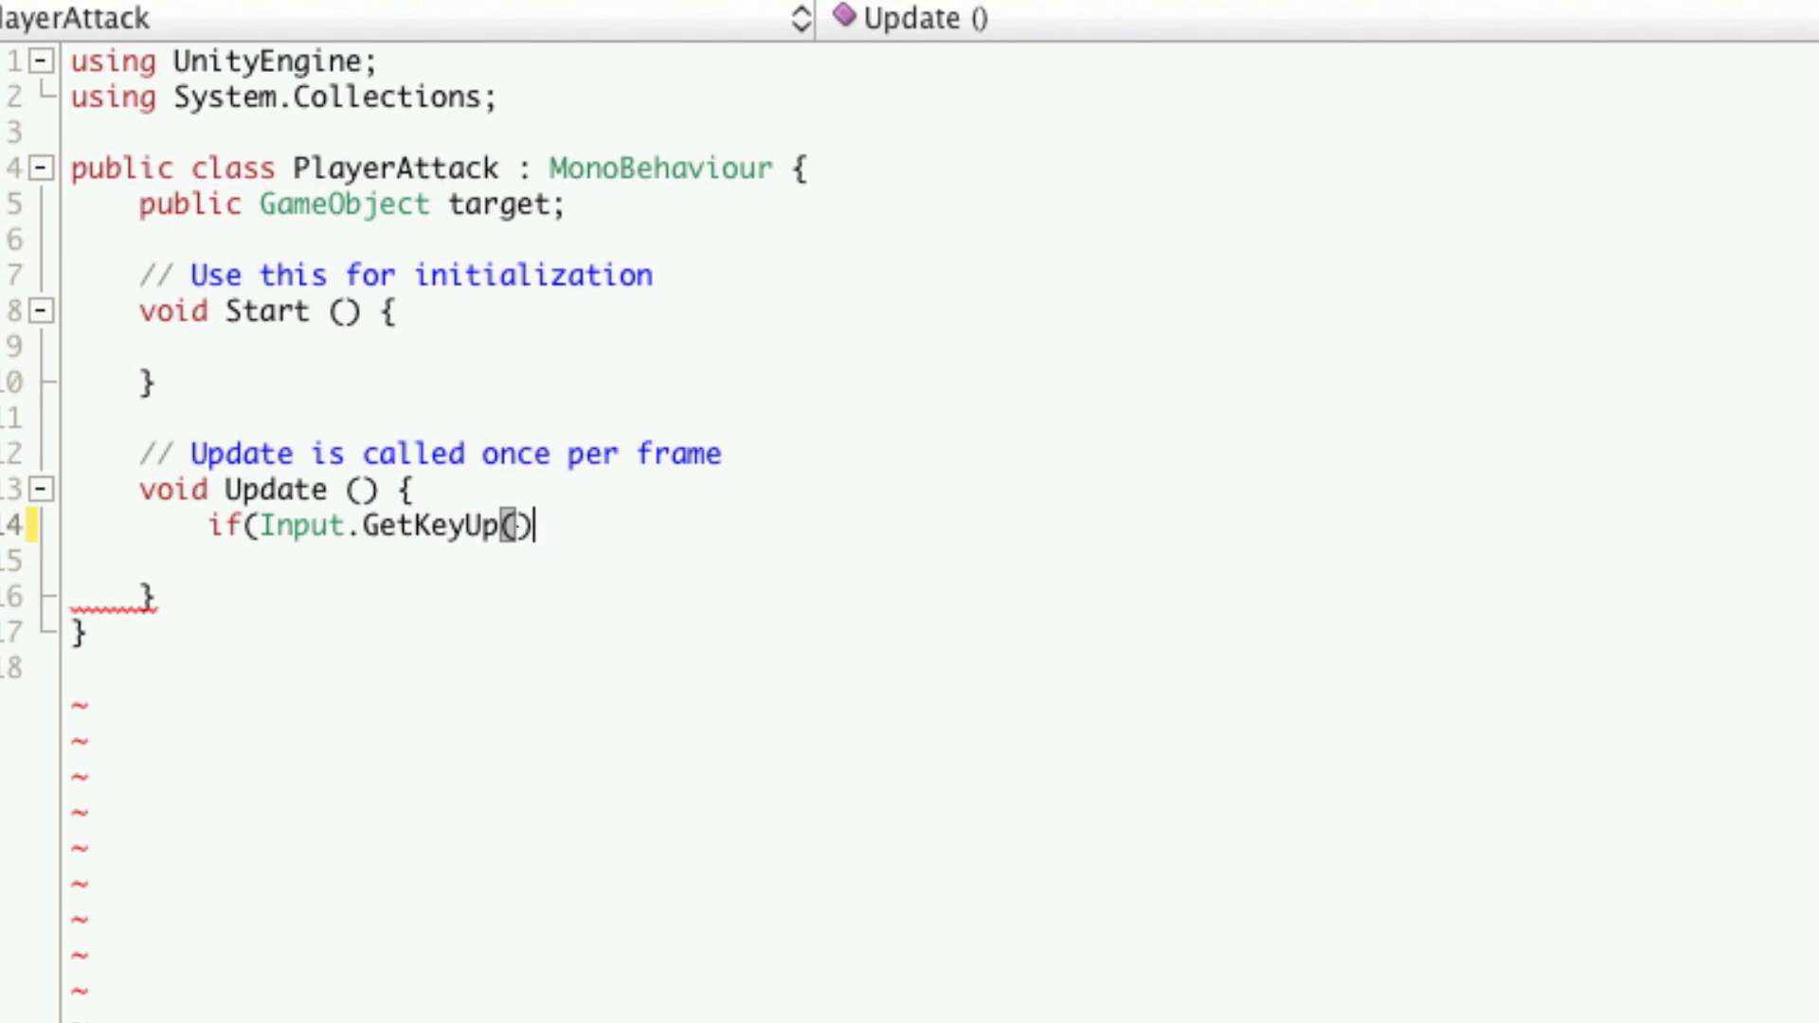
text(KeyCode)
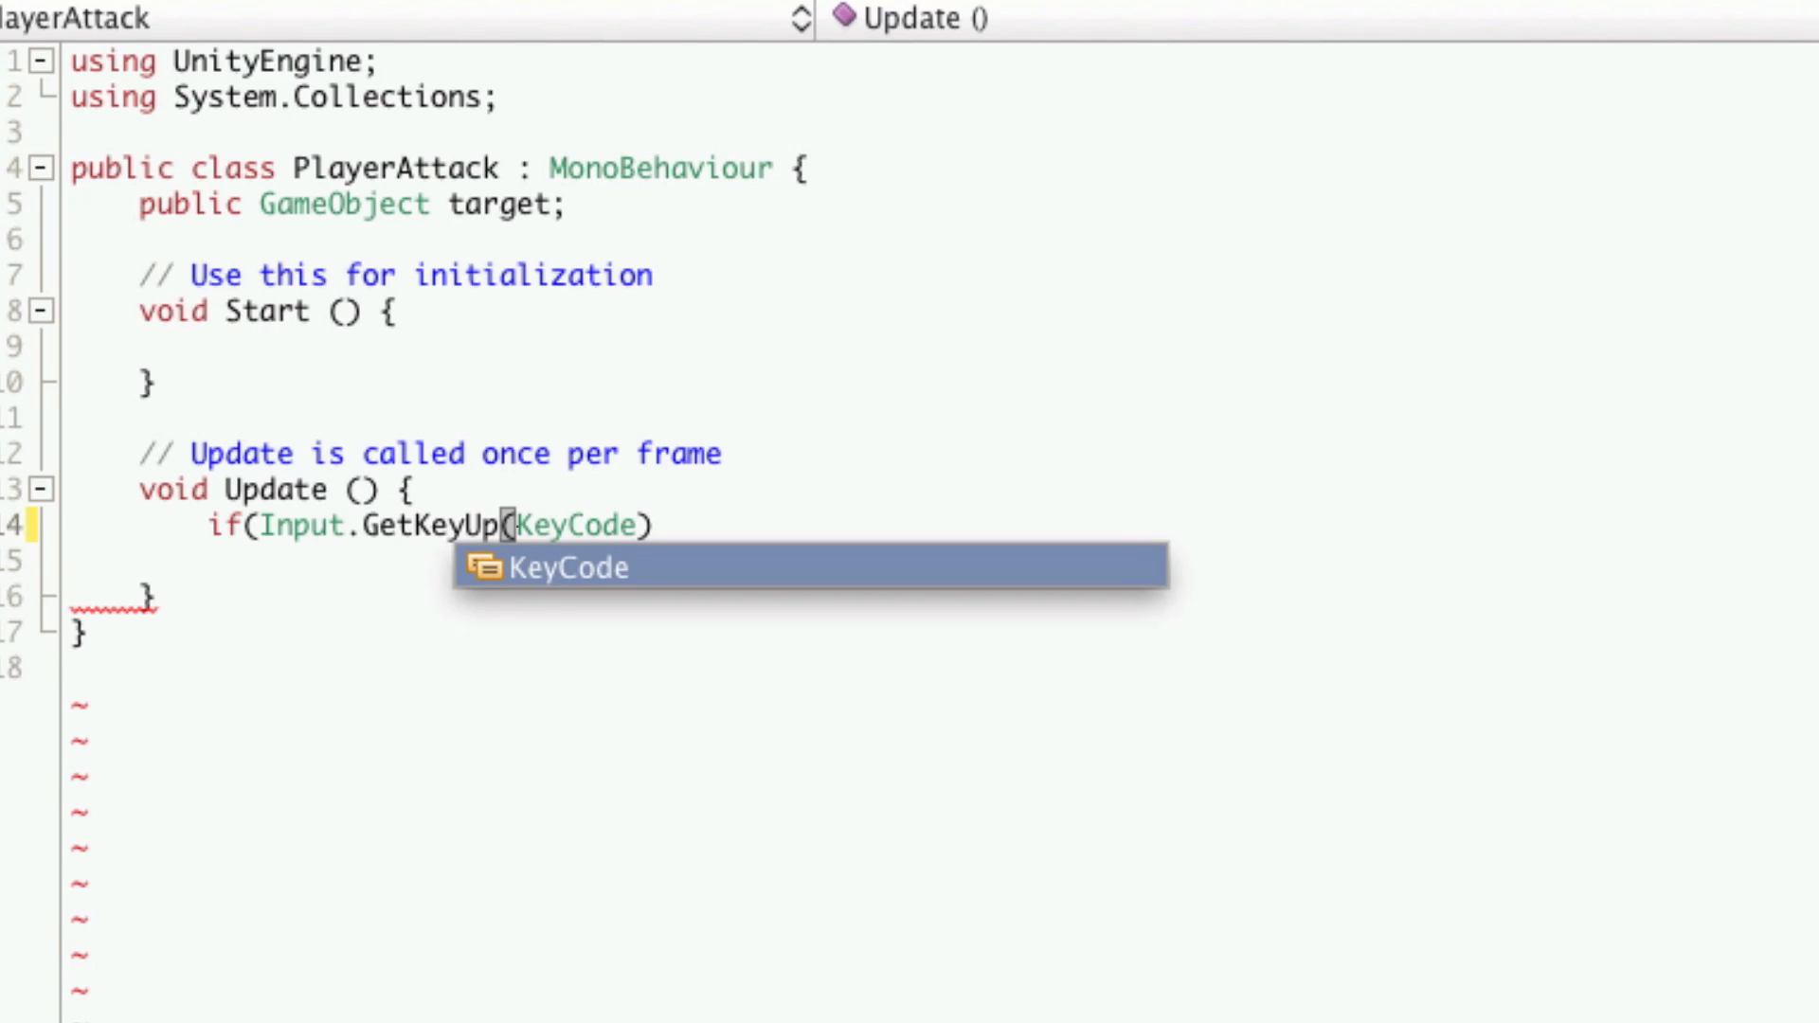
text(.F)
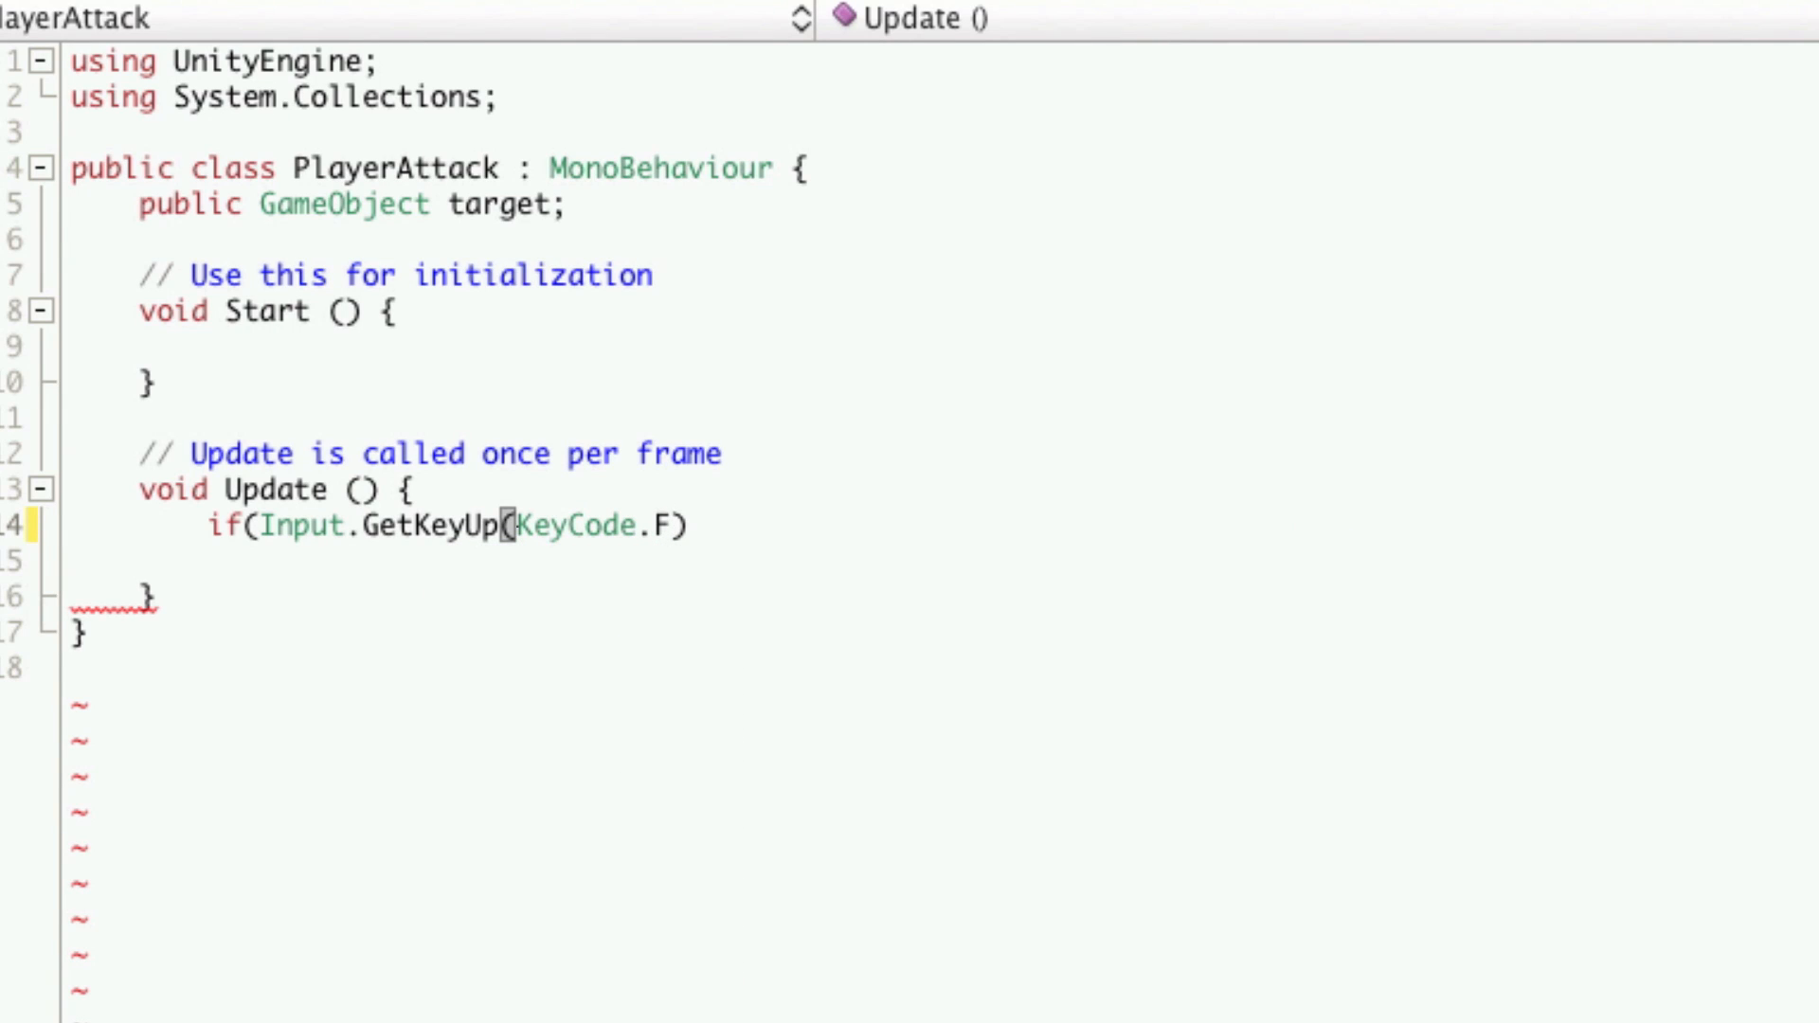
text() {)
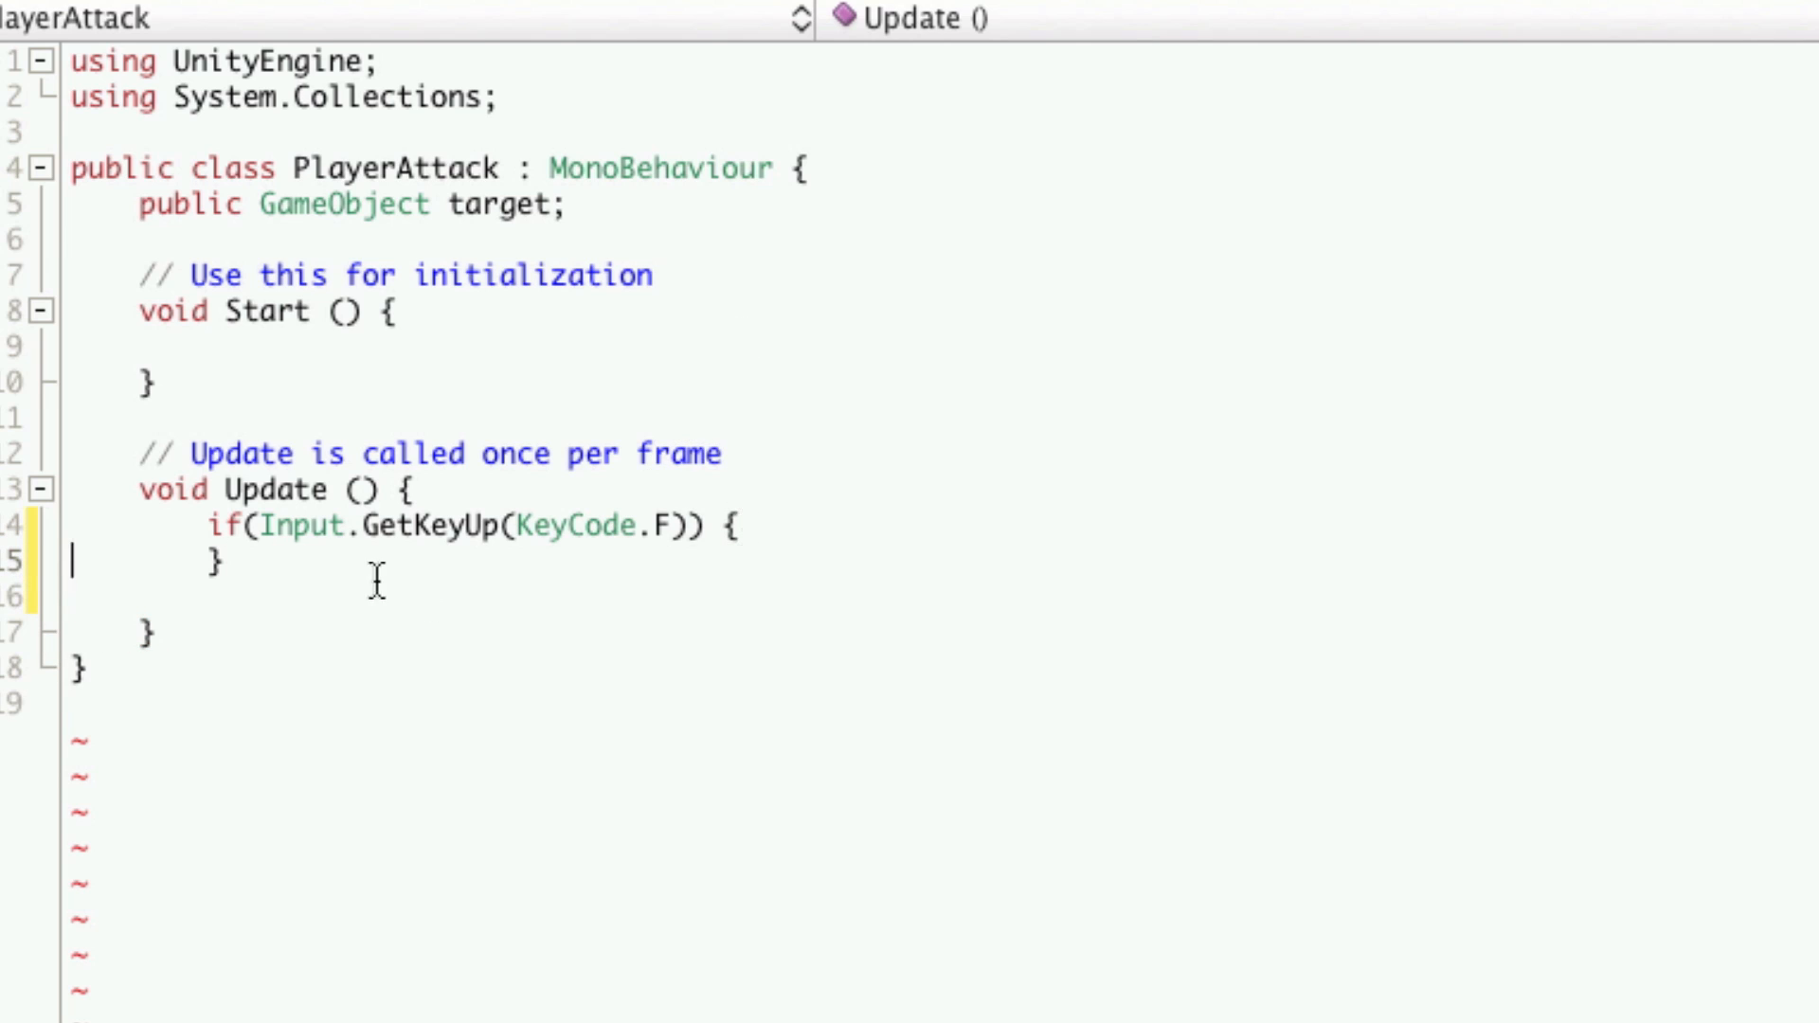
double_click(299, 525)
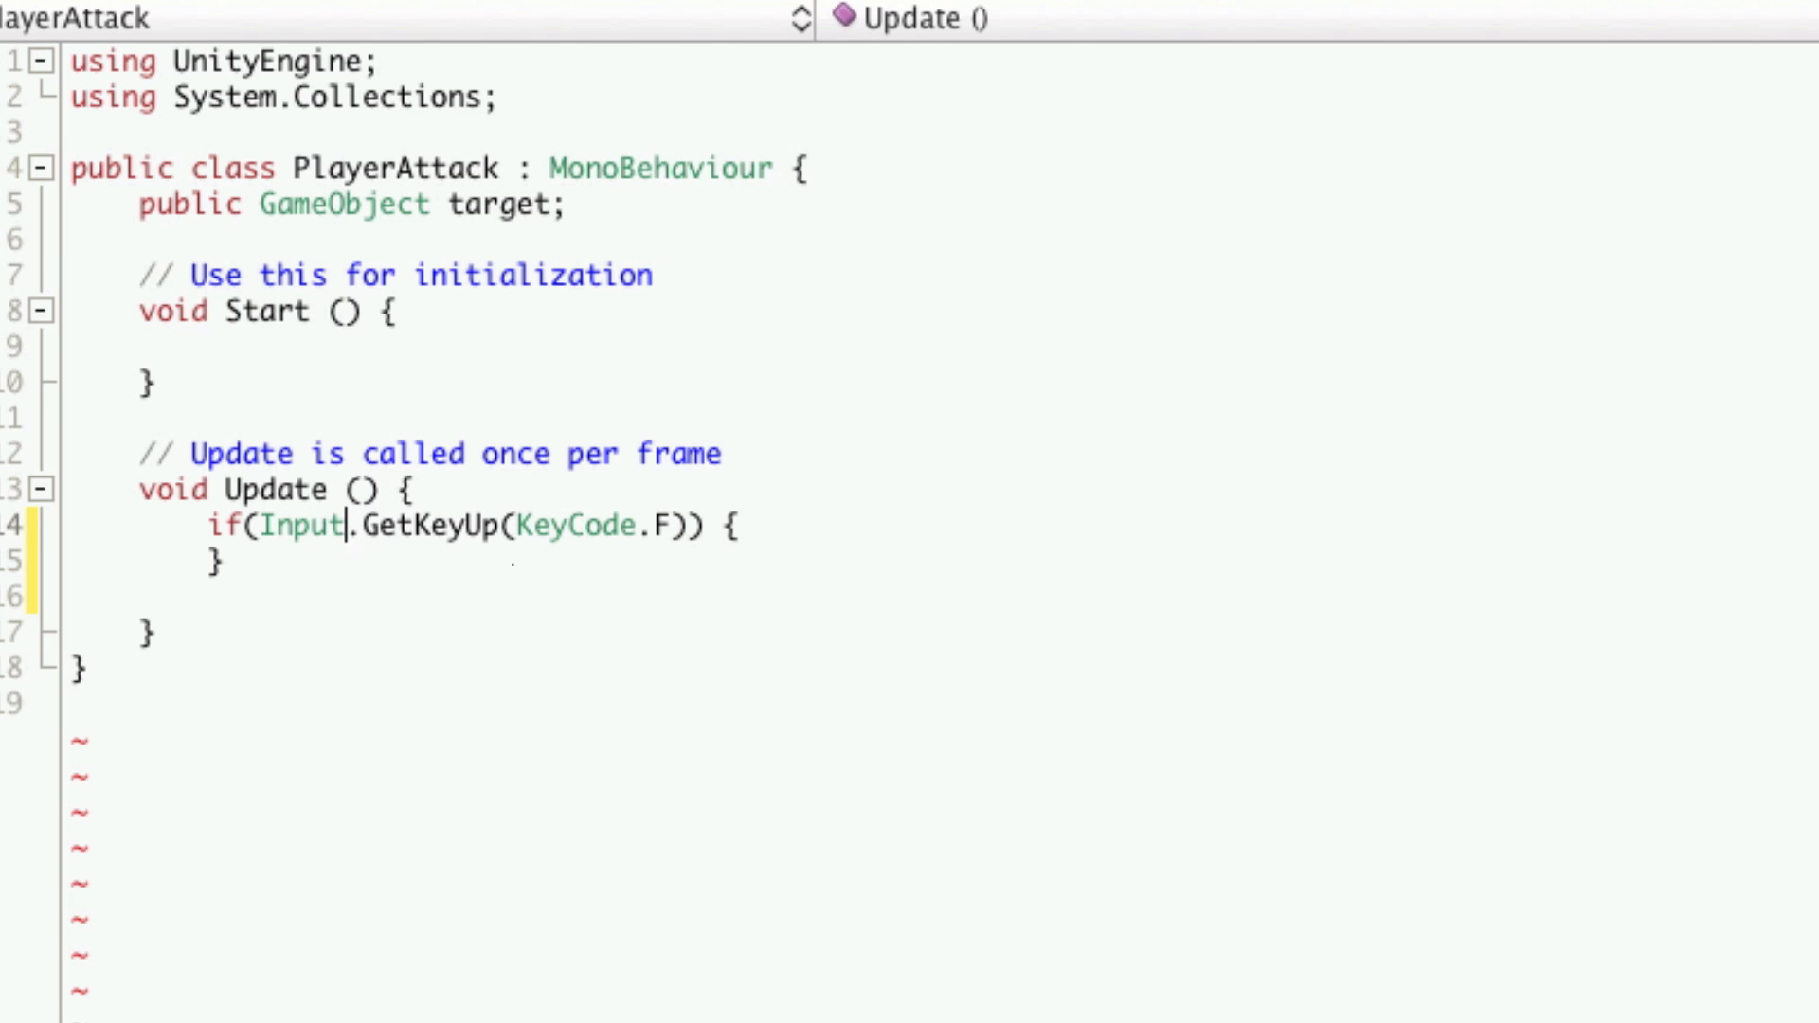
text(.)
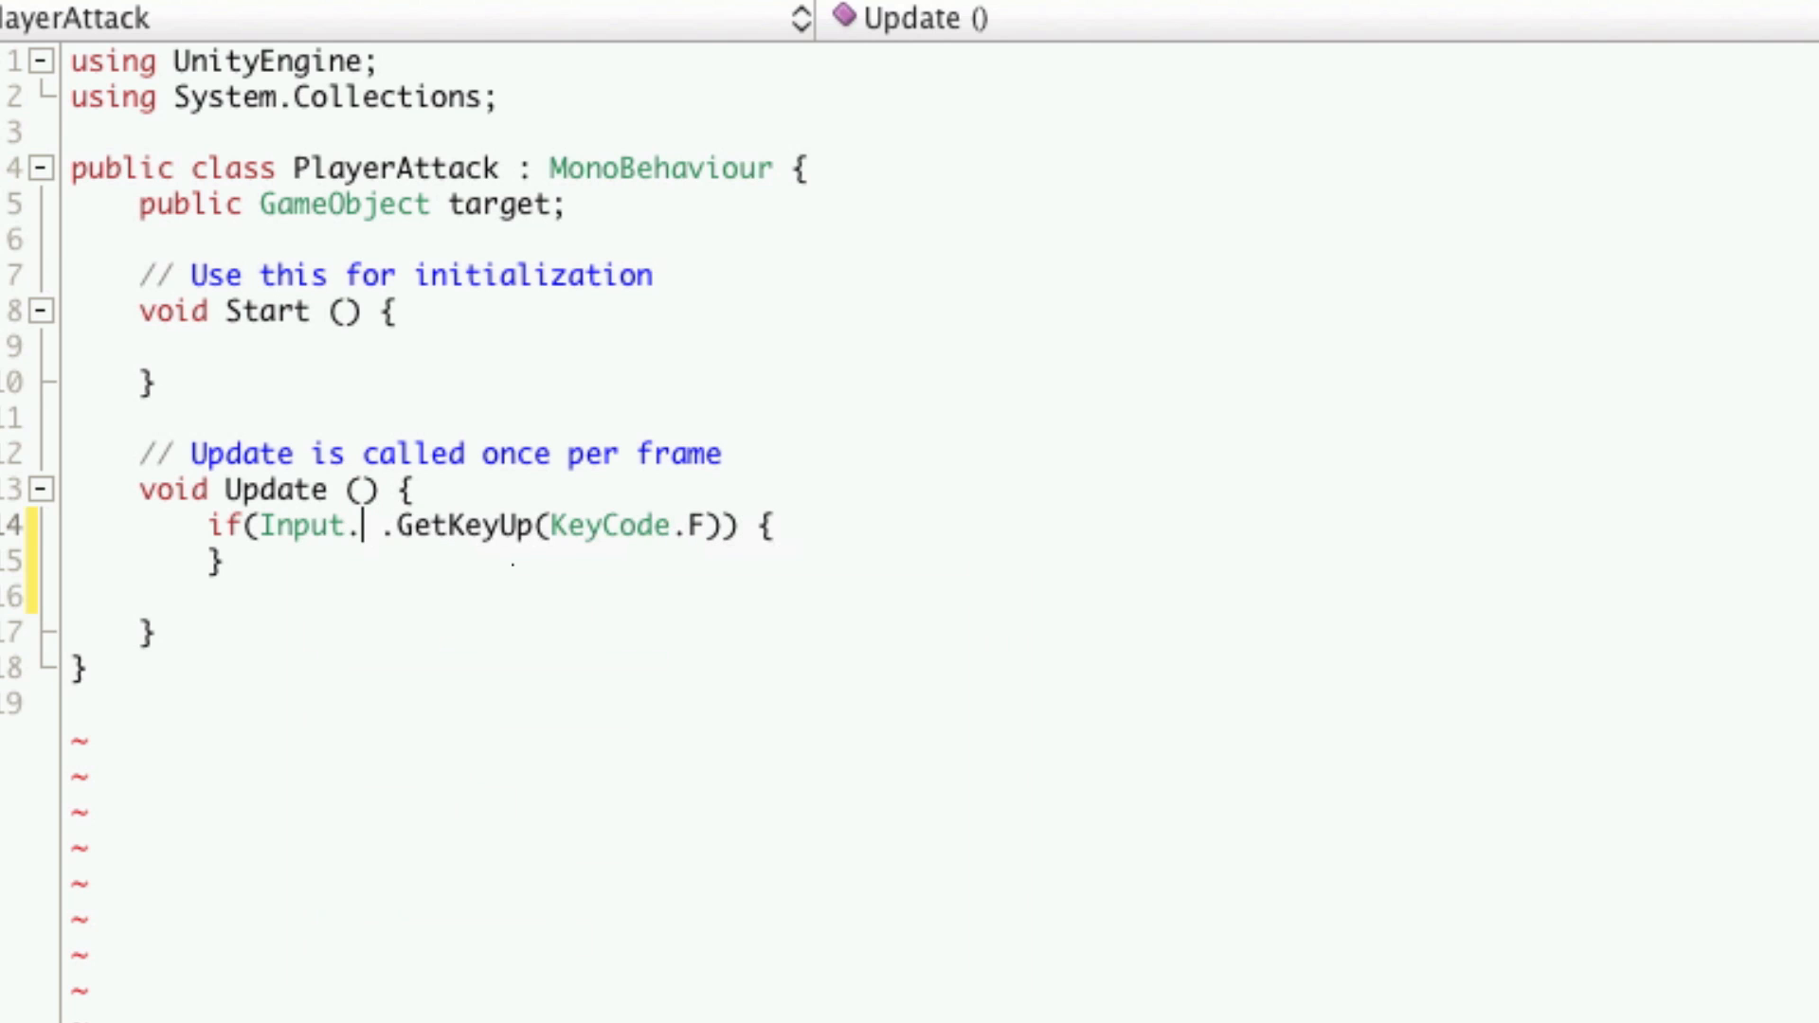
text(G)
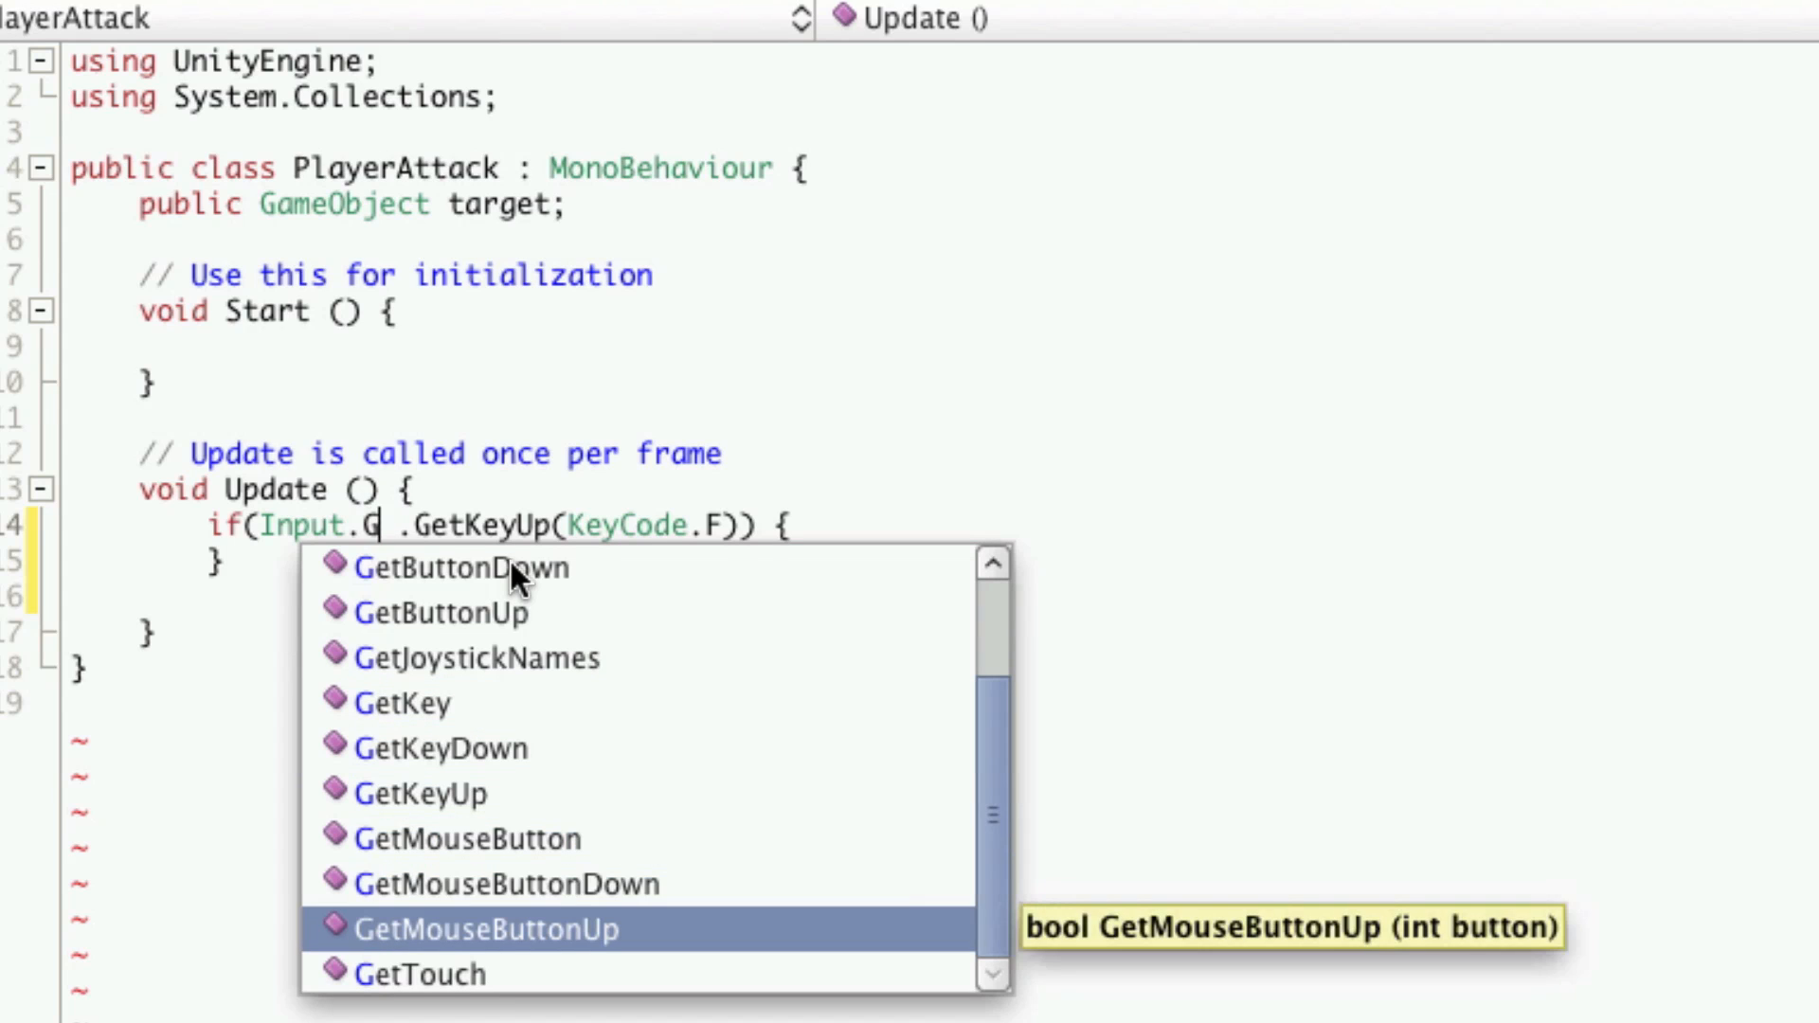
key(Down)
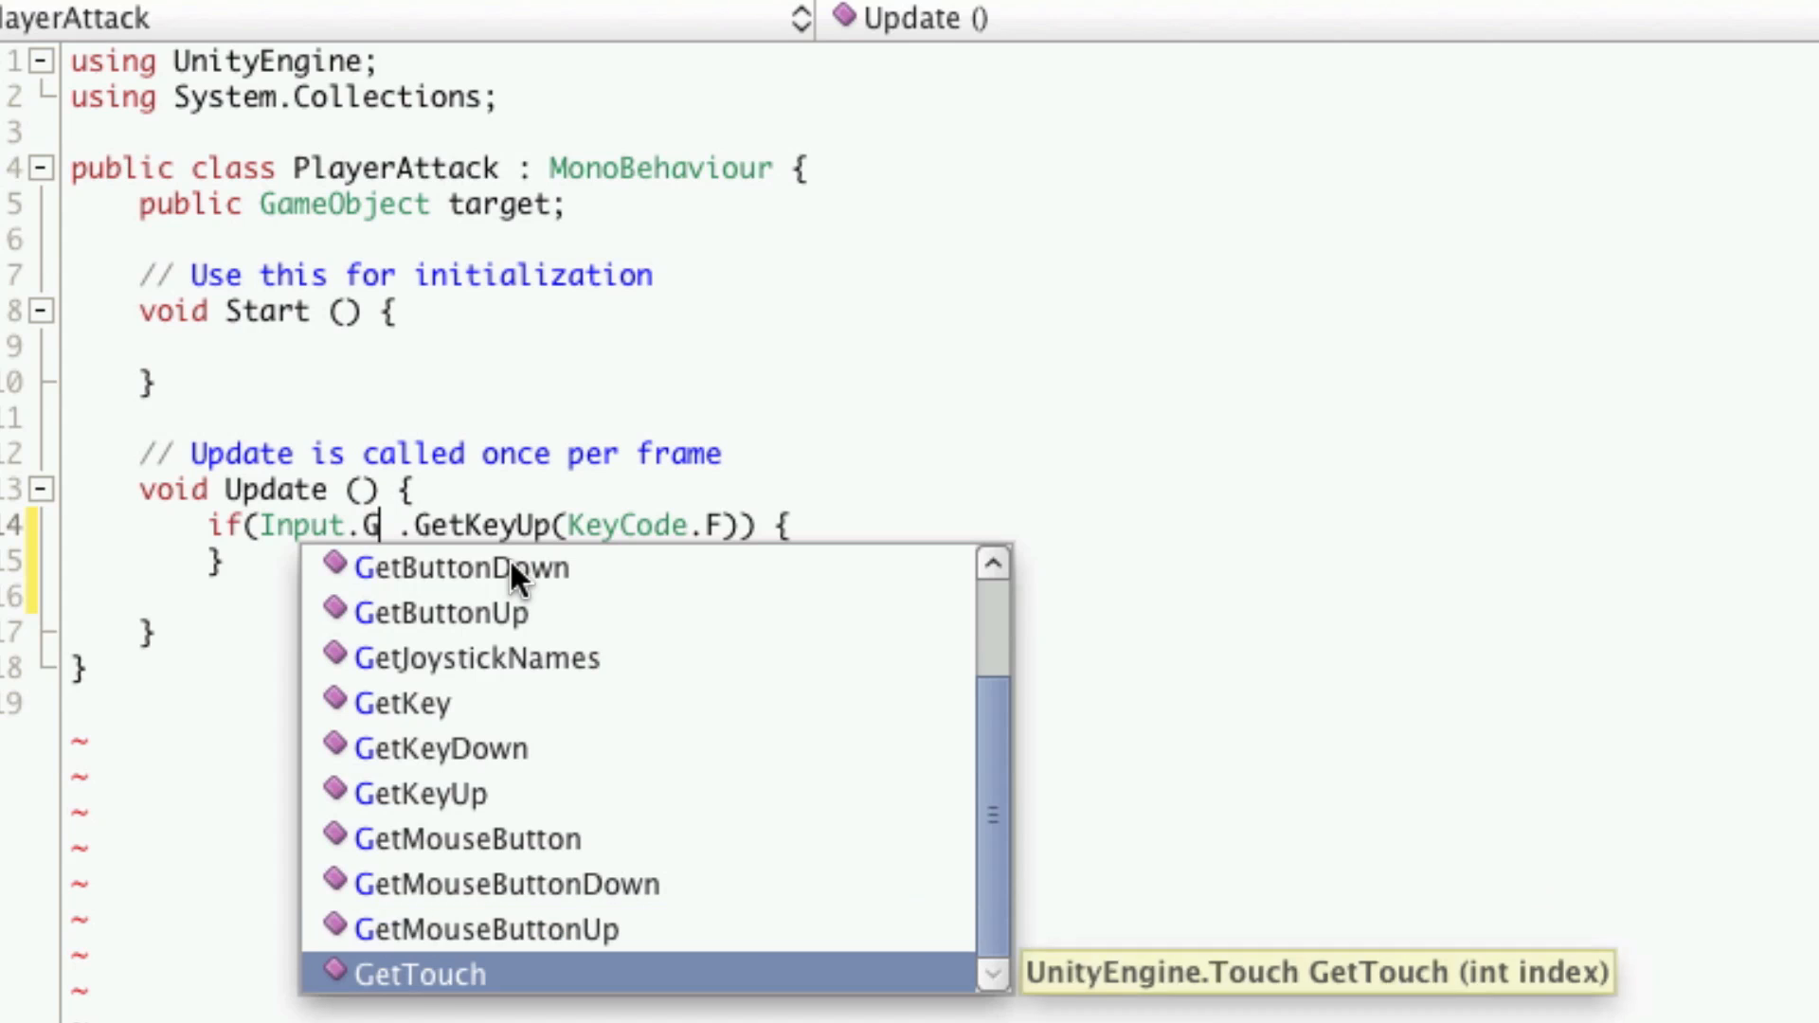
click(465, 837)
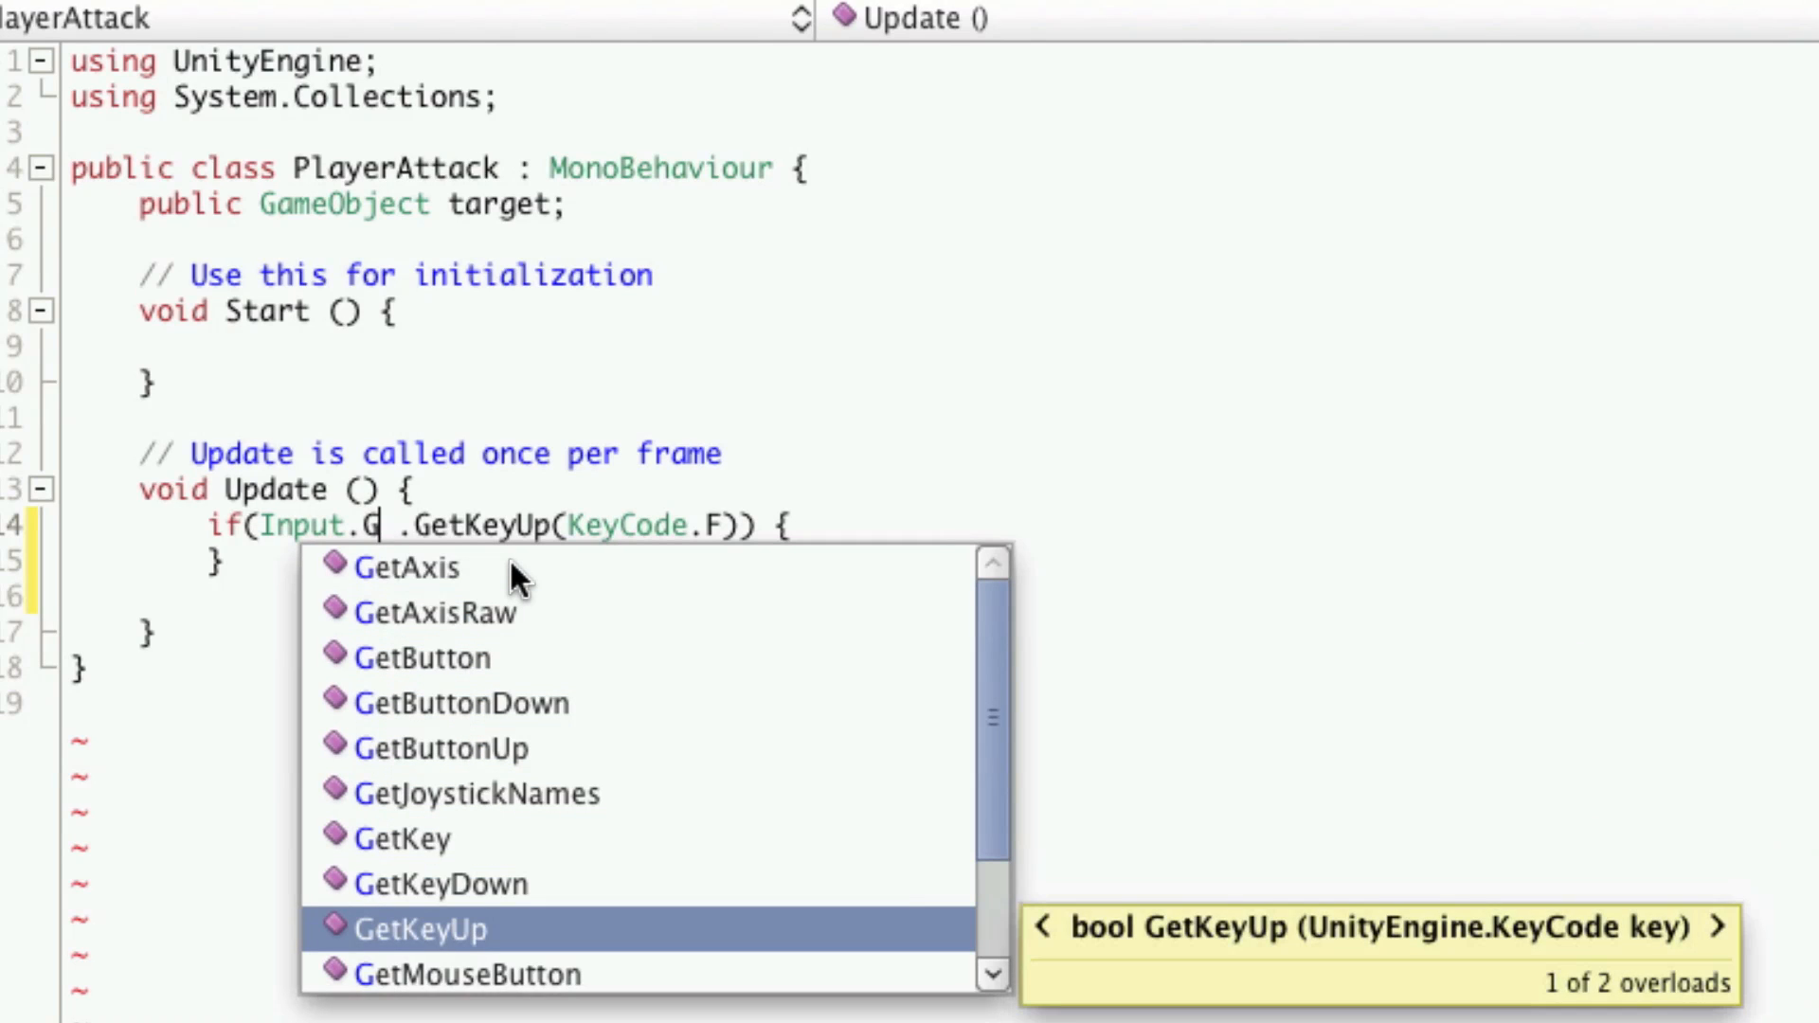
key(Escape)
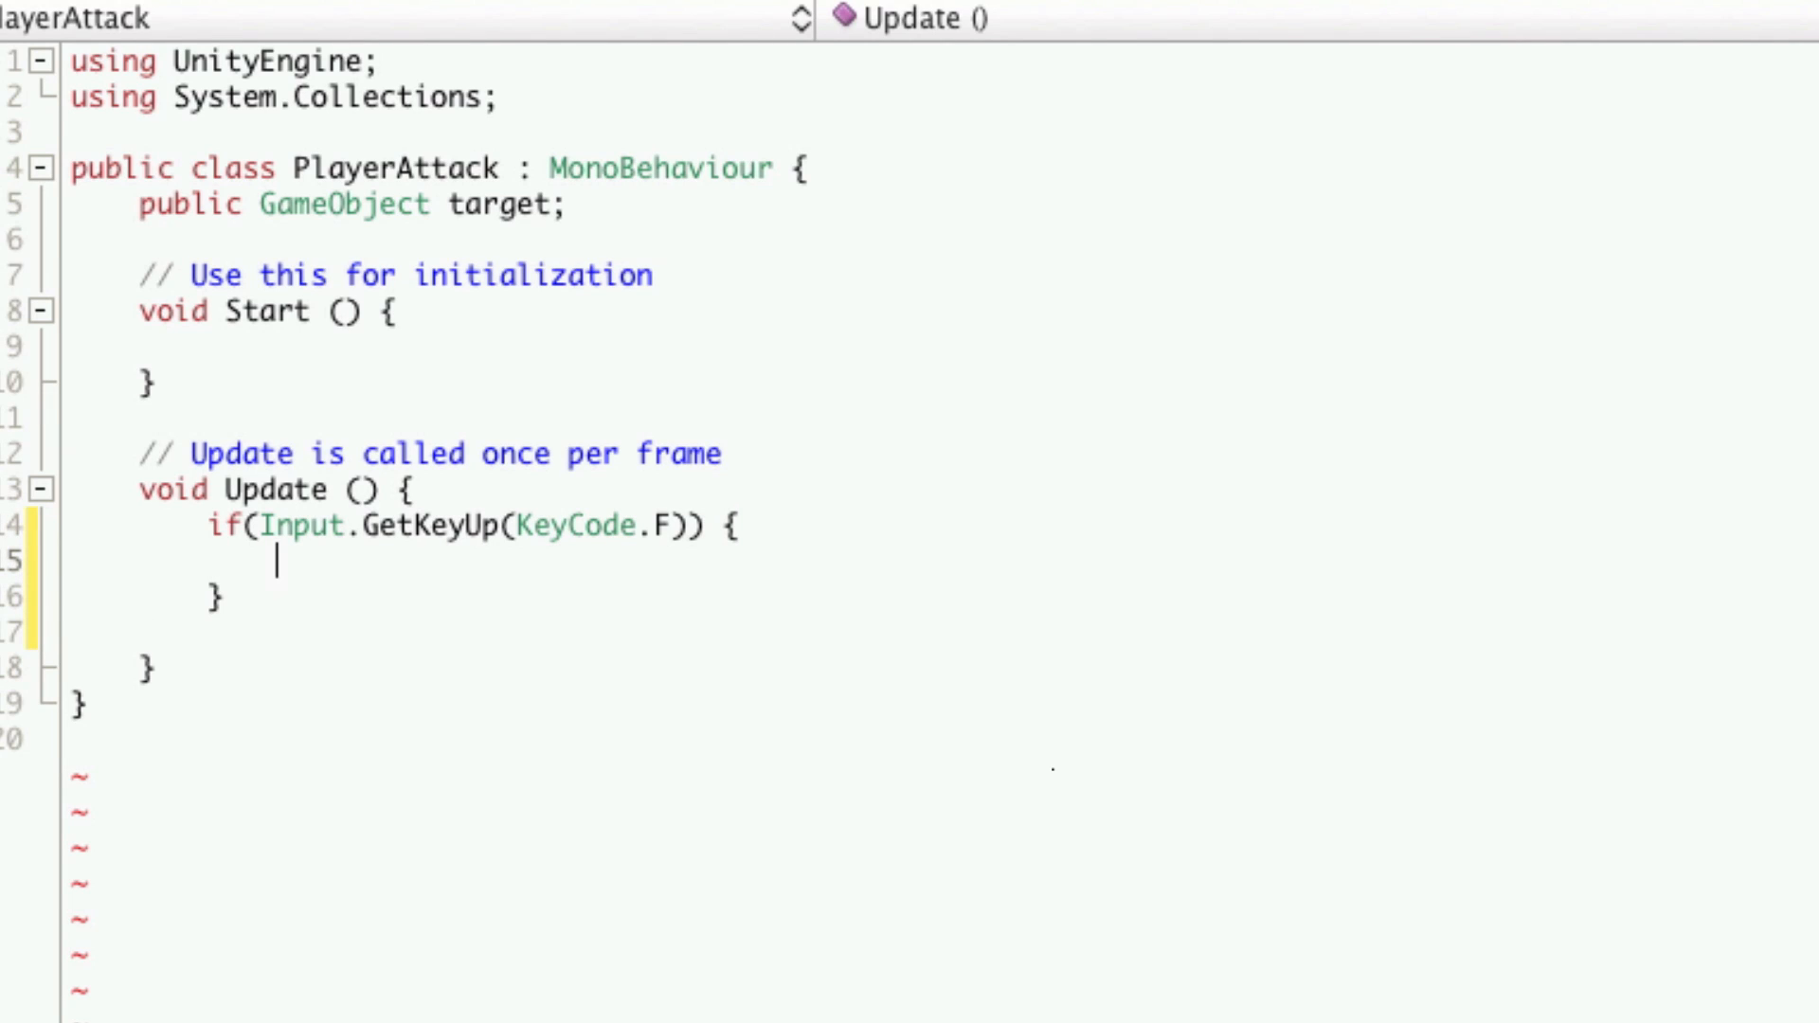
- Call Attack() on F release and declare a private Attack() method
text(PlayerAttack();)
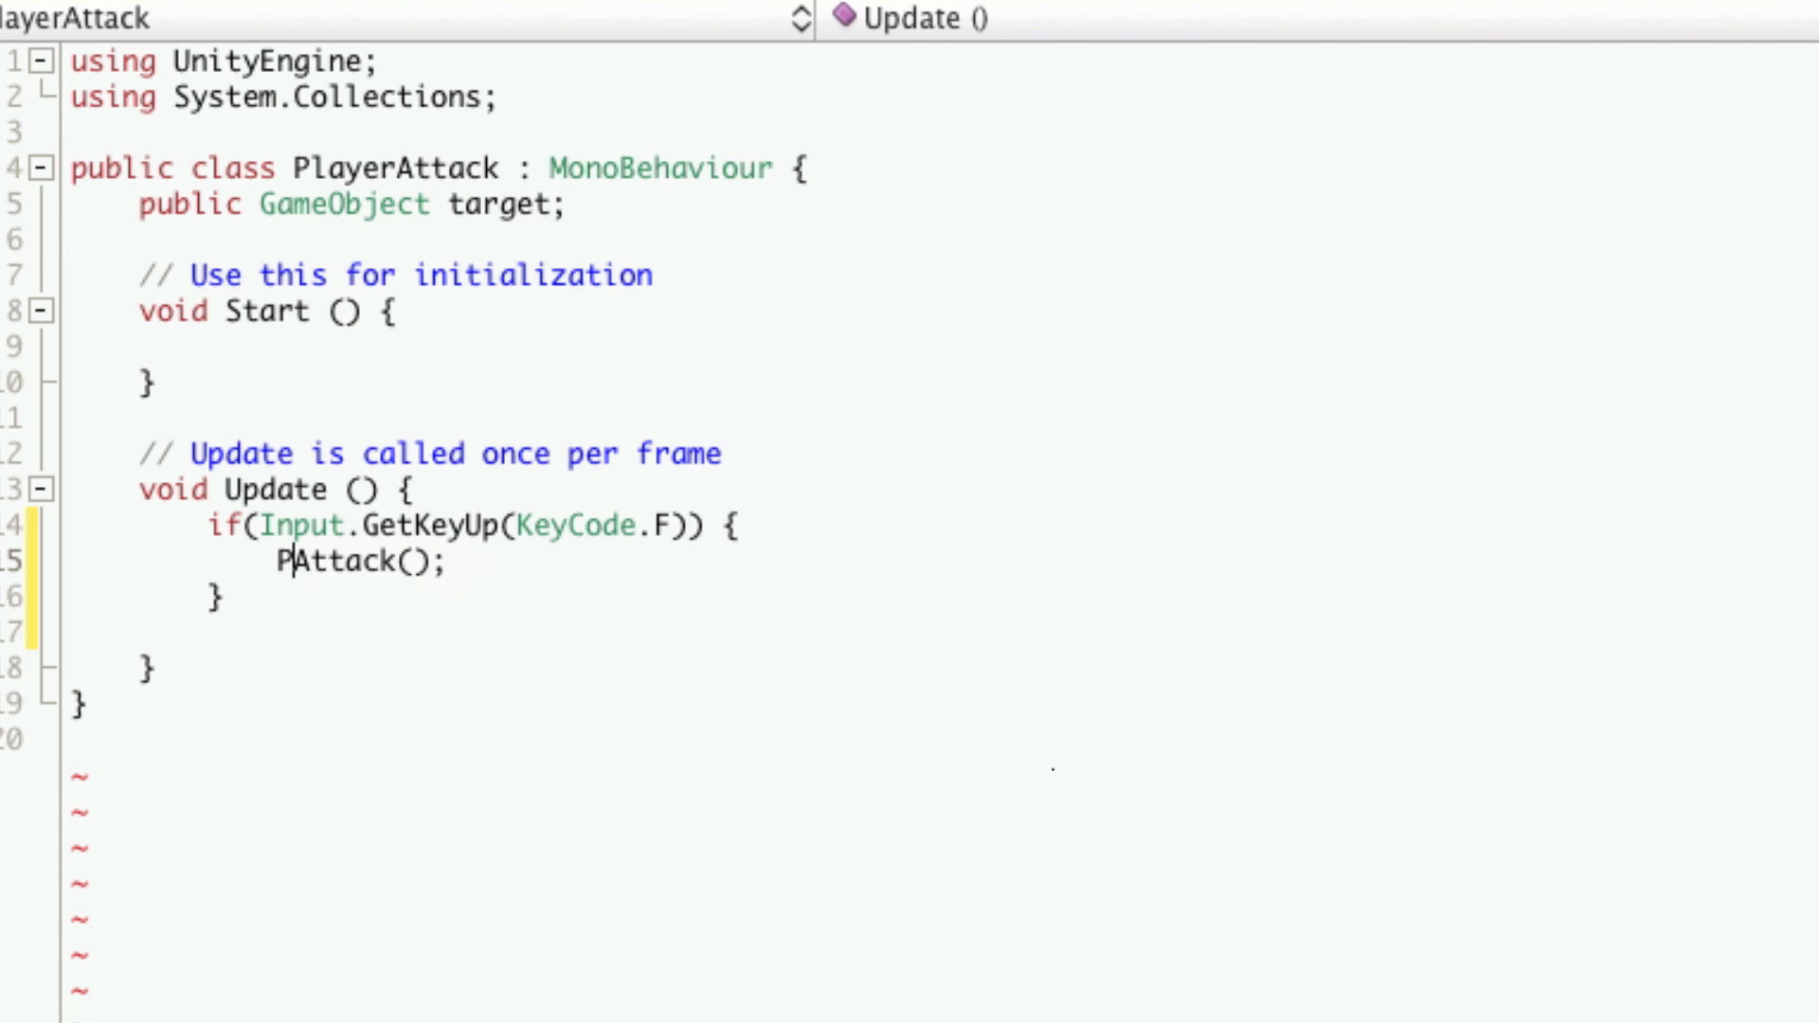
key(Backspace)
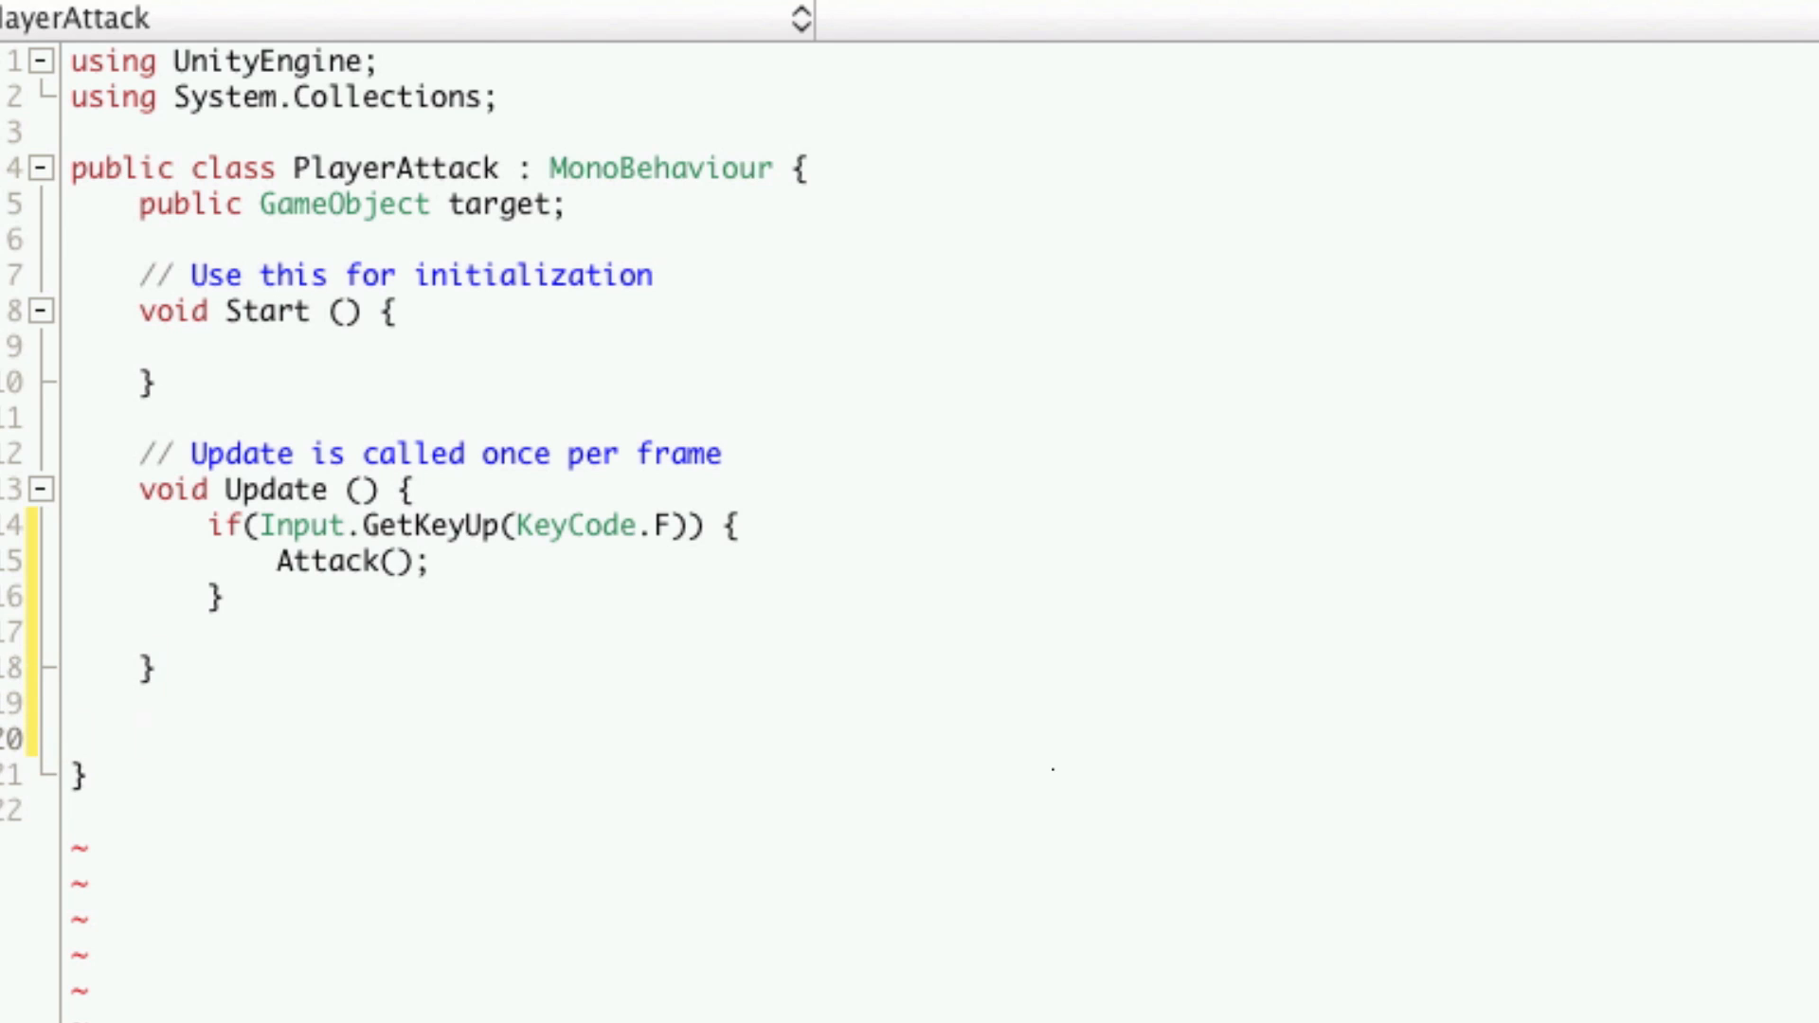
text(private void A)
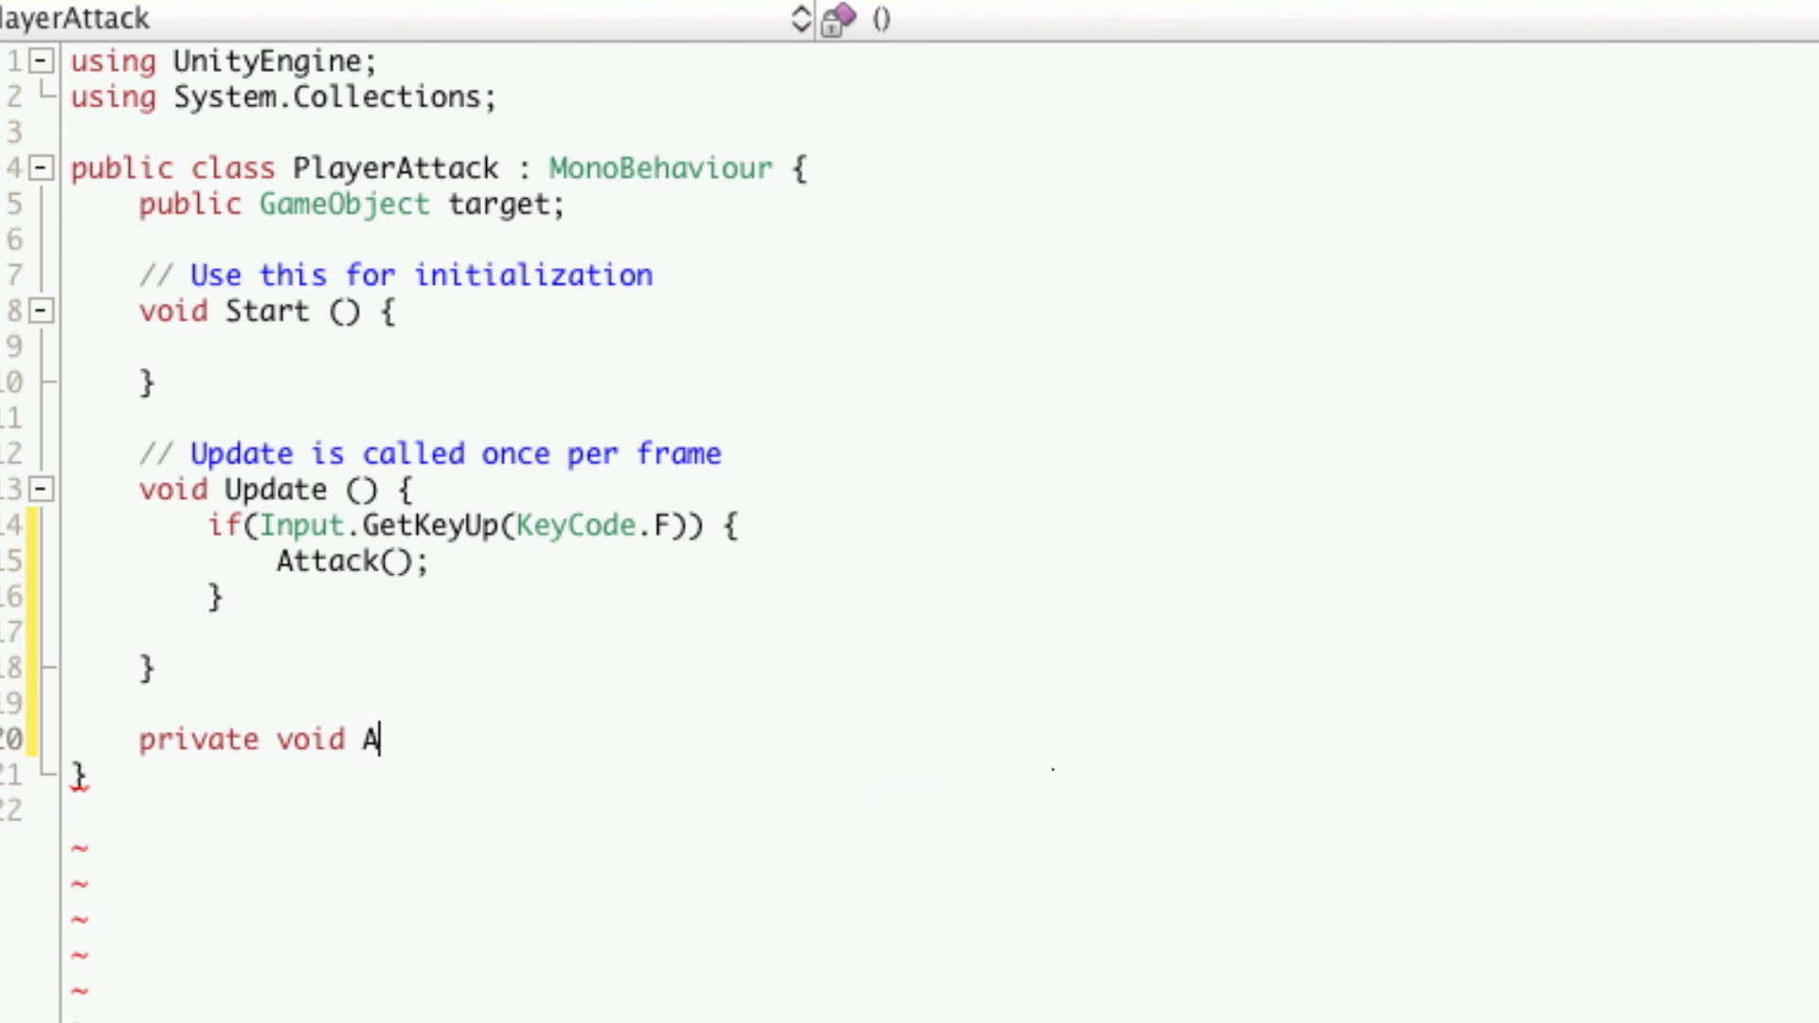
text(ttack())
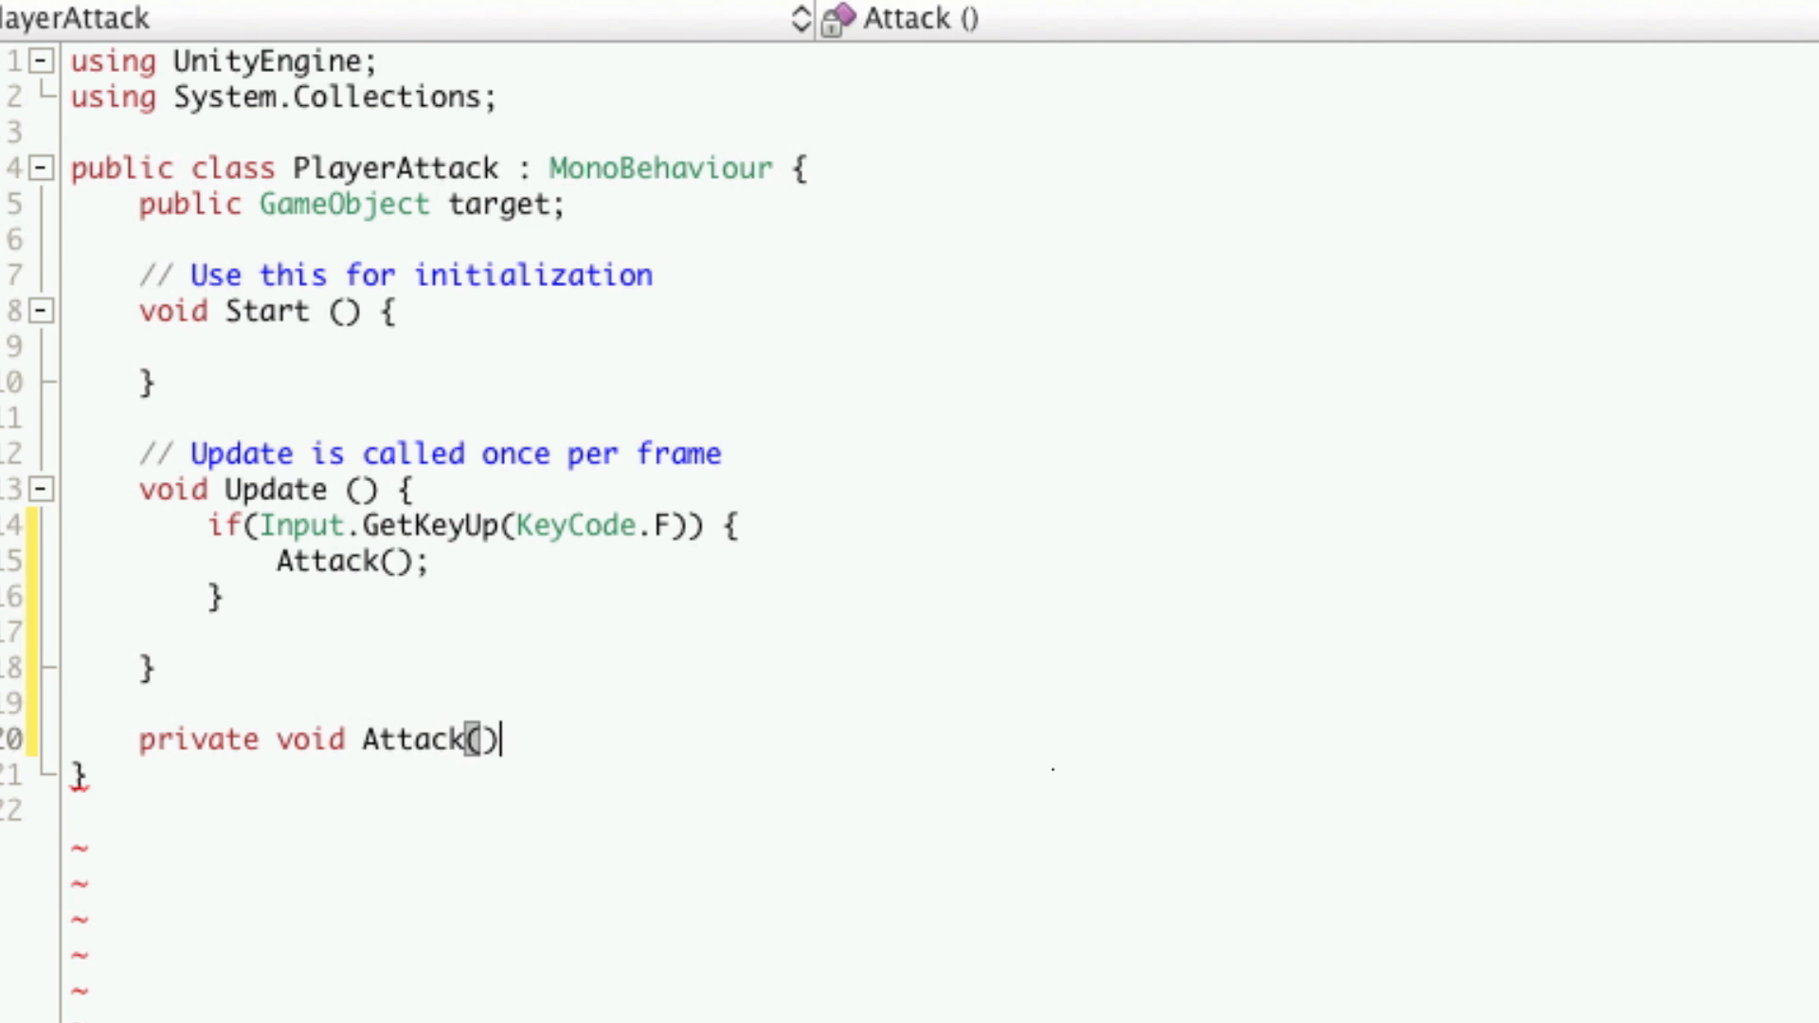
text({)
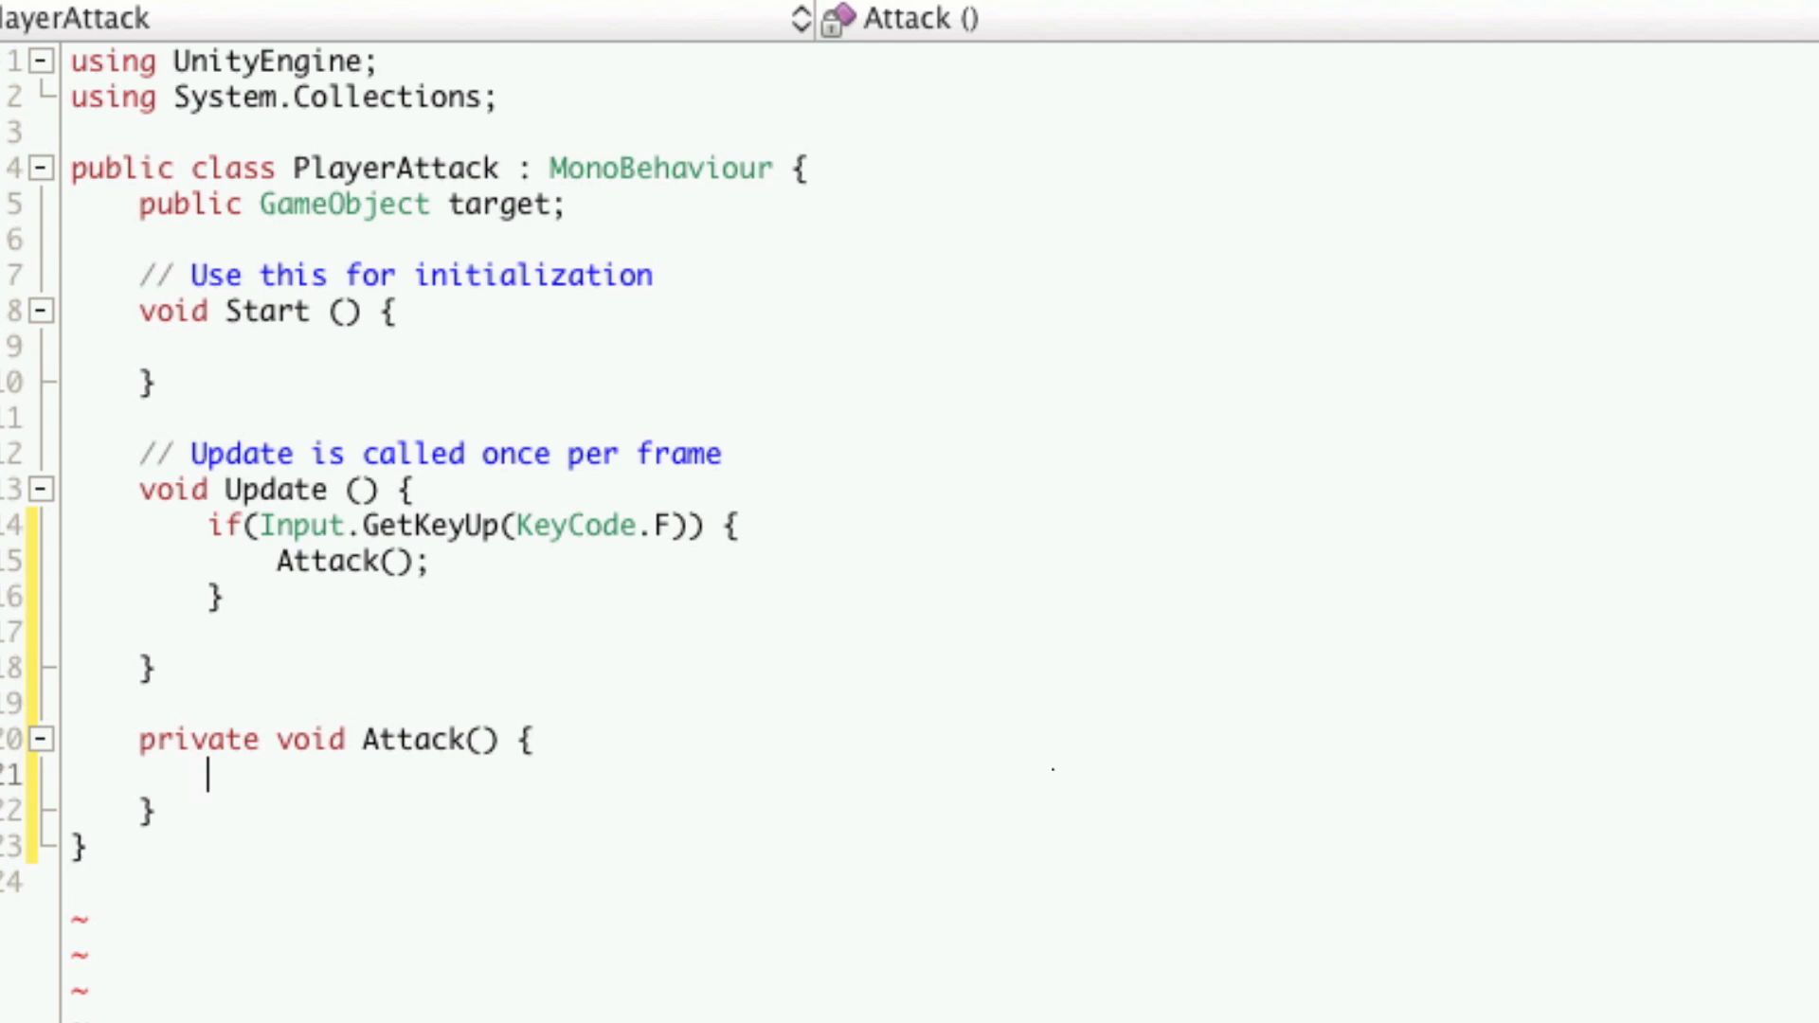
- Write EnemyHealth eh = (EnemyHealth)target.GetComponent("EnemyHealth"); in Attack
text(e)
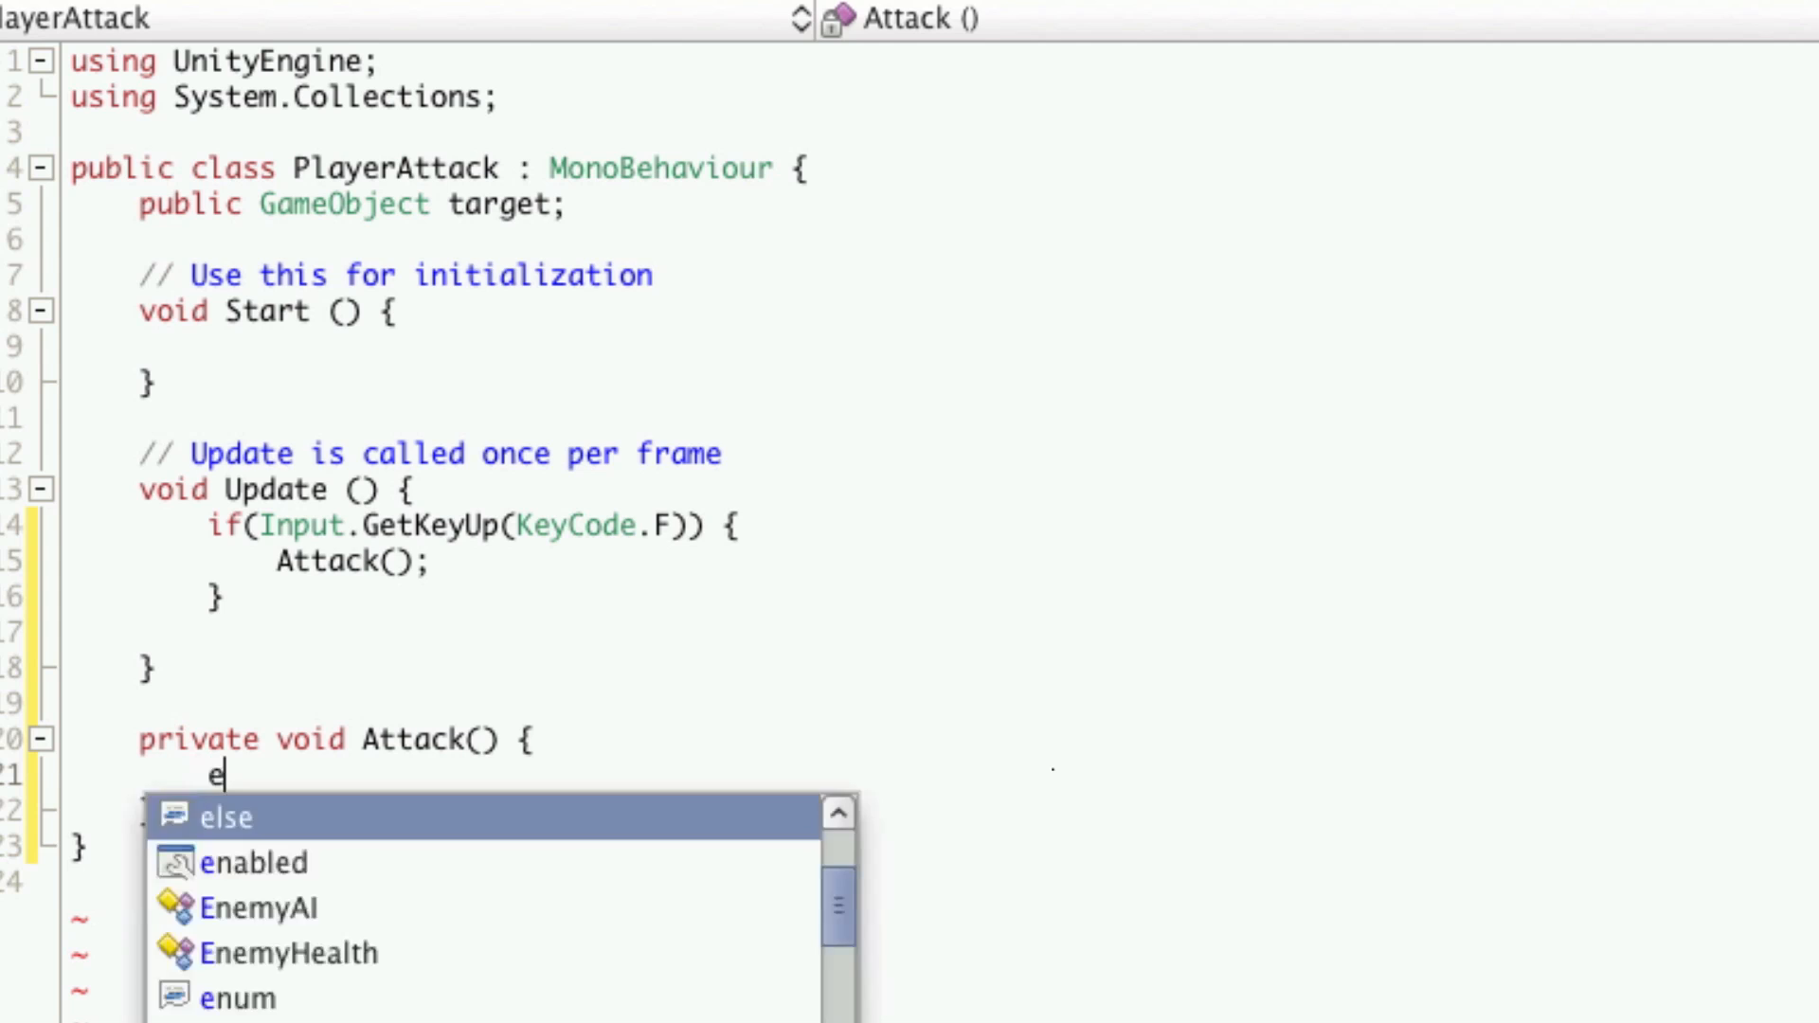
text(n)
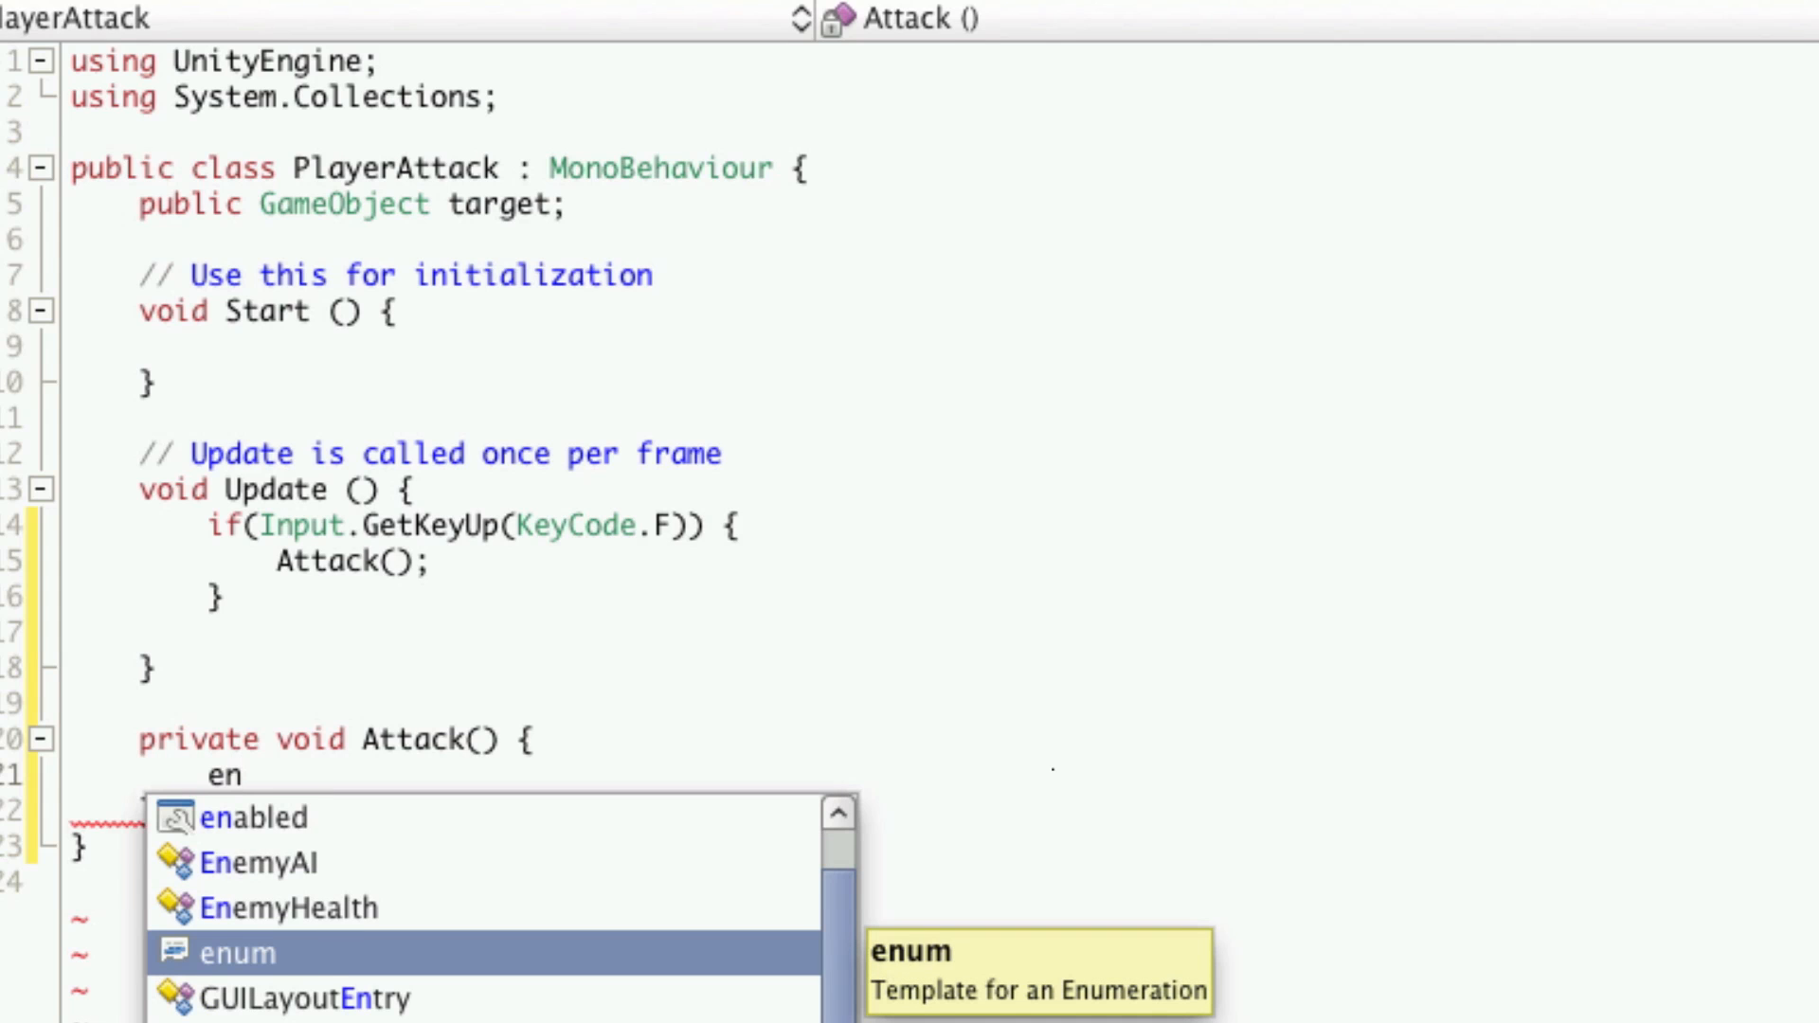
text(EnemyHealth eh)
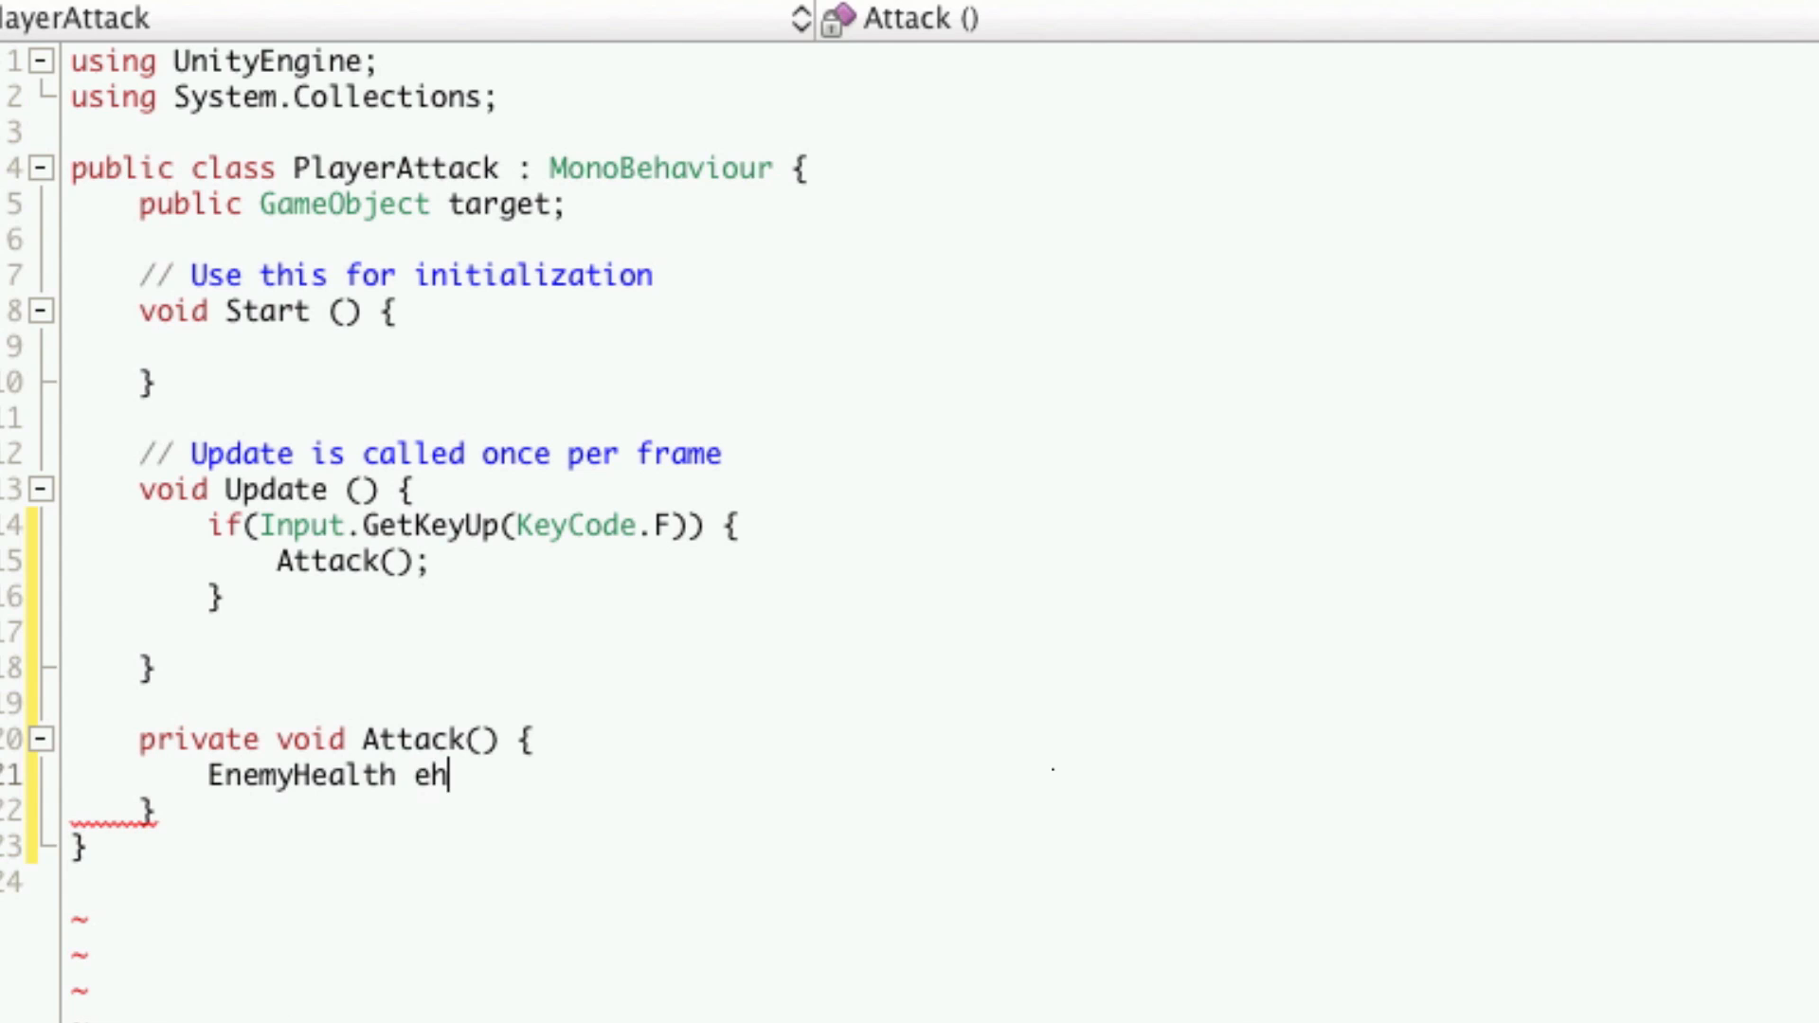
text(=)
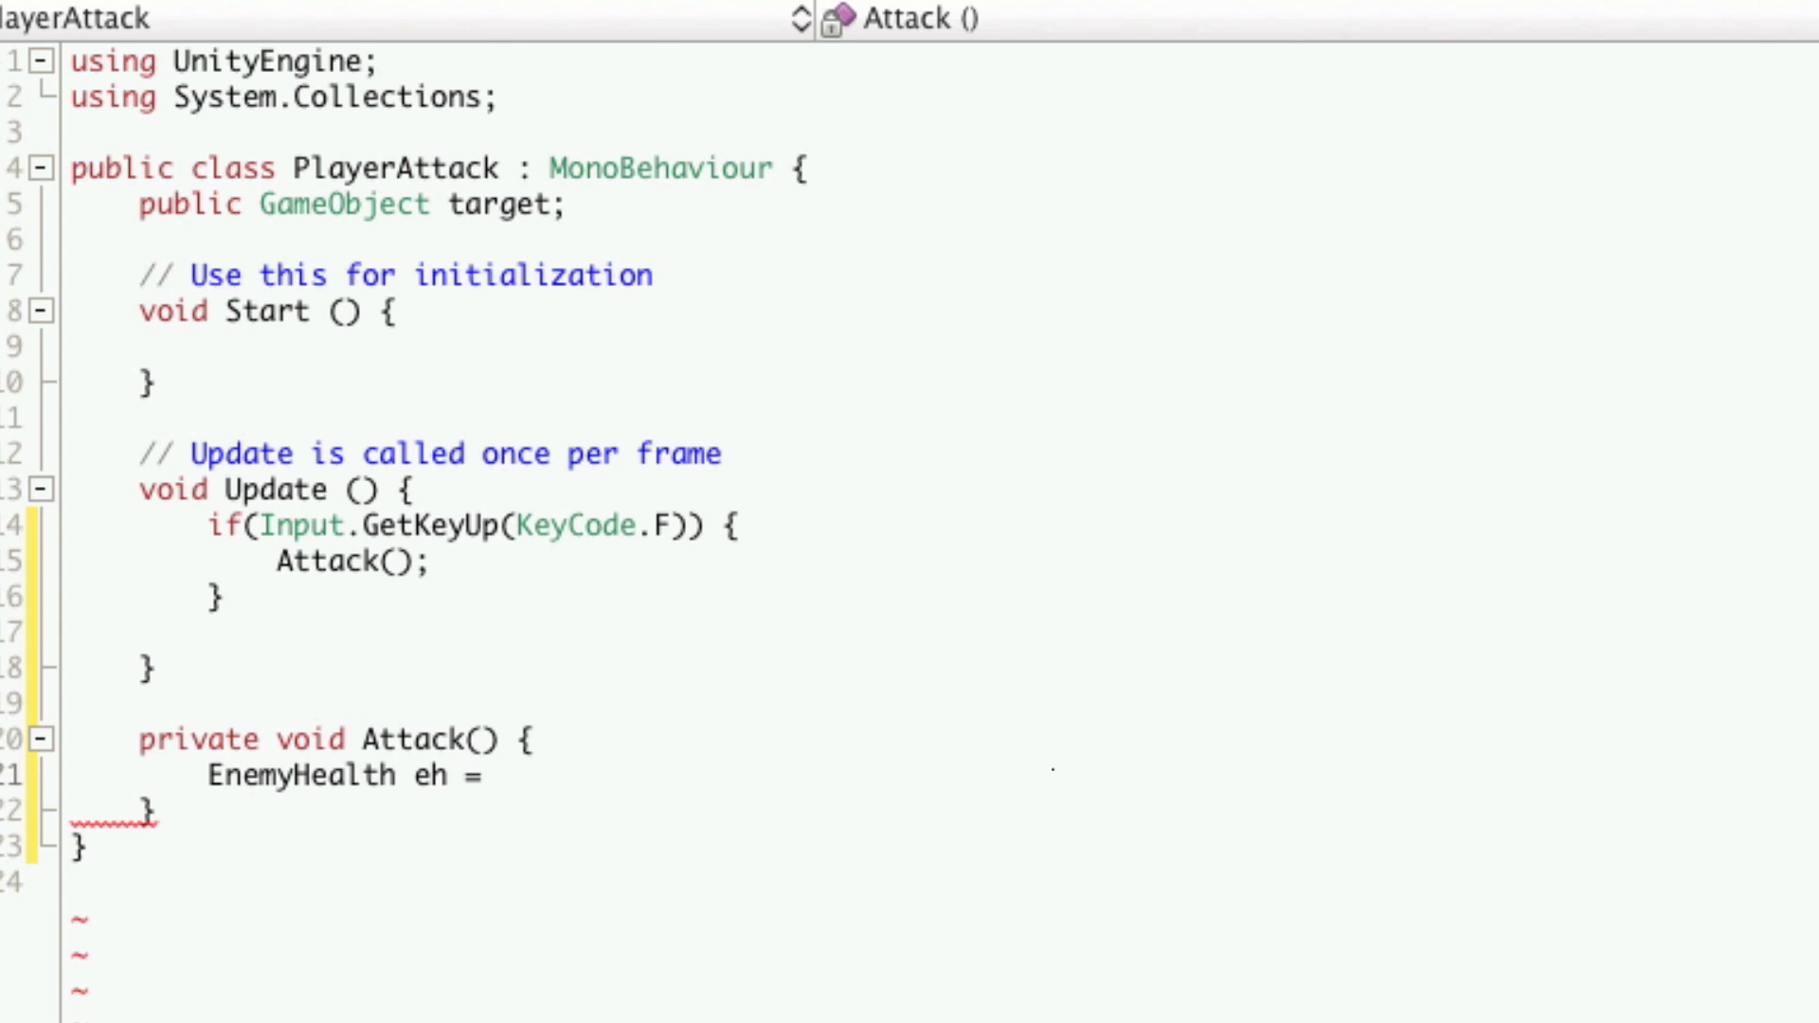
text(())
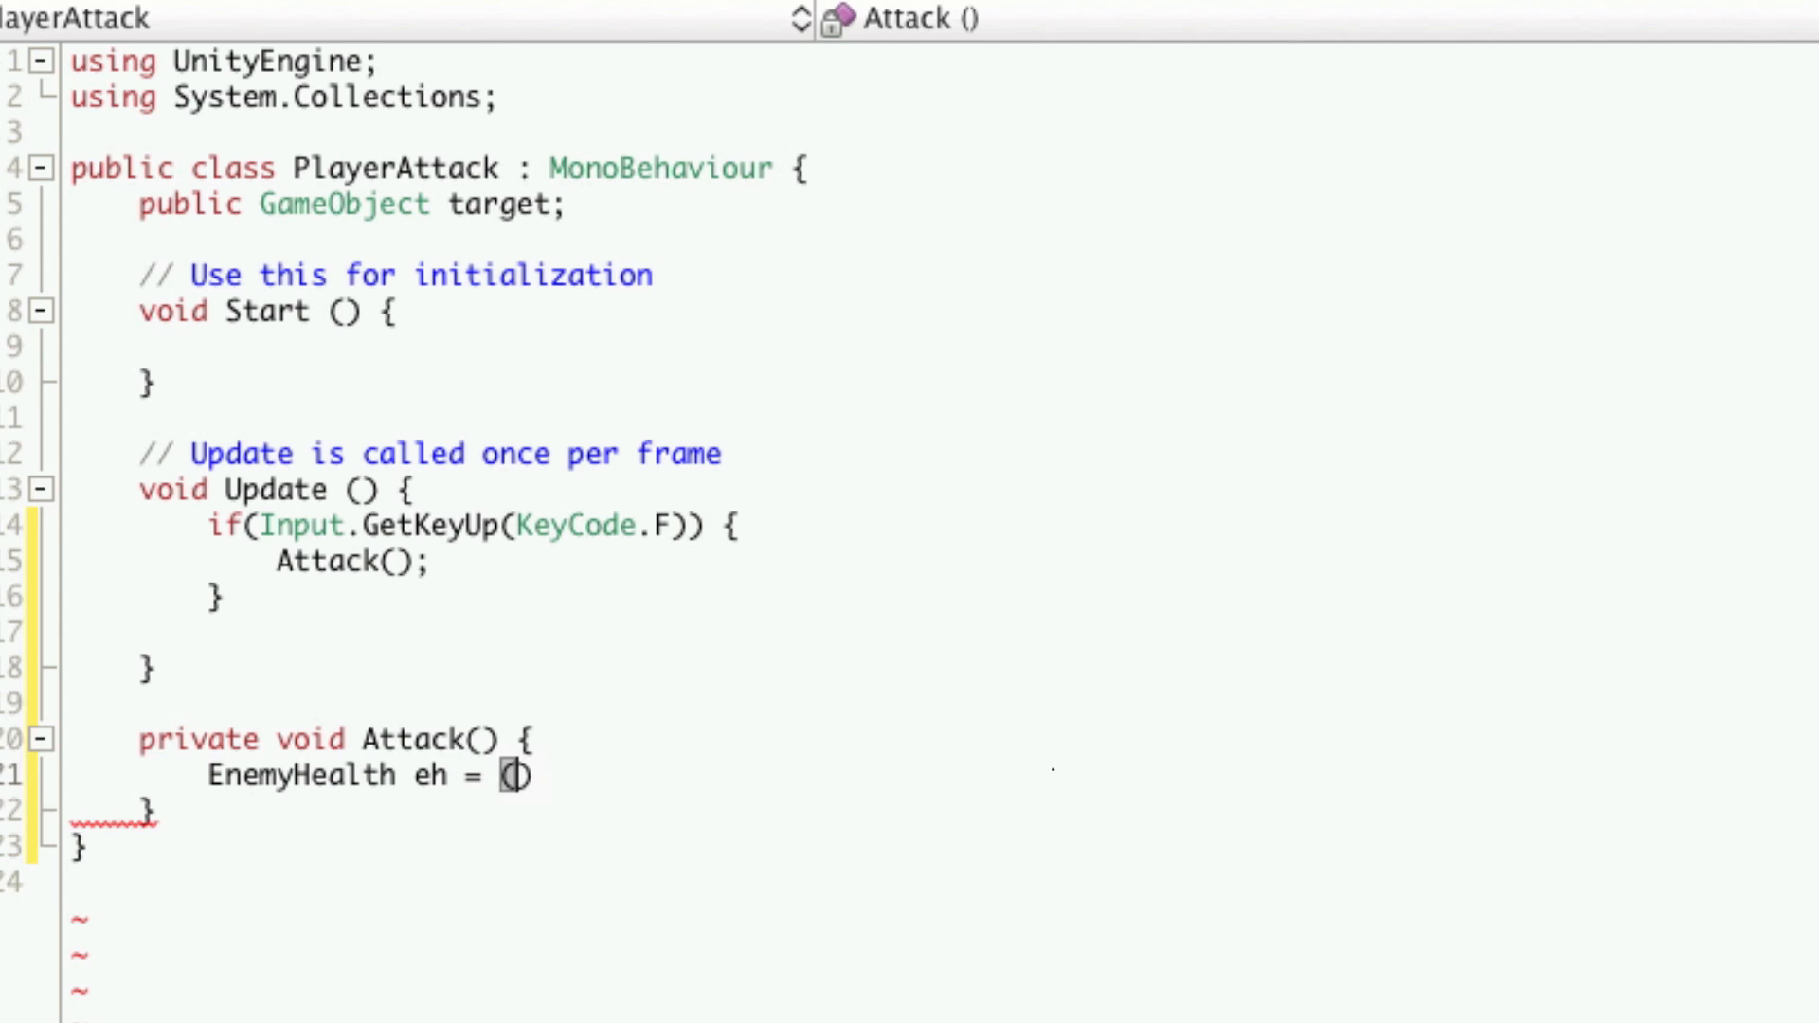
text(EnemyHealth)
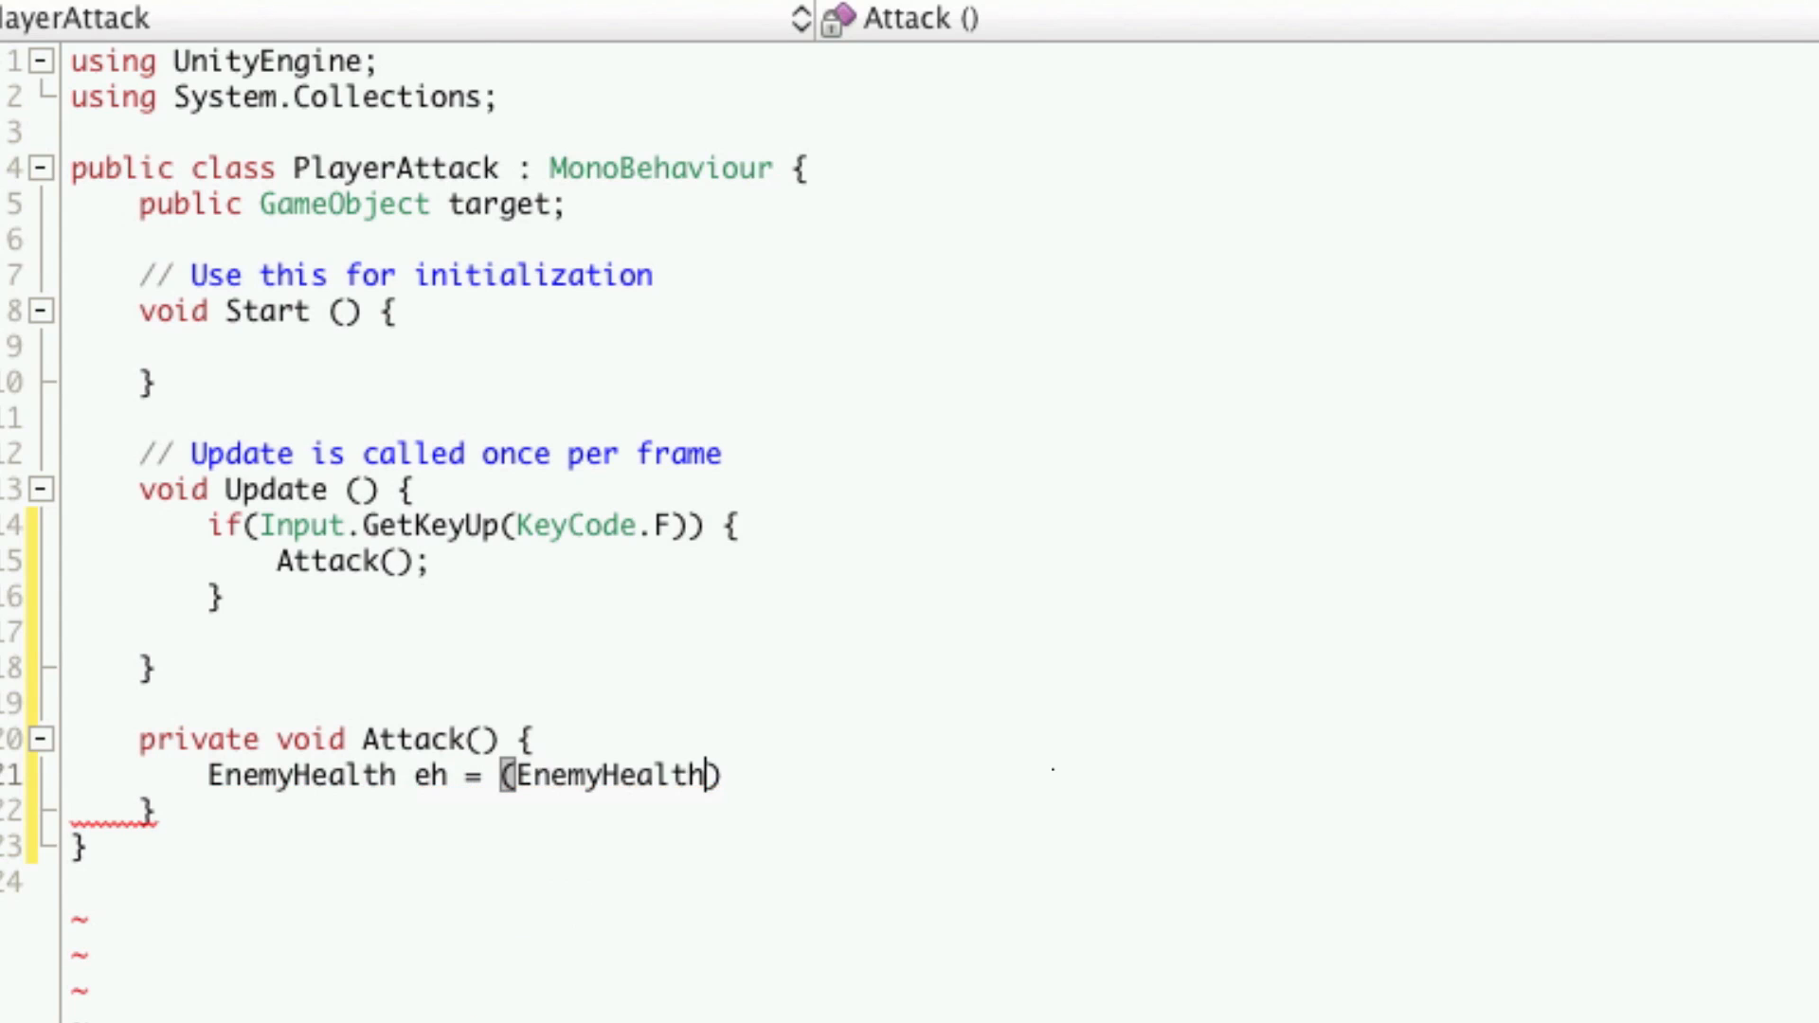
text())
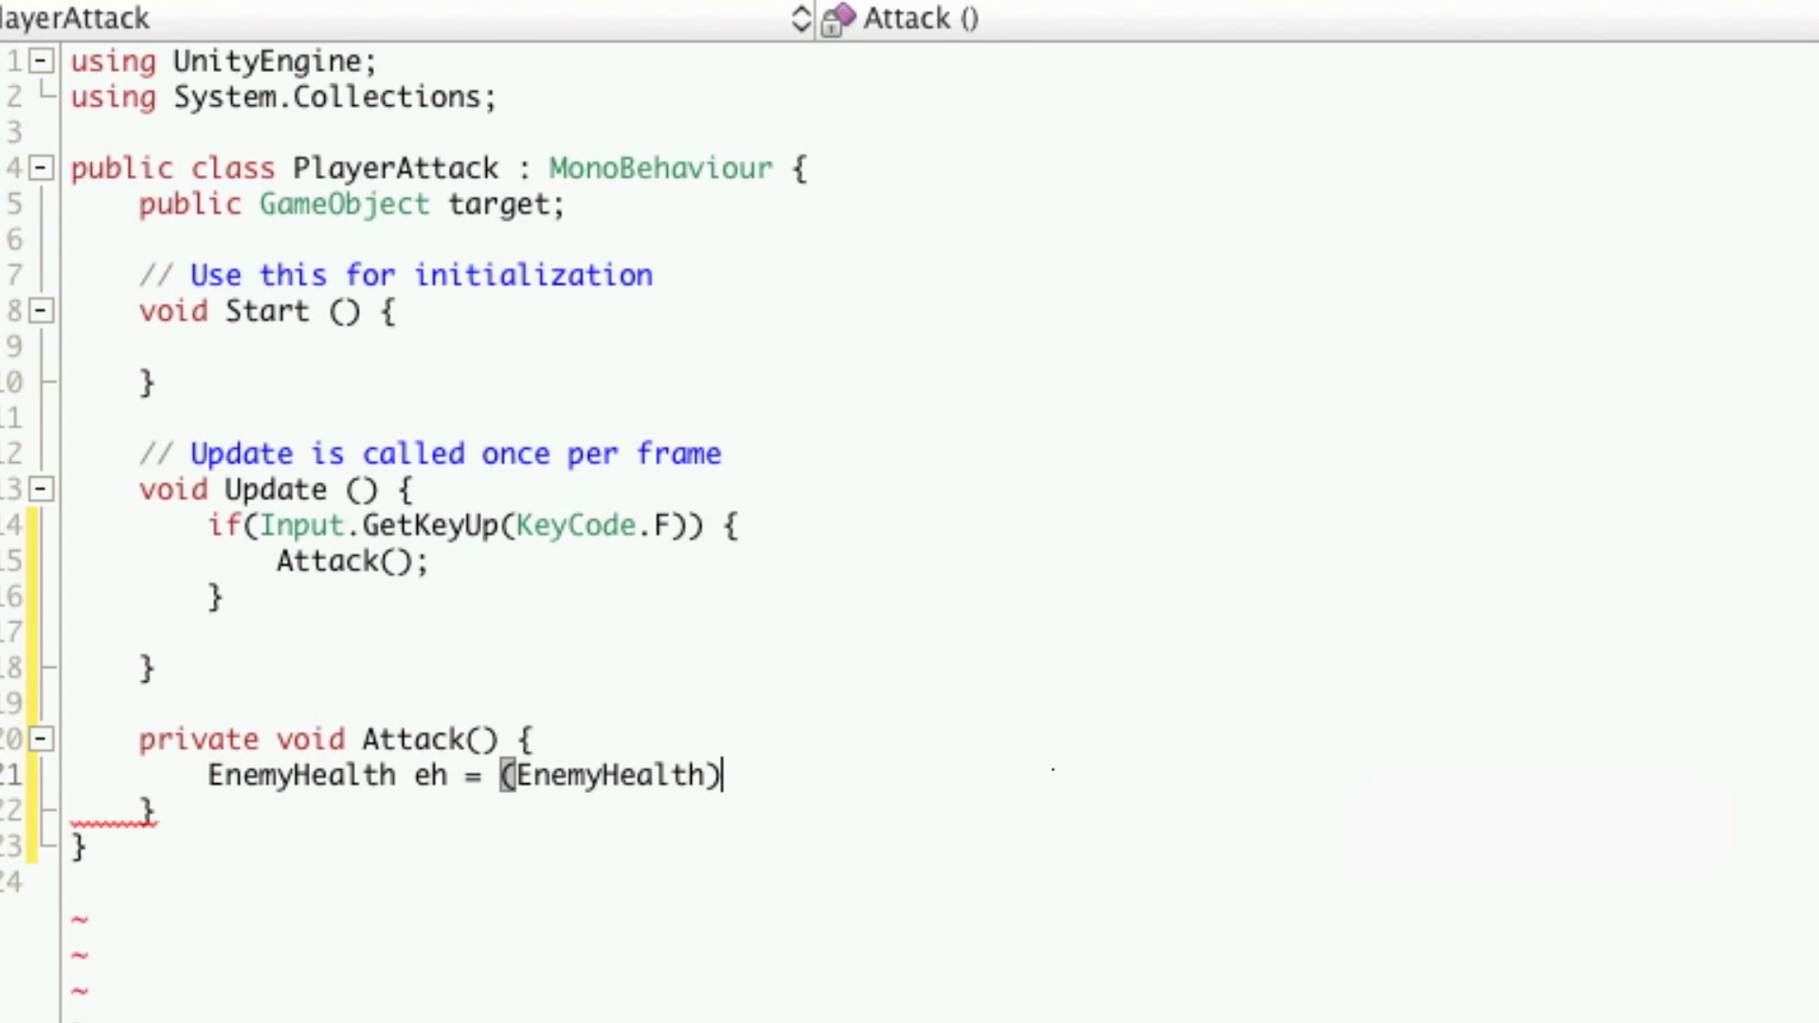
text(target)
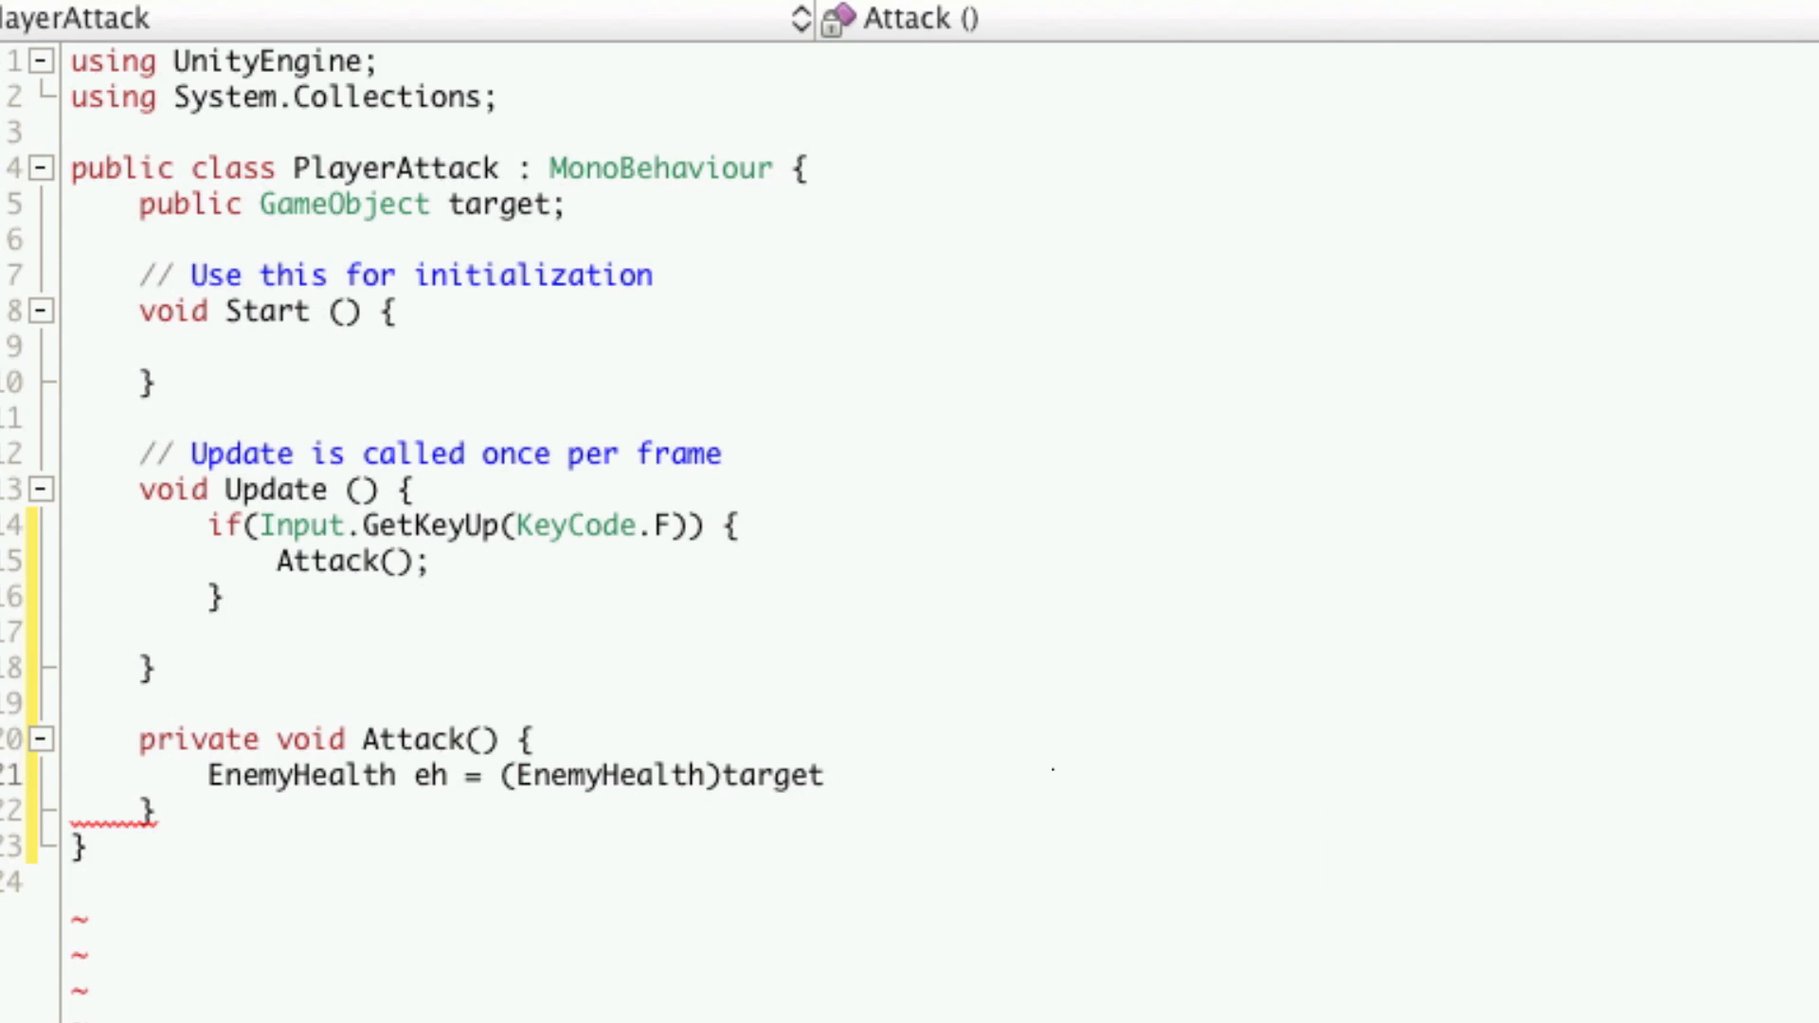
text(.get)
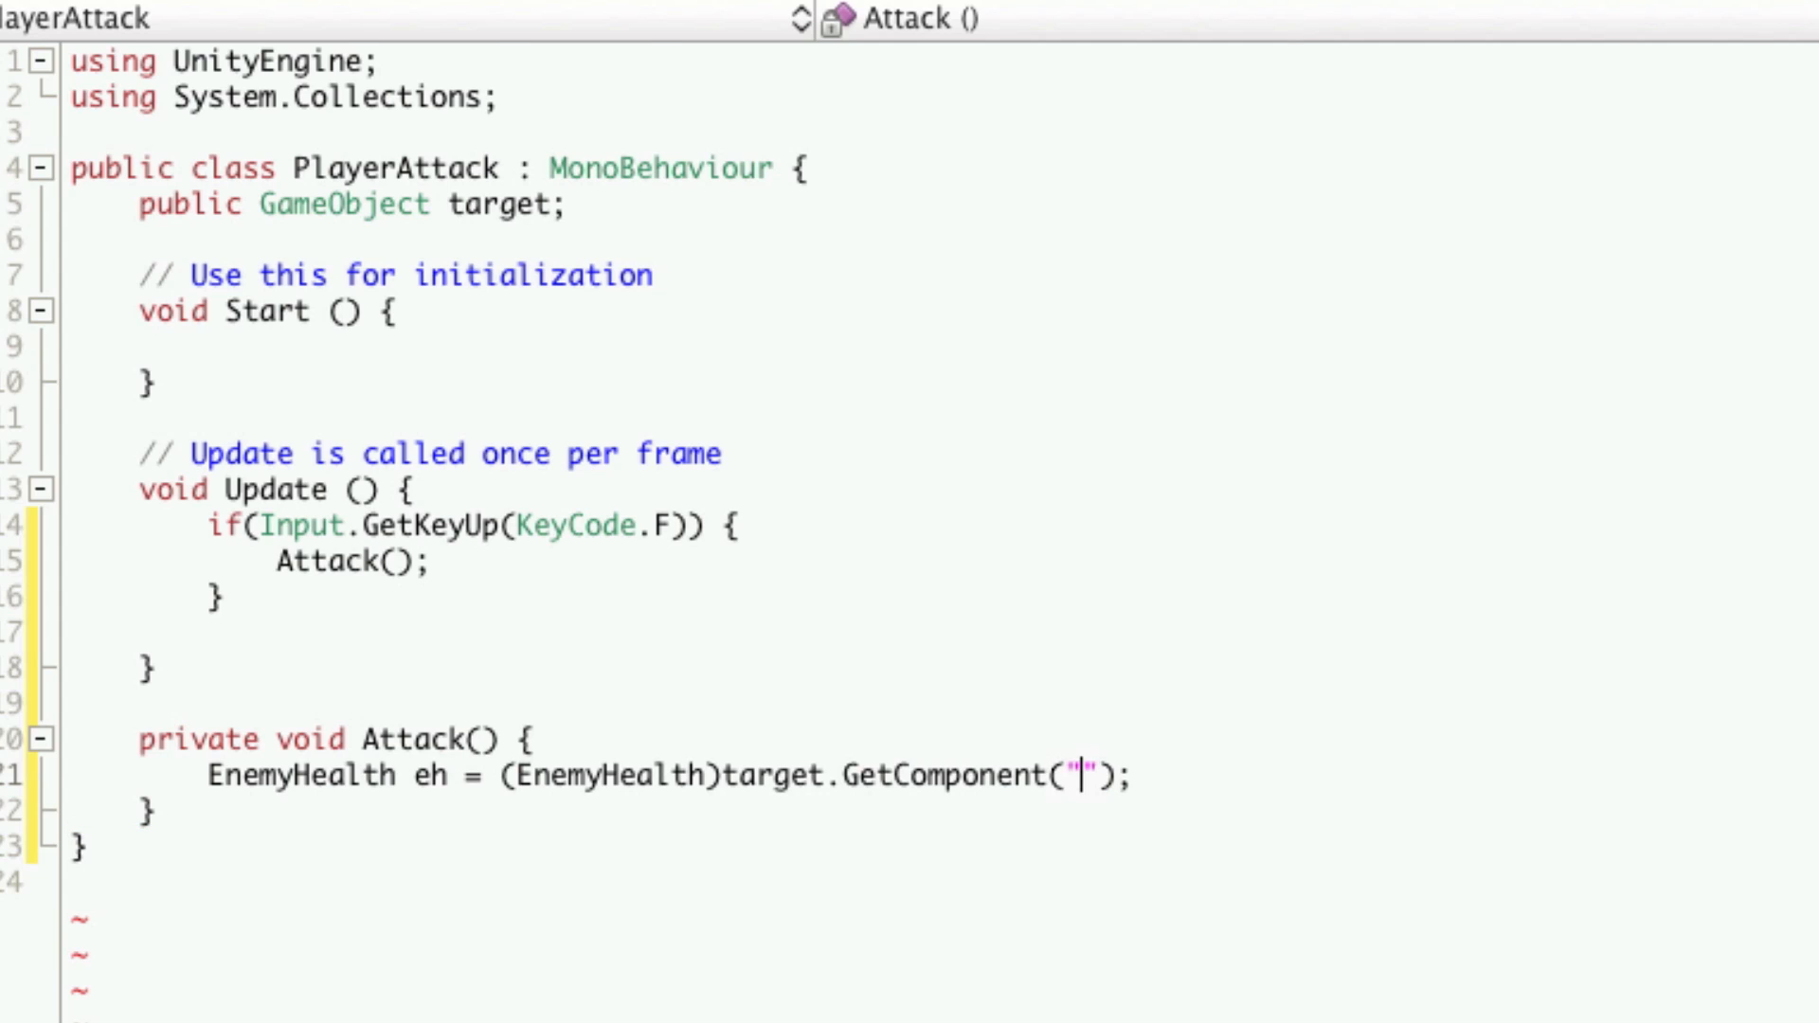
text(Ene)
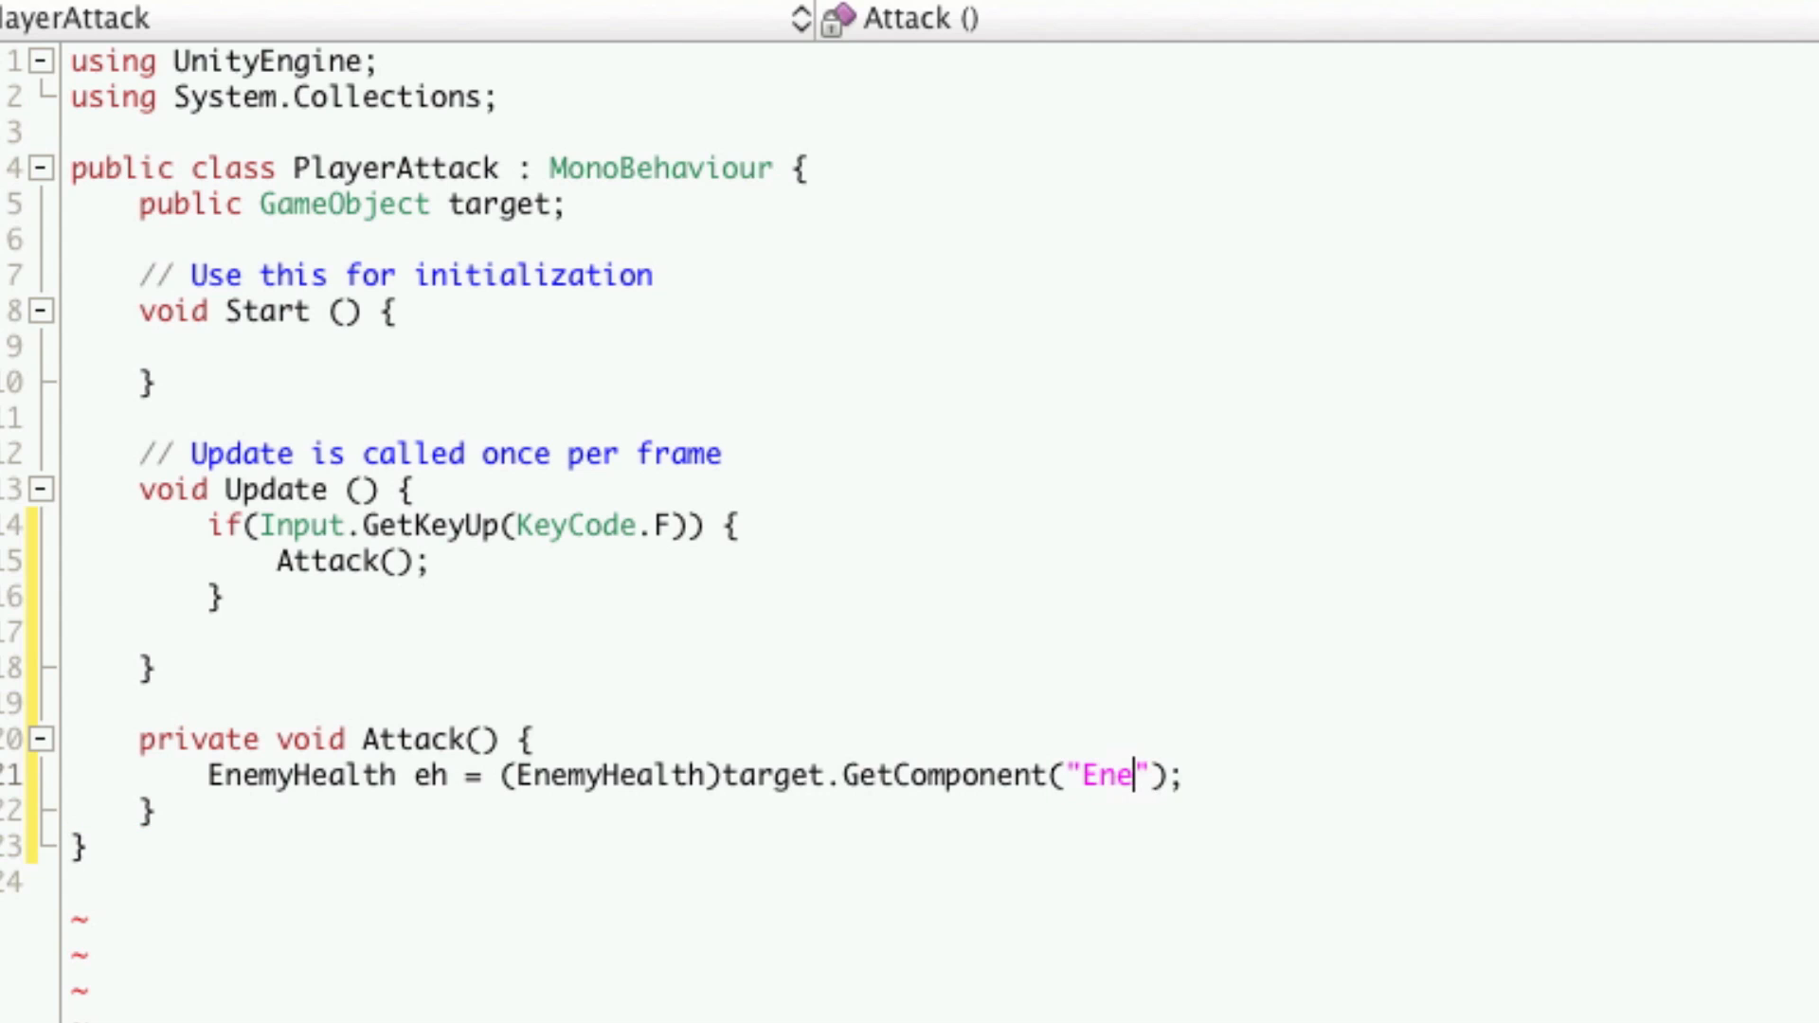
text(myHealth)
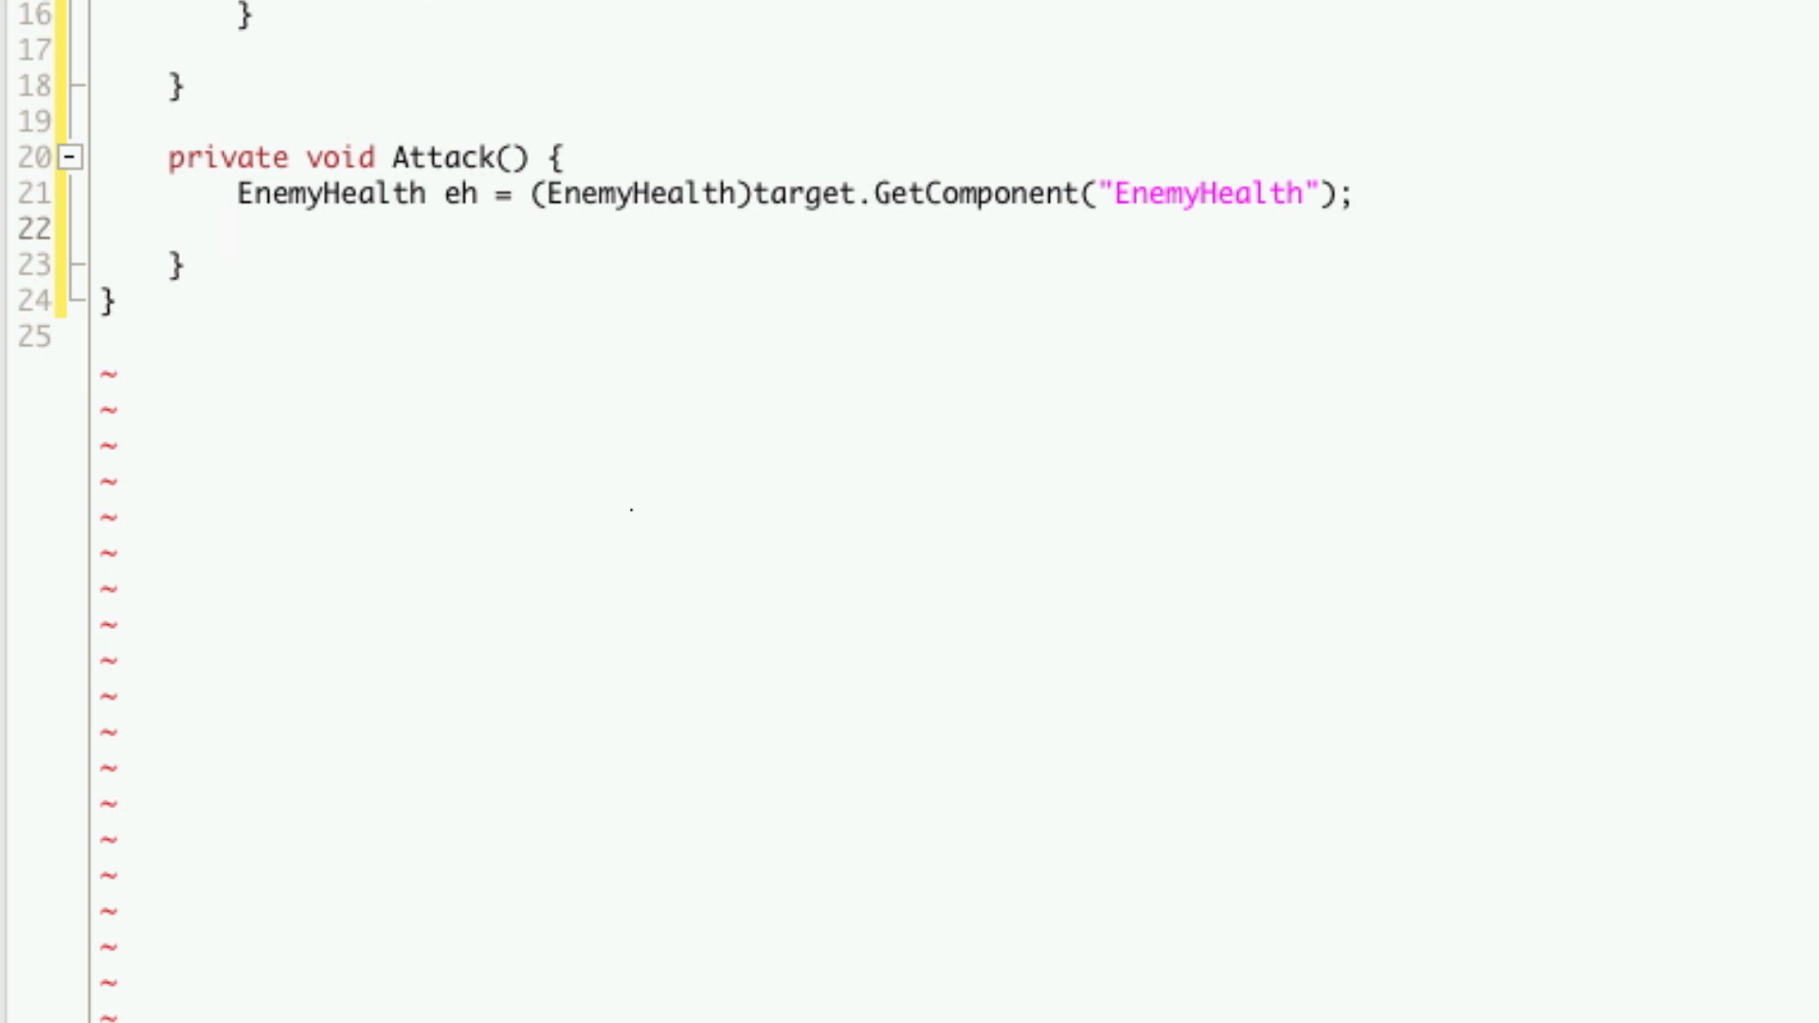
- Add eh.AddjustCurrentHealth(-10); to lower the target's health by 10
text(eh.)
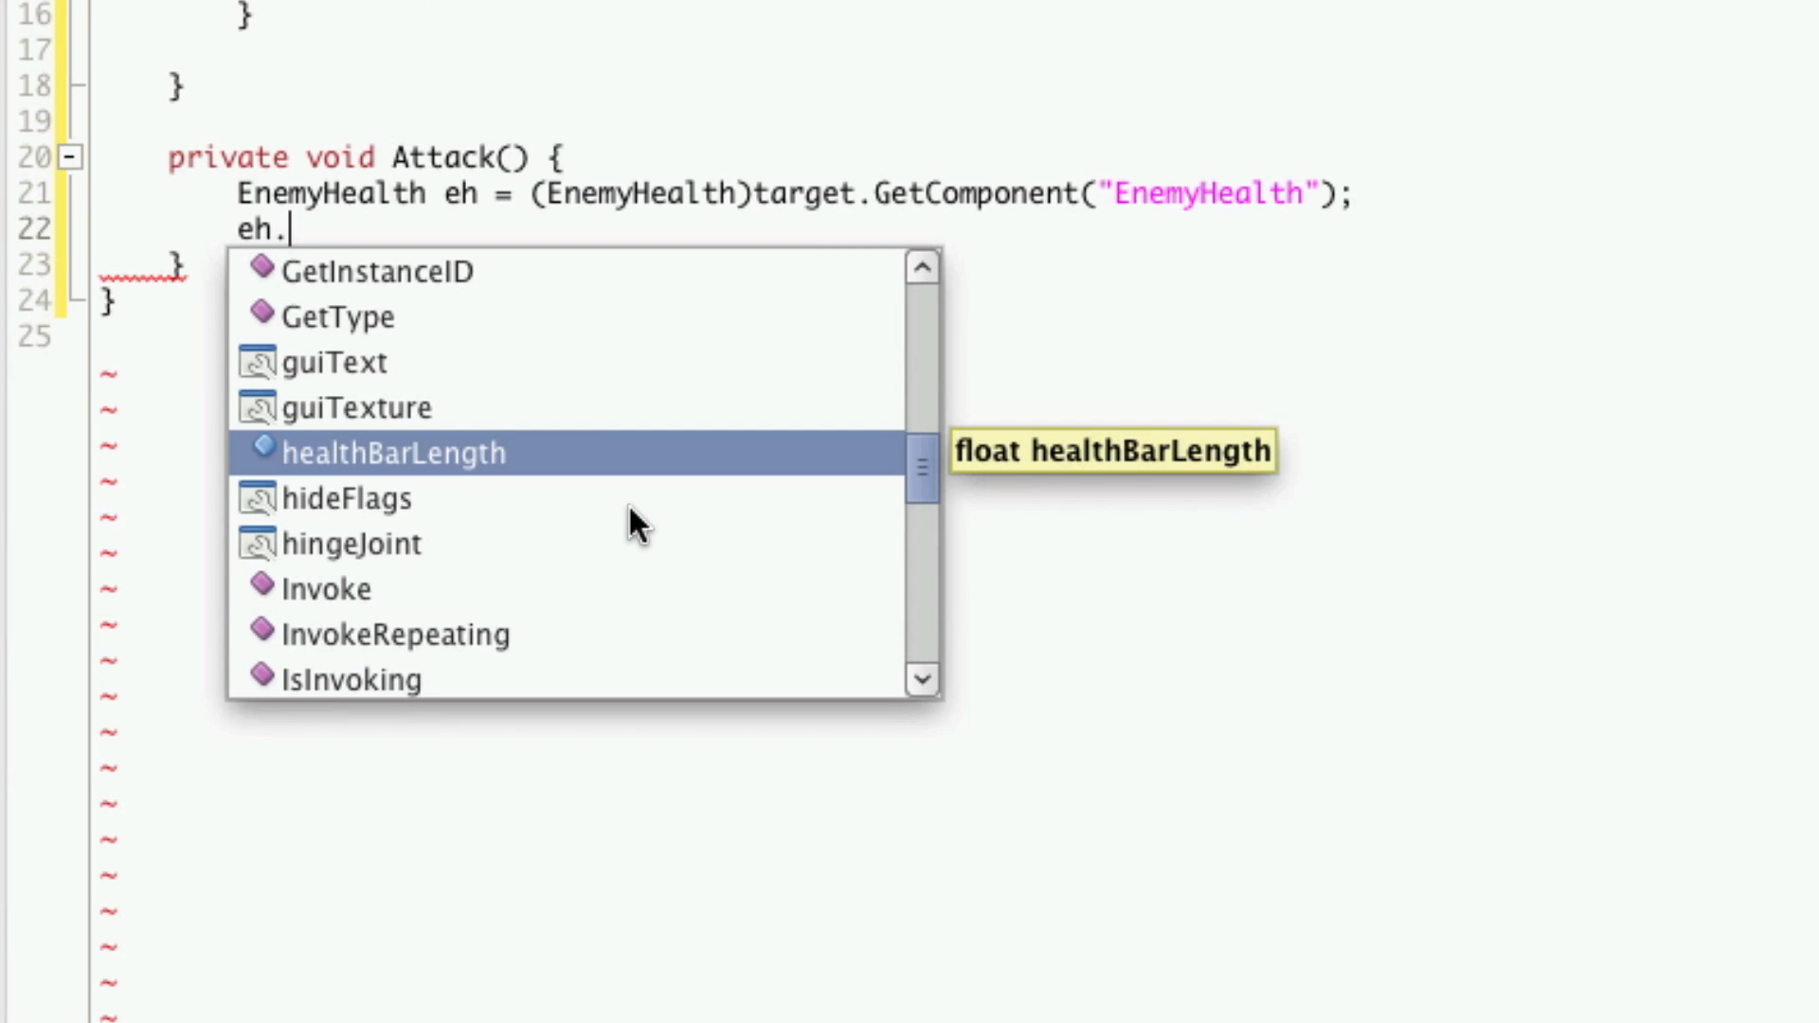
text(AddjustCurrentHealth)
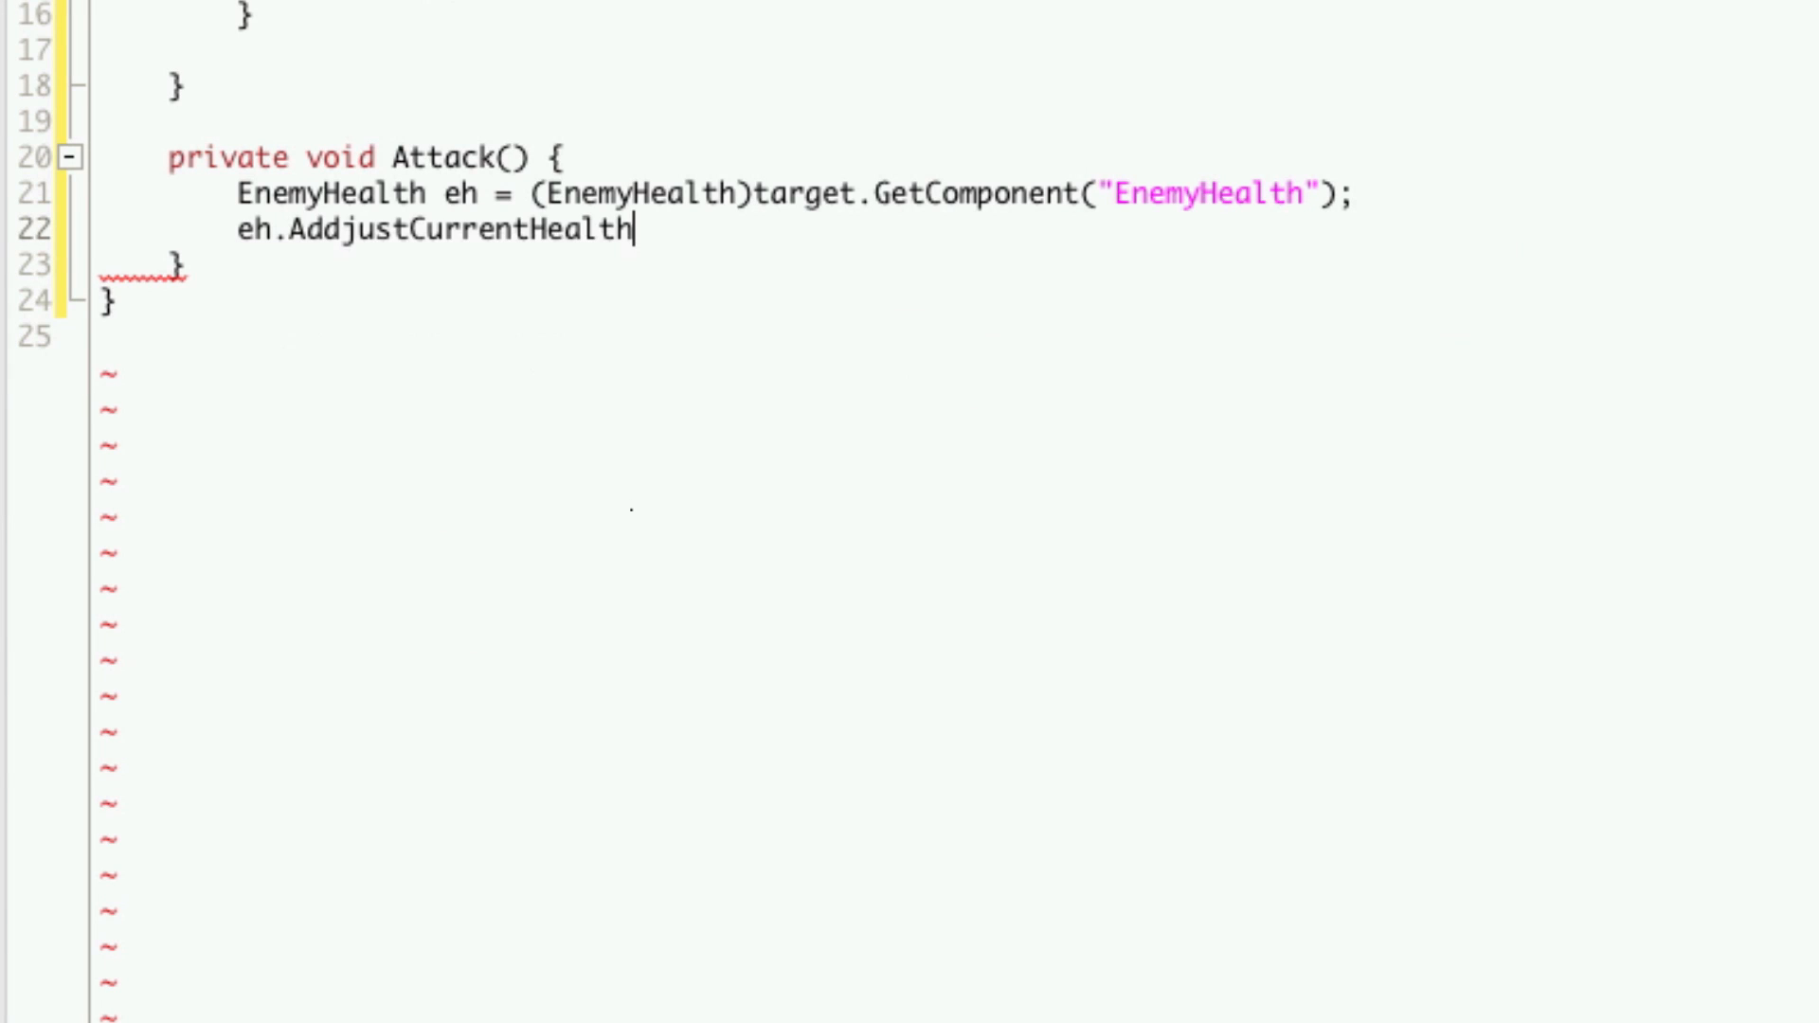
text(()
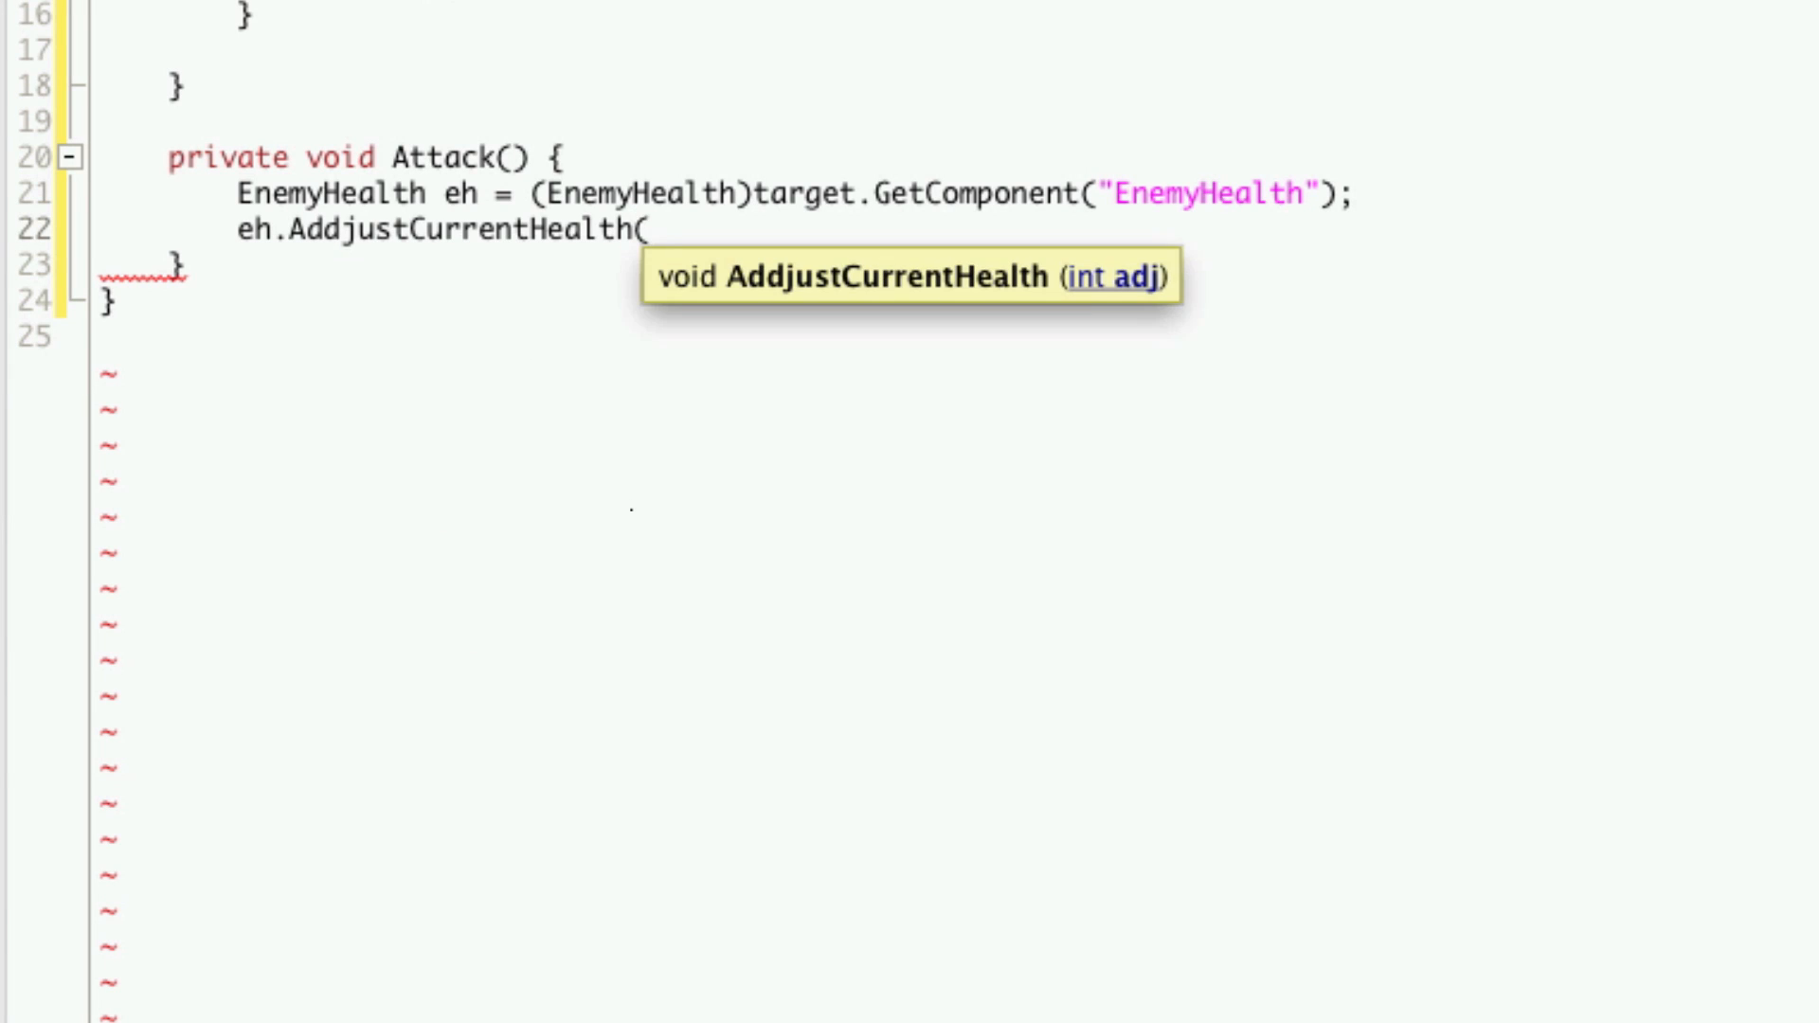
text(-10);)
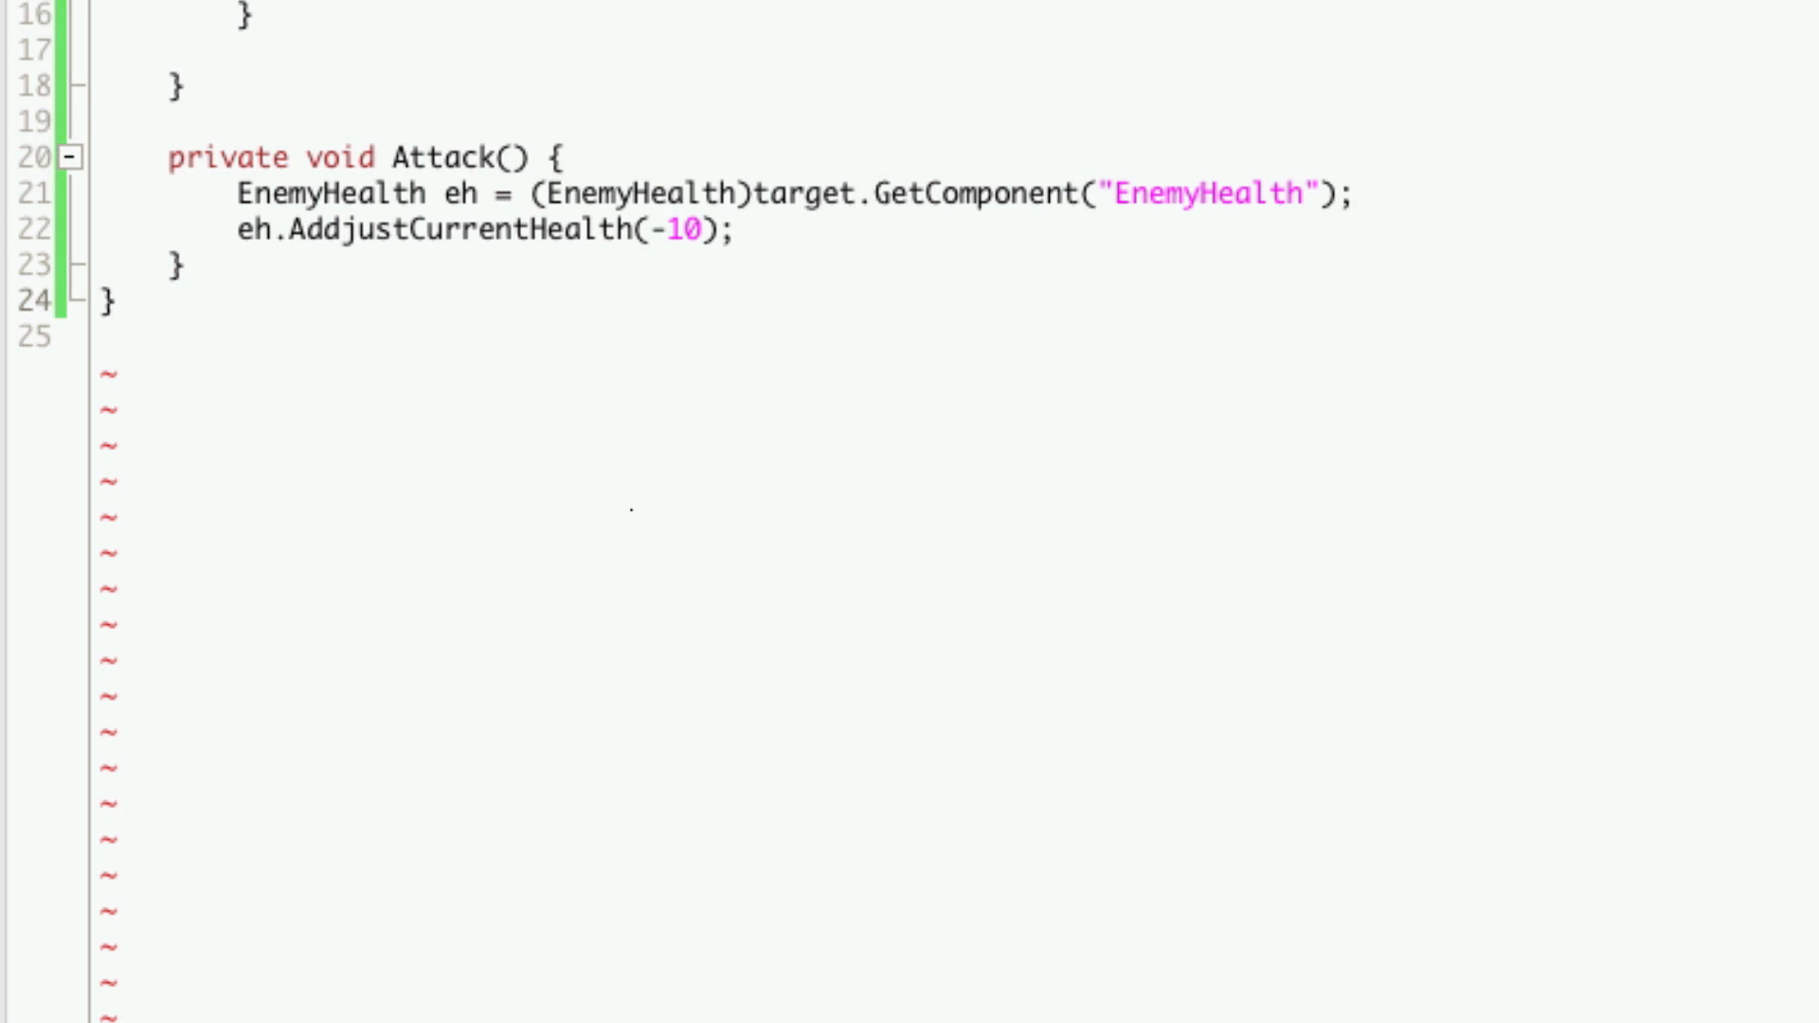
mouse_move(389, 612)
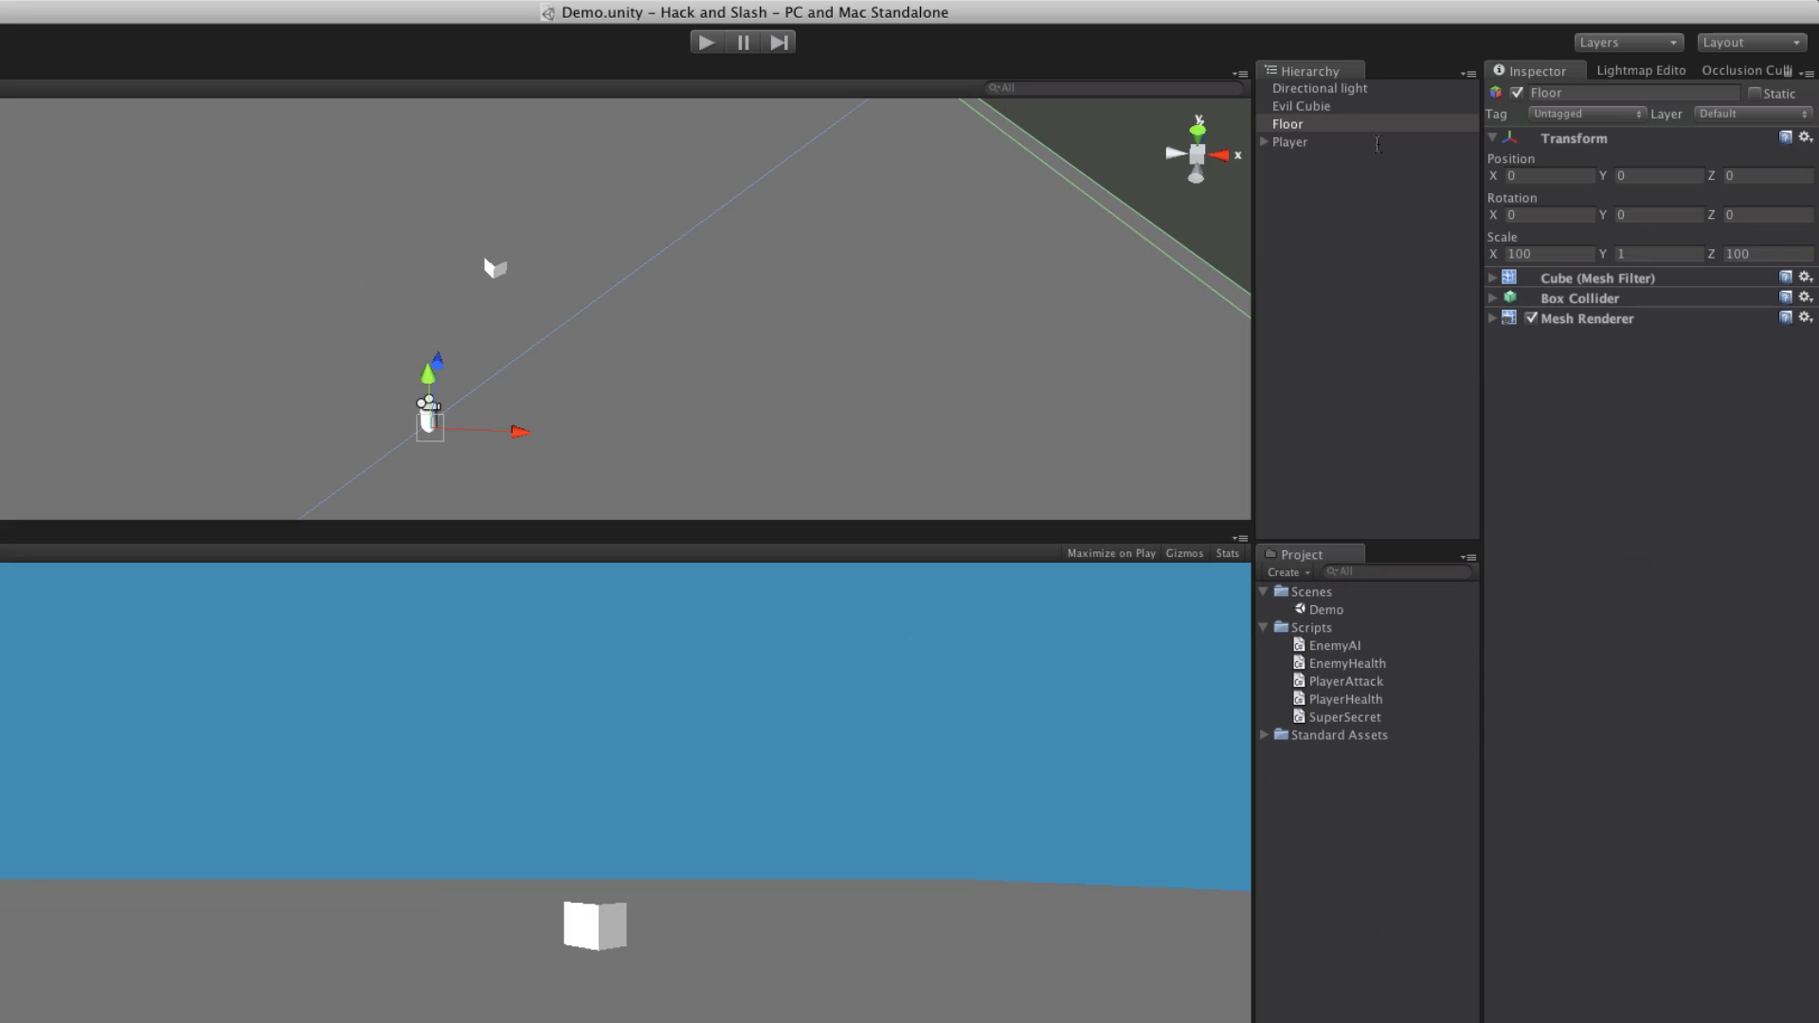
click(1288, 142)
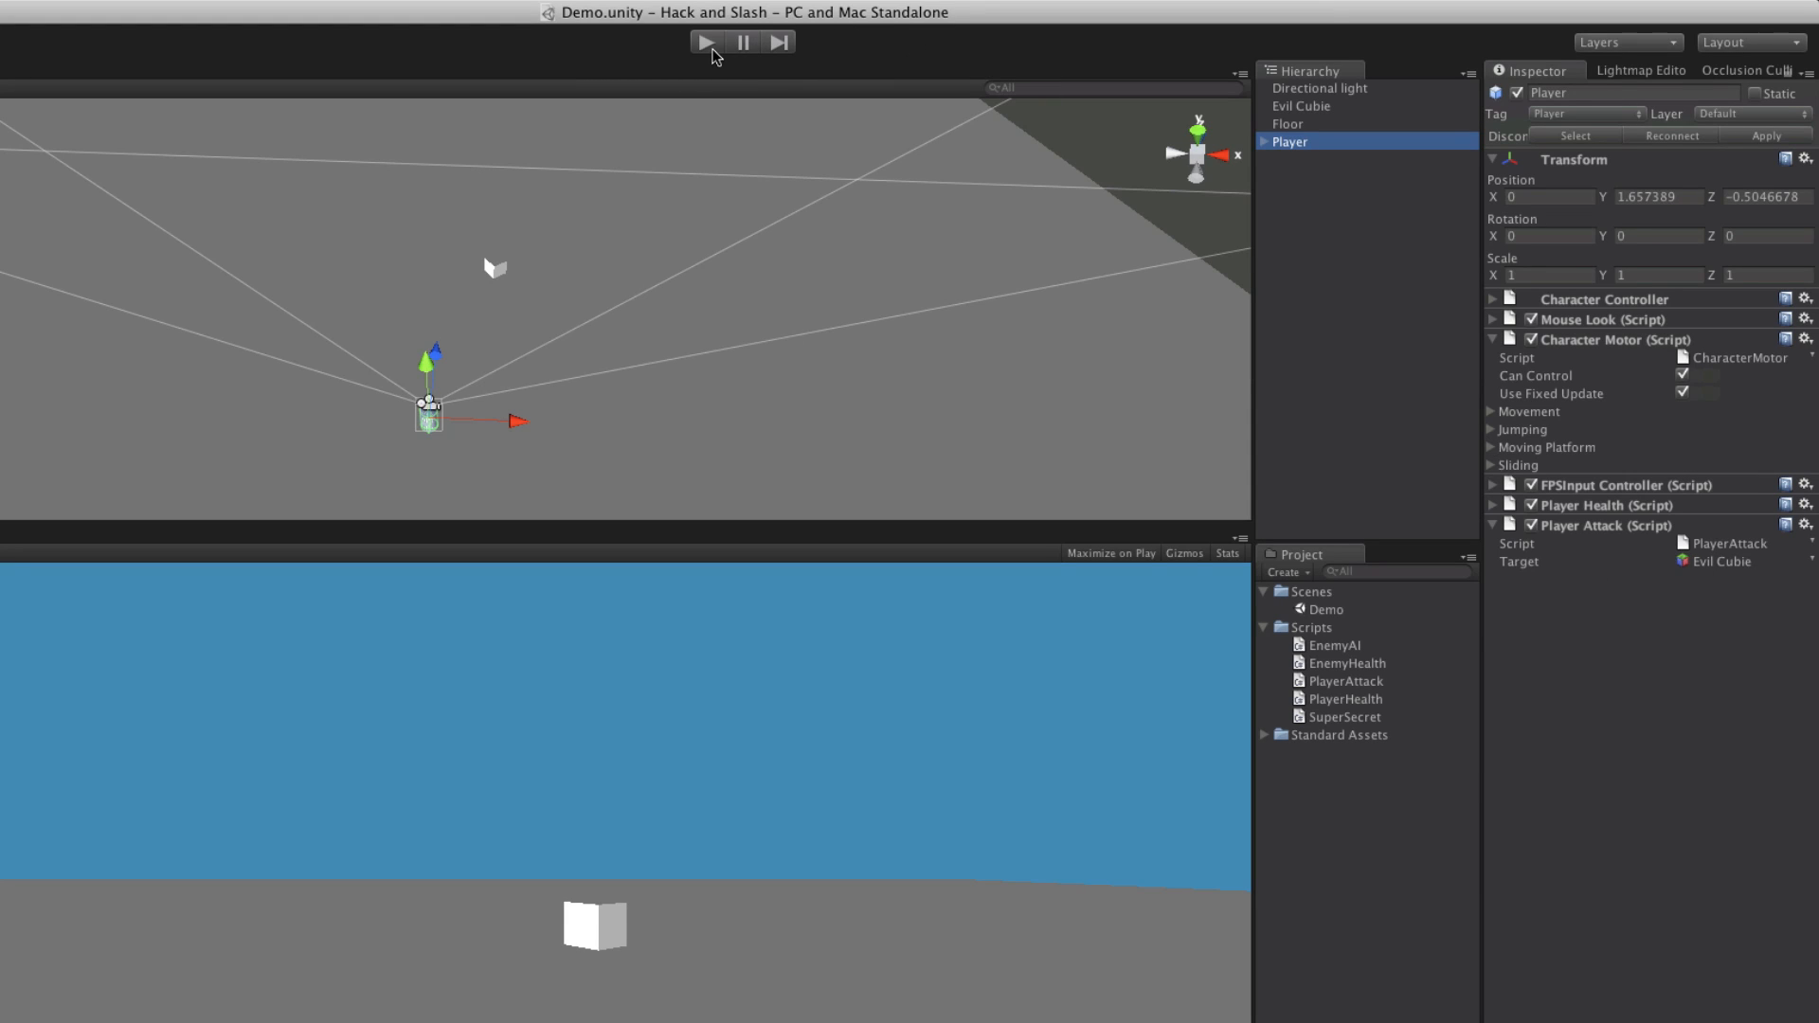
click(705, 40)
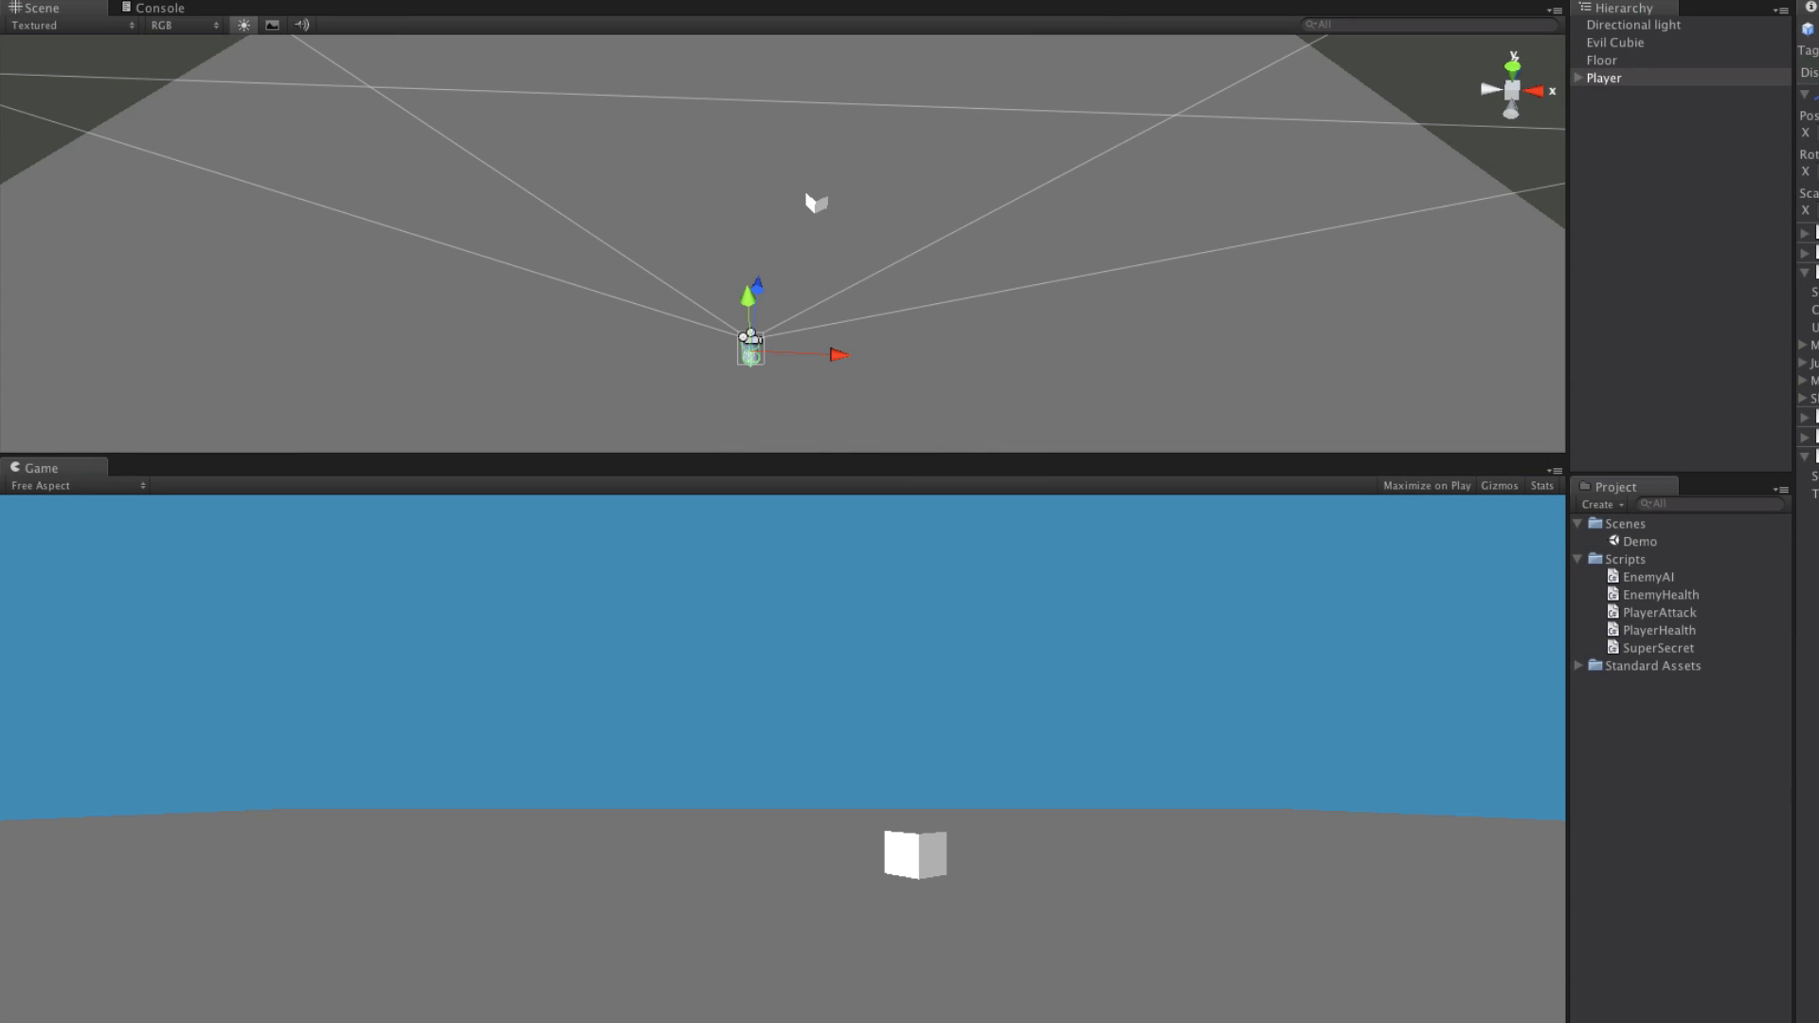
click(1603, 59)
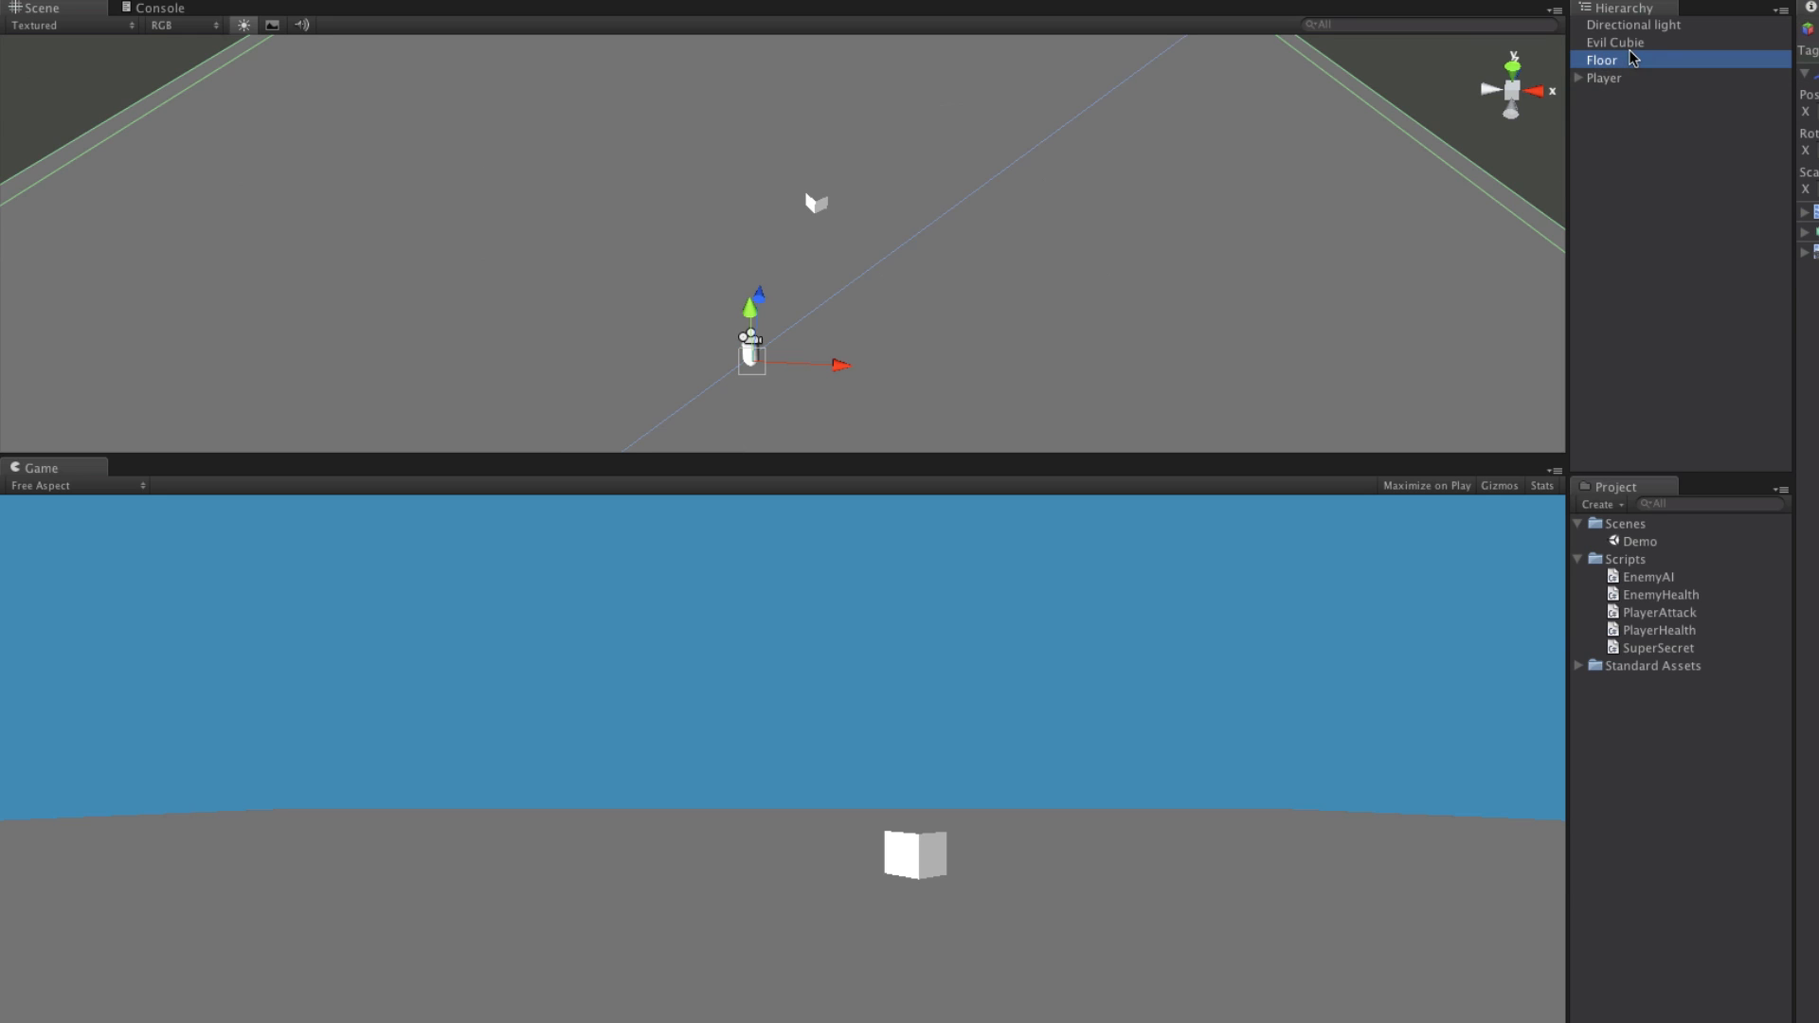
click(1615, 41)
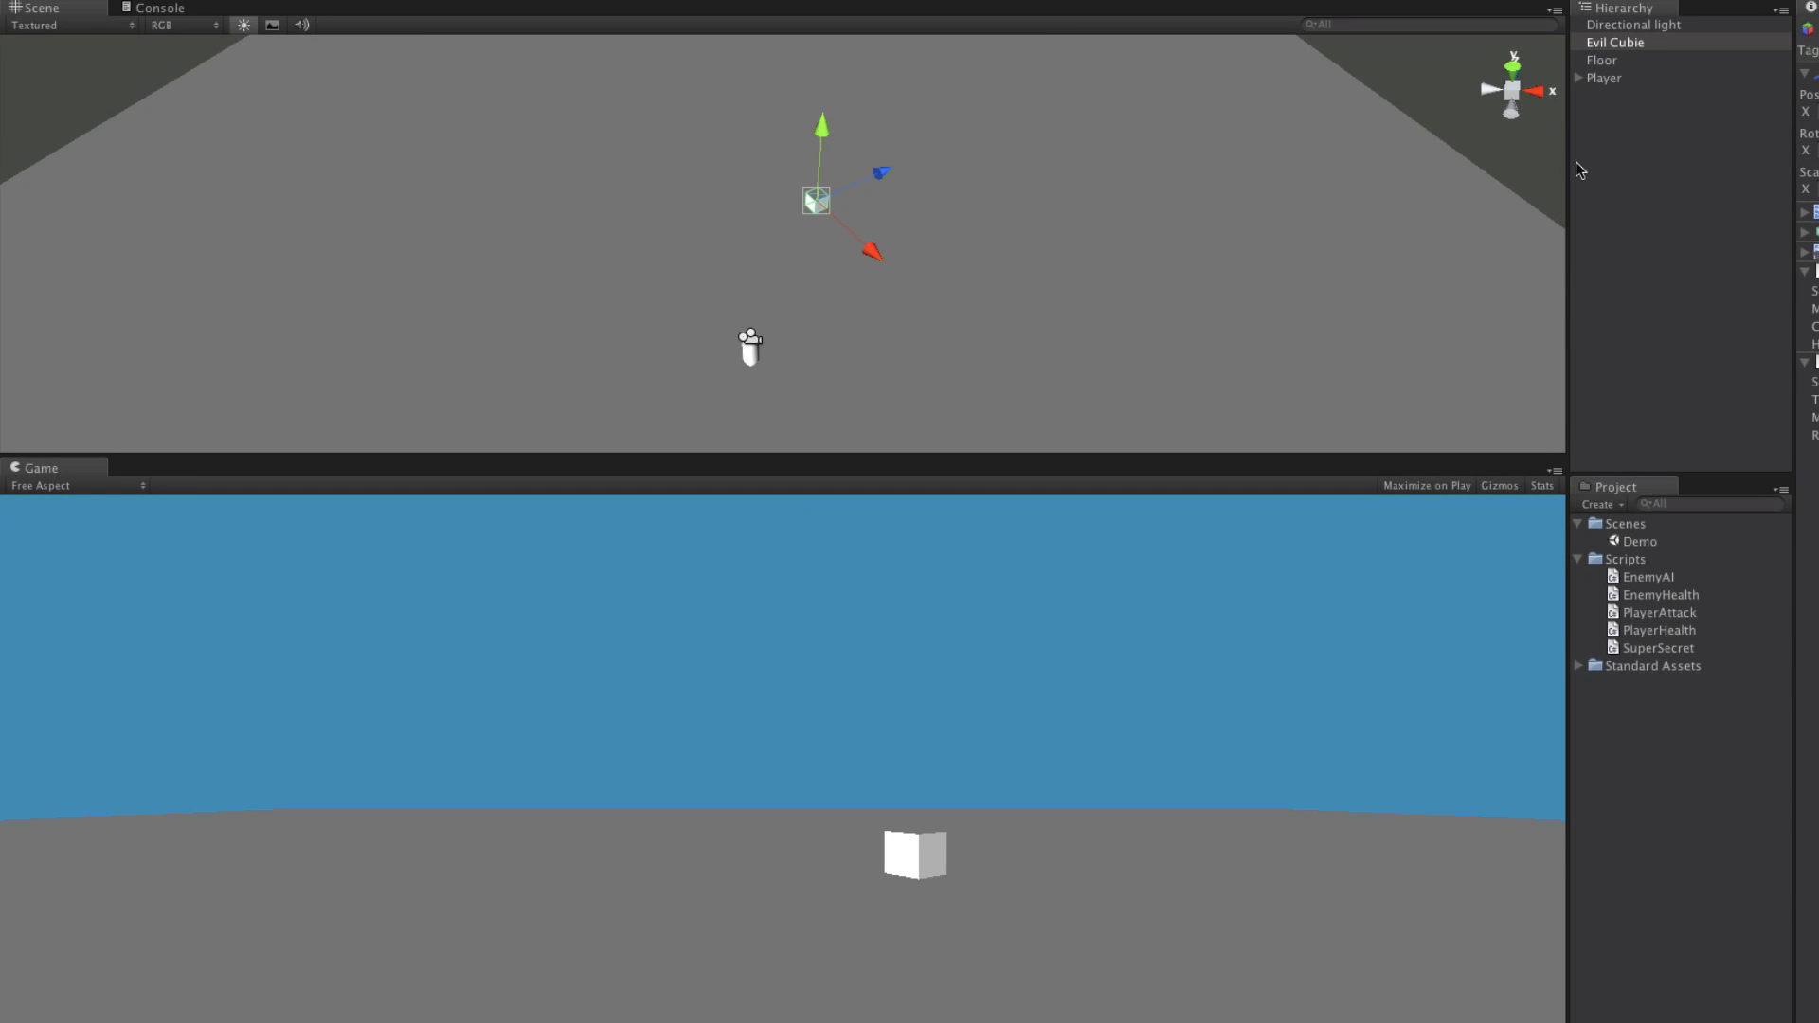
mouse_move(1262, 164)
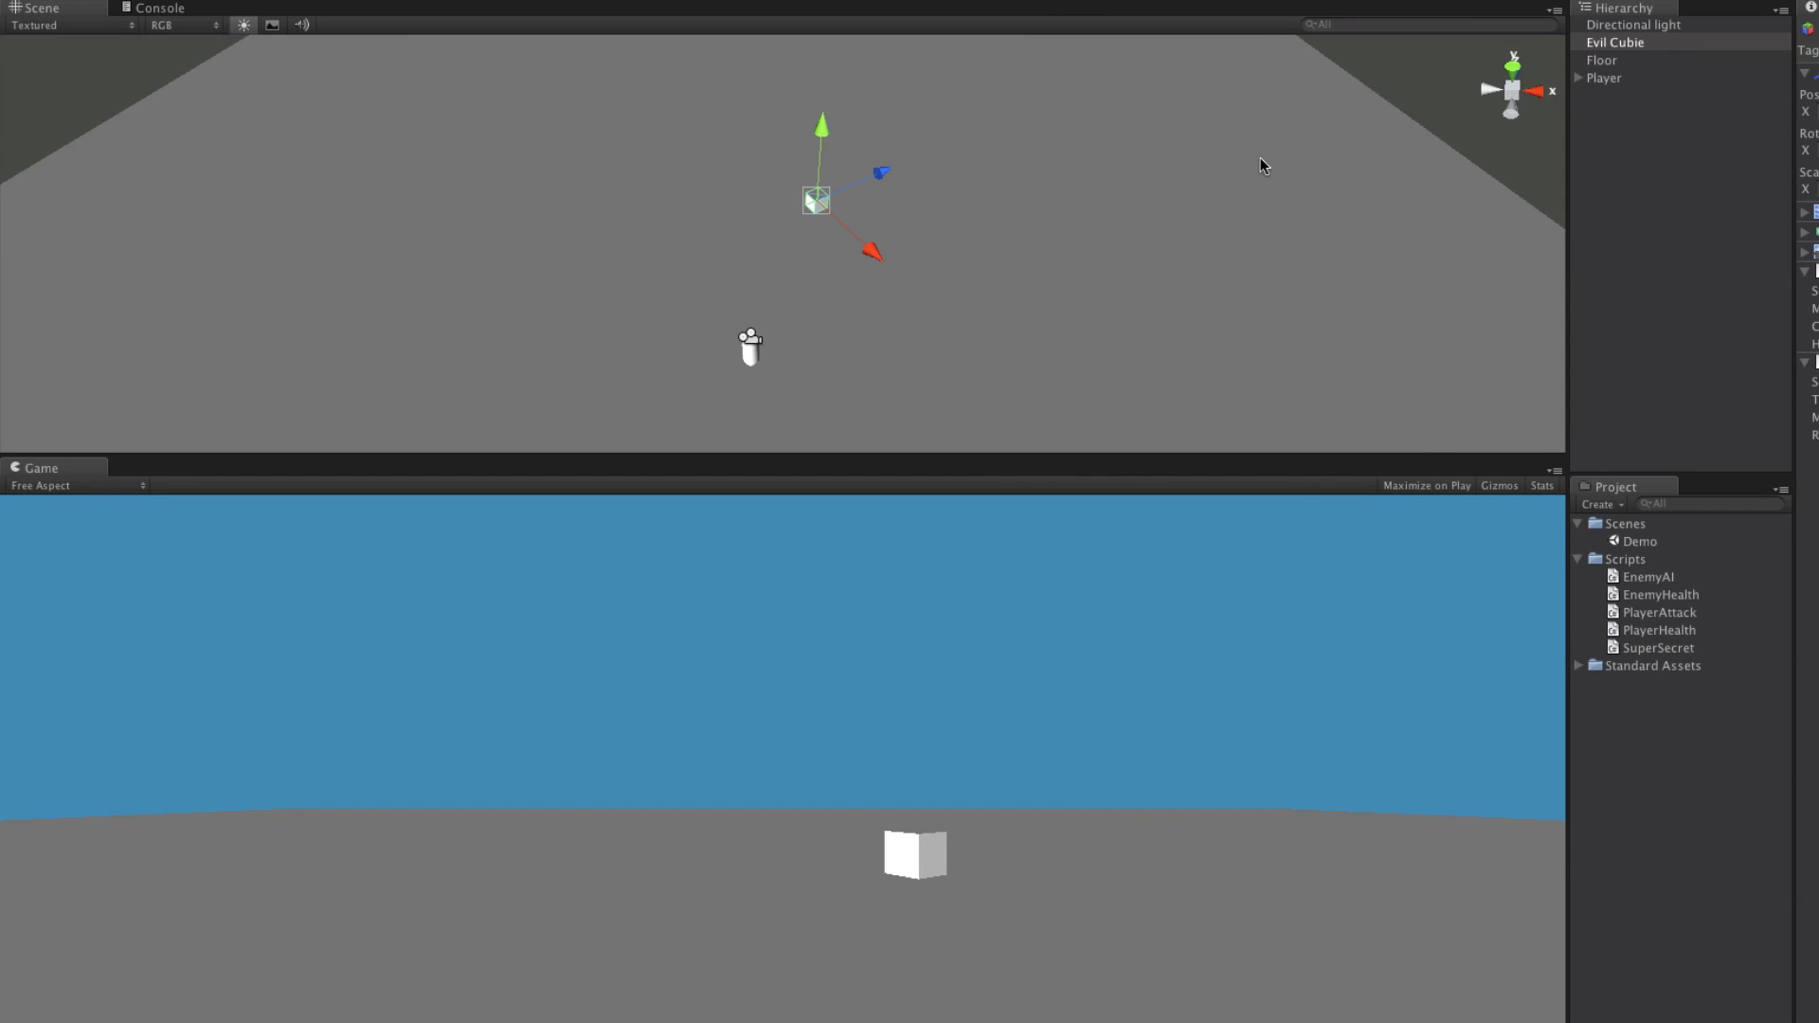
mouse_move(1366, 235)
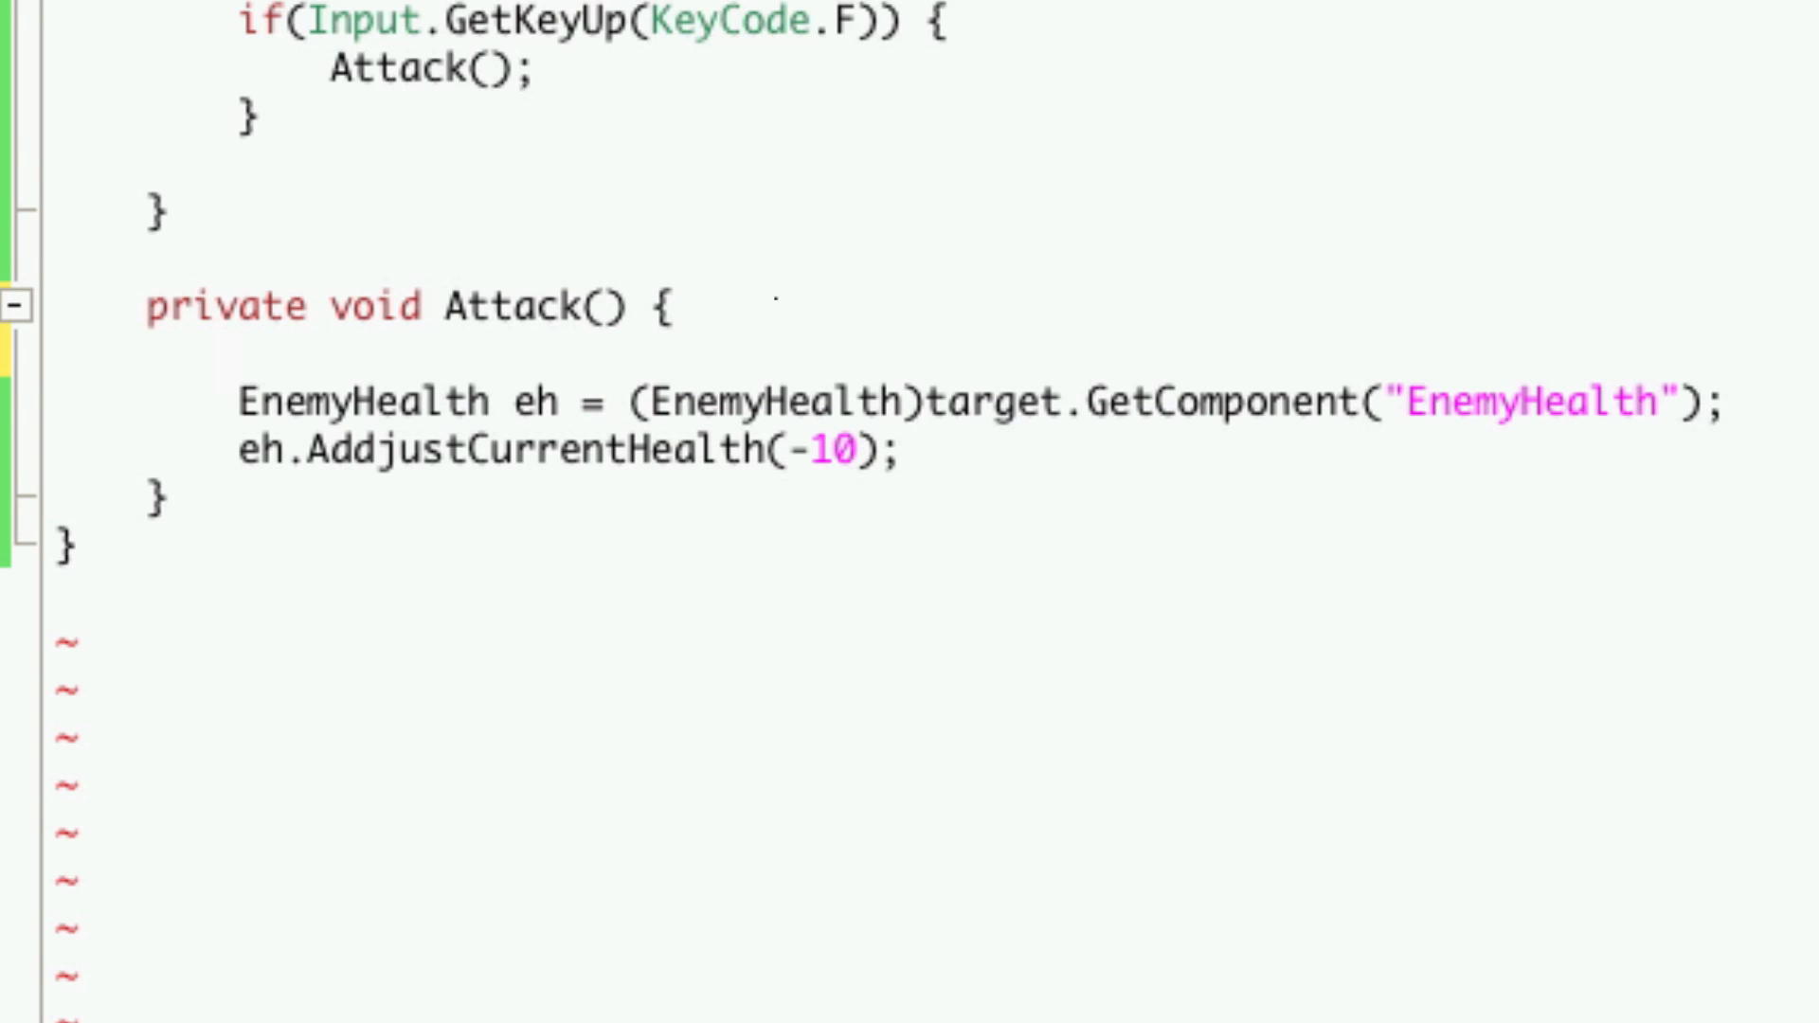
- Write float distance = Vector3.Distance(target.transform.position, transform.position); in Attack
text(float)
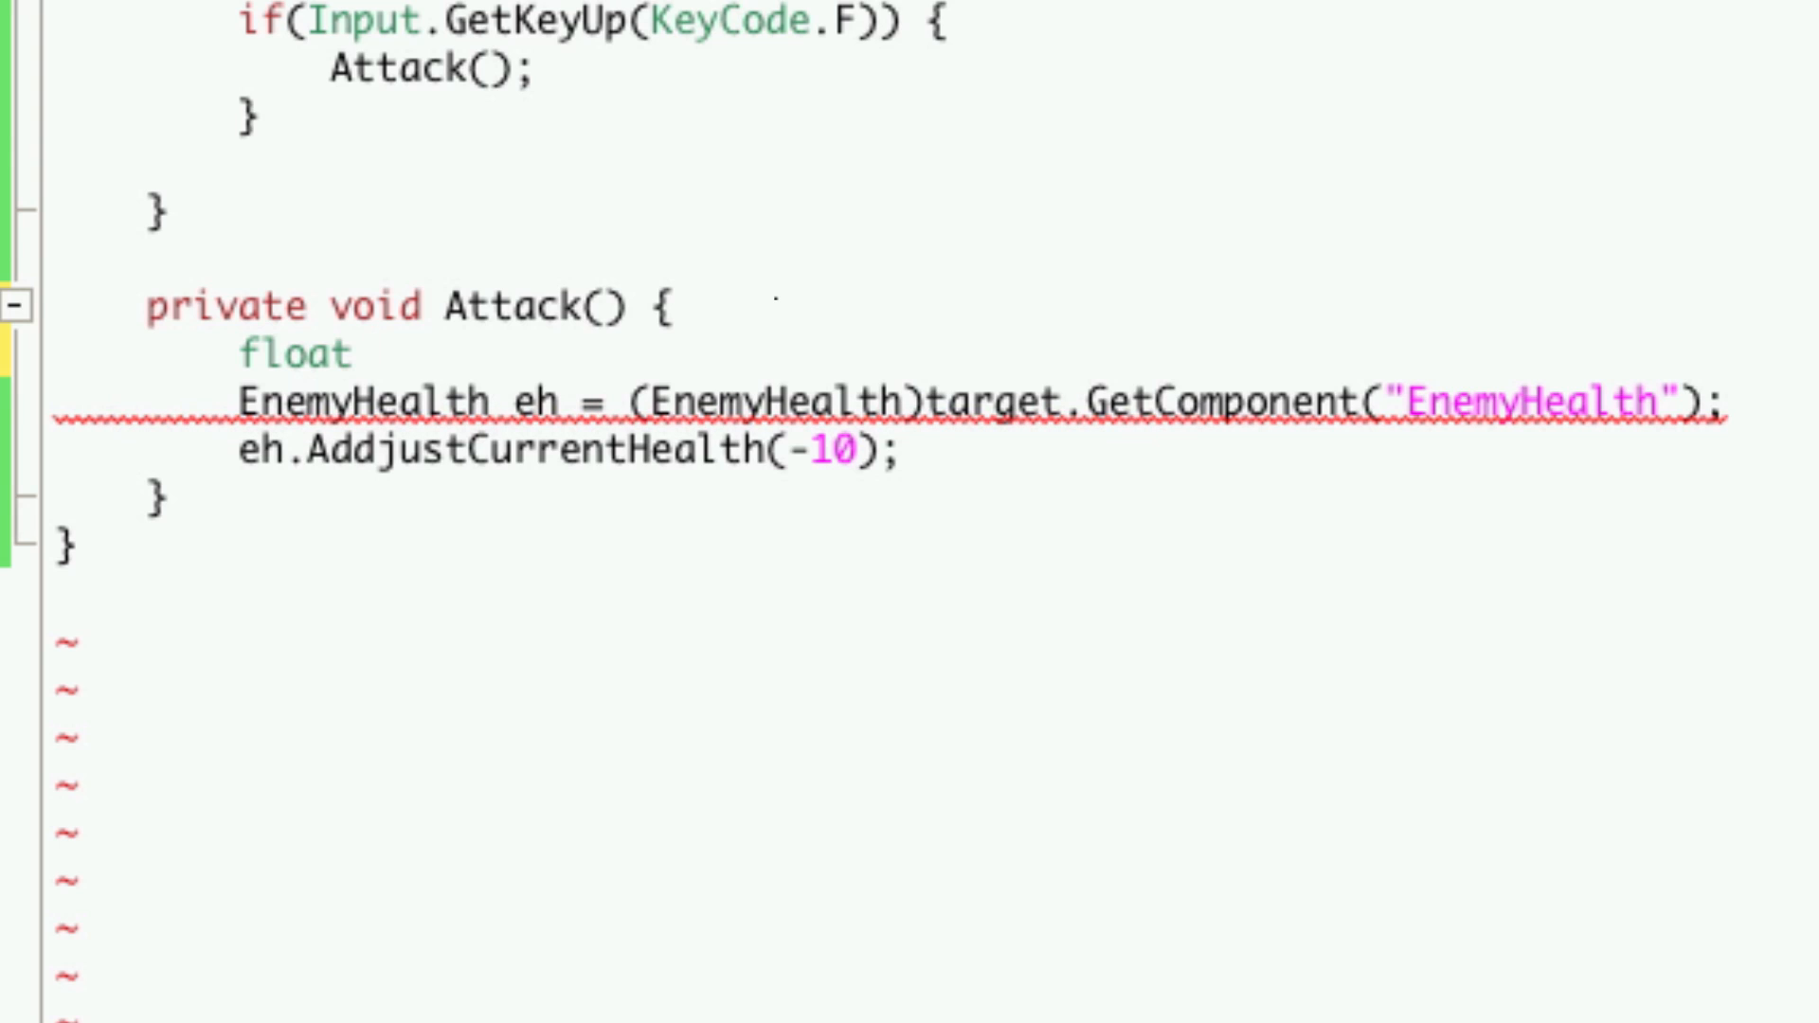
text(distance)
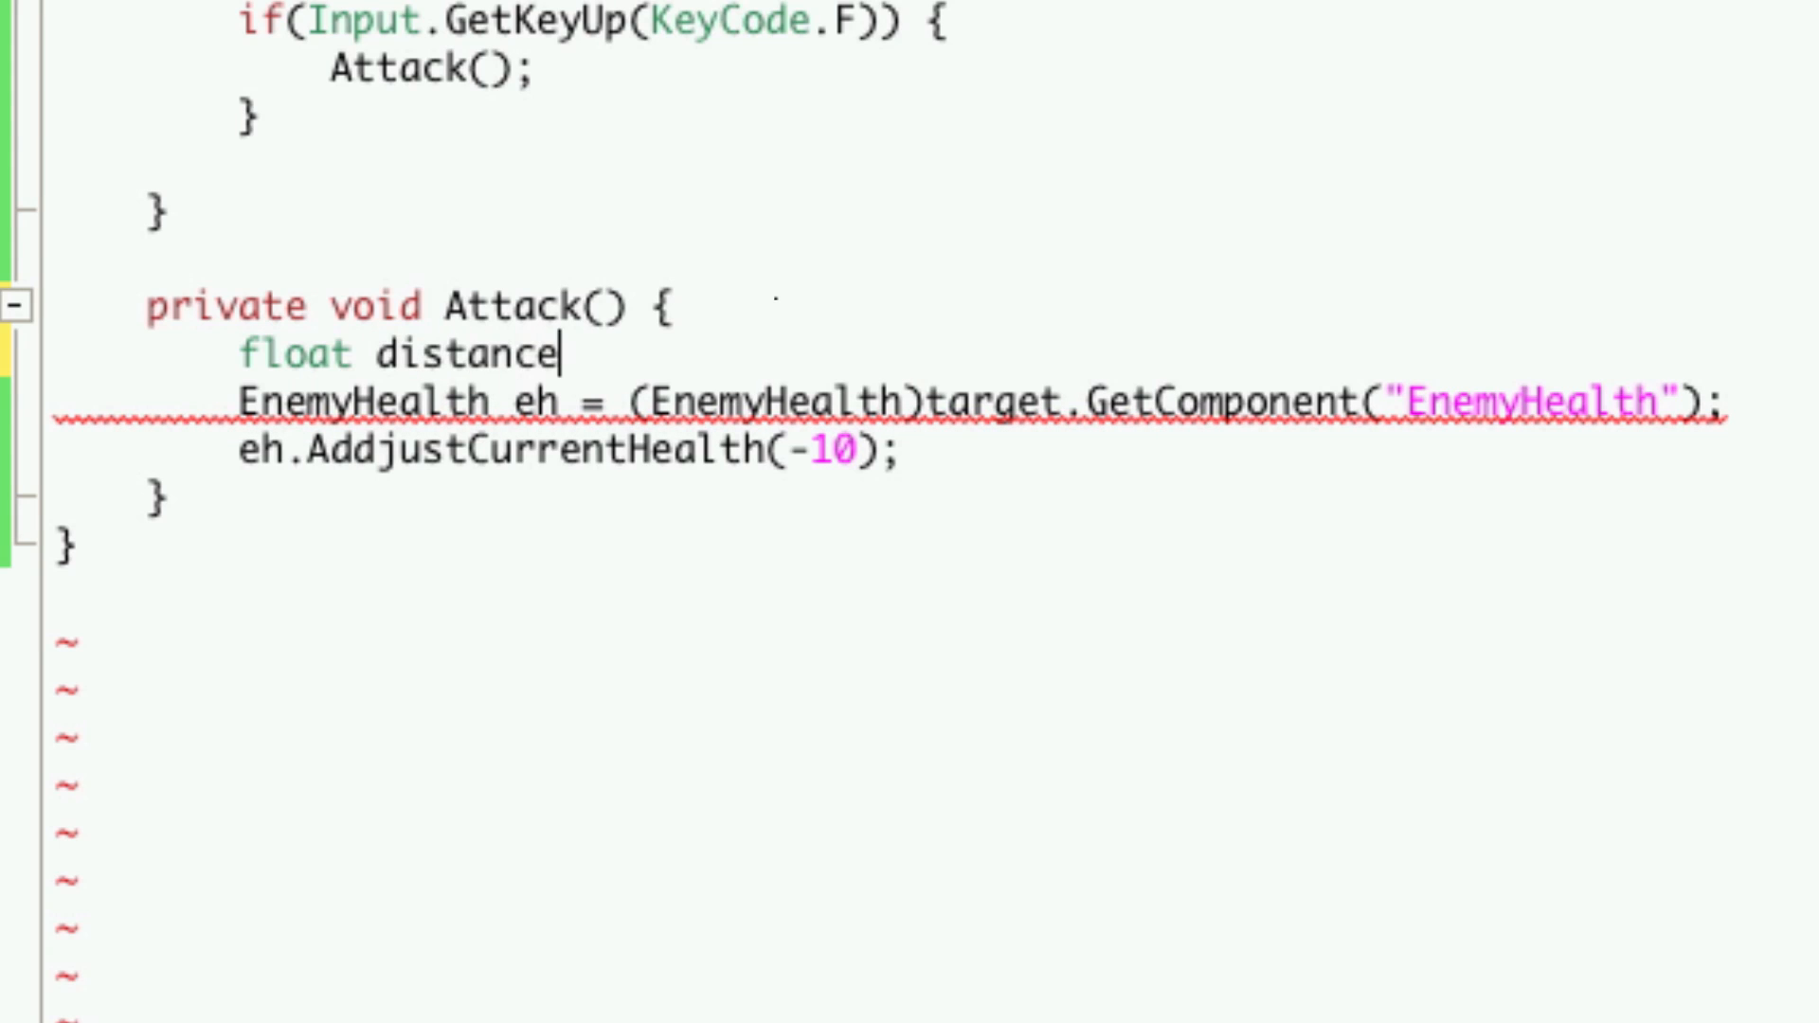
text(=)
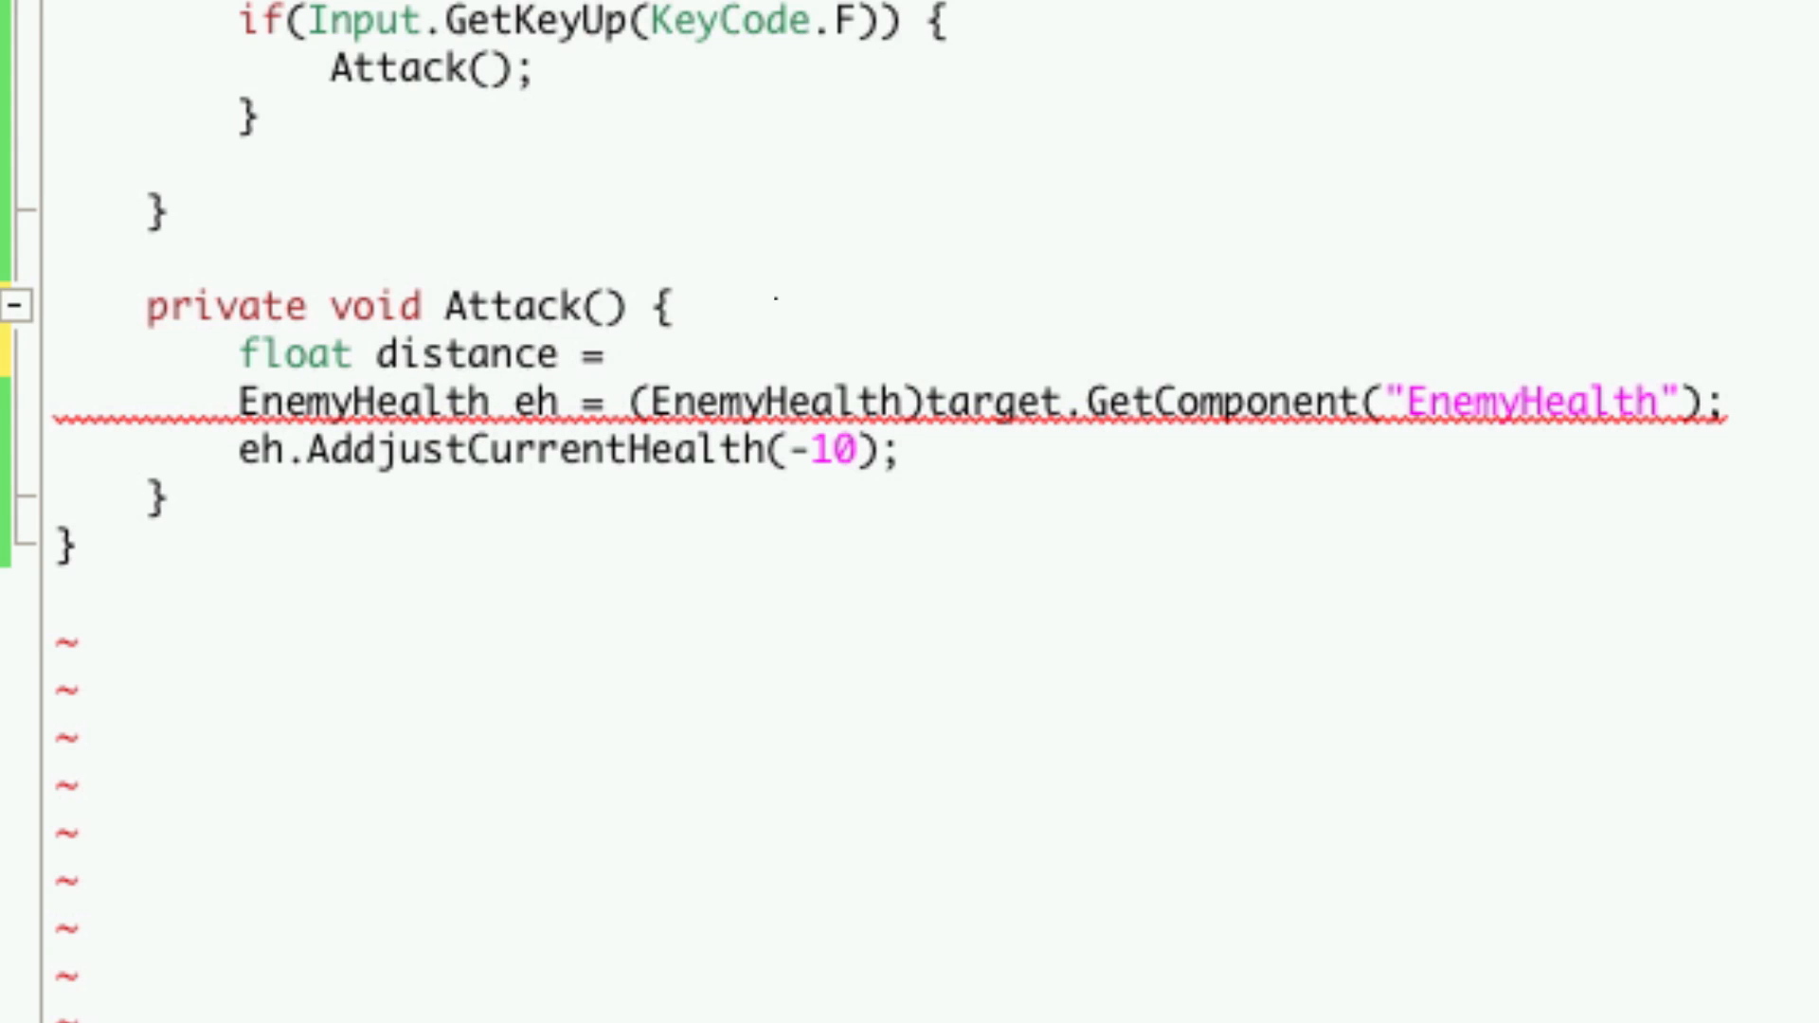
text(Vector3.Distance)
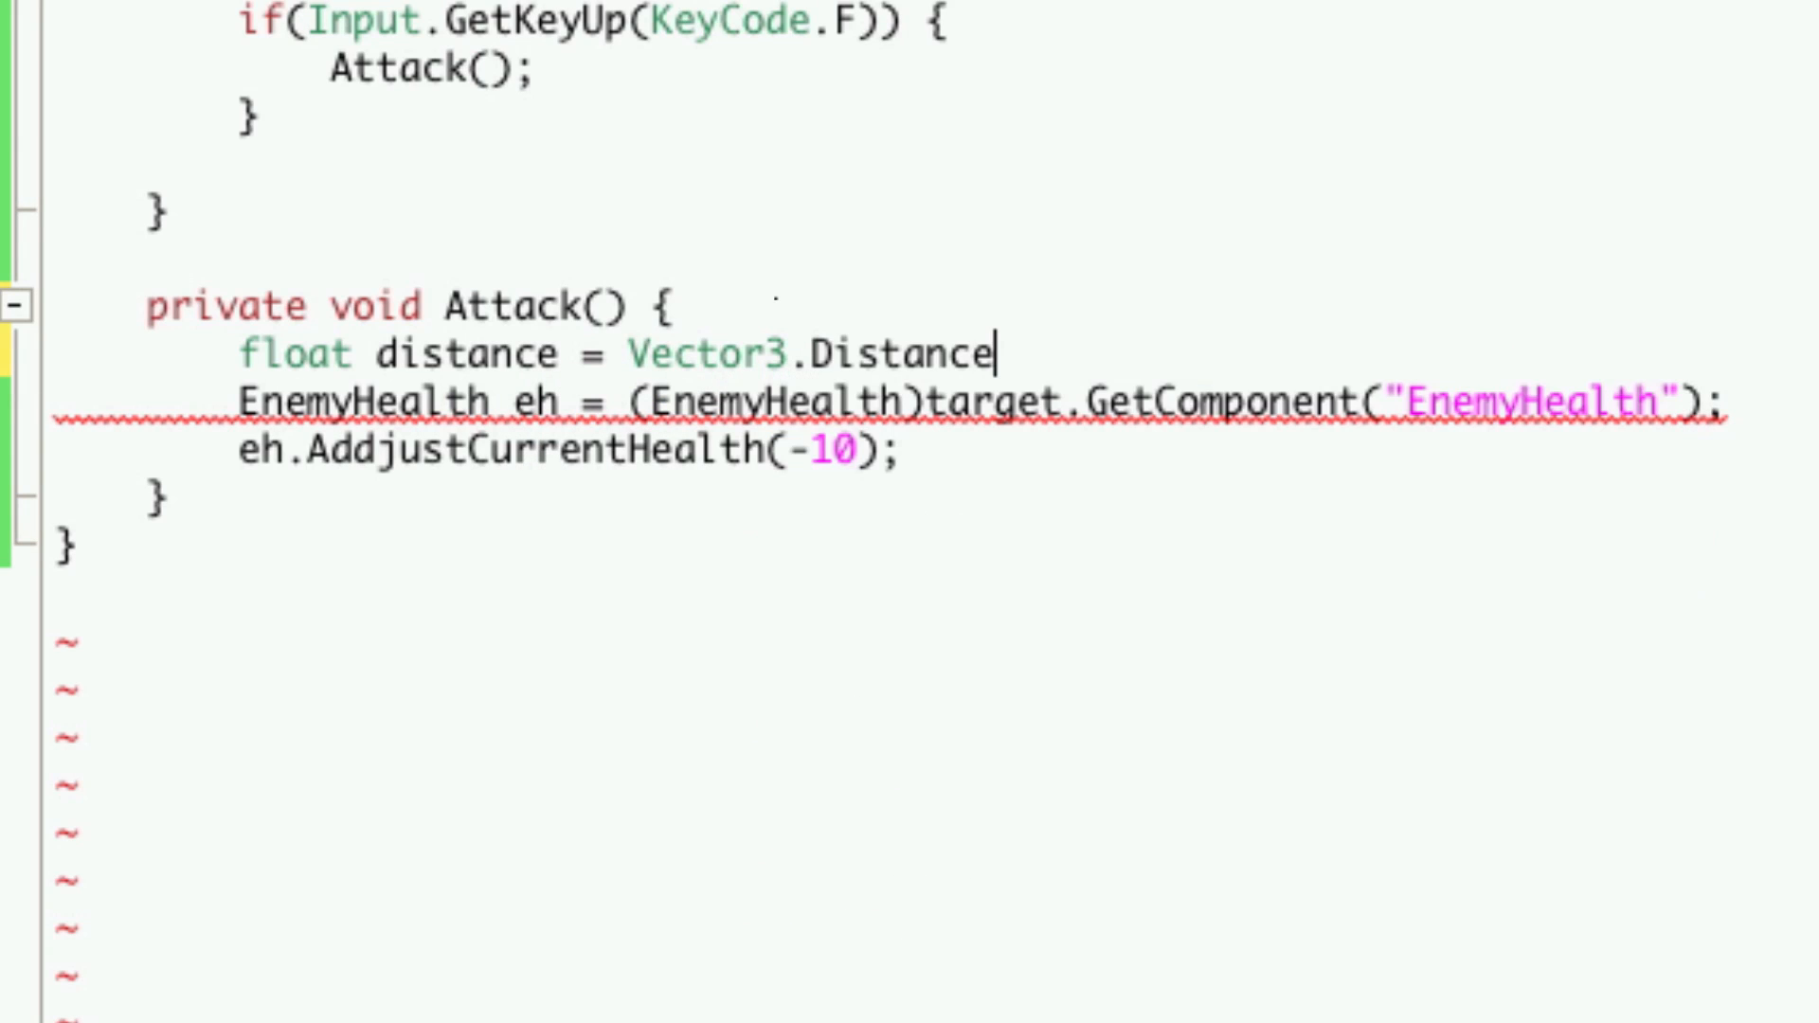
text(();)
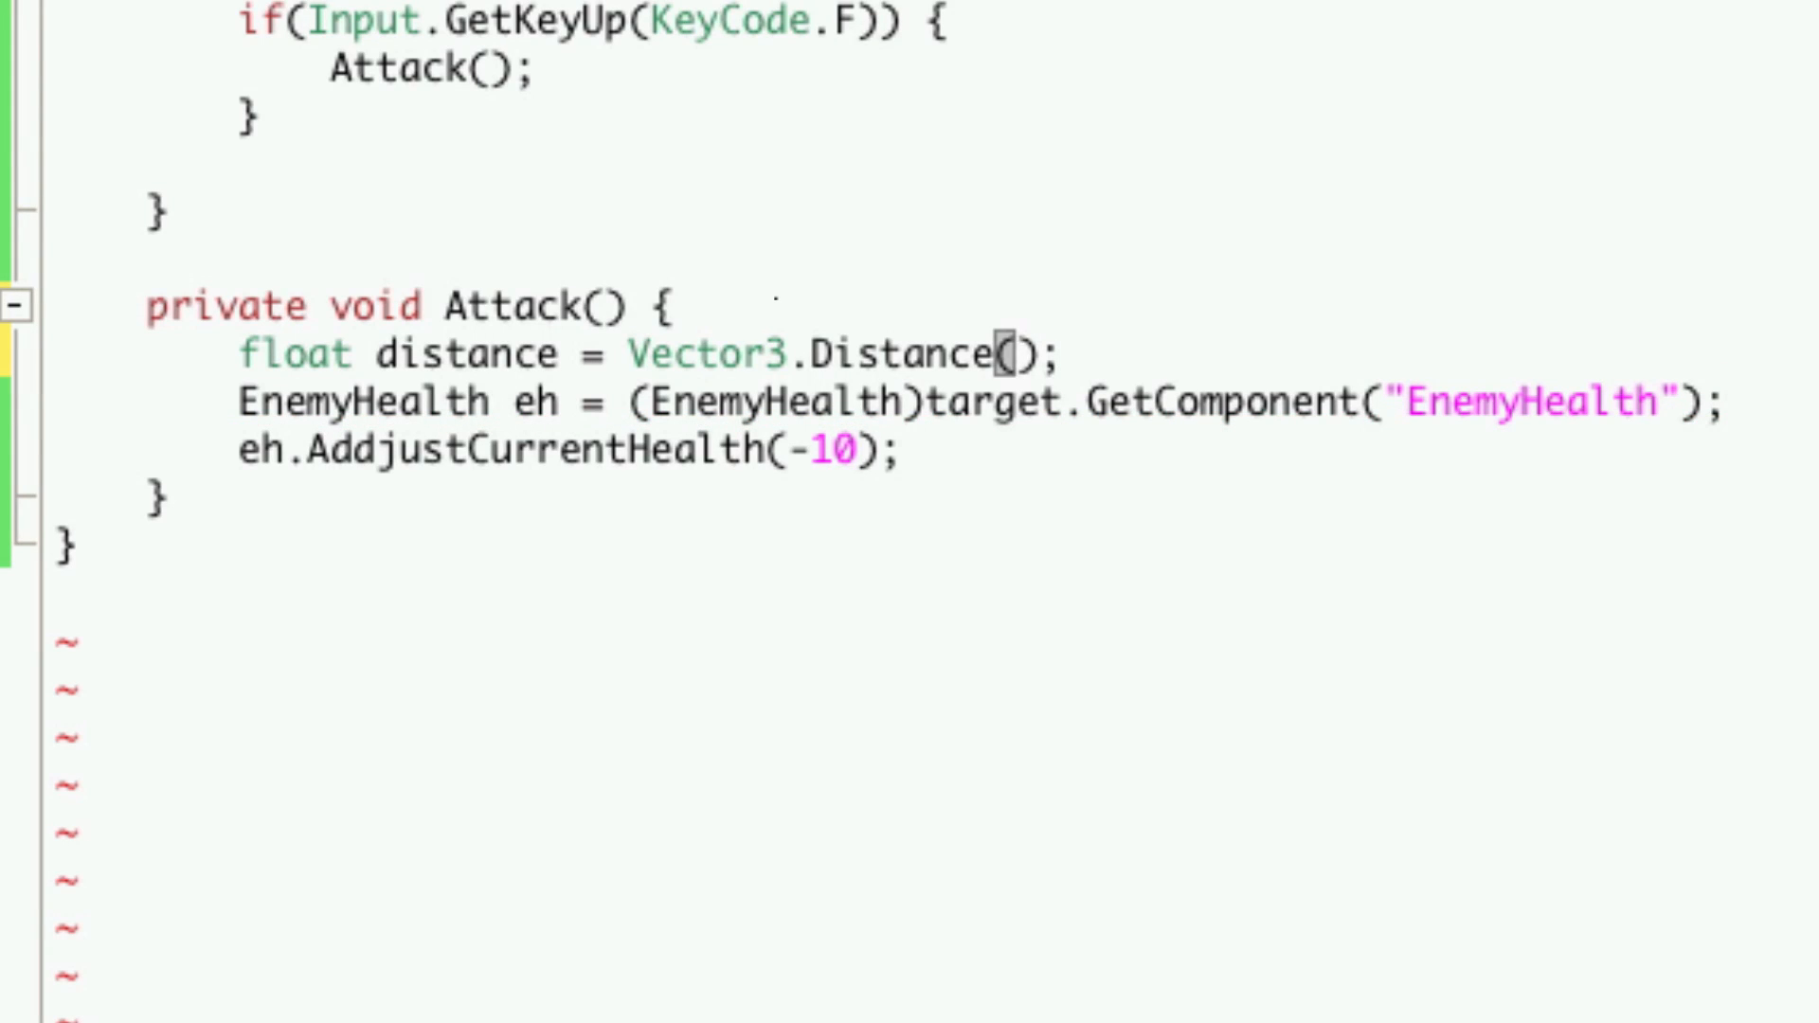
text(target)
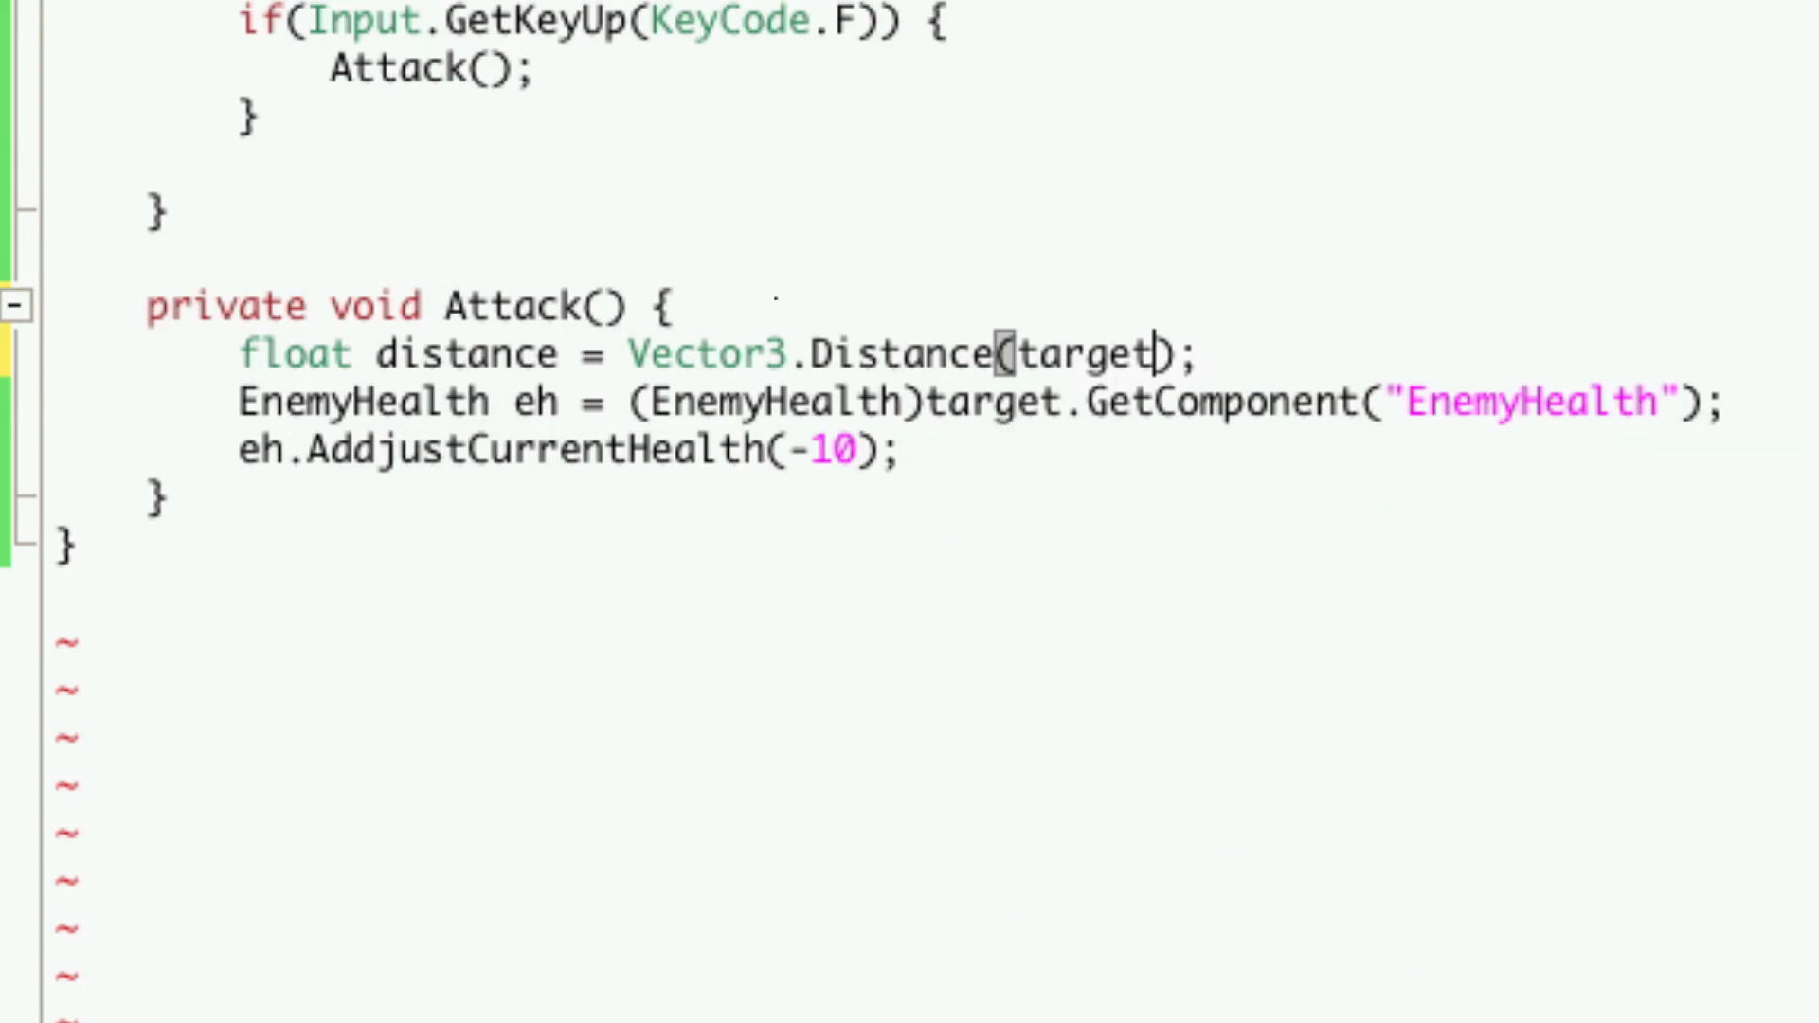
text(.transform)
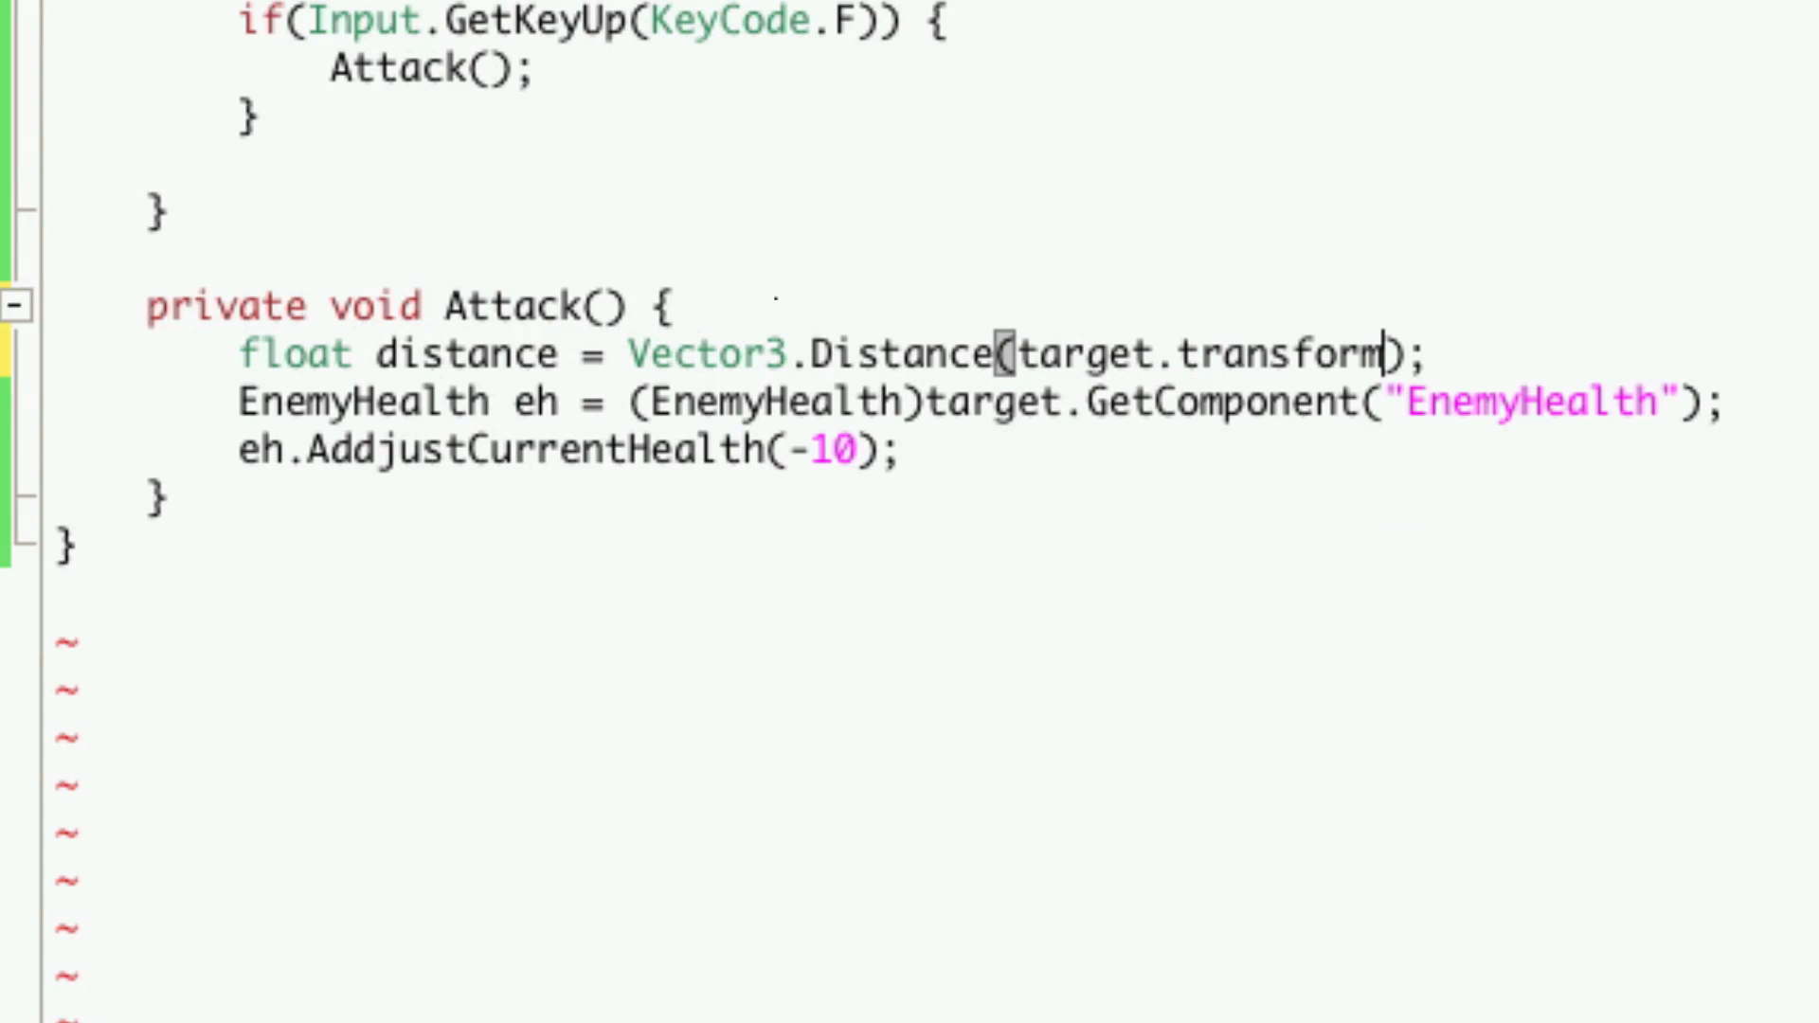
text(.position,)
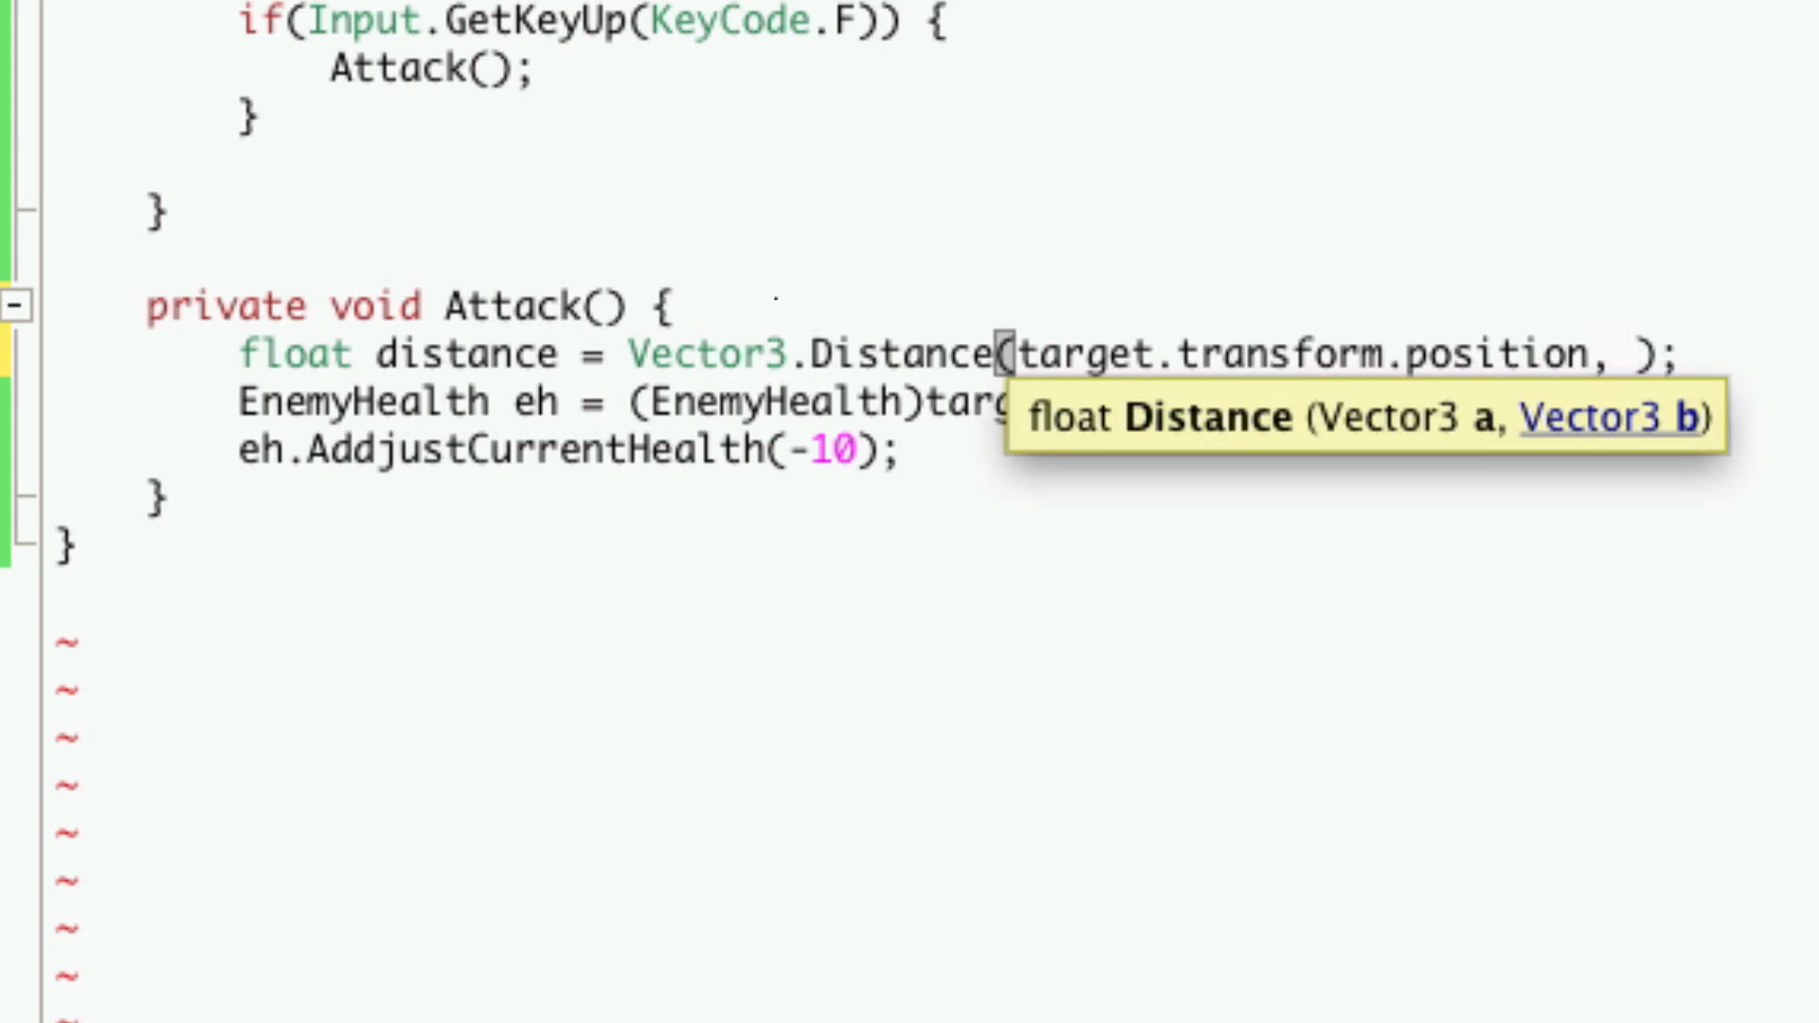
text(transform.position)
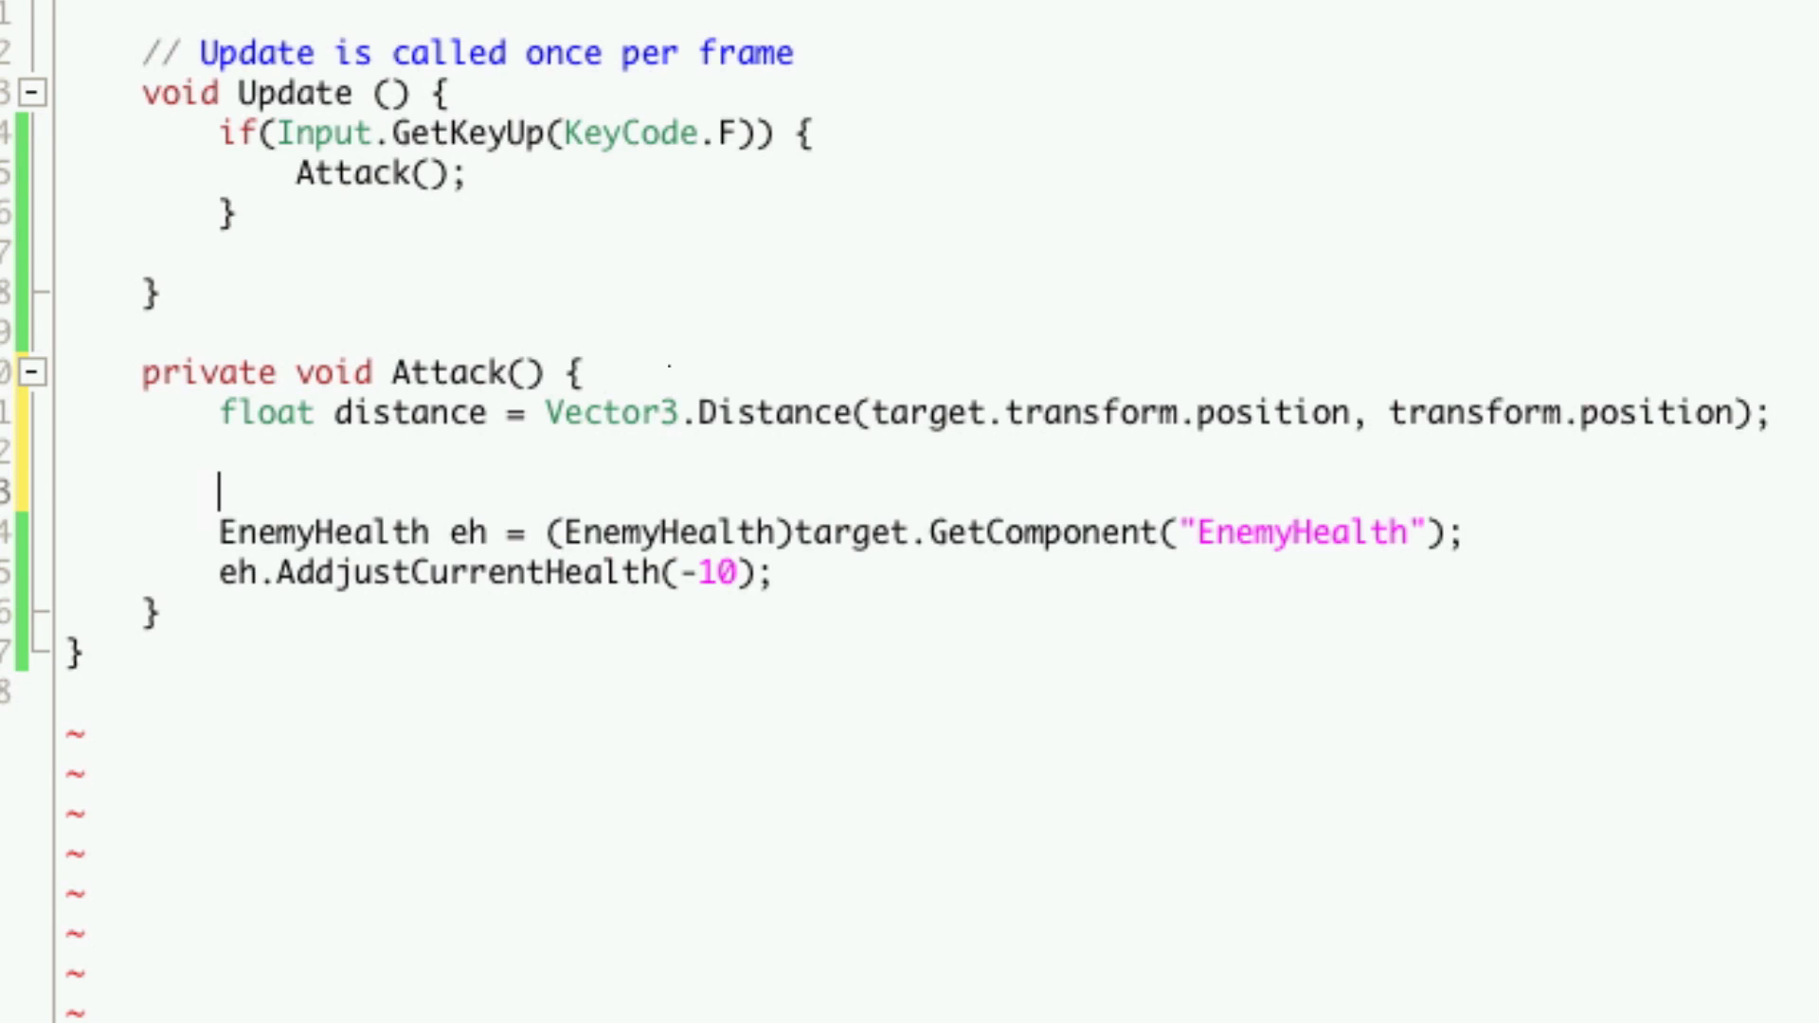
- Add Debug.Log(distance); after the distance calculation
text(Debug.Log();)
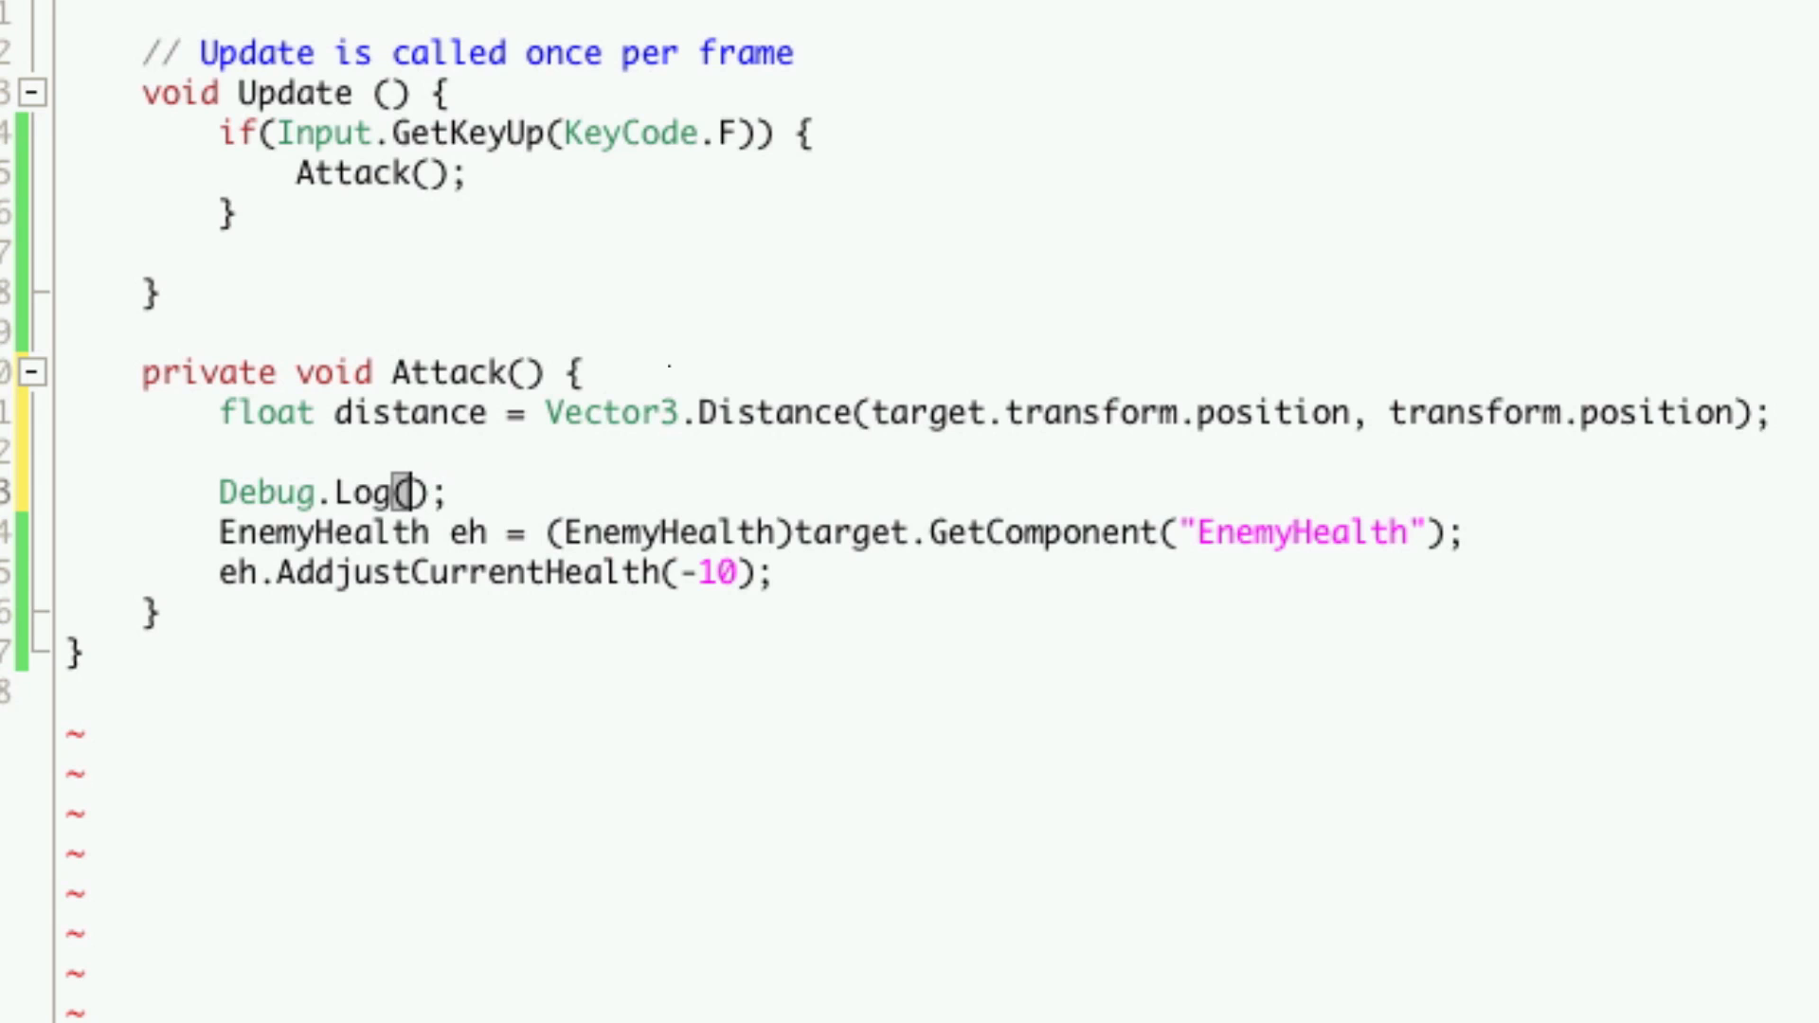
text(dist)
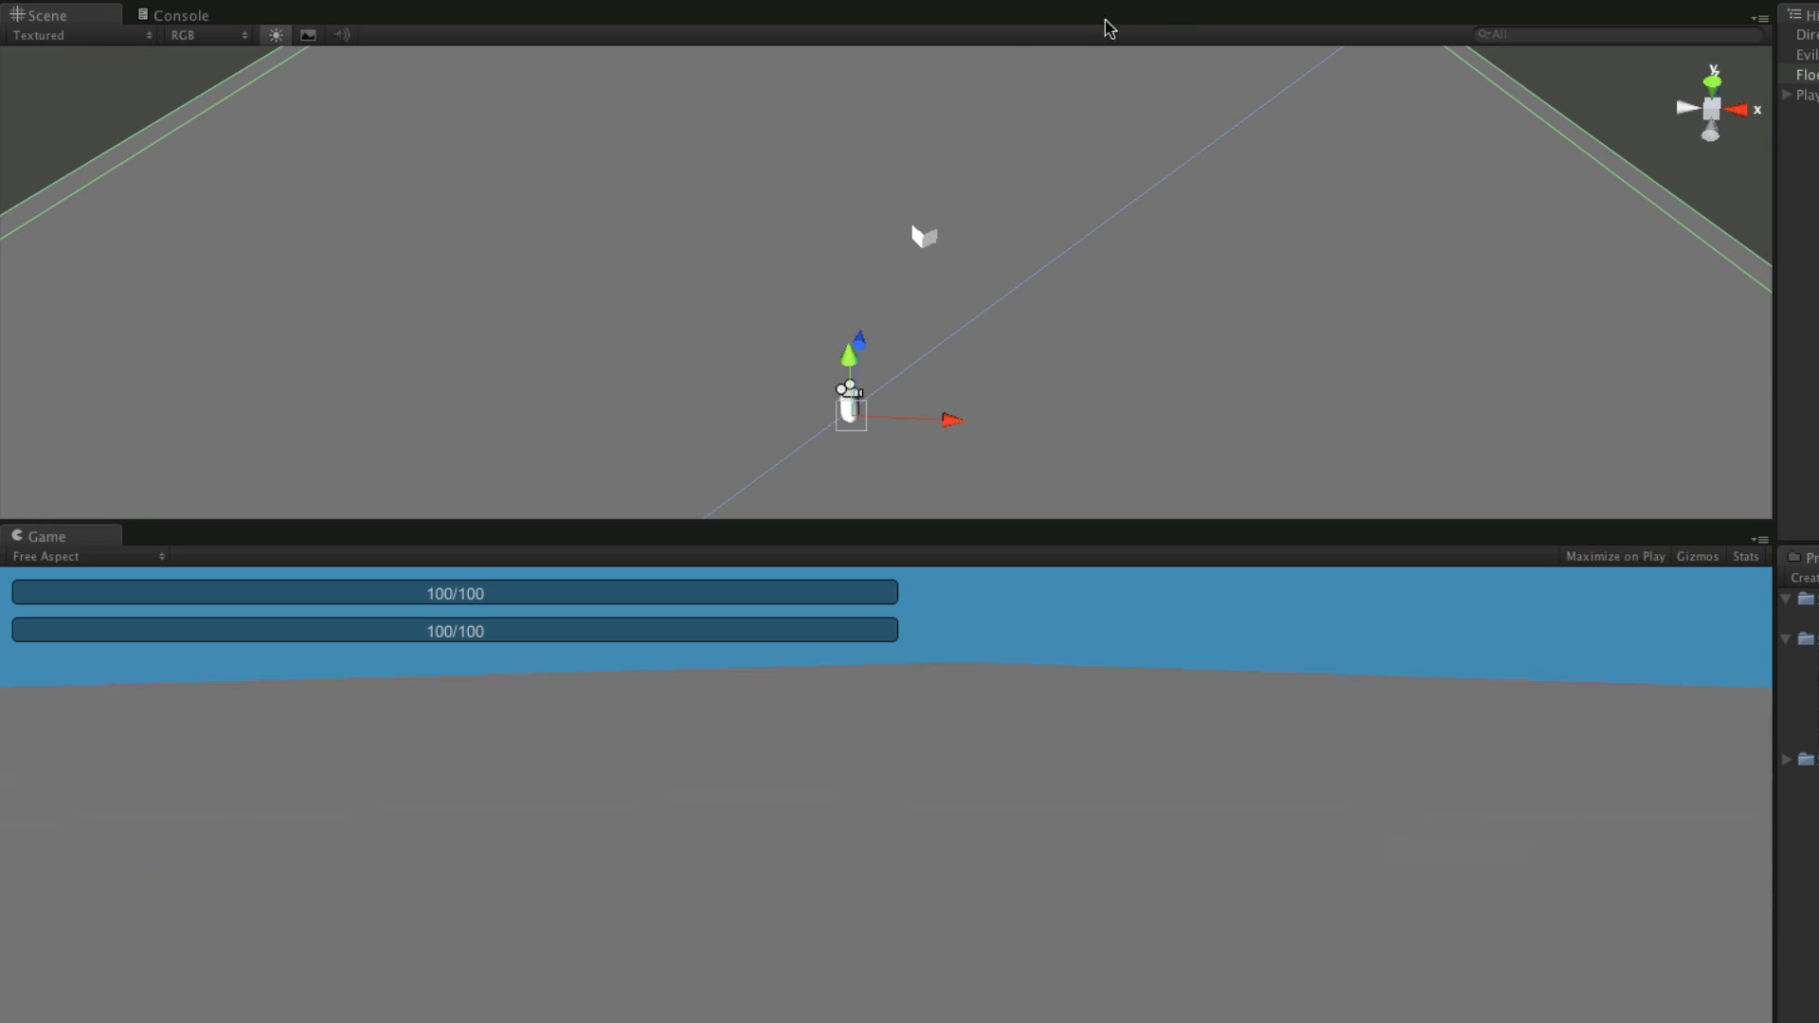
- Play the game to watch the logged distance, then return to the PlayerAttack script
click(182, 14)
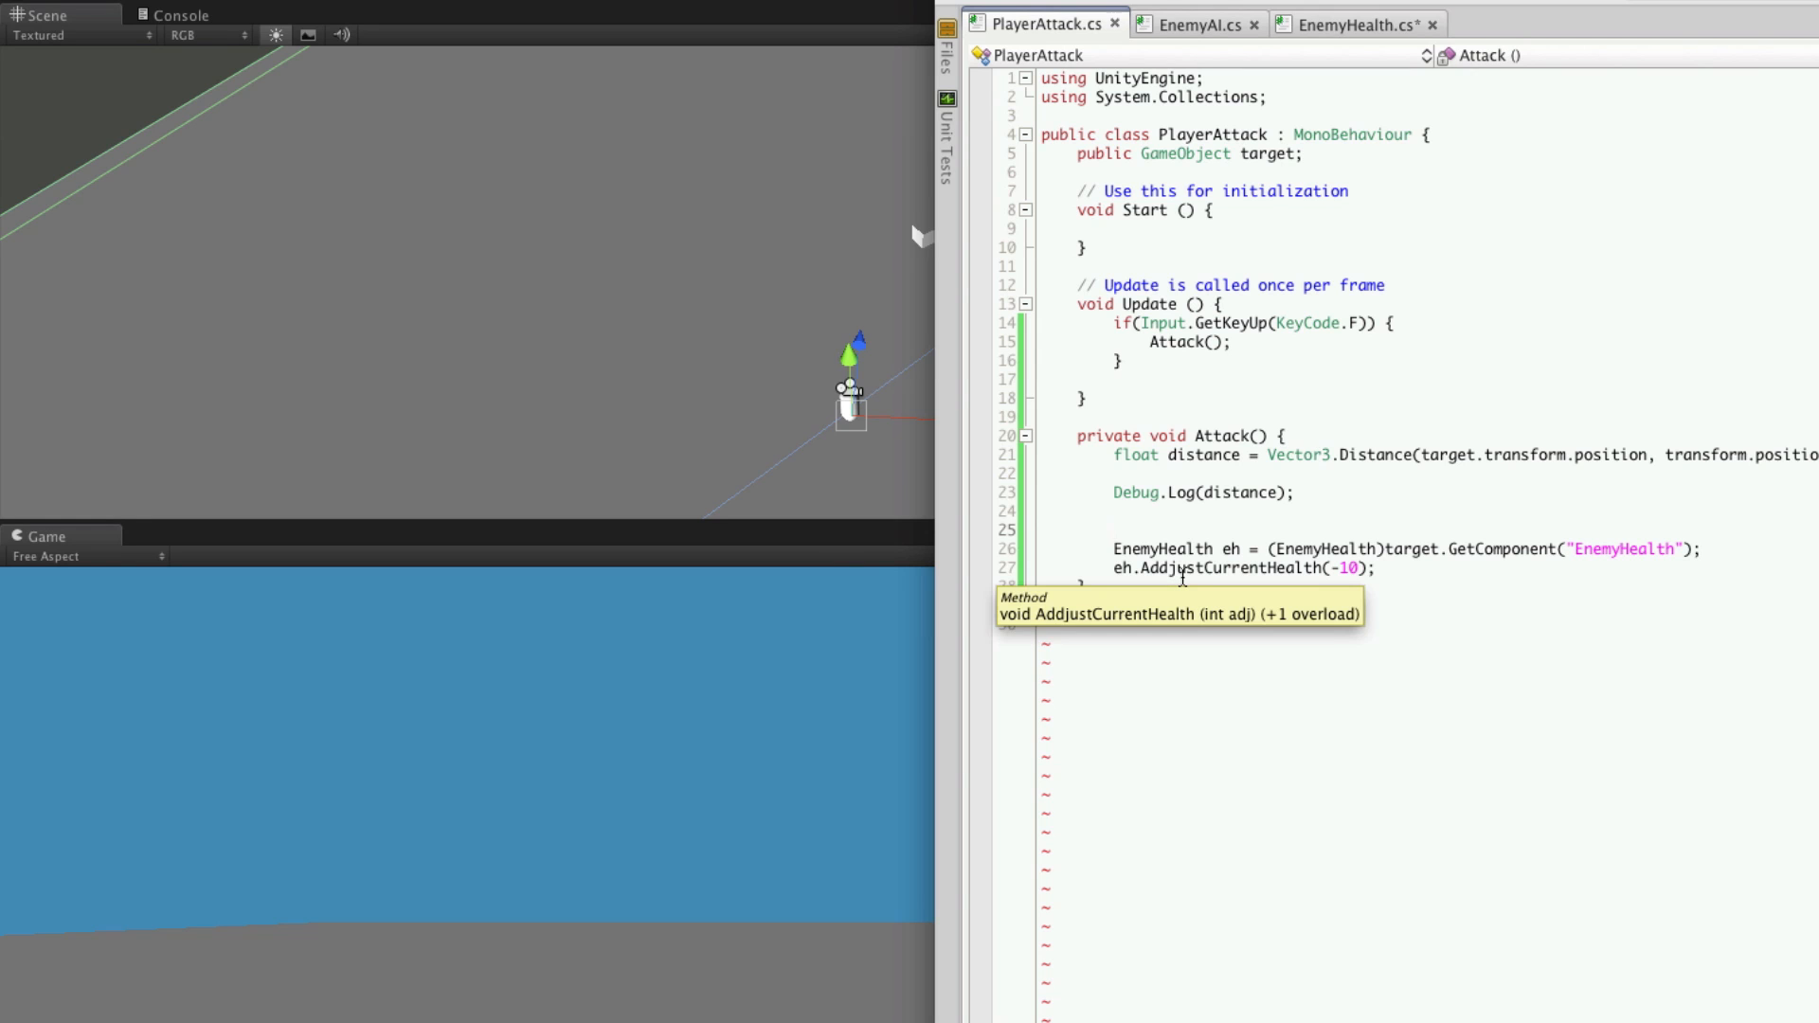
- Wrap the EnemyHealth damage lines in if(distance < 2) { }
text(if(distance)
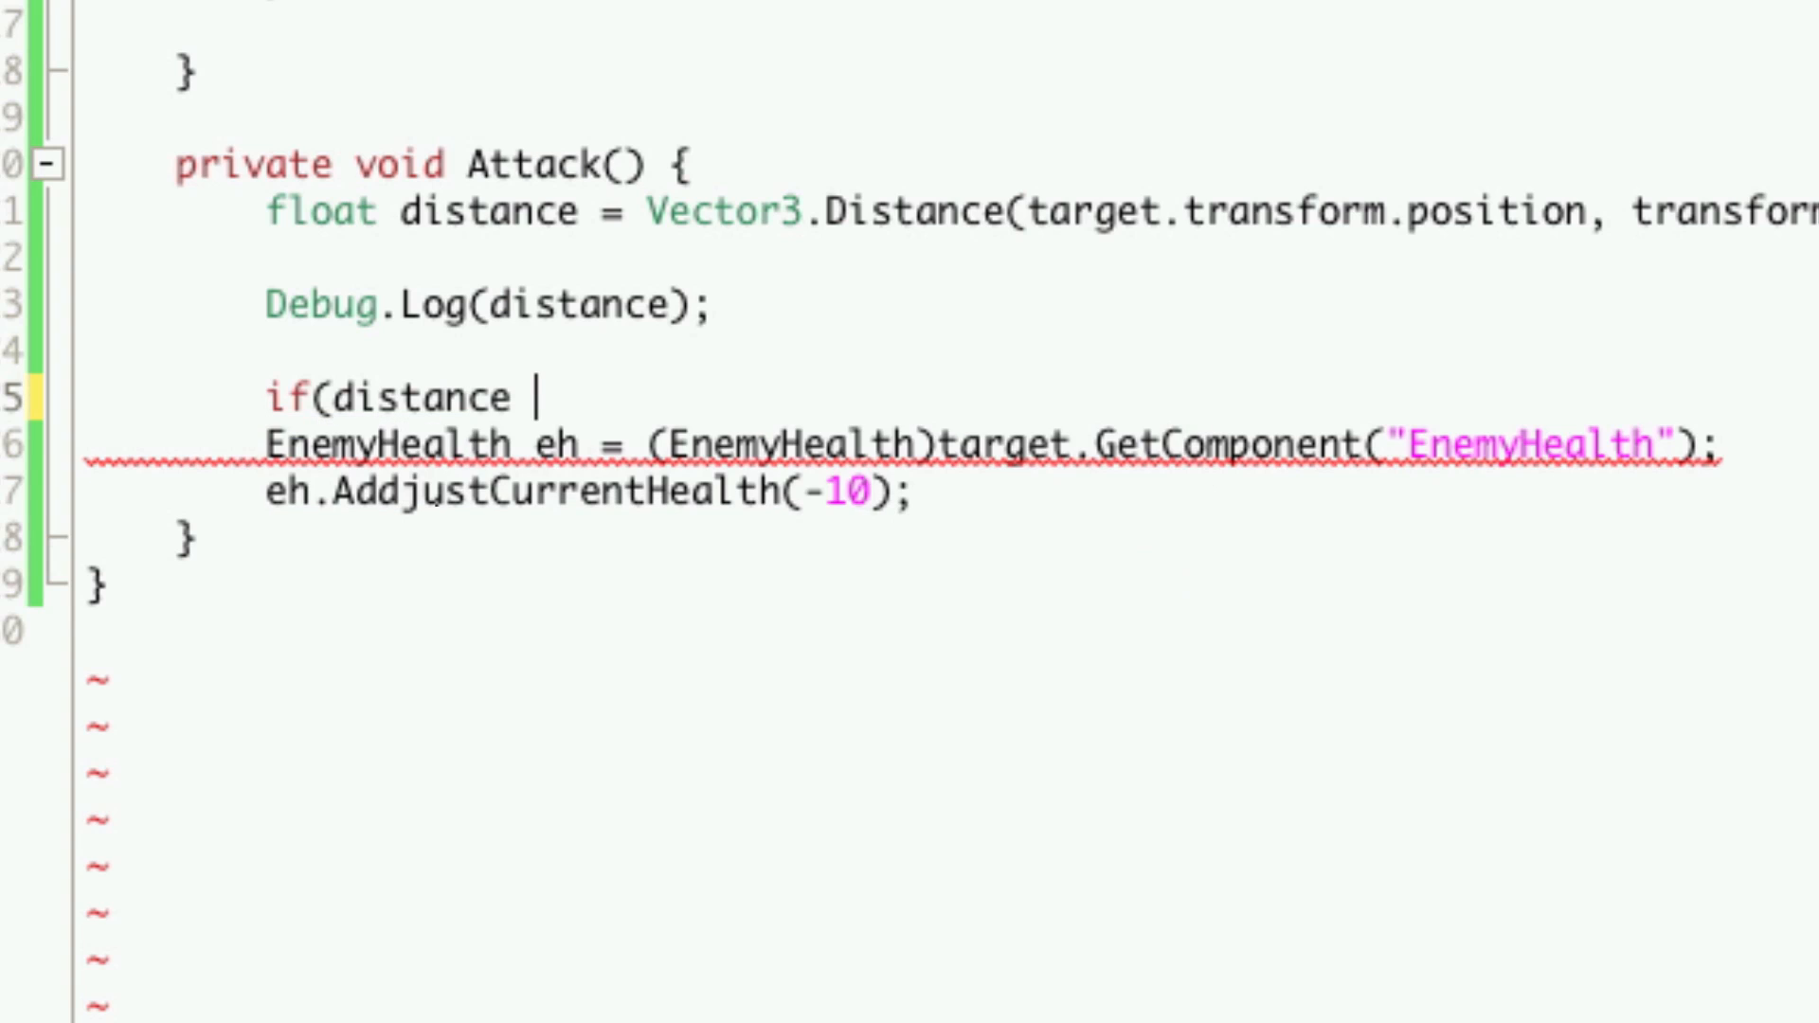
text(< 2)
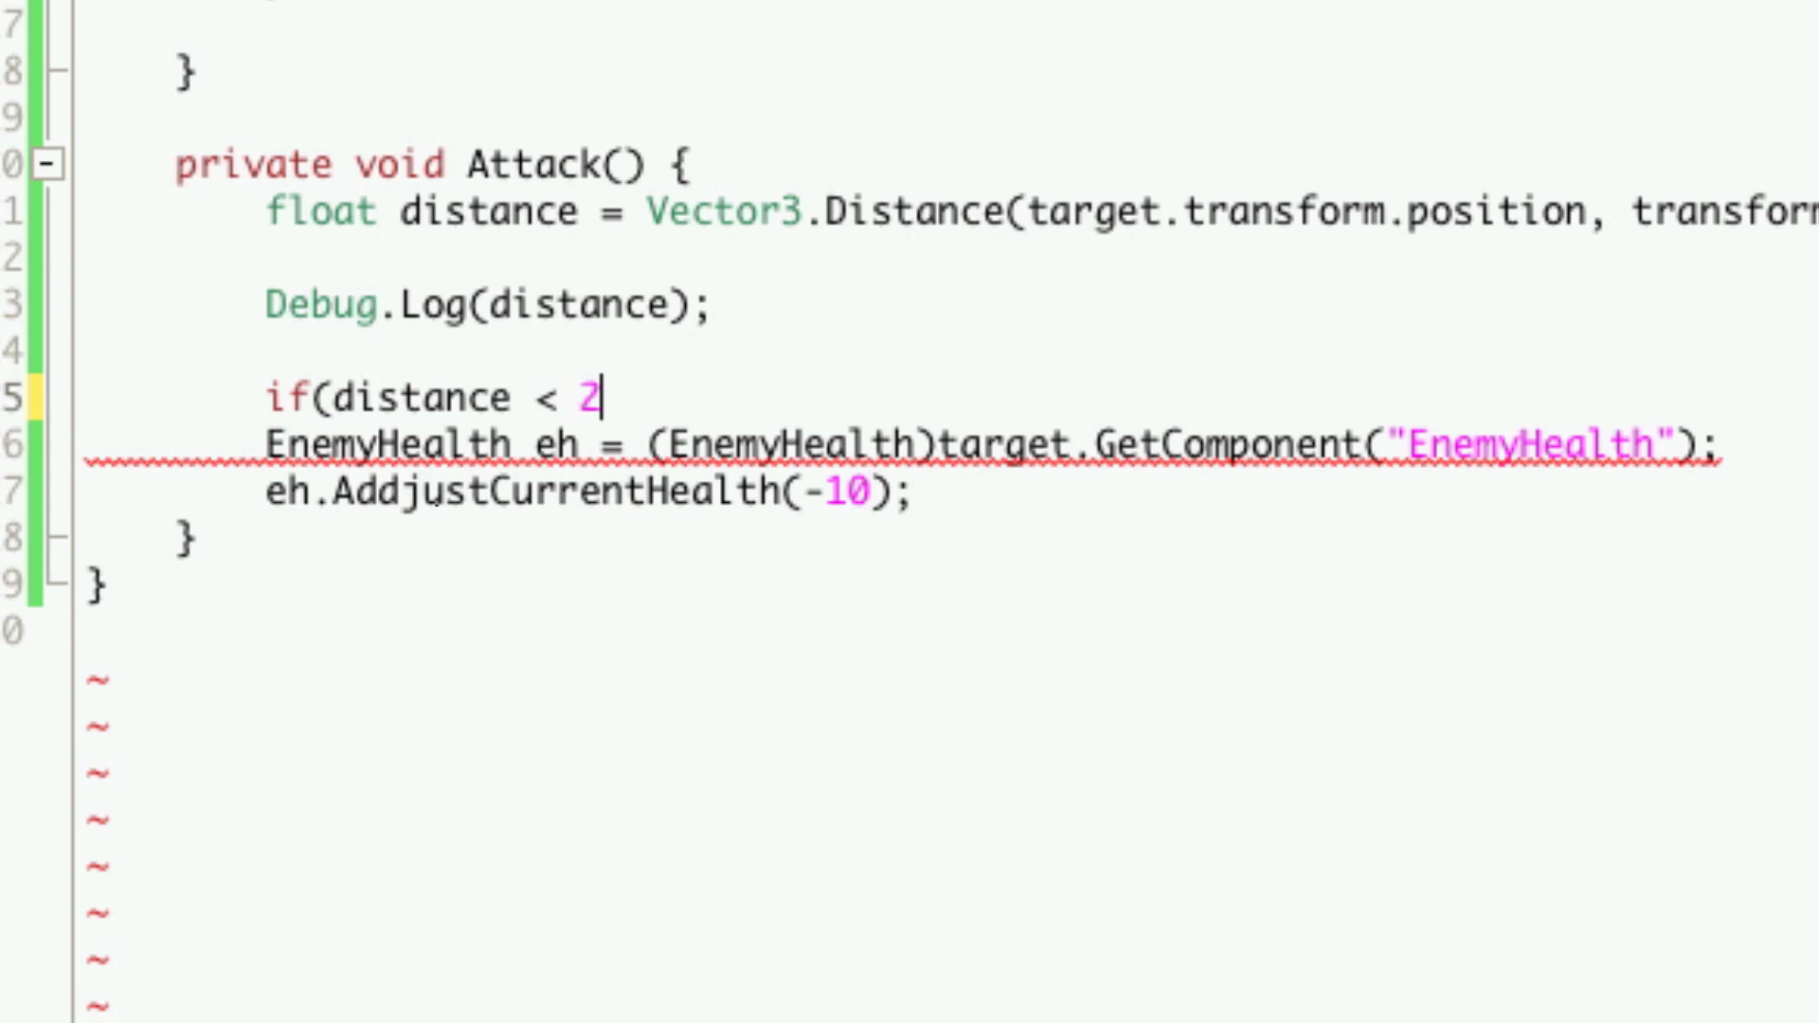
text())
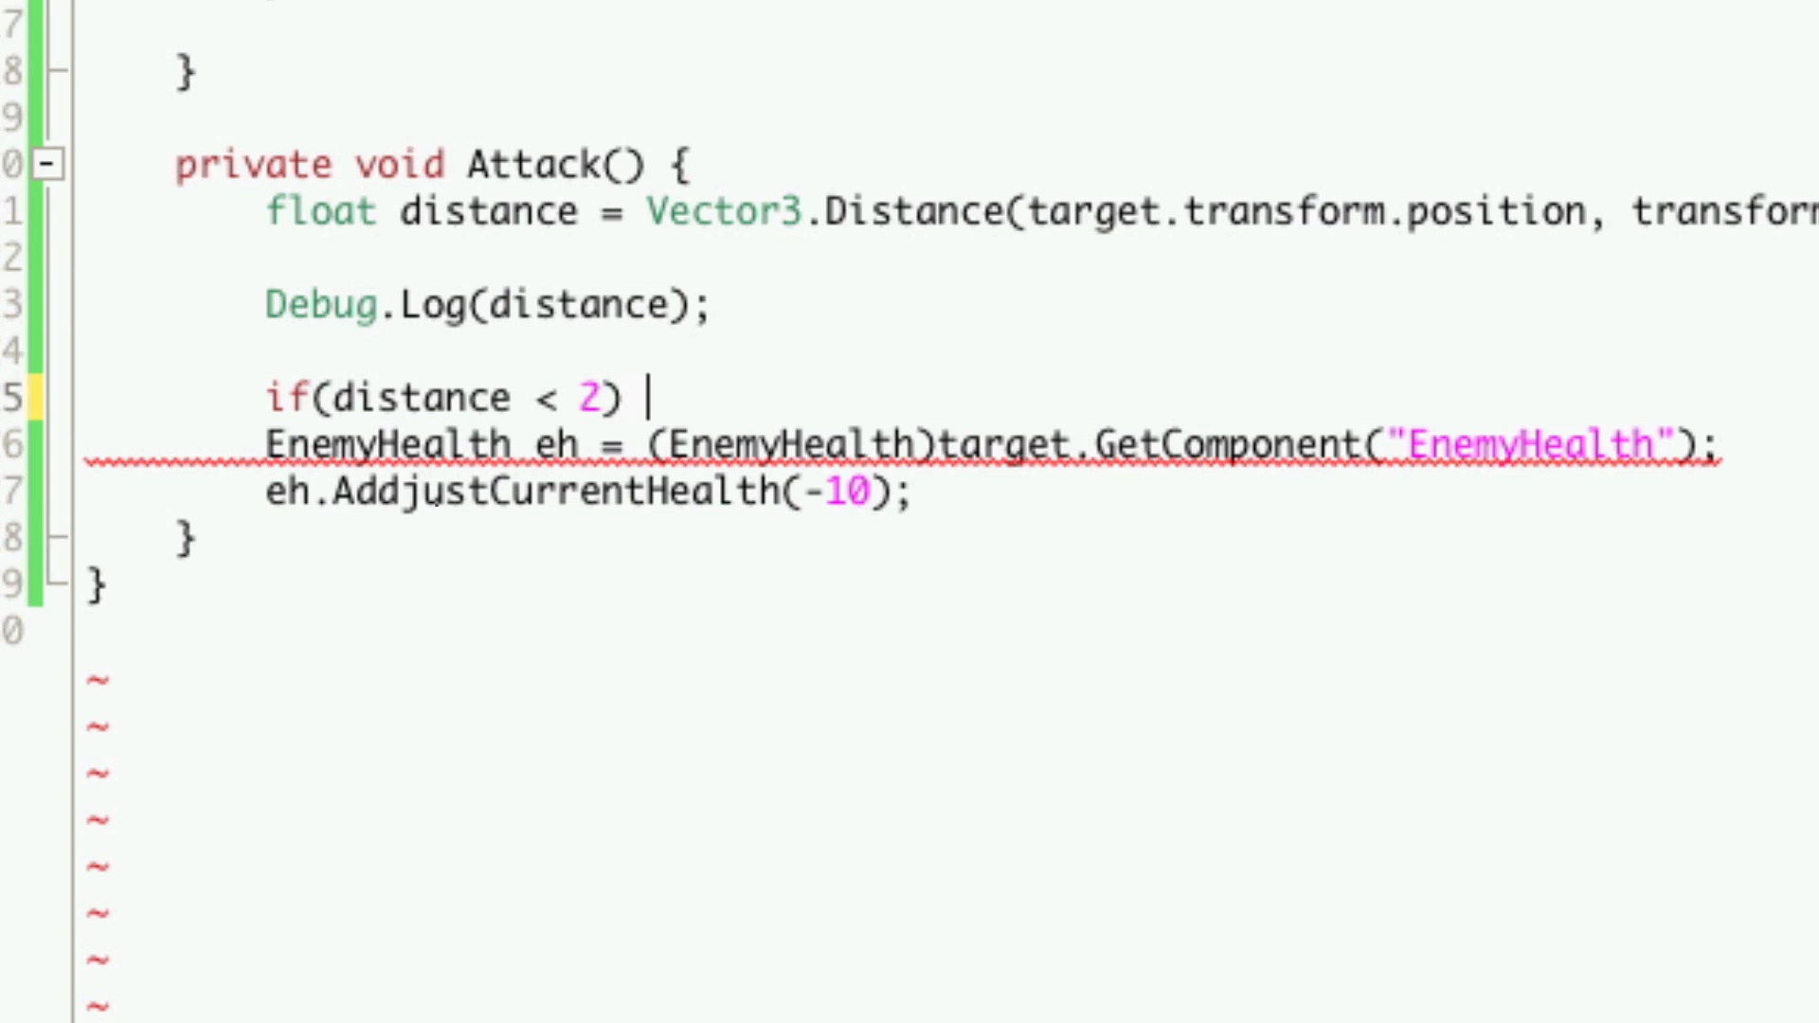
text({)
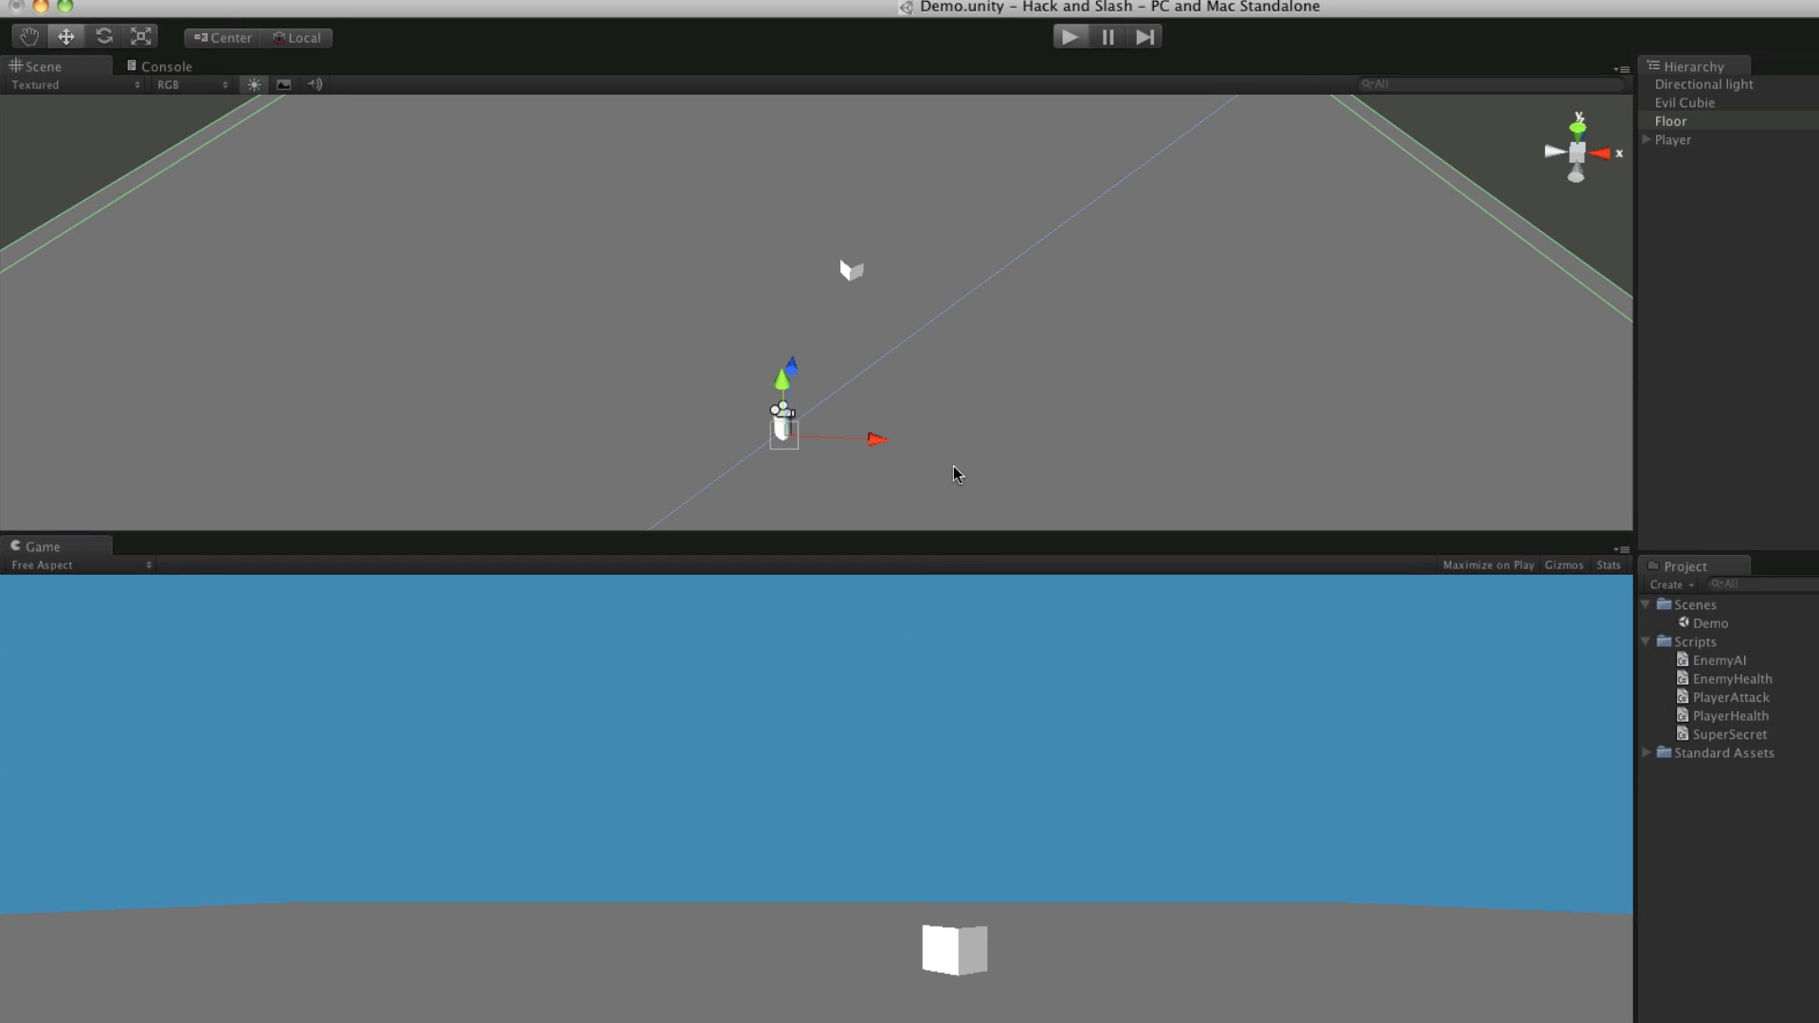
- Play-test close-range F attacks dropping Evil Cubie to 40/100, then return to the script
click(1069, 34)
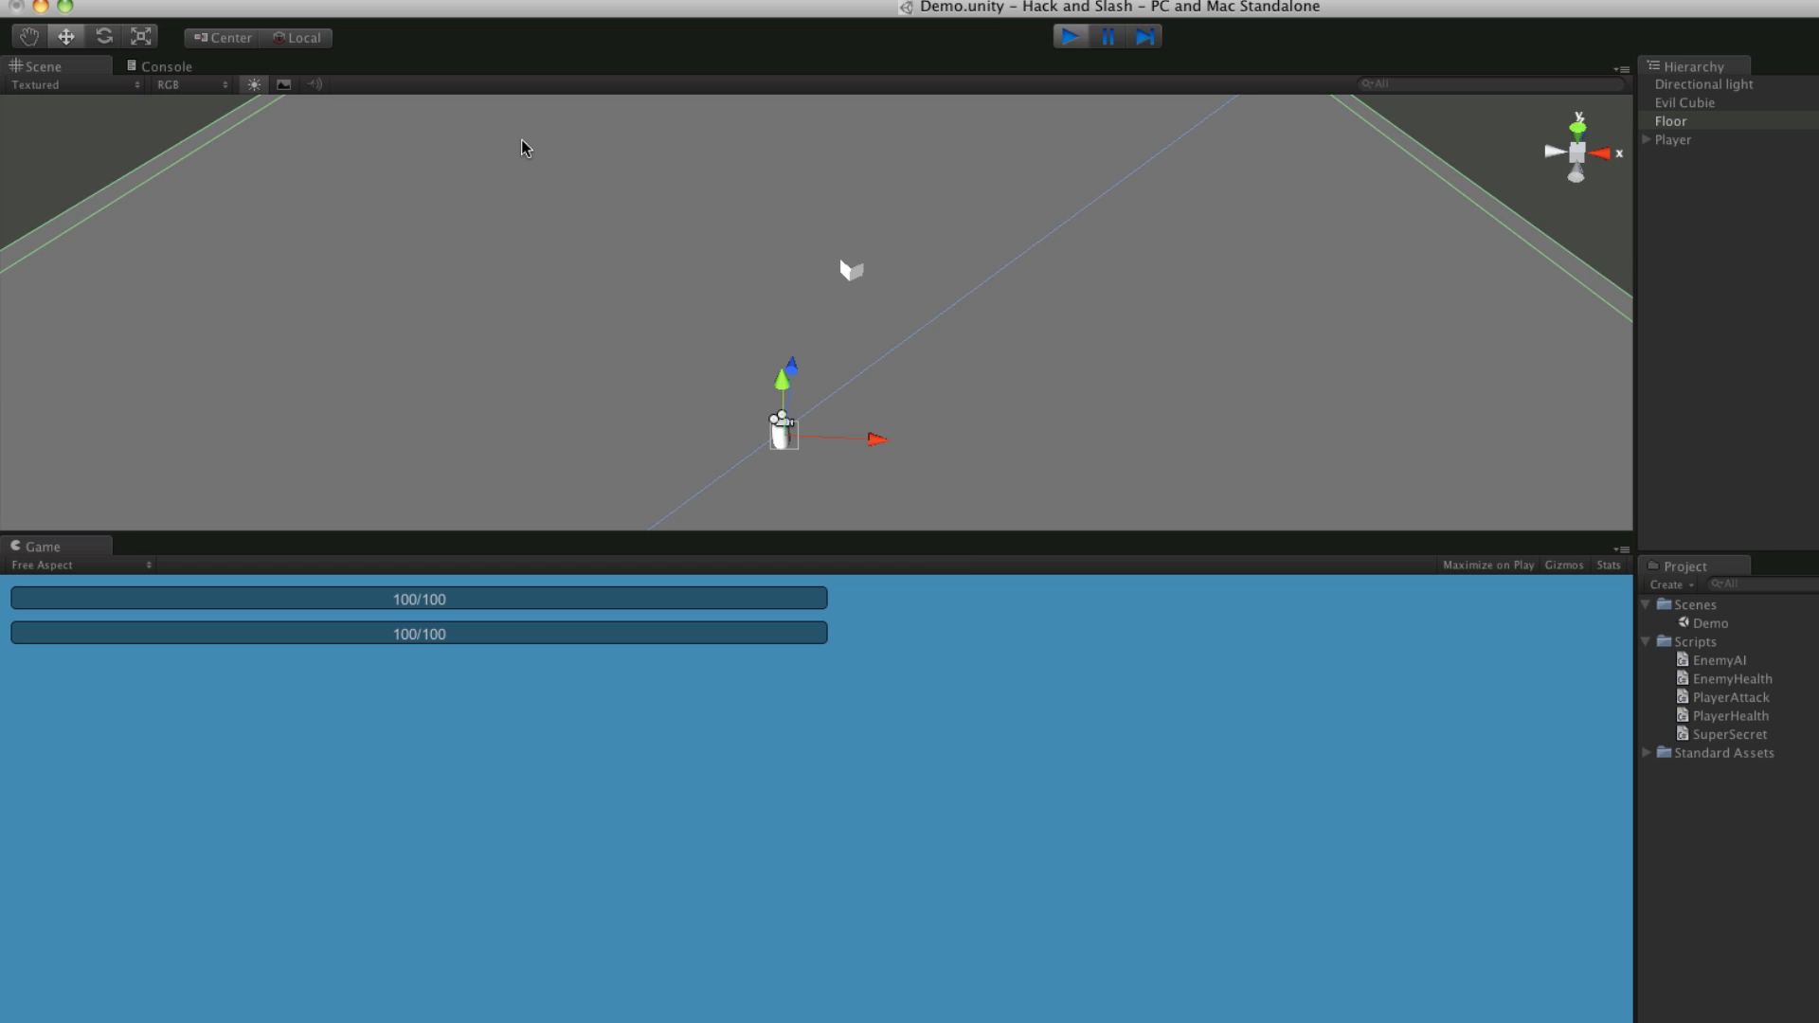
click(167, 66)
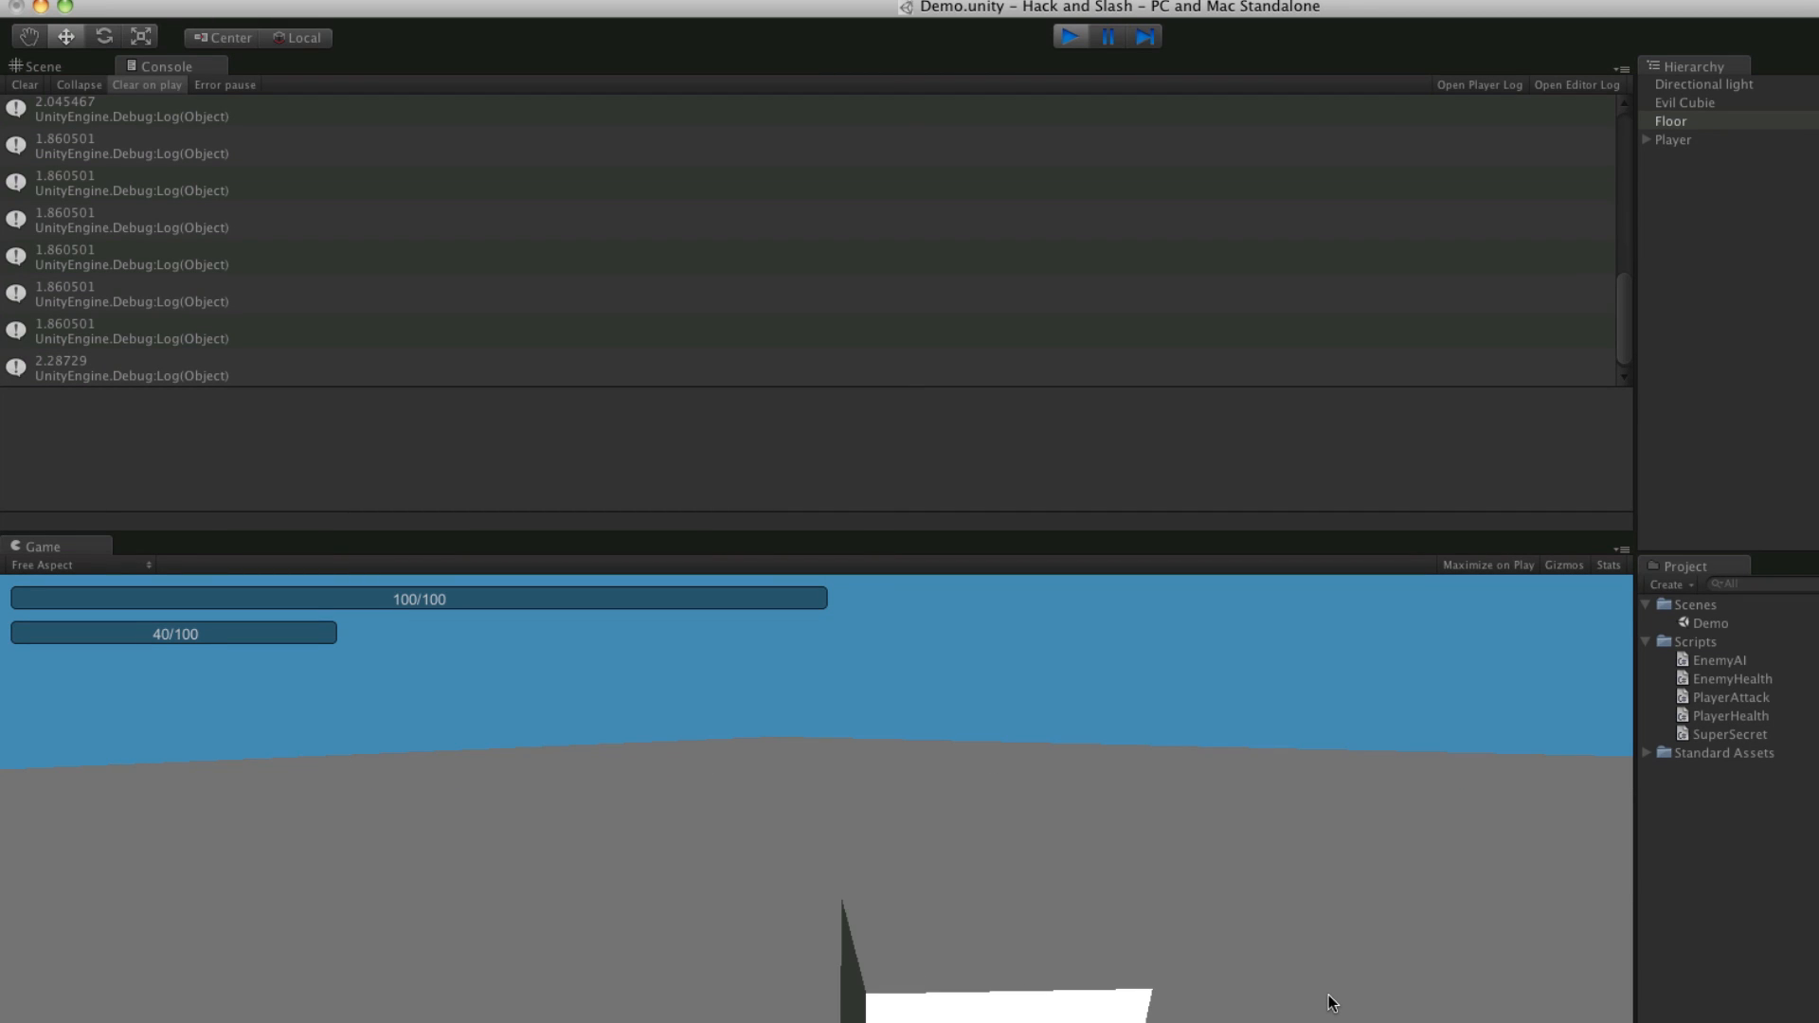
click(1069, 34)
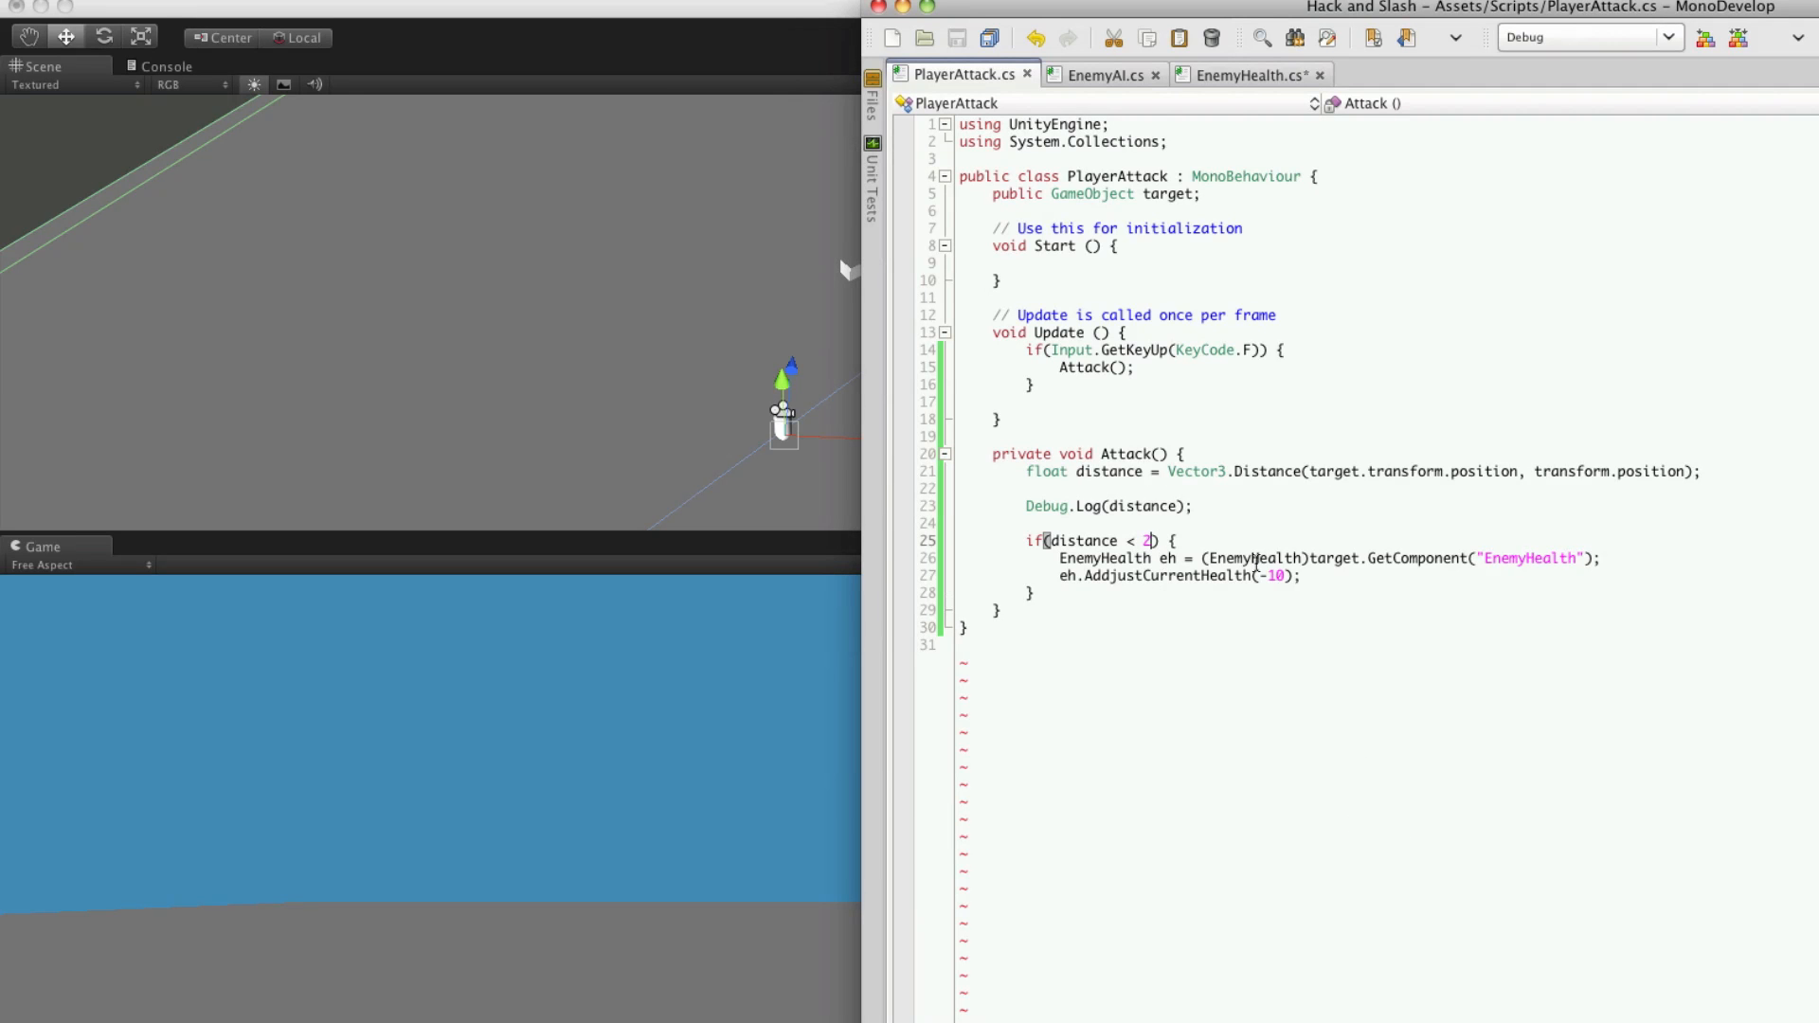
- Change the Attack range condition to distance < 2.5f
text(.5)
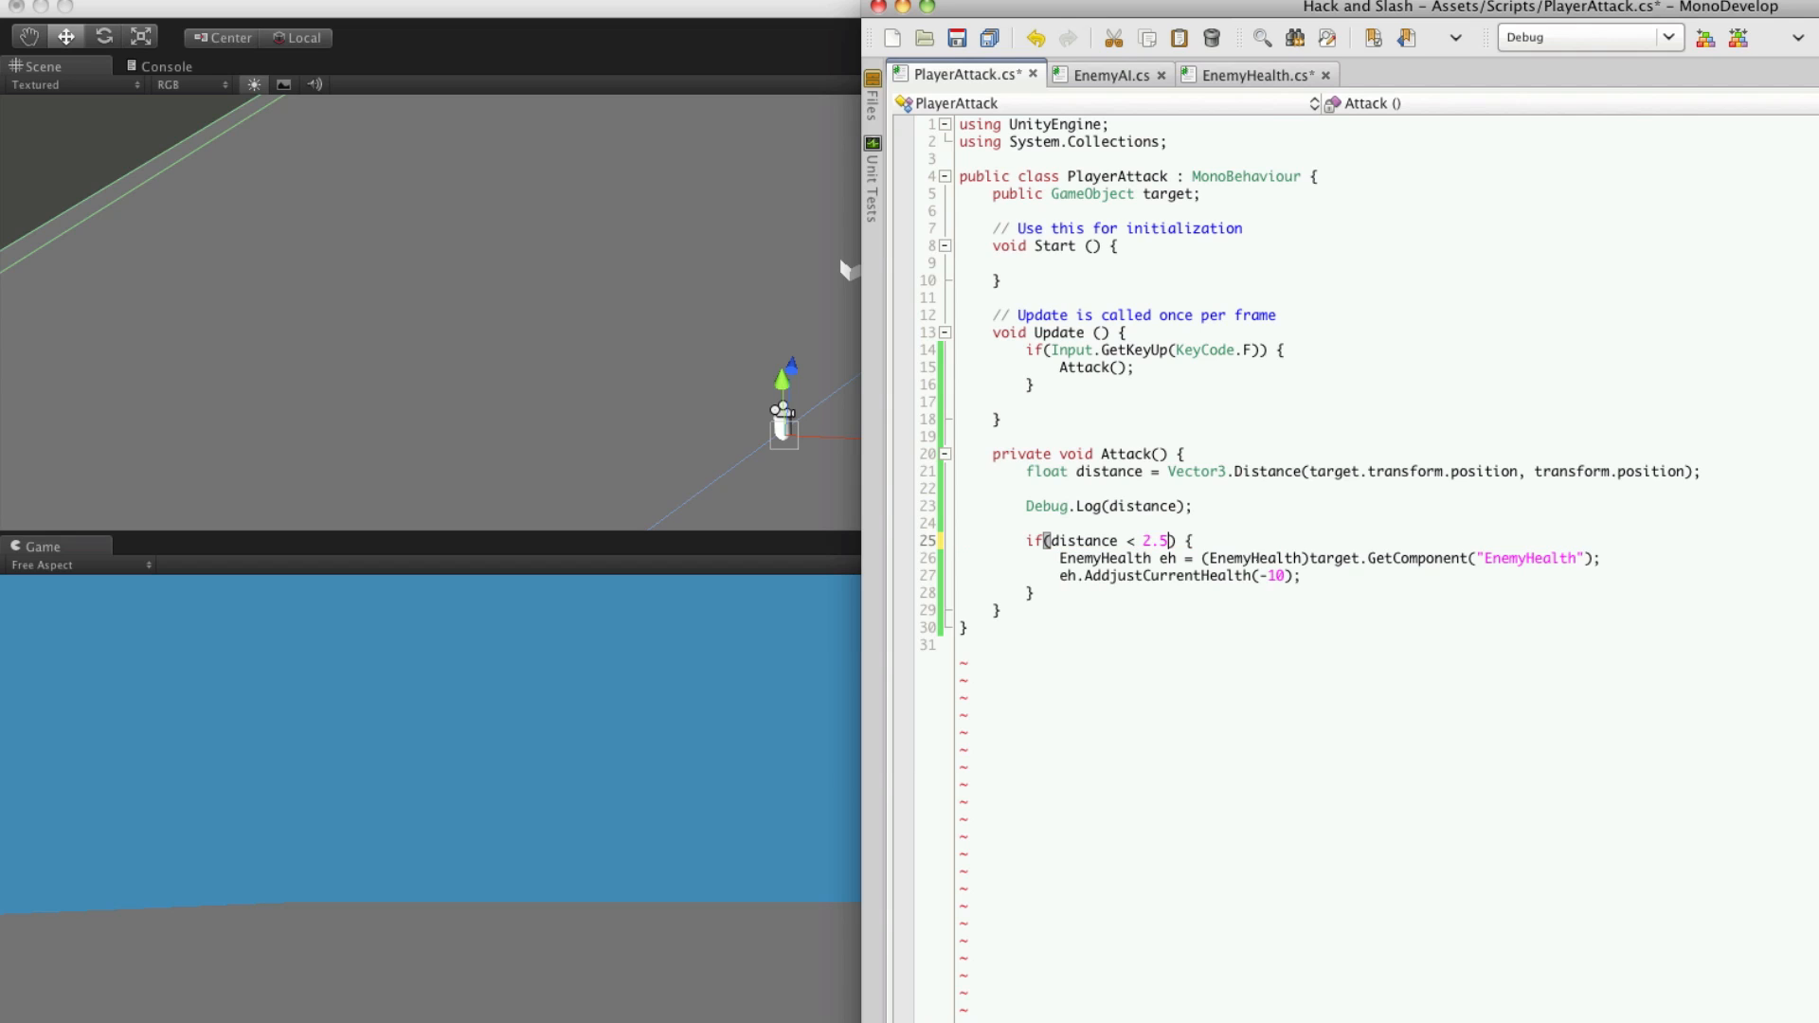
text(f)
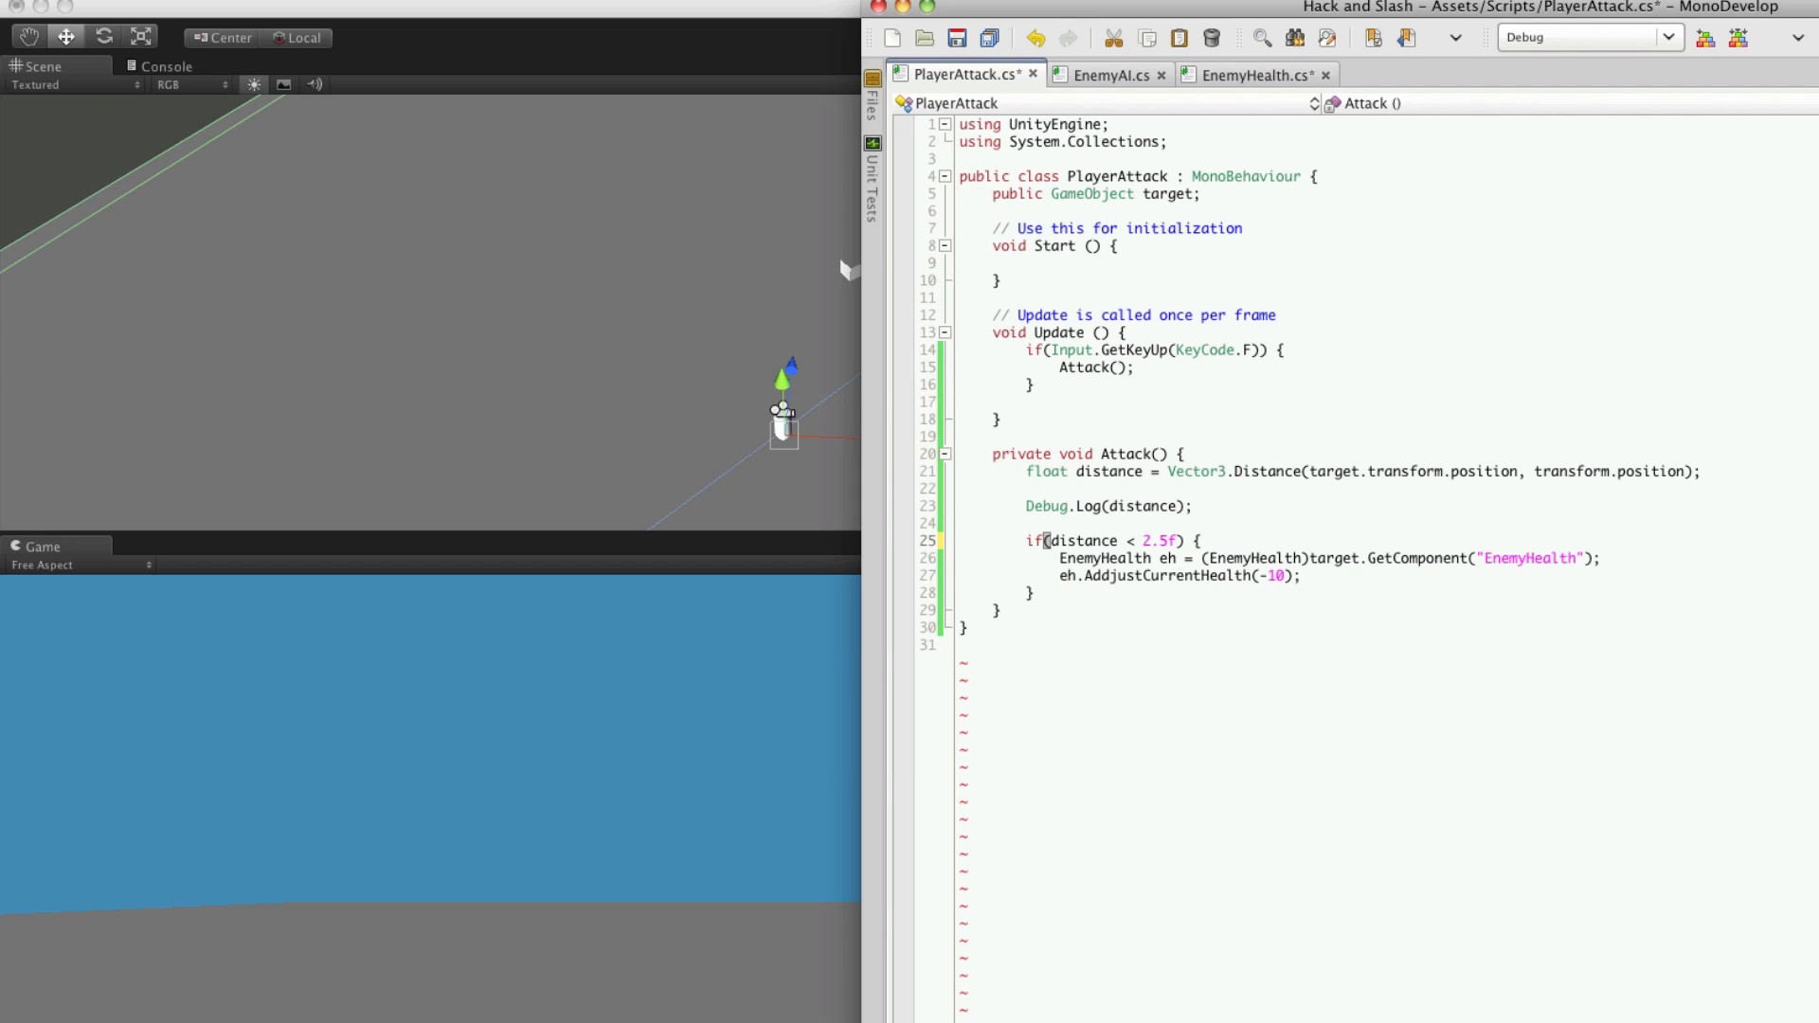